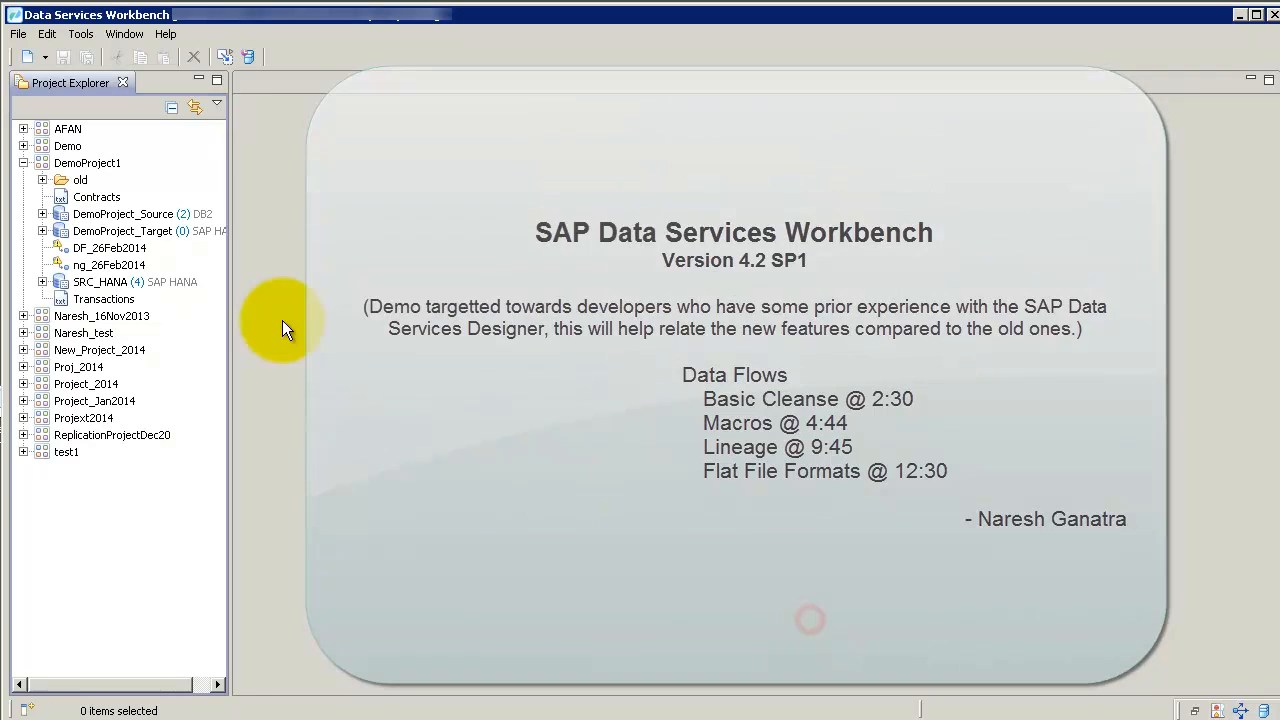
# Step: Add a new data flow named myDemo to DemoProject1 via New > Data Flow
pyautogui.click(87, 163)
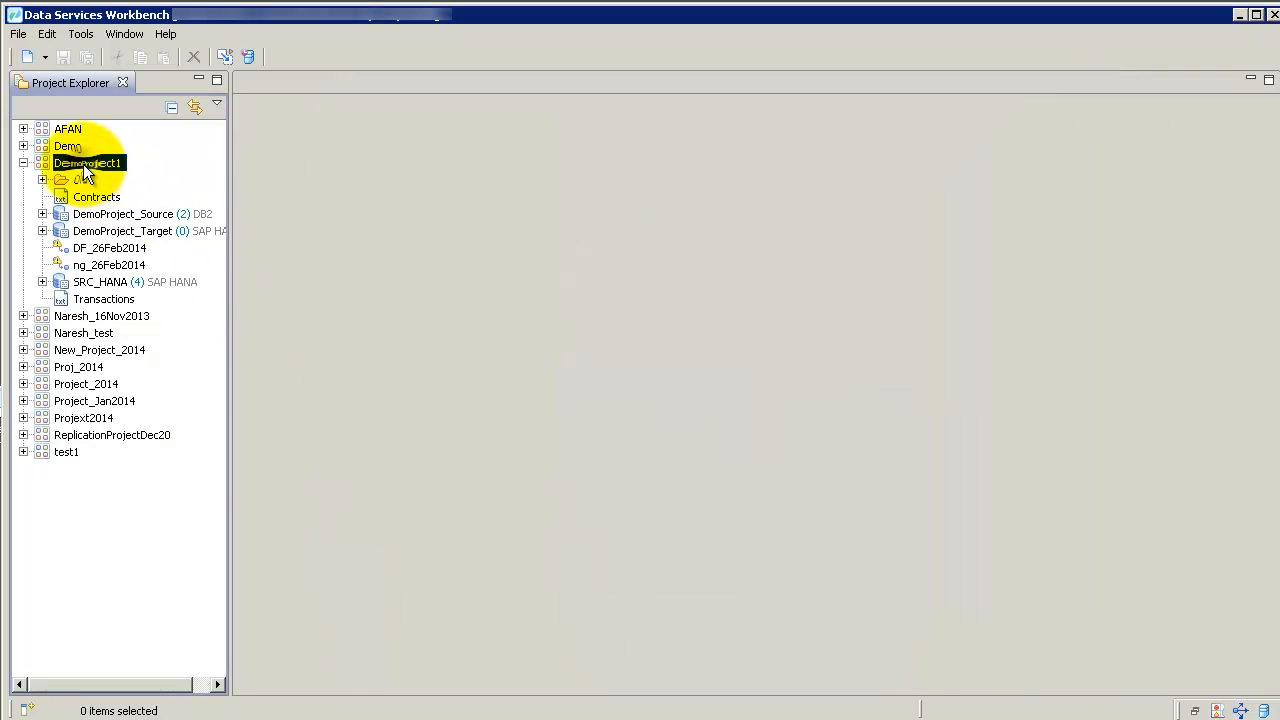
pyautogui.rightClick(87, 163)
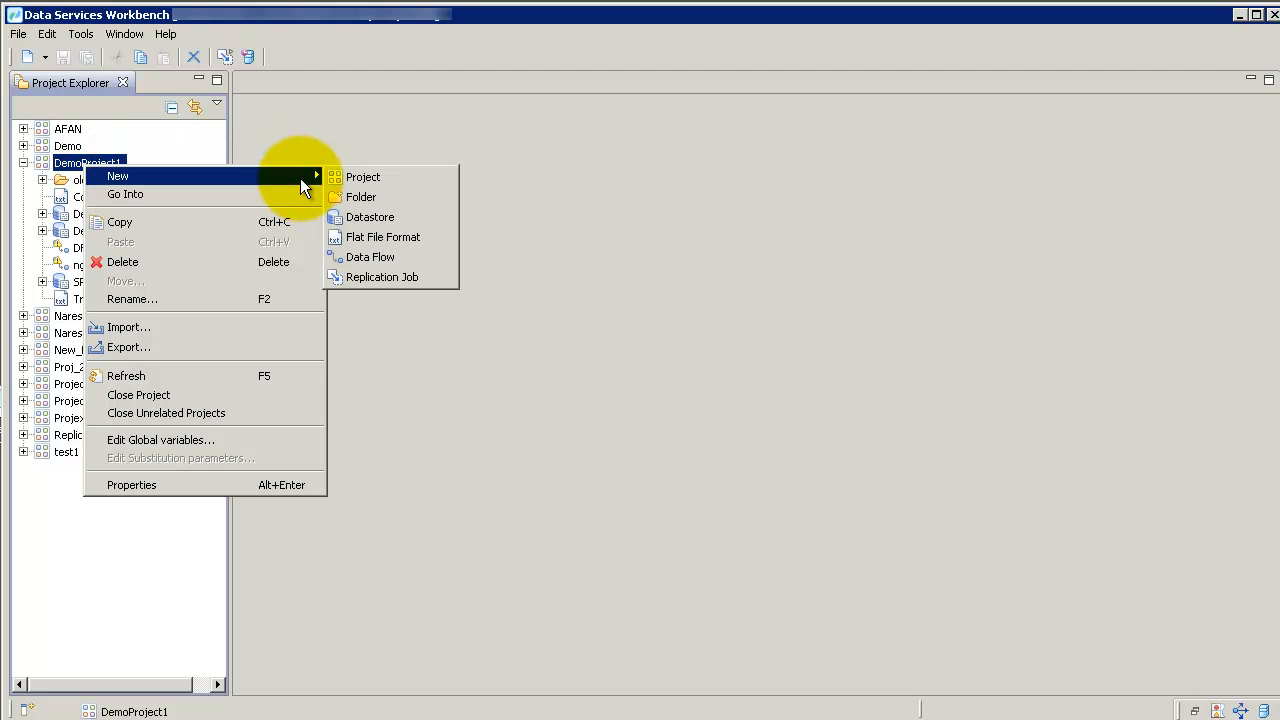
pyautogui.moveTo(370, 257)
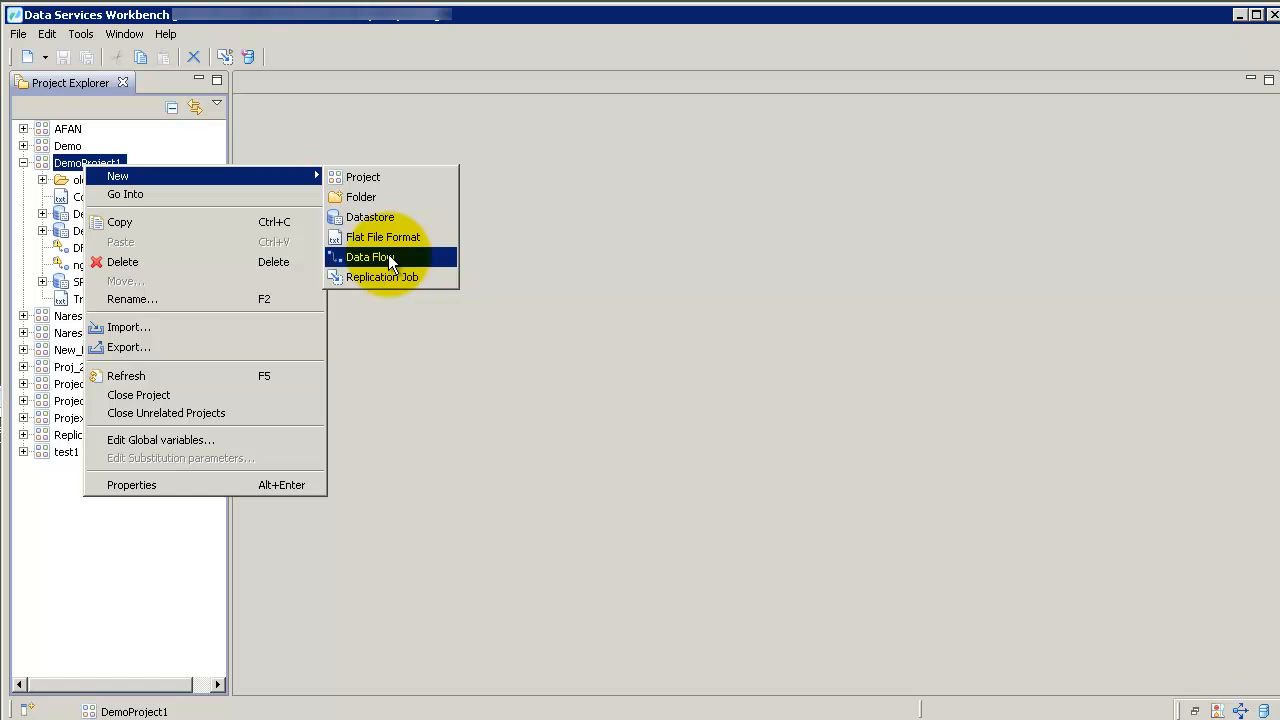
pyautogui.click(369, 257)
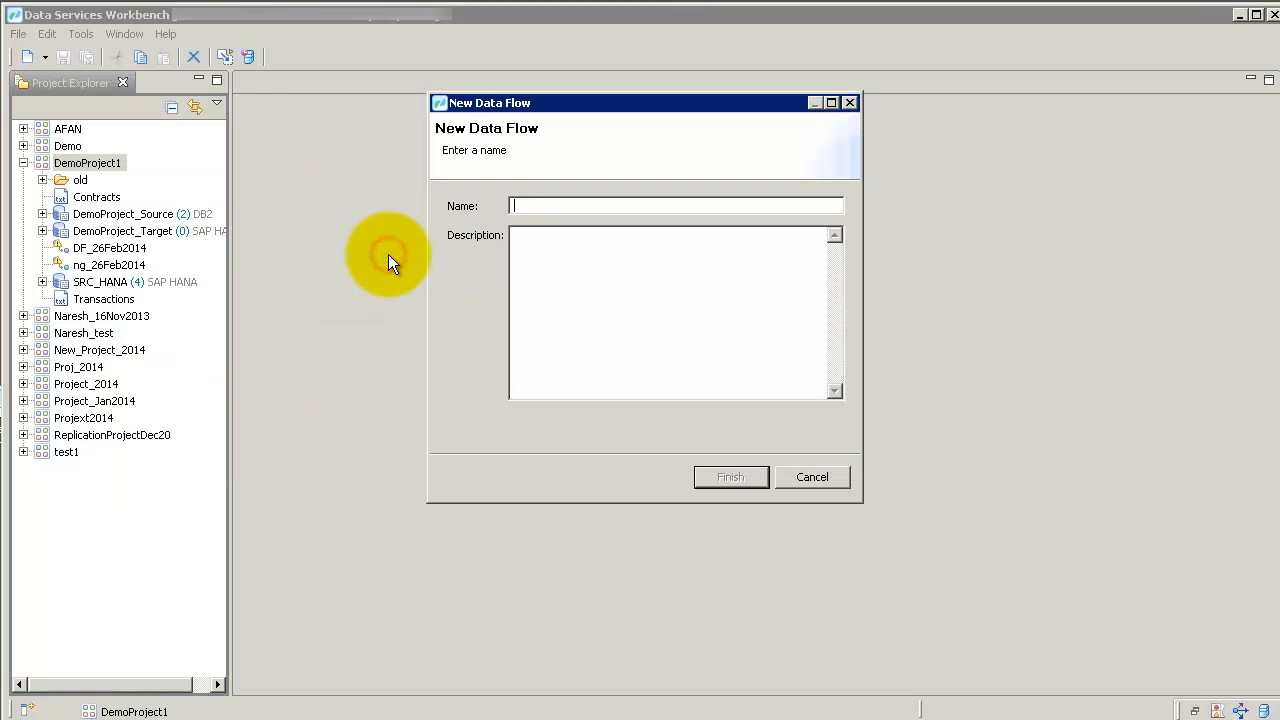
pyautogui.write('myDe')
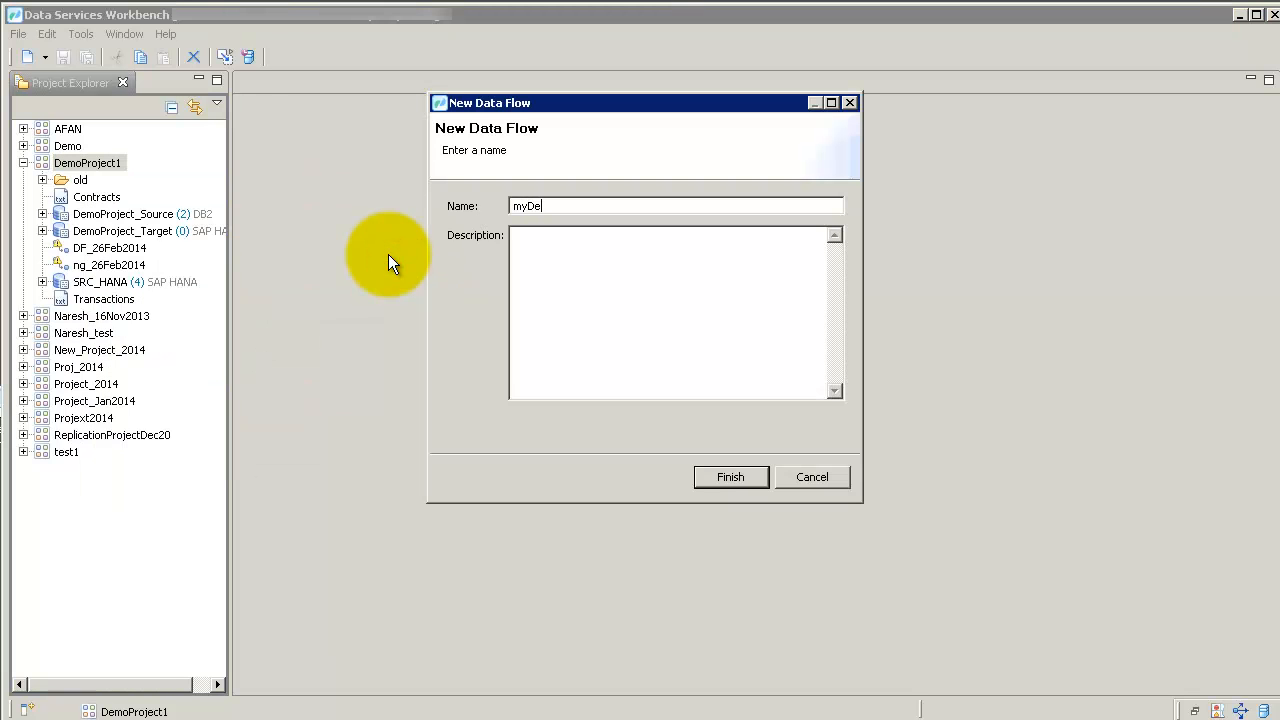
pyautogui.click(730, 476)
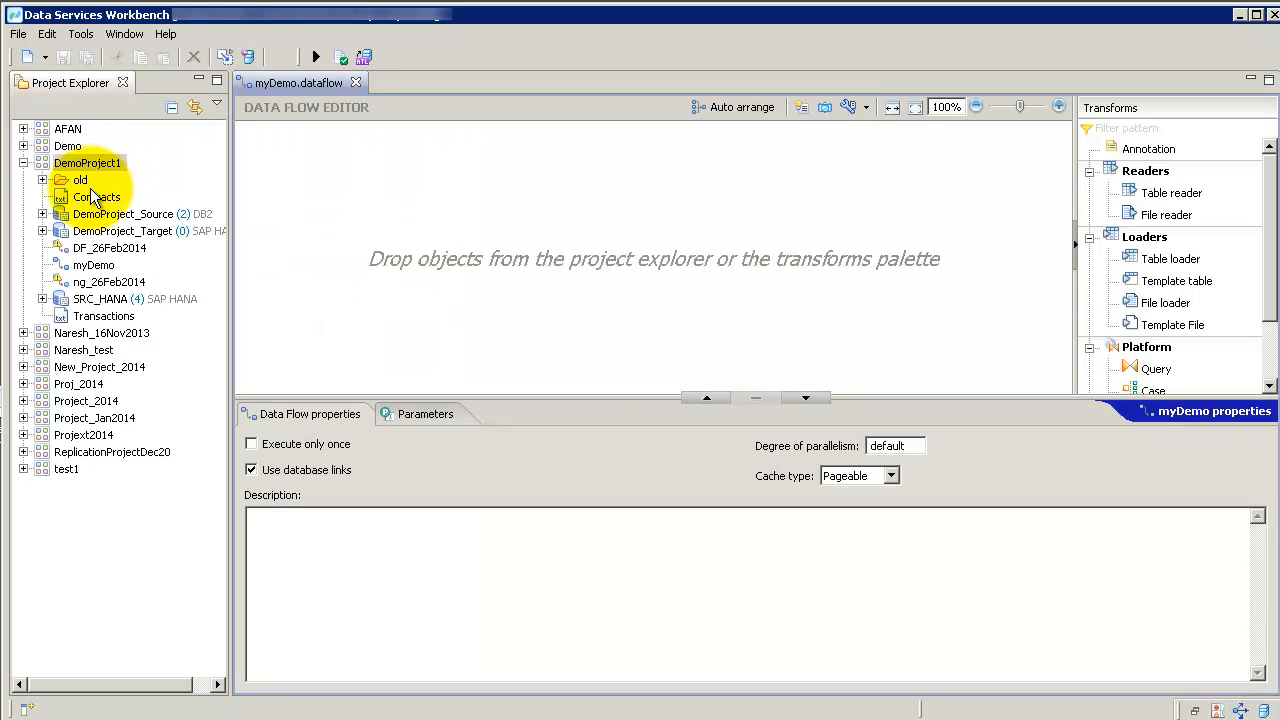
# Step: Import the Contracts and Transactions file formats into myDemo as sources
pyautogui.click(97, 196)
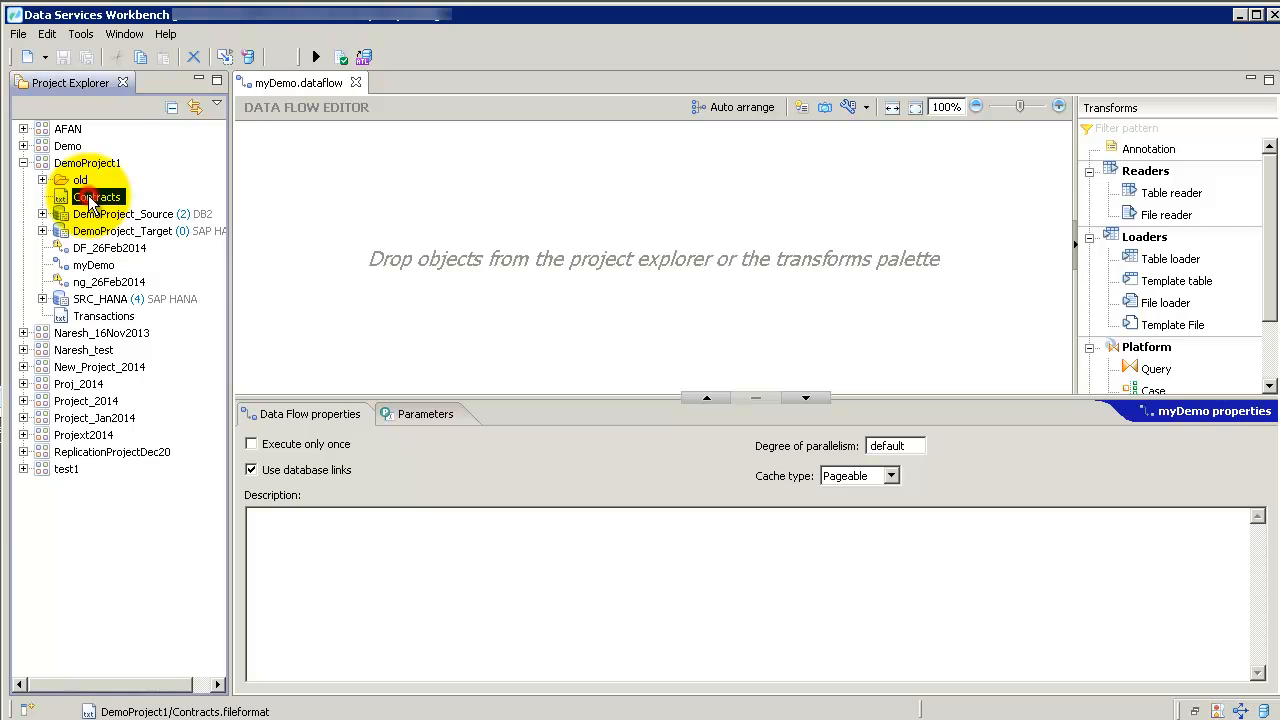
pyautogui.click(104, 316)
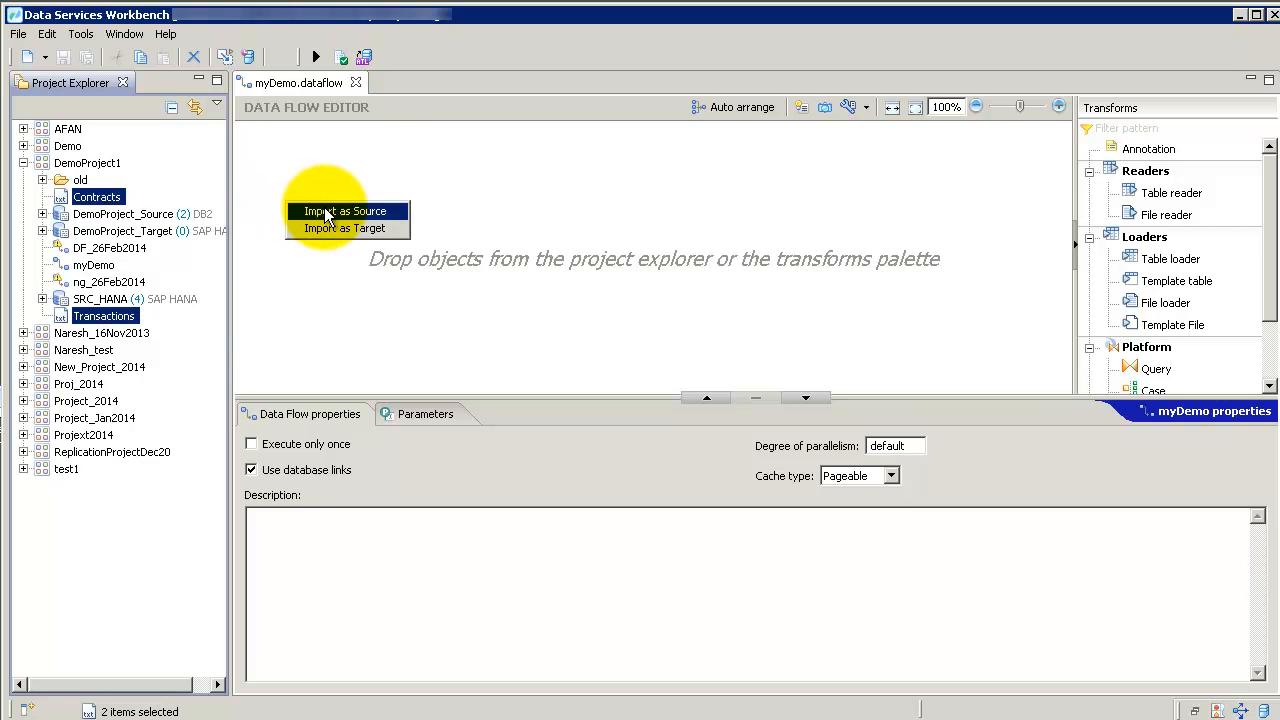
pyautogui.click(344, 211)
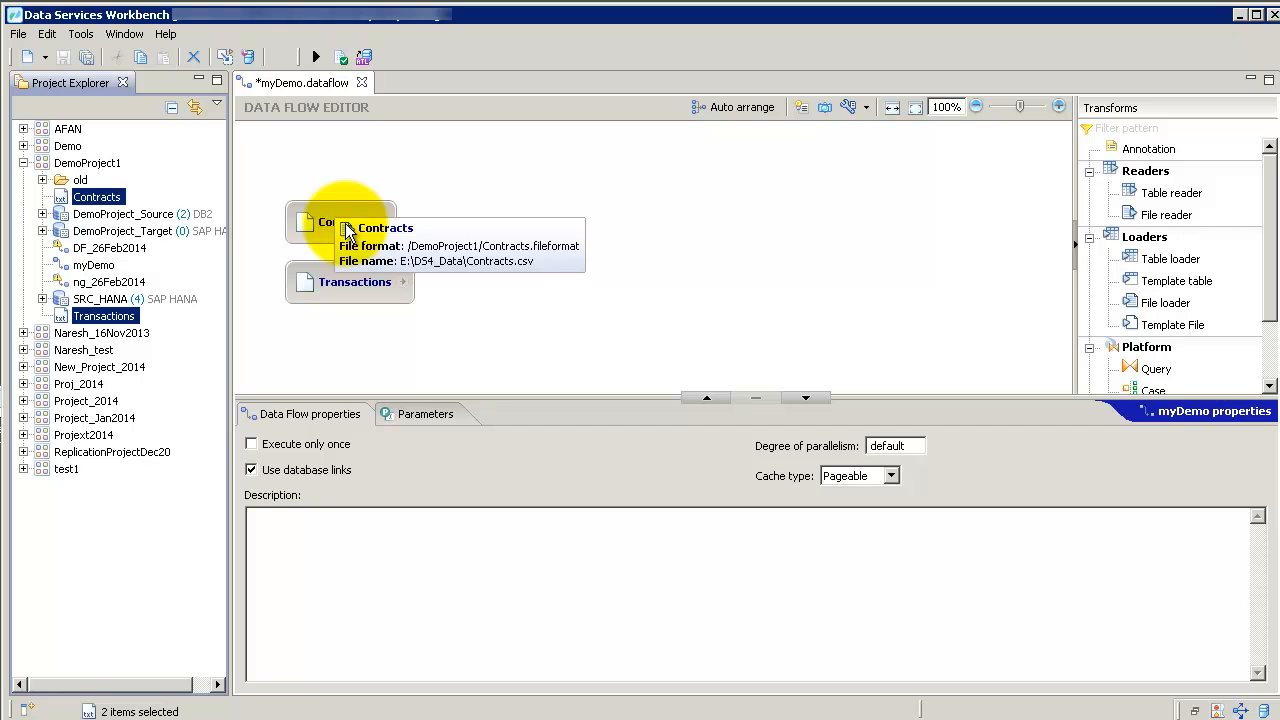
# Step: Create a Query transform fed by both sources and open it for editing
pyautogui.click(341, 221)
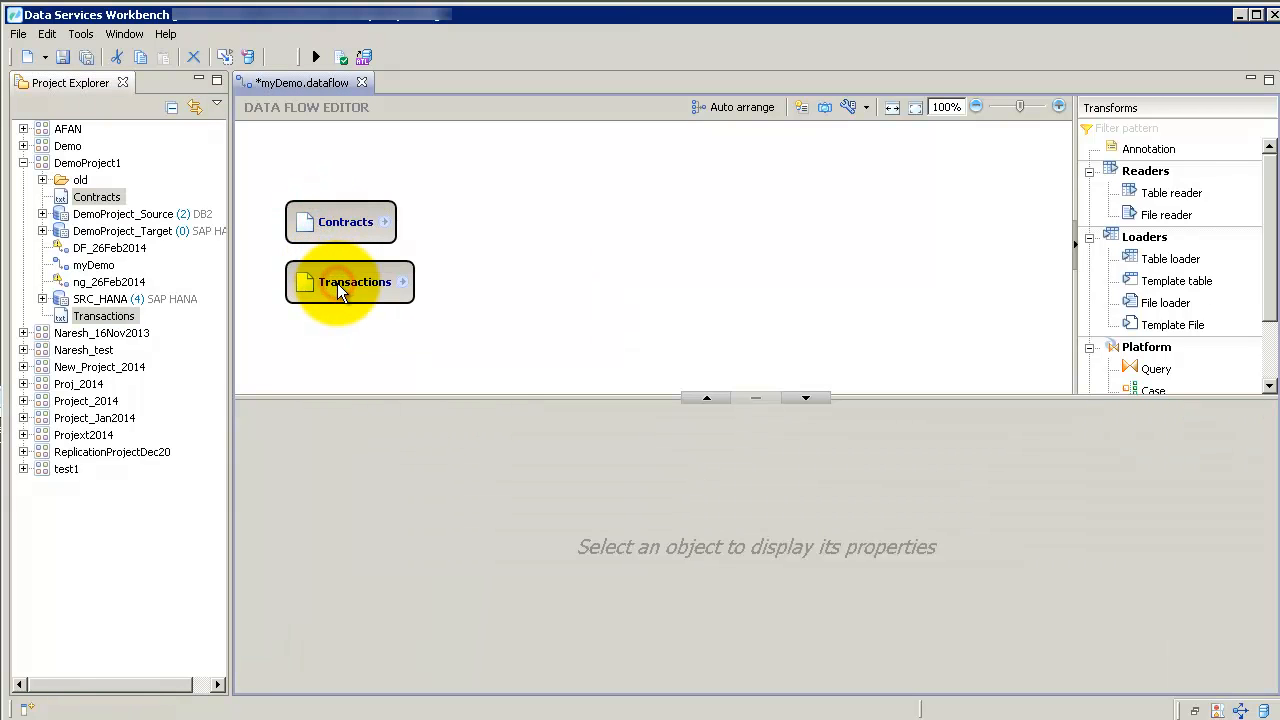
pyautogui.rightClick(354, 281)
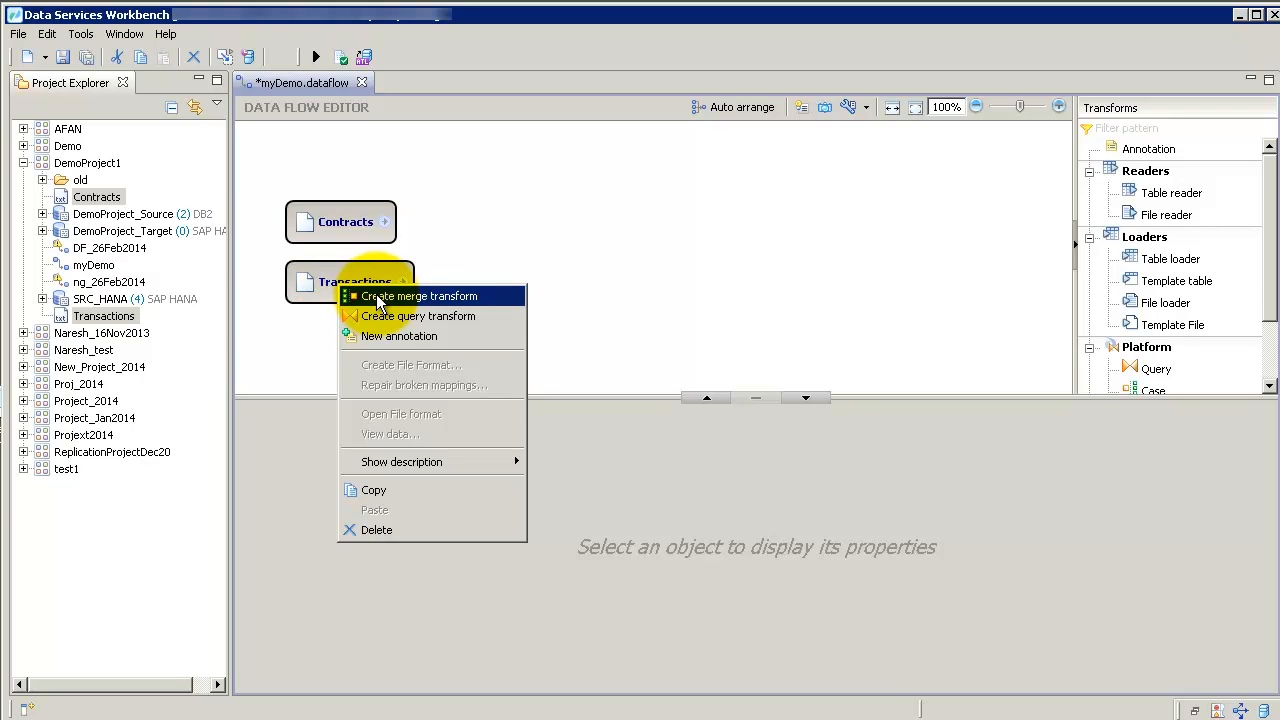
pyautogui.moveTo(419, 316)
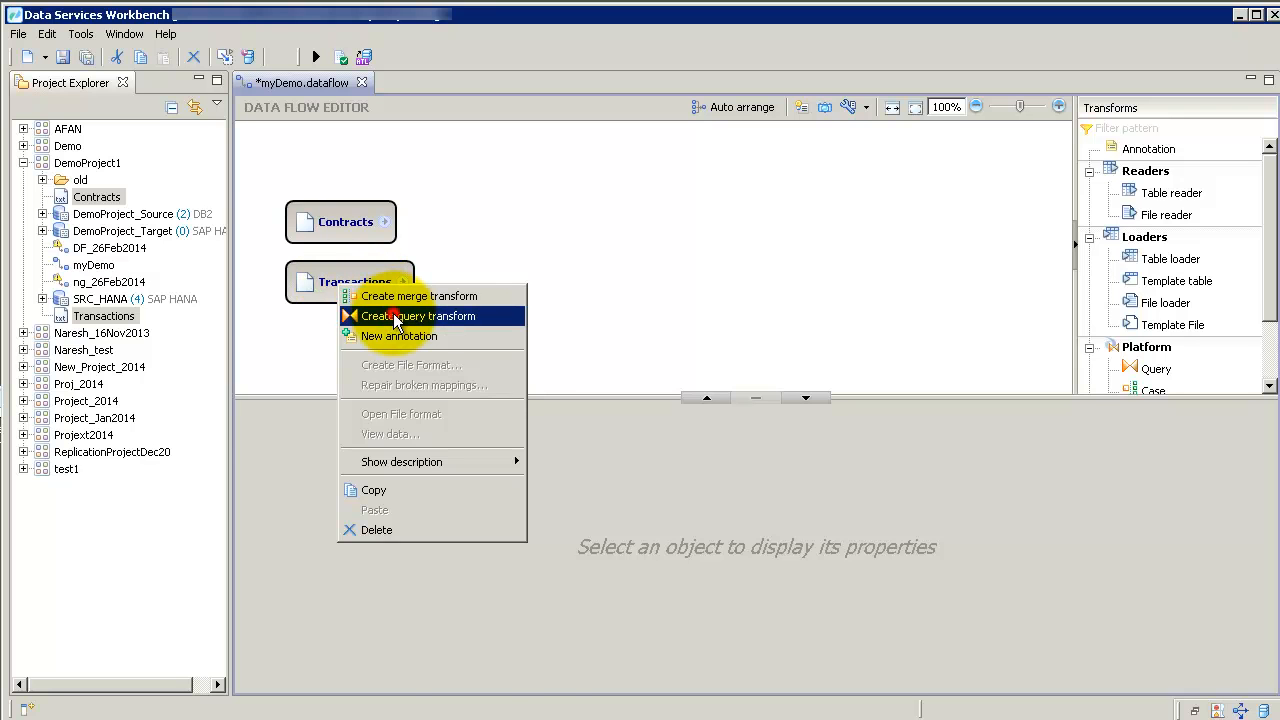
pyautogui.click(419, 315)
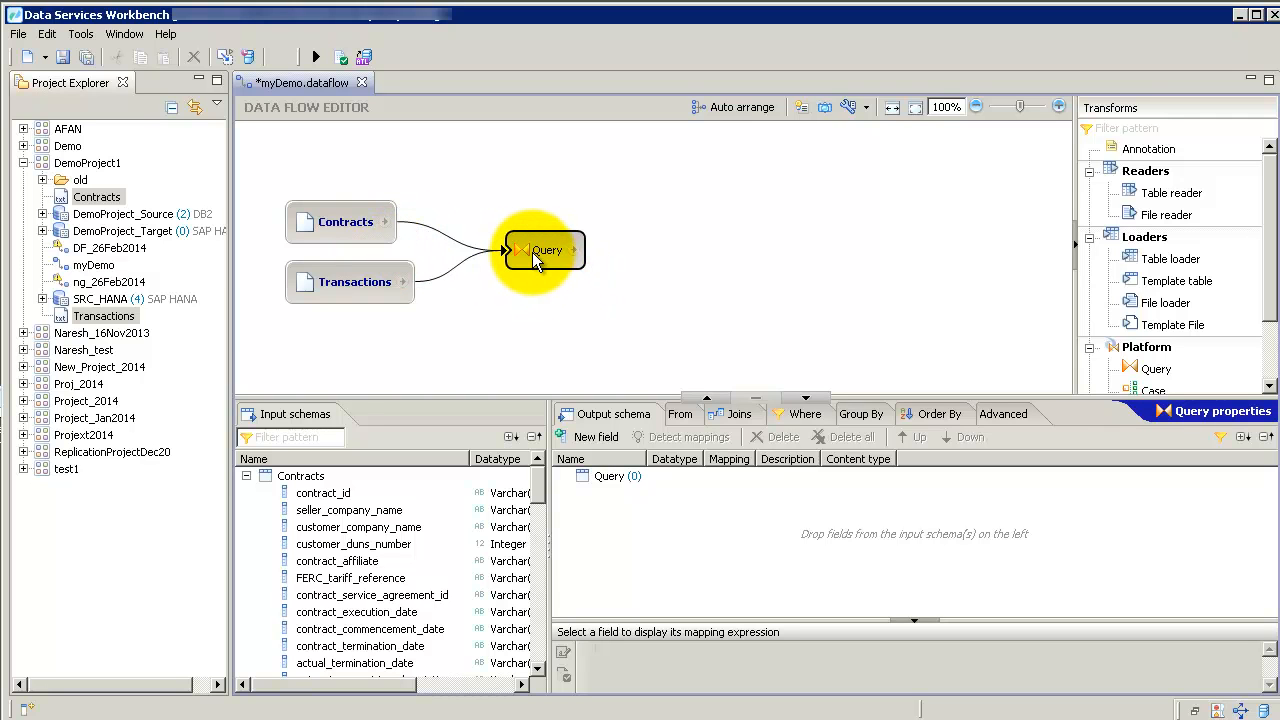
pyautogui.doubleClick(547, 250)
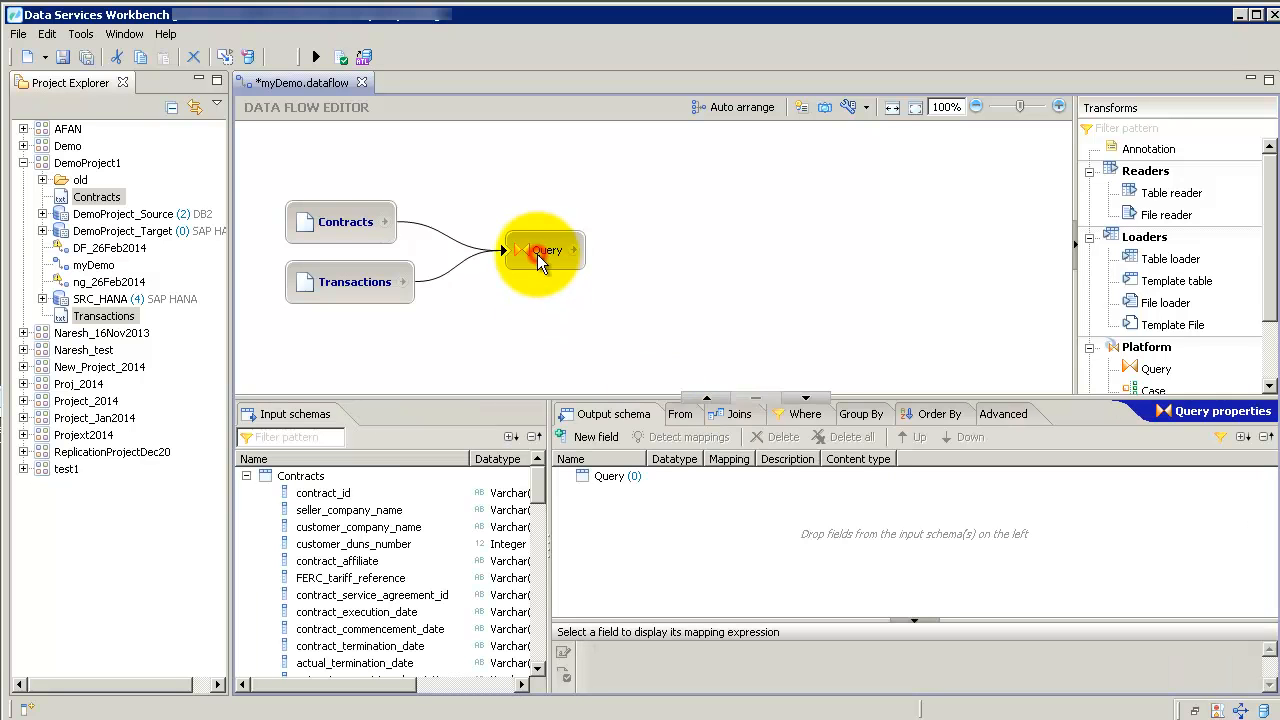
# Step: Detect joins, reject three proposals, and keep only the contract_service_agreement_id join
pyautogui.click(739, 413)
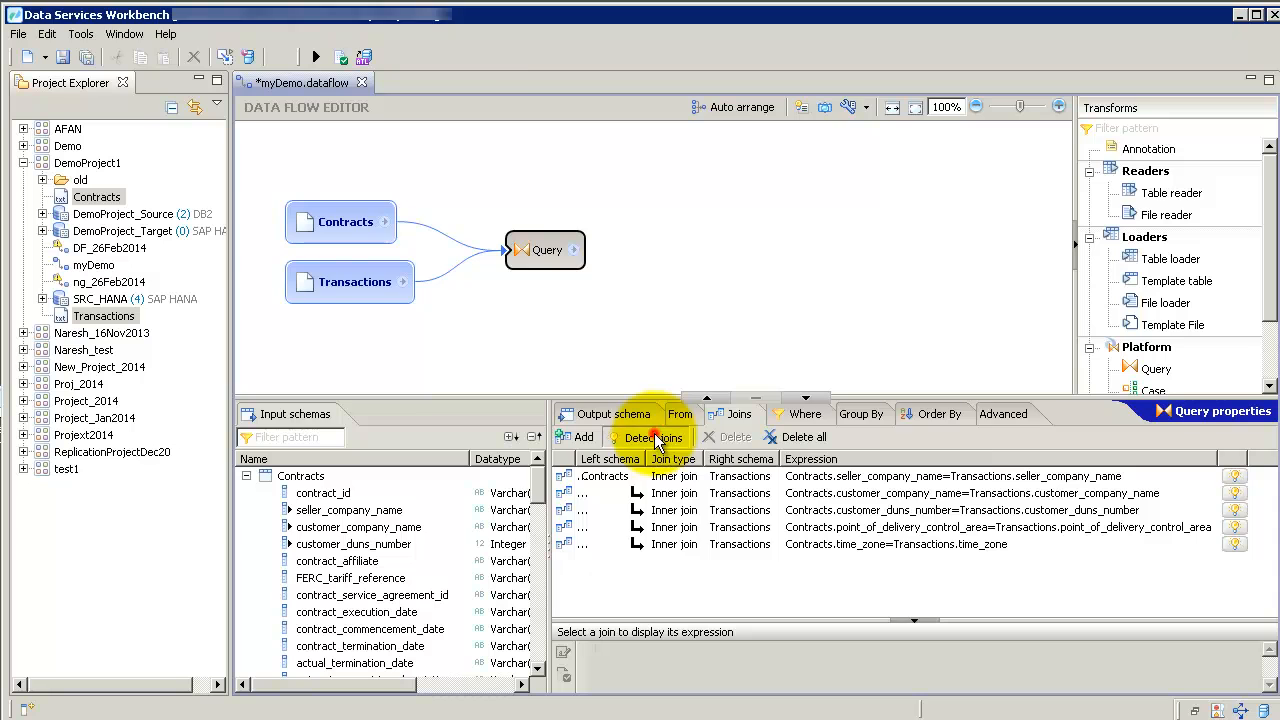
pyautogui.click(649, 437)
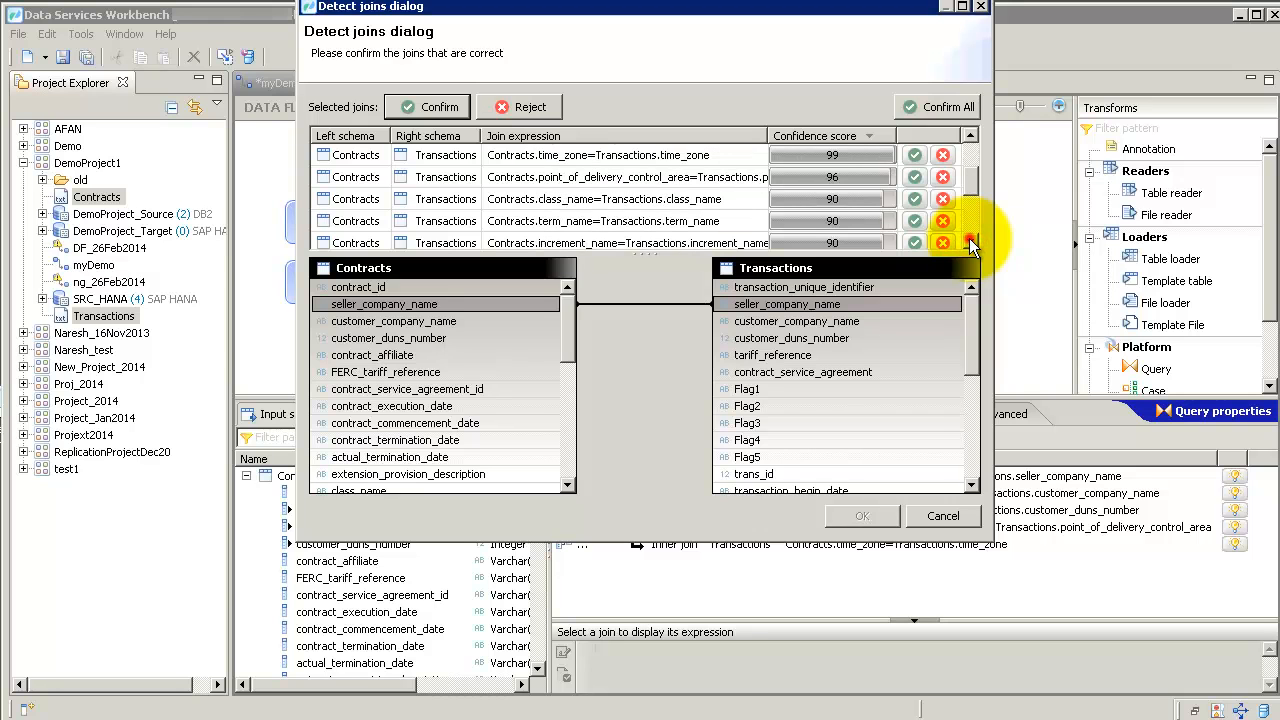
pyautogui.click(970, 243)
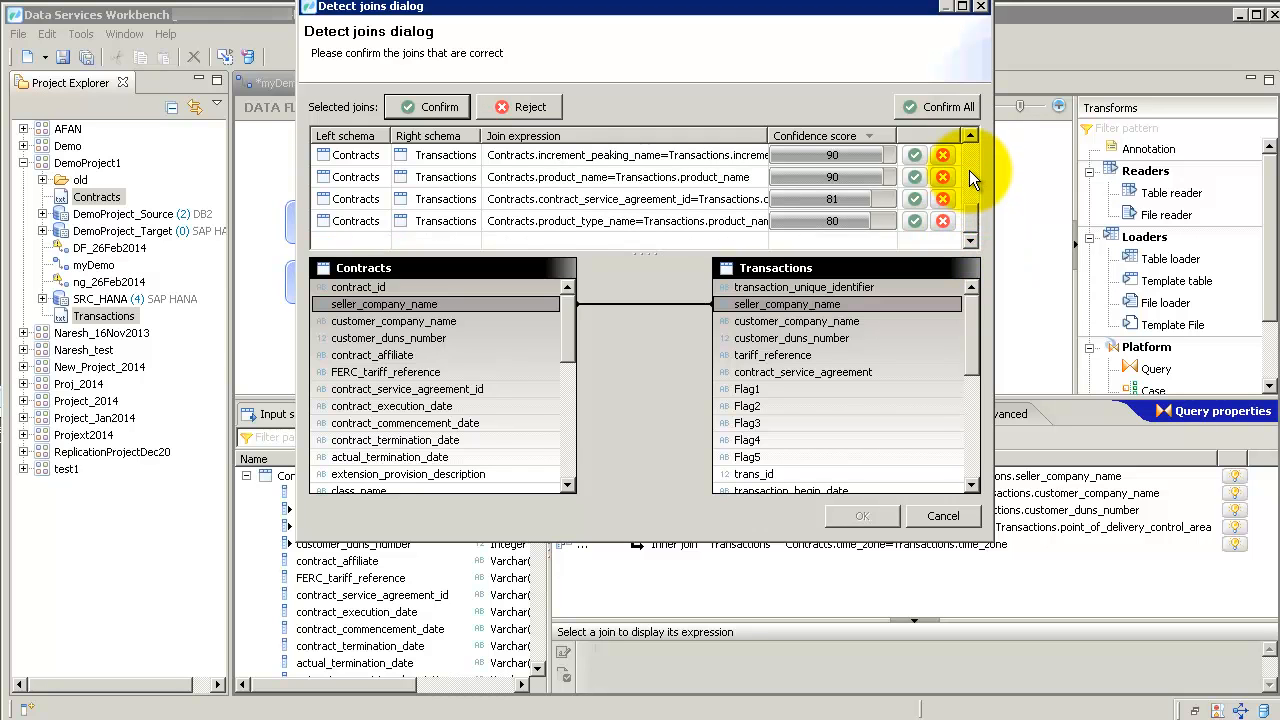
pyautogui.click(968, 135)
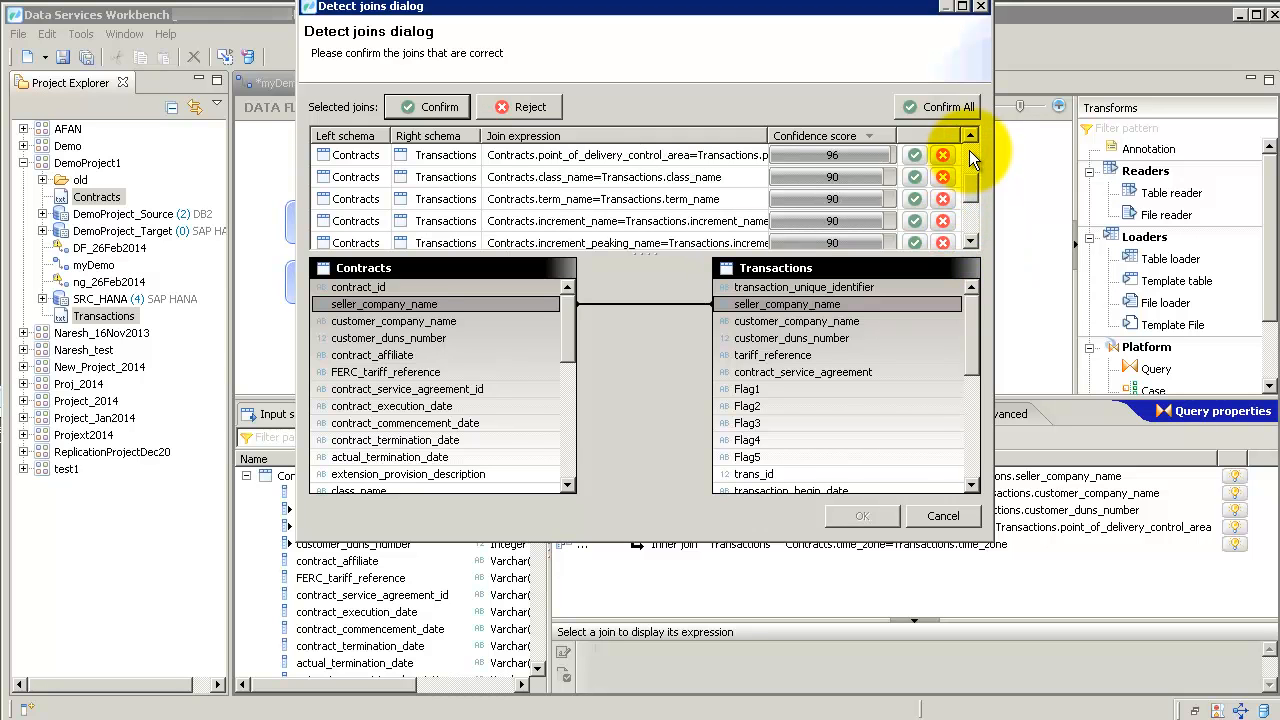
pyautogui.click(968, 135)
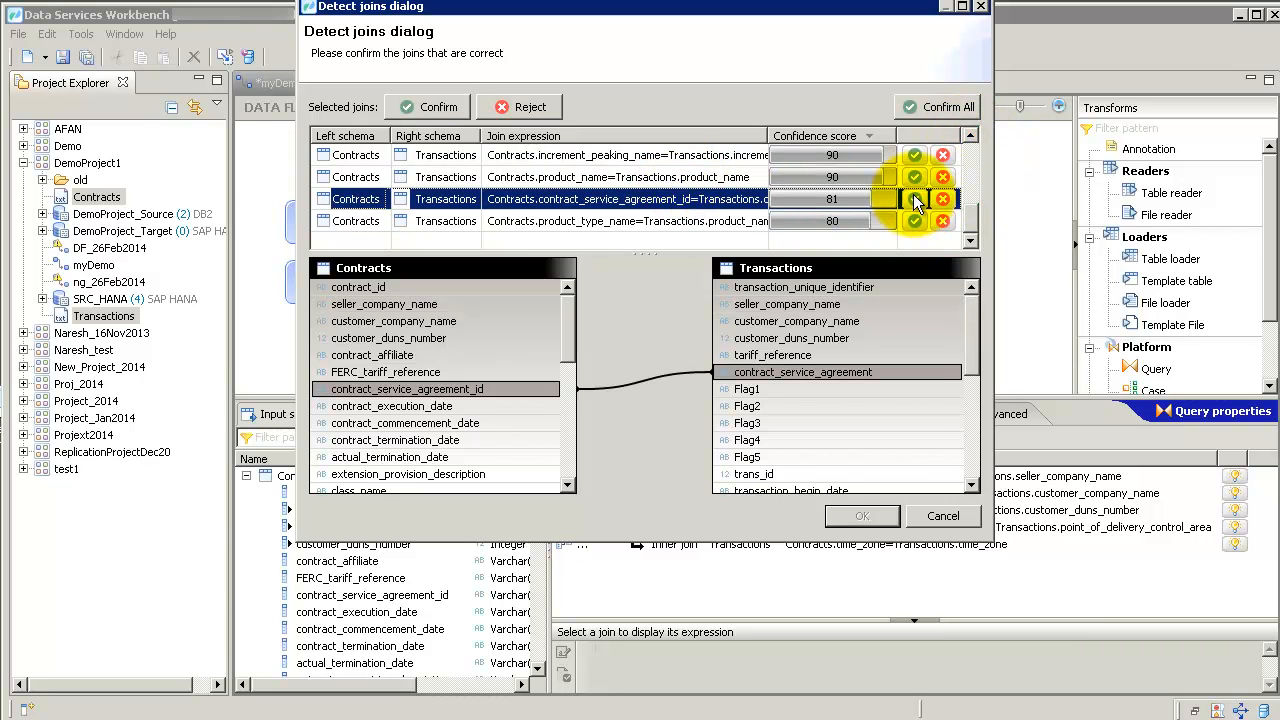
pyautogui.click(913, 198)
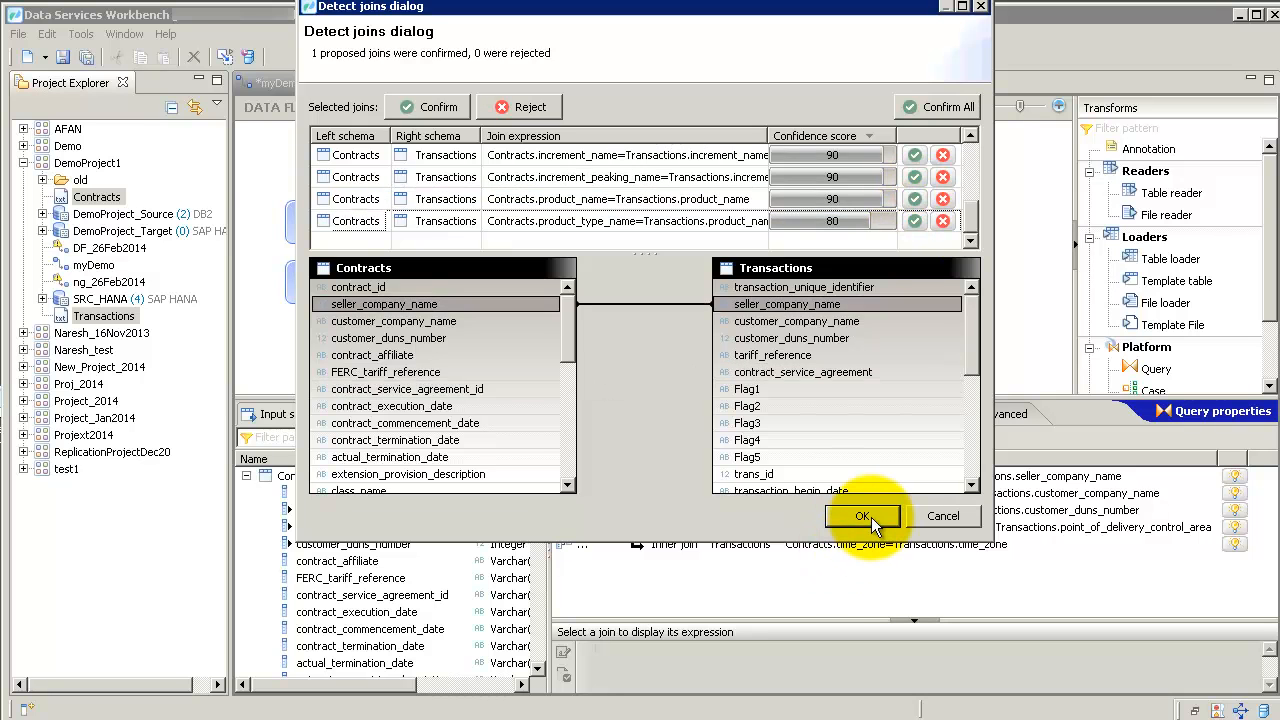
pyautogui.click(862, 515)
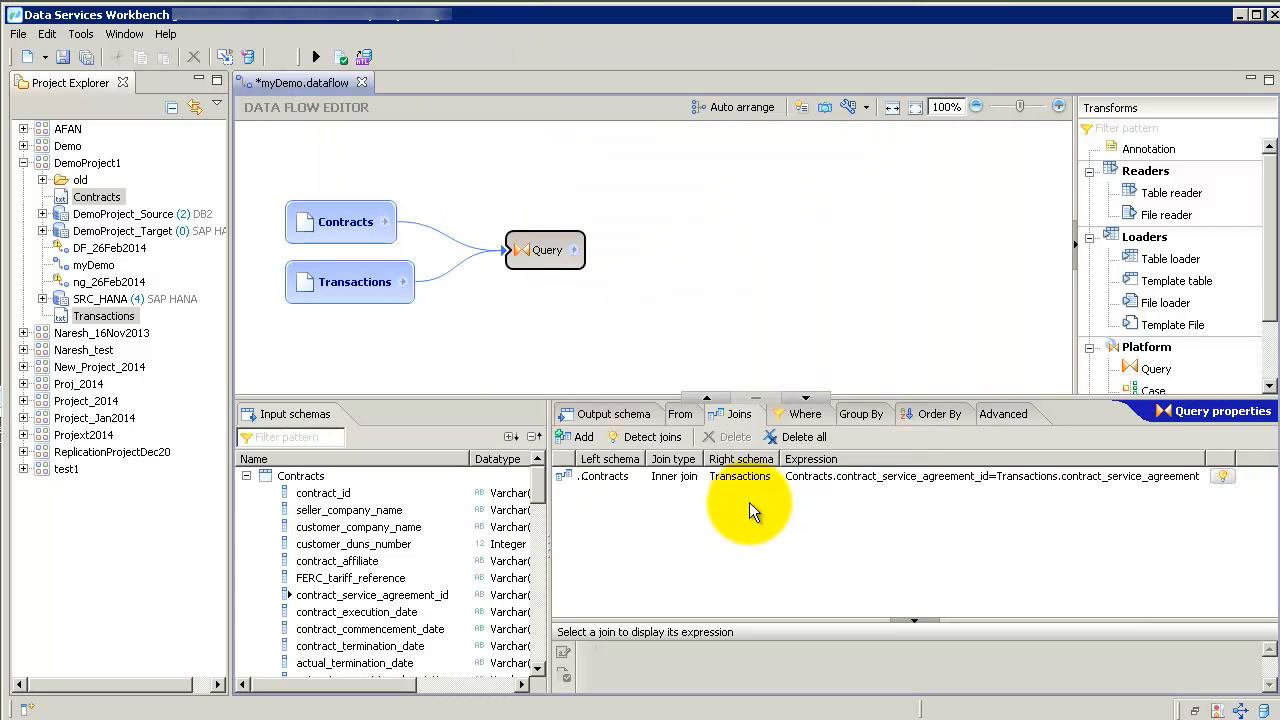
pyautogui.click(545, 250)
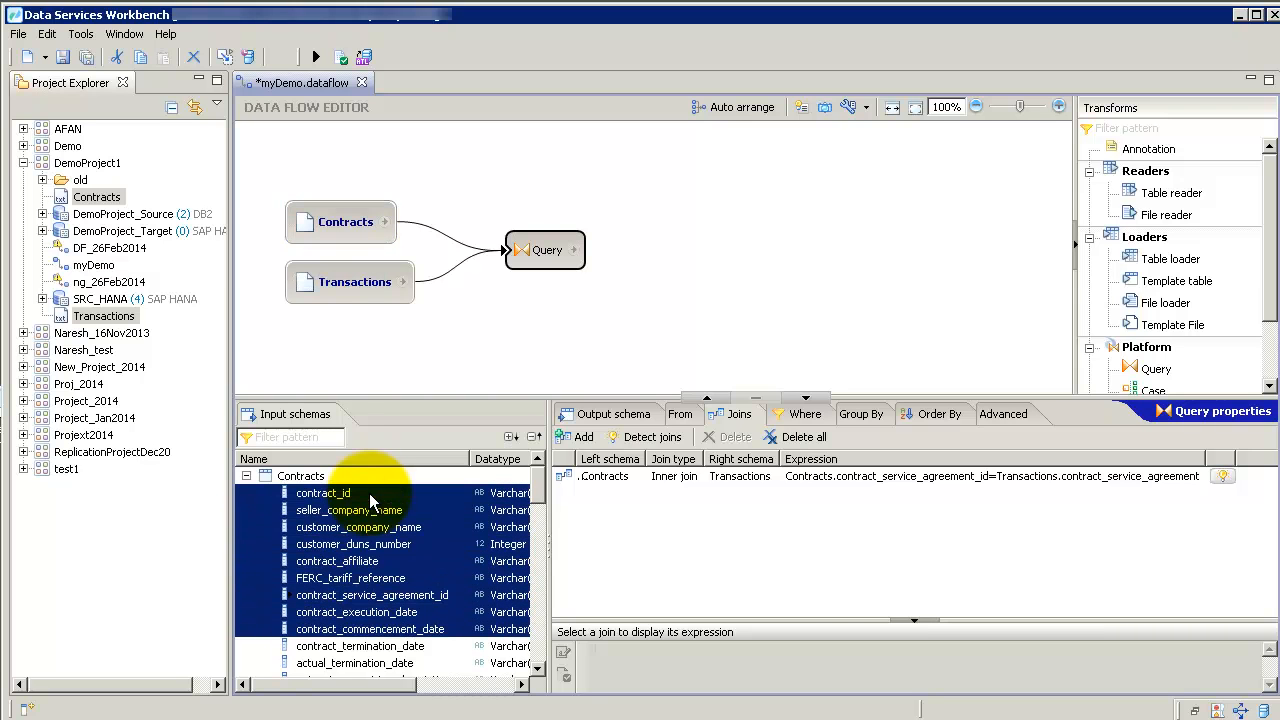
# Step: Map the first nine Contracts columns plus transaction_quantity and price into the Query output
pyautogui.click(613, 413)
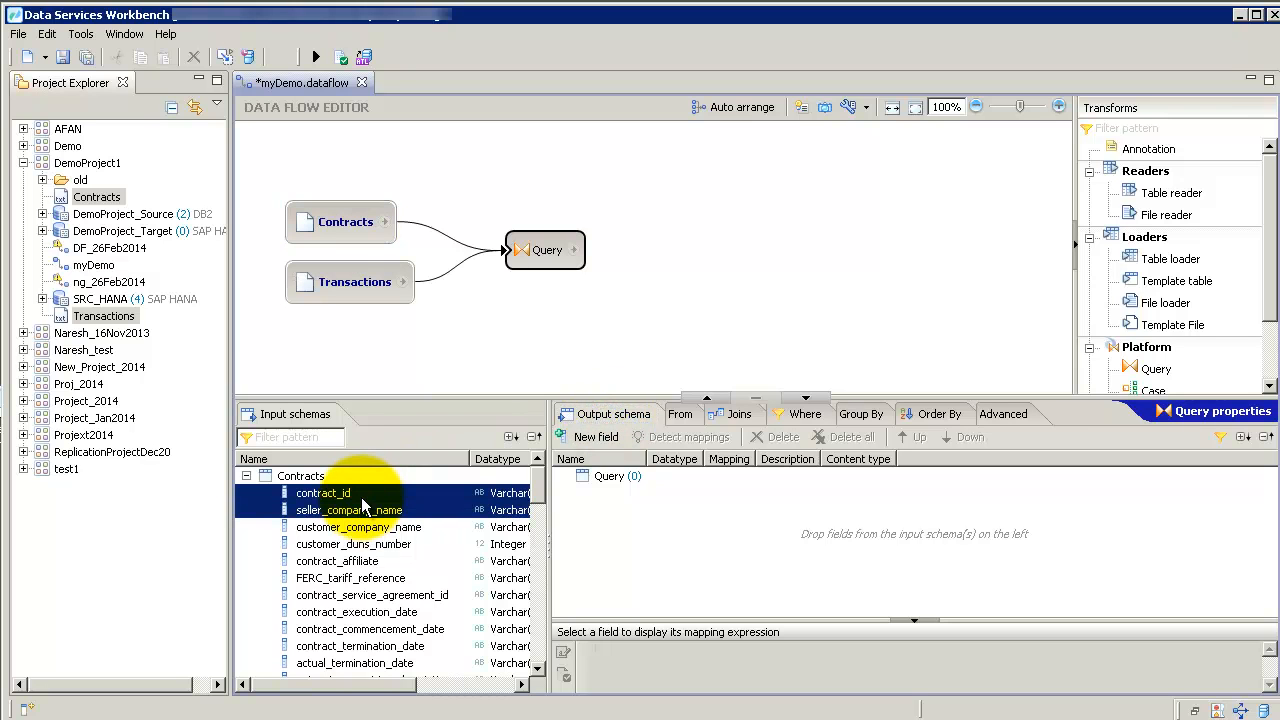
pyautogui.click(322, 493)
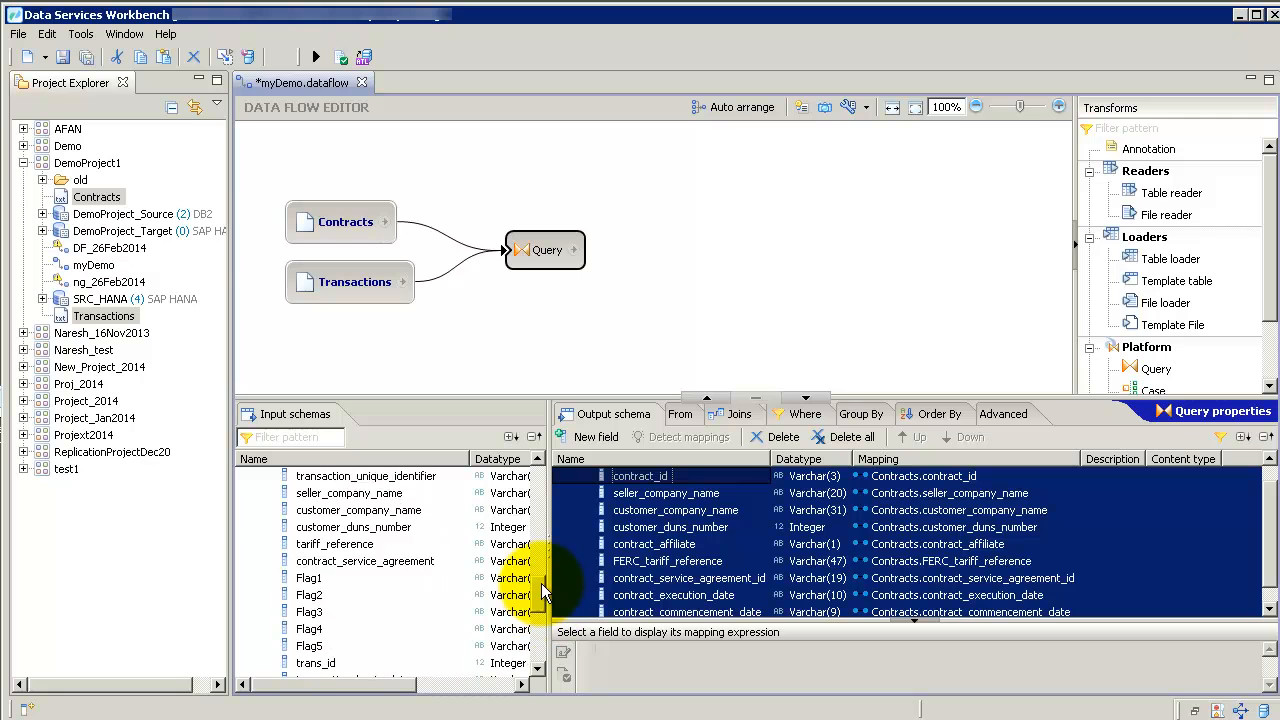
pyautogui.scroll(-3)
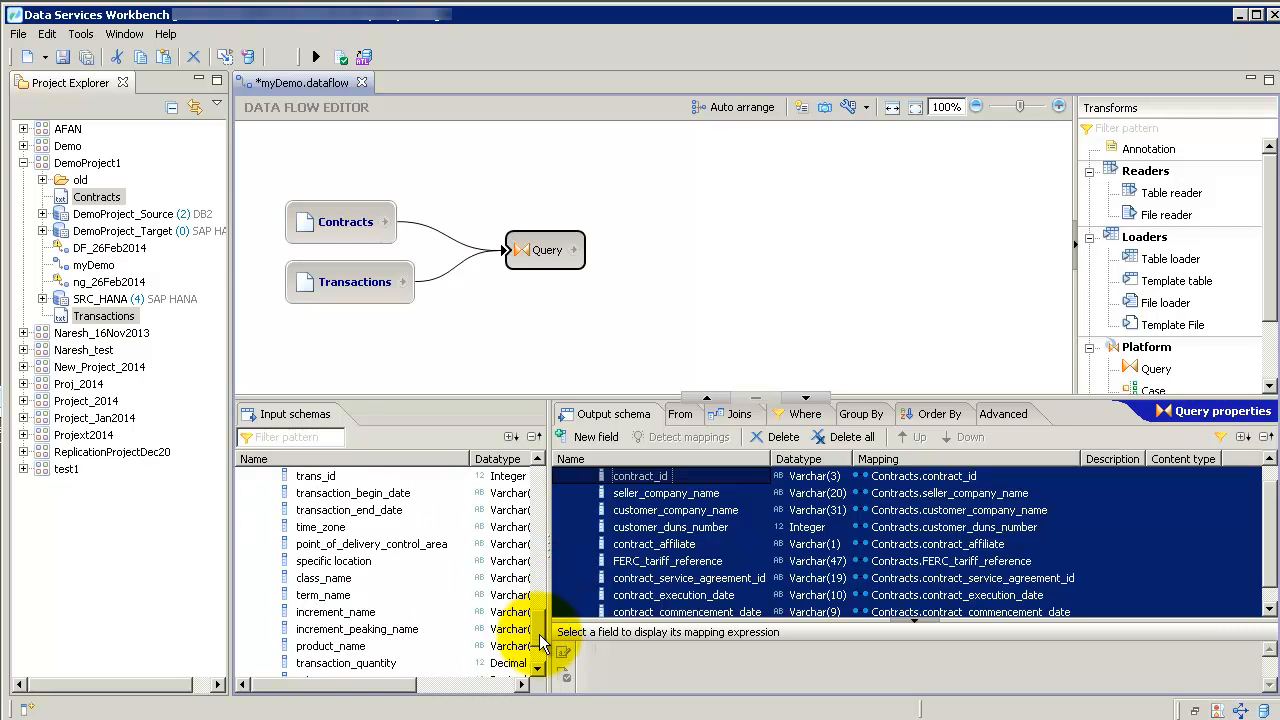
pyautogui.scroll(-3)
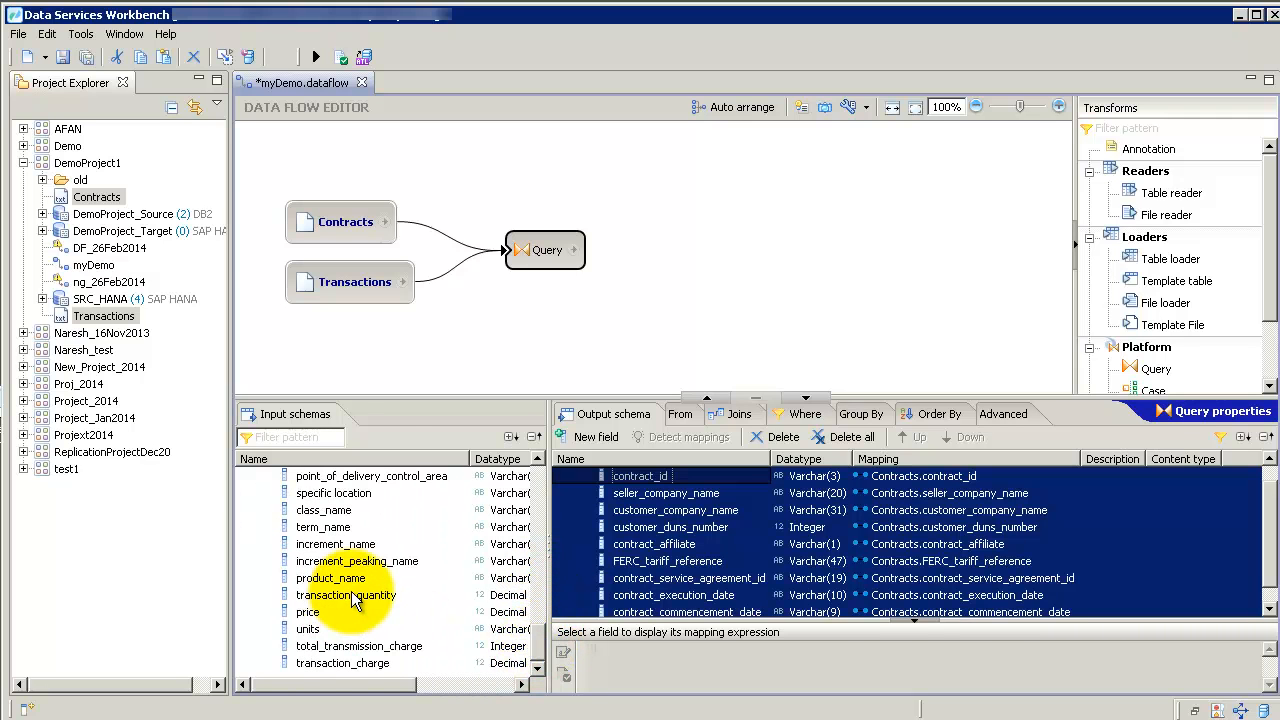
pyautogui.click(346, 595)
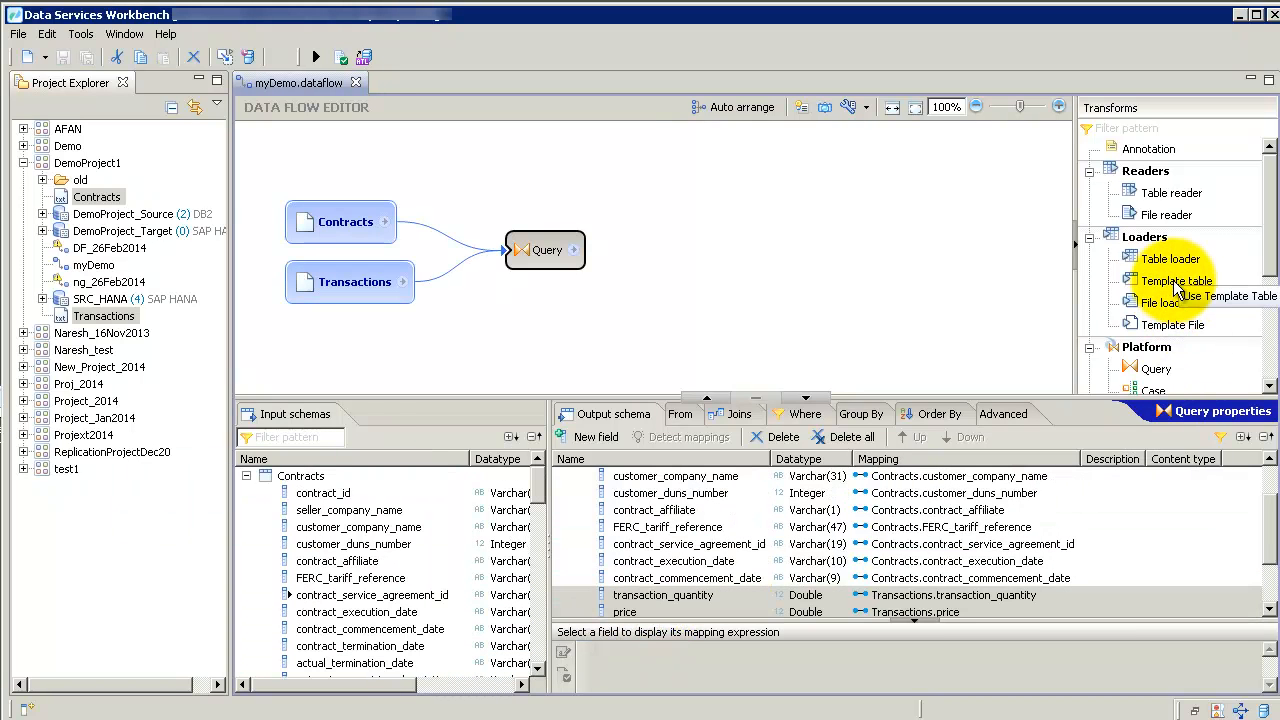
# Step: Add template table myDemo_Target owned by A2SALES and connect the Query output to it
pyautogui.click(1176, 280)
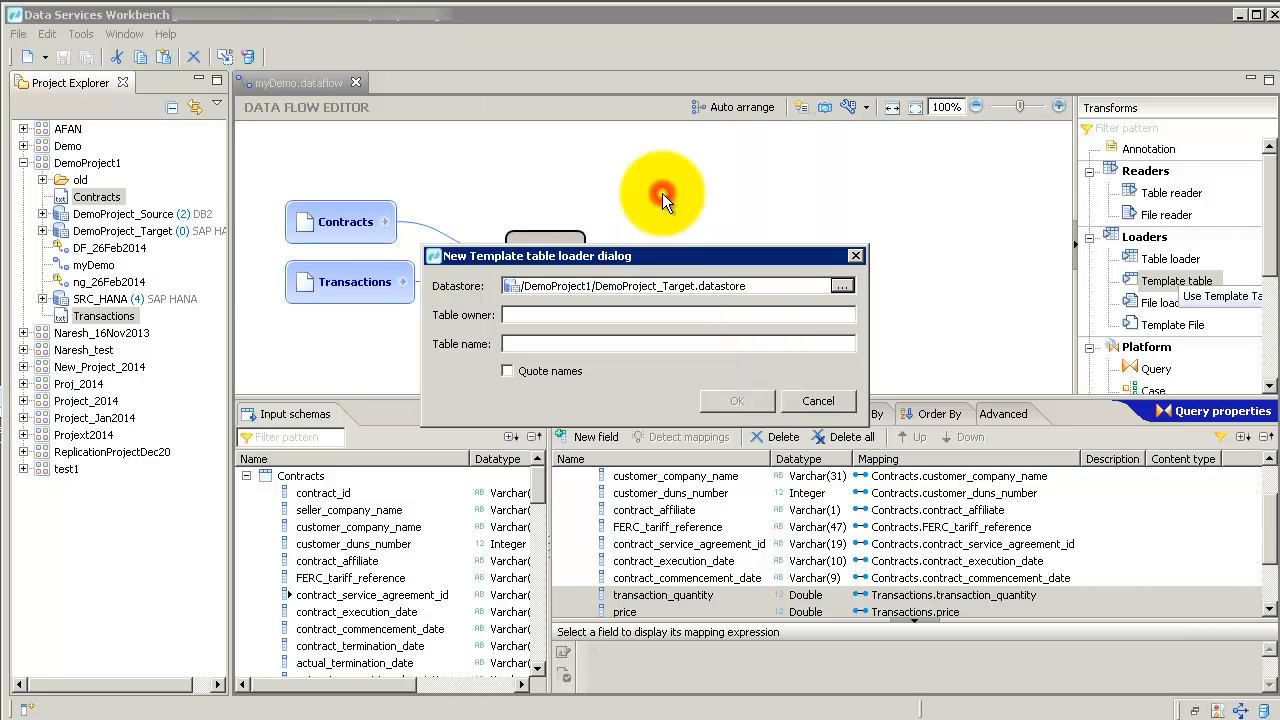
pyautogui.click(643, 314)
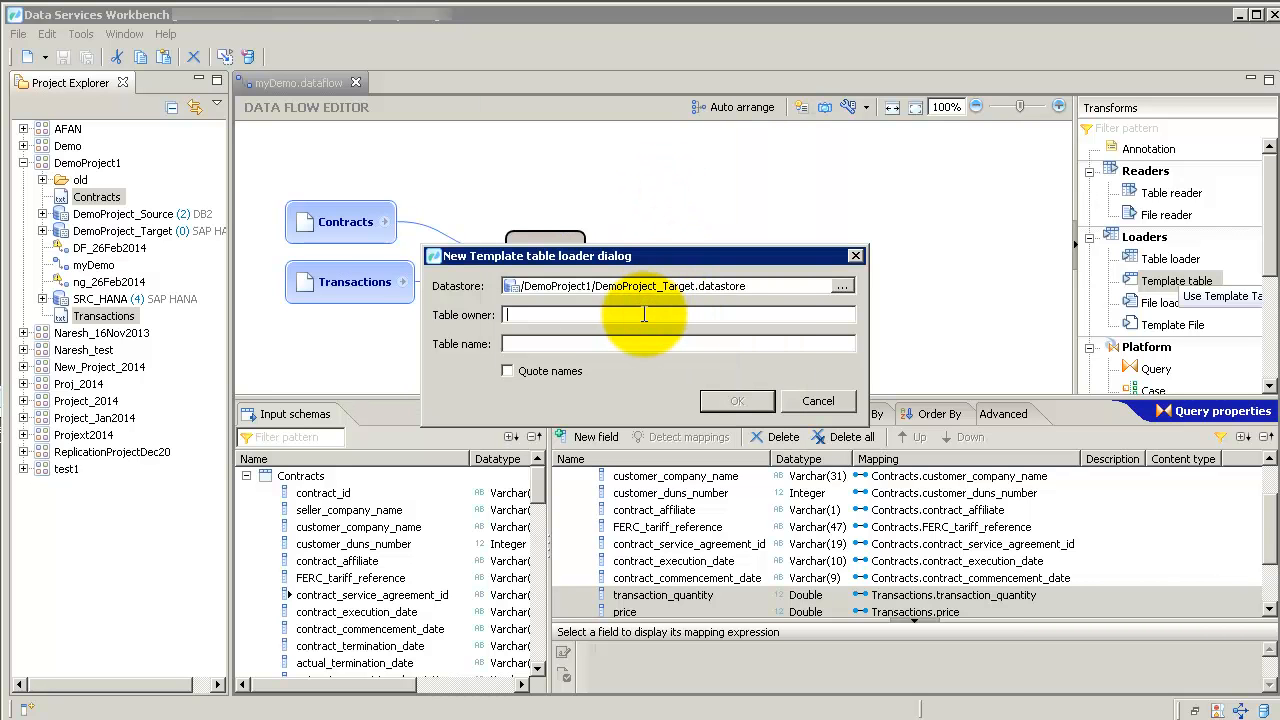
pyautogui.write('A2SALES')
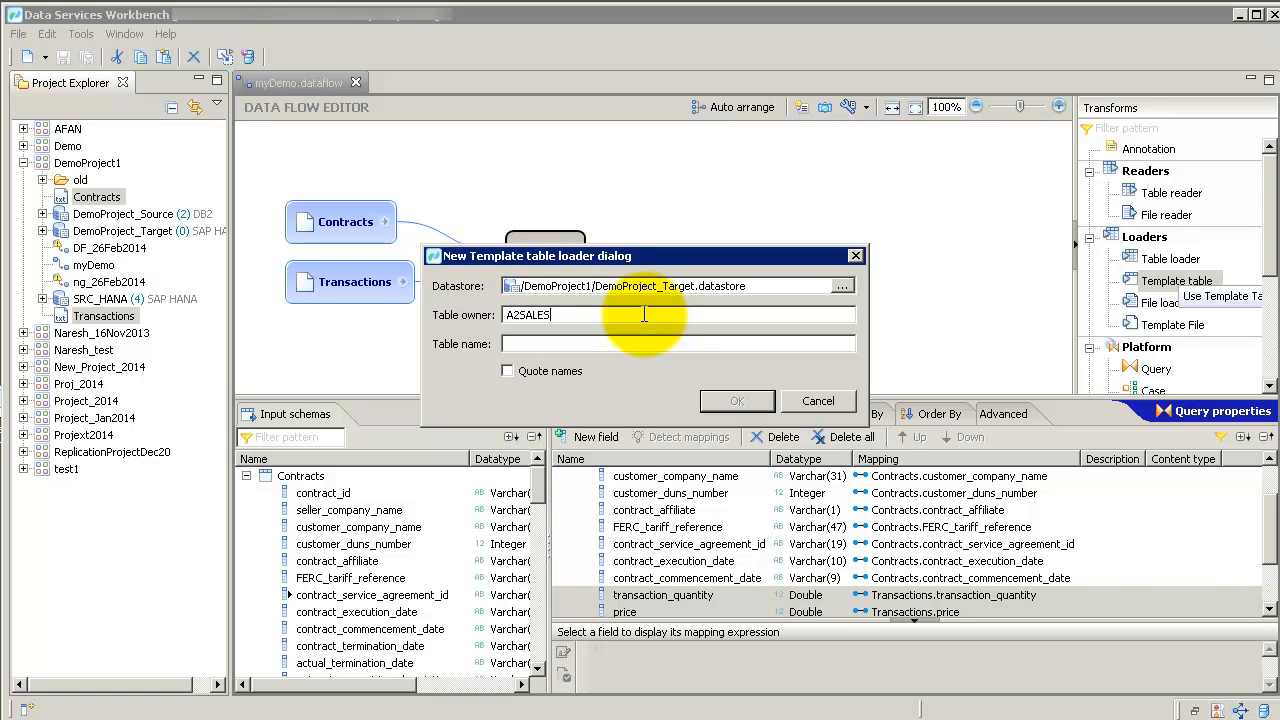
pyautogui.write('m')
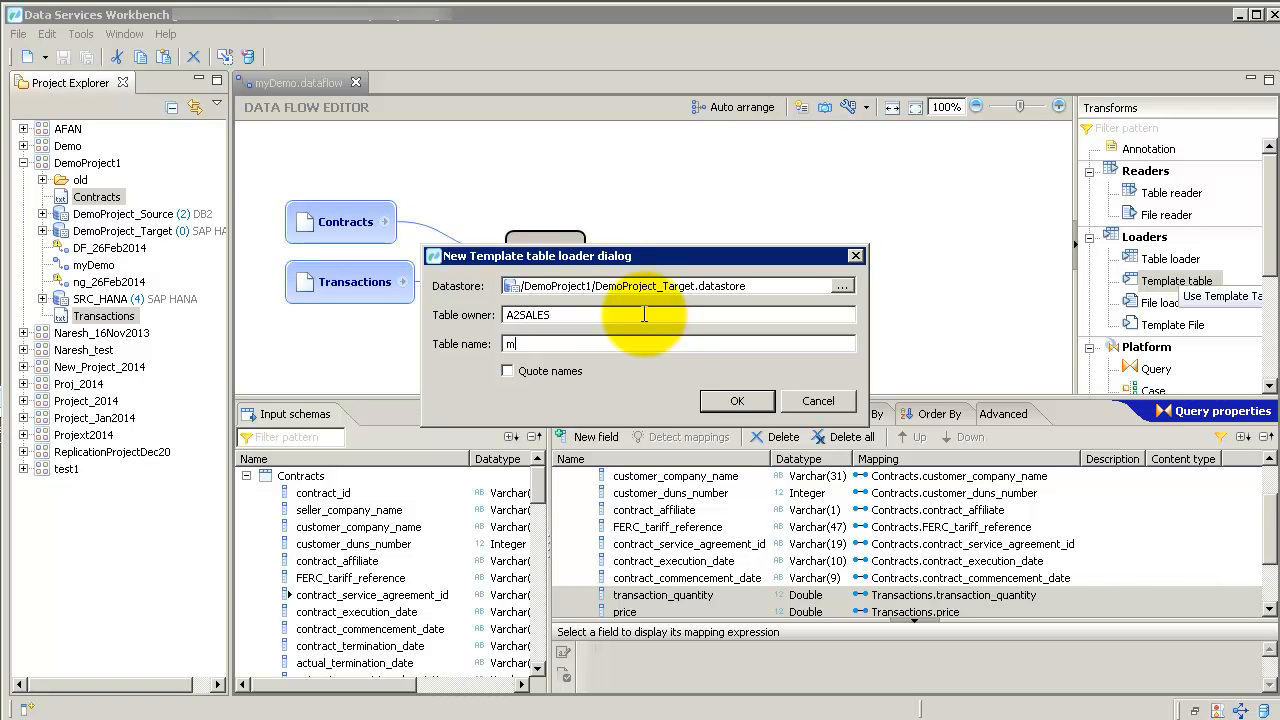
pyautogui.write('yDemo_Target')
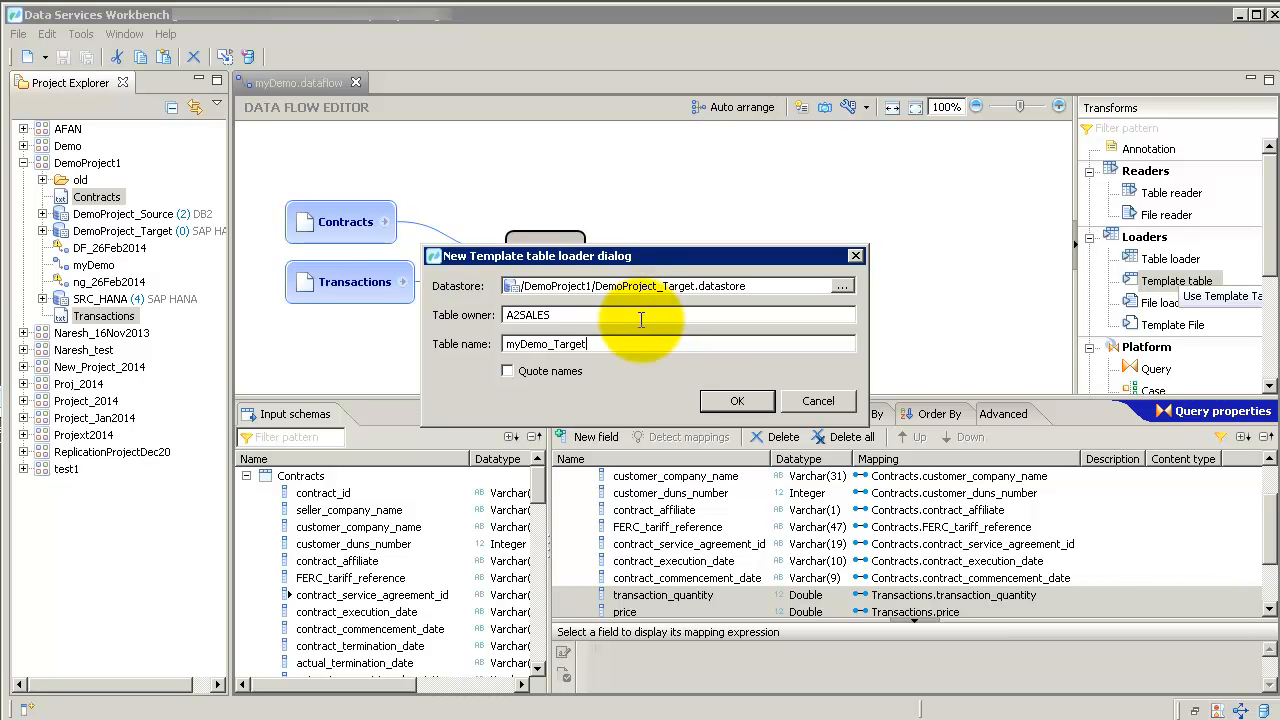
pyautogui.click(737, 400)
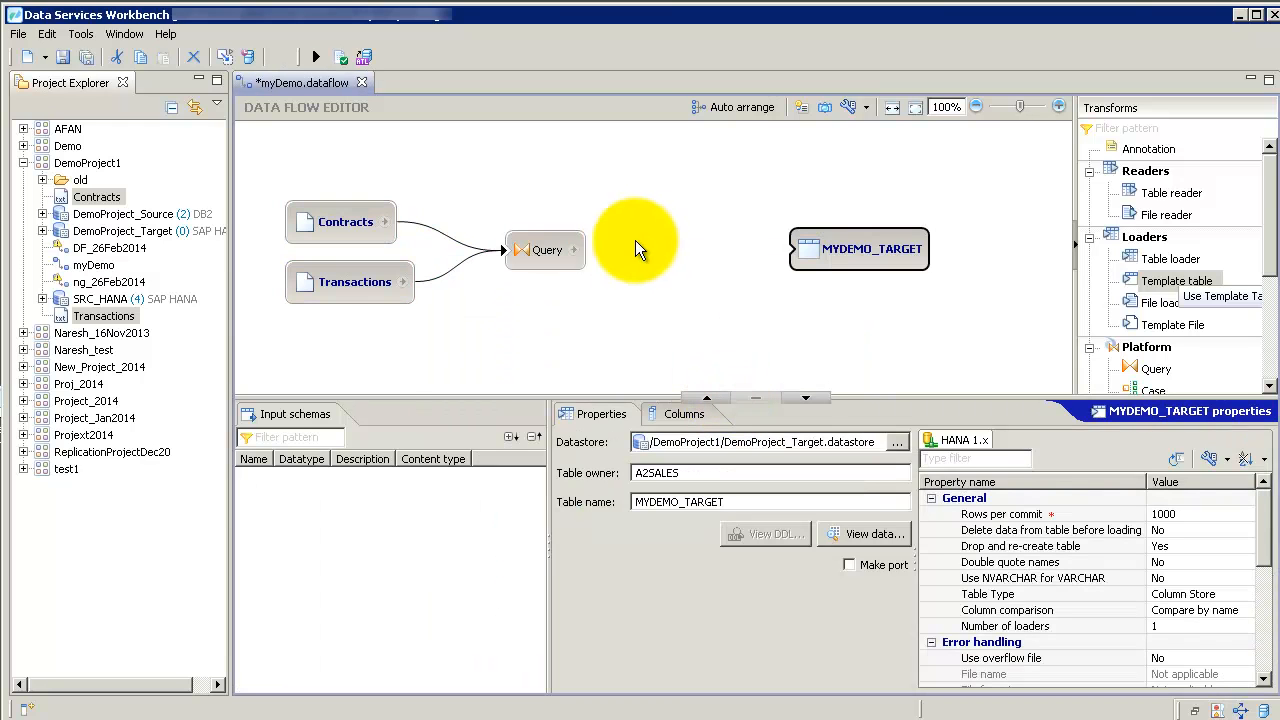
pyautogui.moveTo(576, 249); pyautogui.dragTo(810, 249)
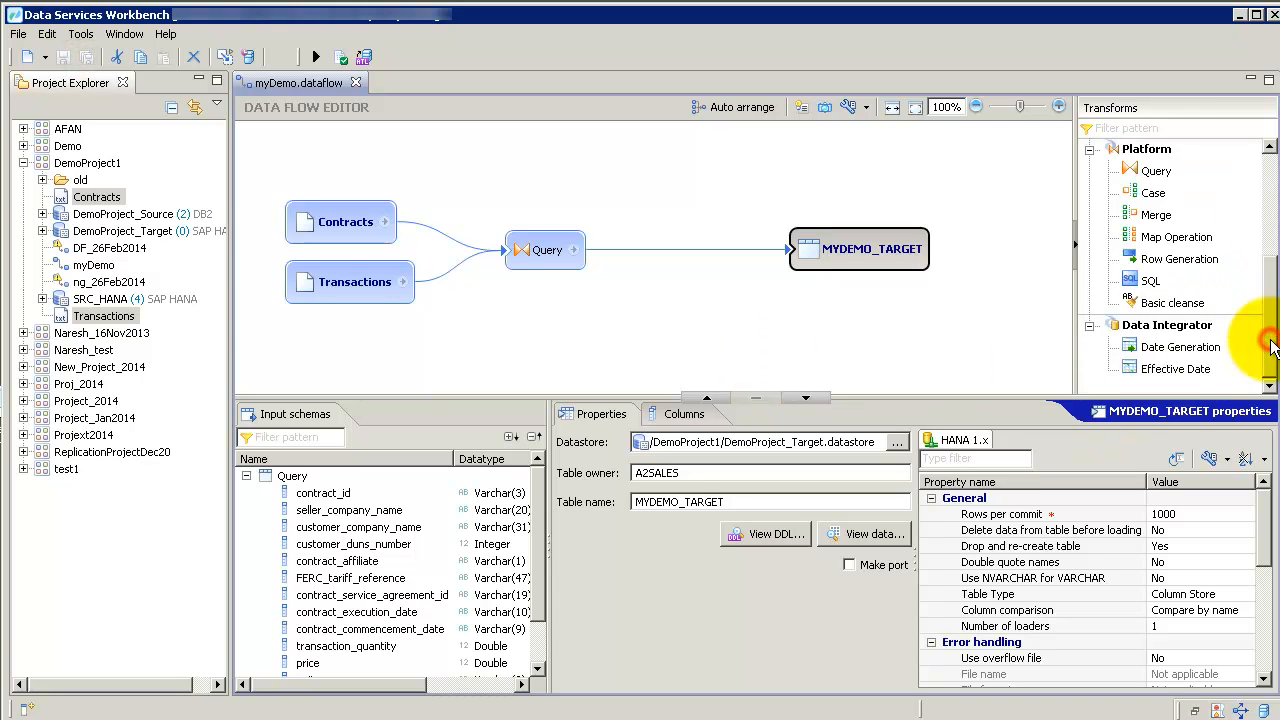
pyautogui.moveTo(1171, 302)
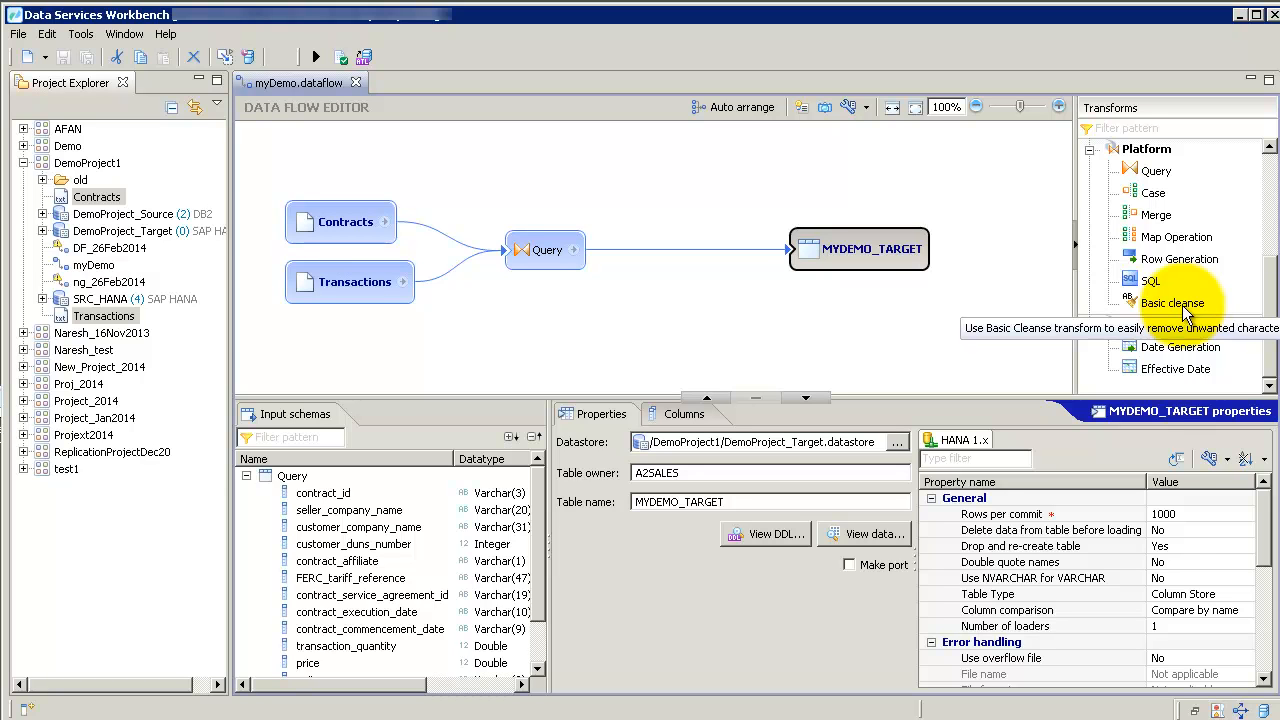
# Step: Place a Basic cleanse transform on the Query-to-MYDEMO_TARGET link
pyautogui.click(1172, 303)
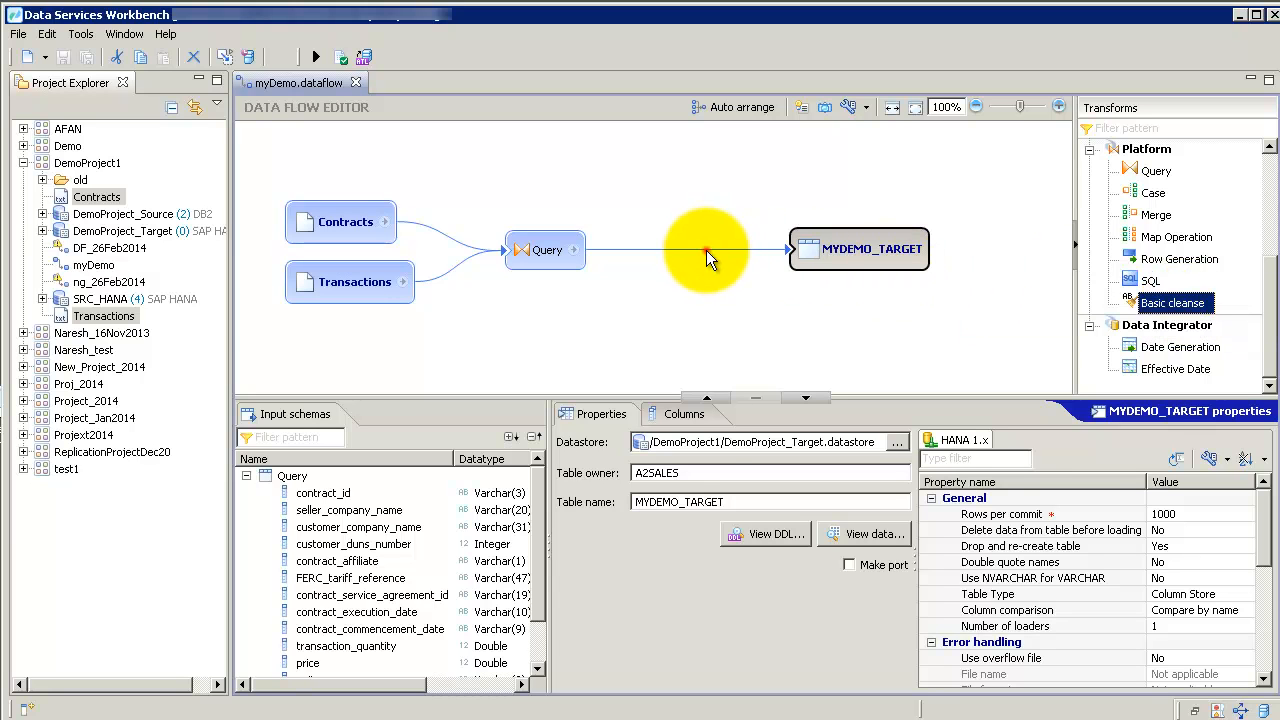
pyautogui.click(700, 249)
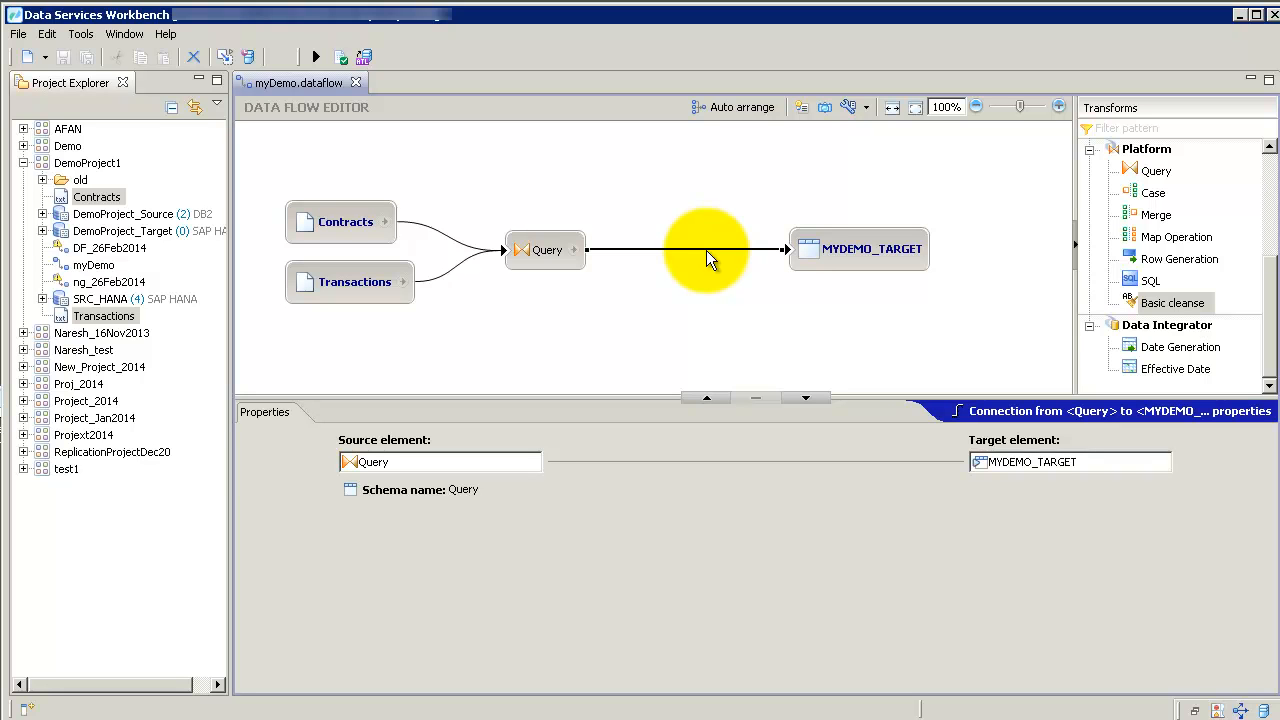
pyautogui.moveTo(630, 267)
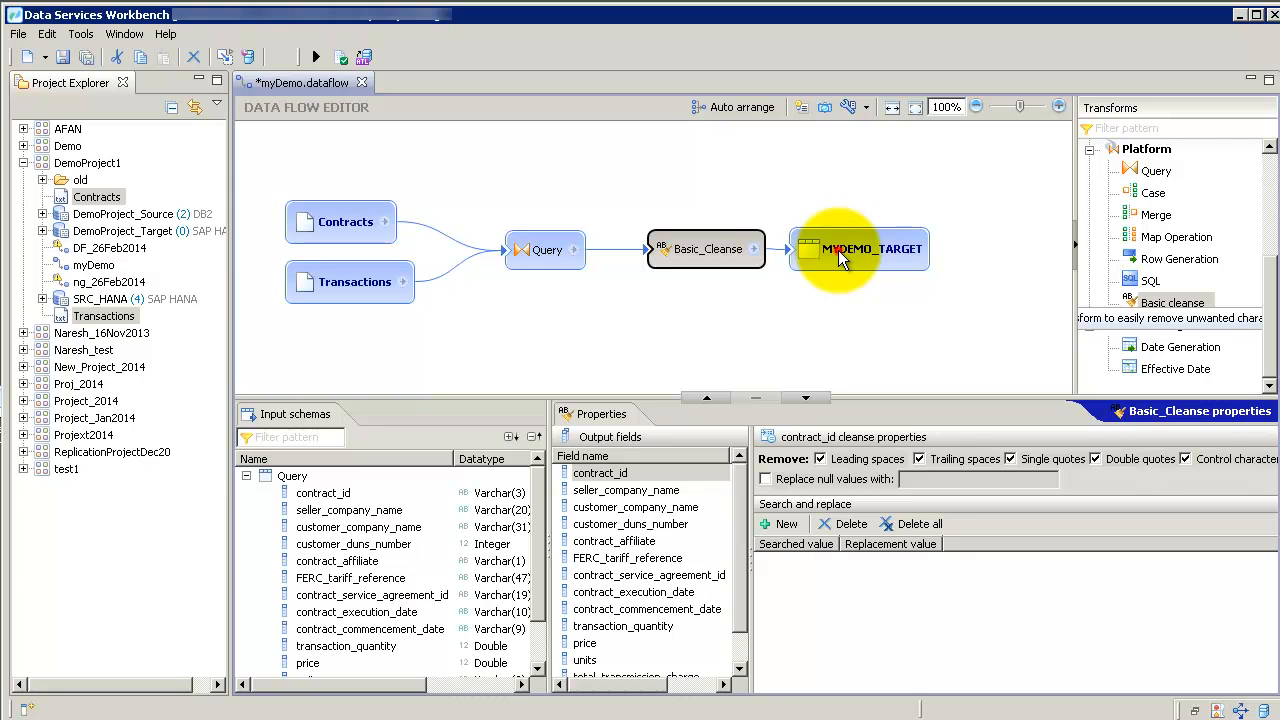
pyautogui.click(857, 248)
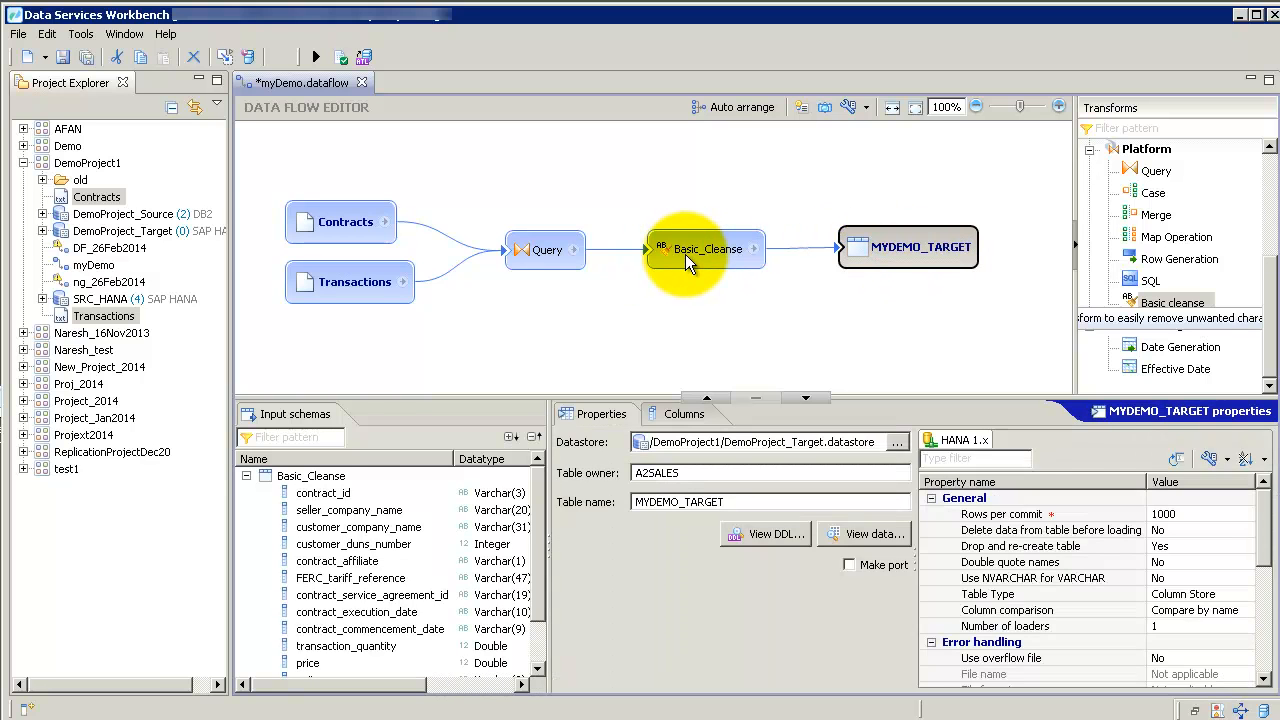
# Step: Add a customer_company_name search-and-replace rule changing Power to Powerful
pyautogui.click(708, 248)
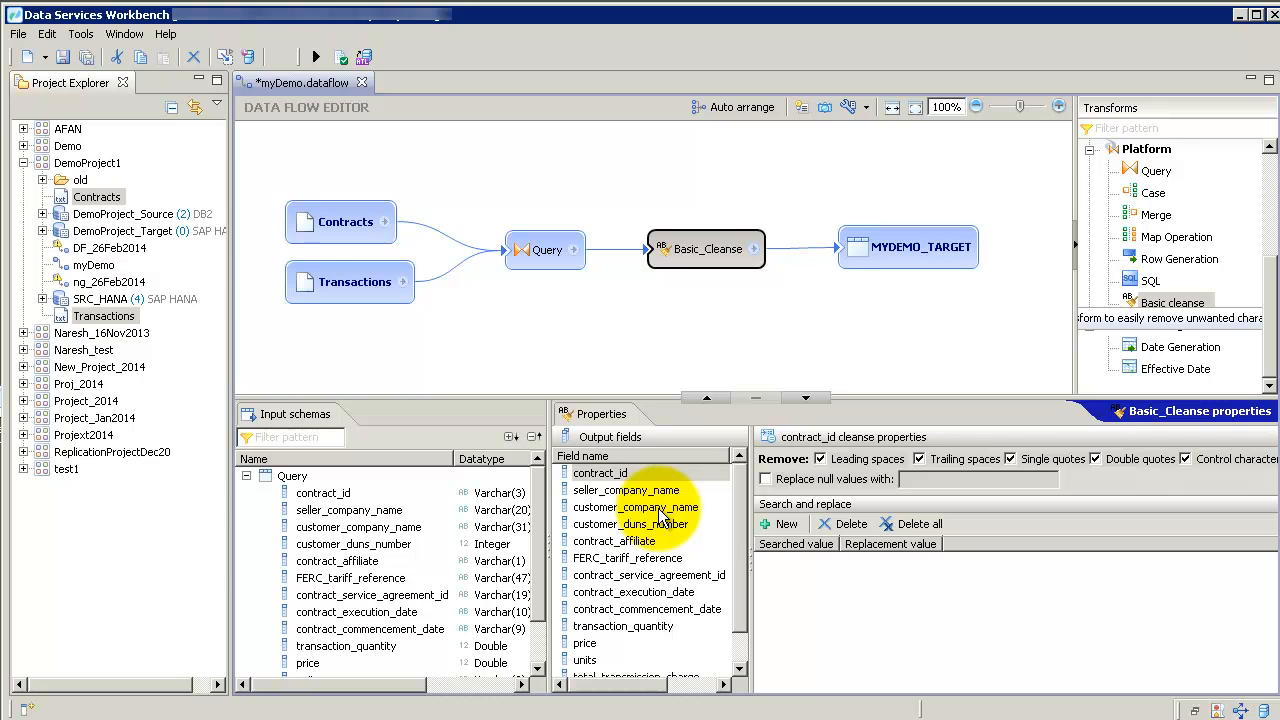
pyautogui.click(635, 507)
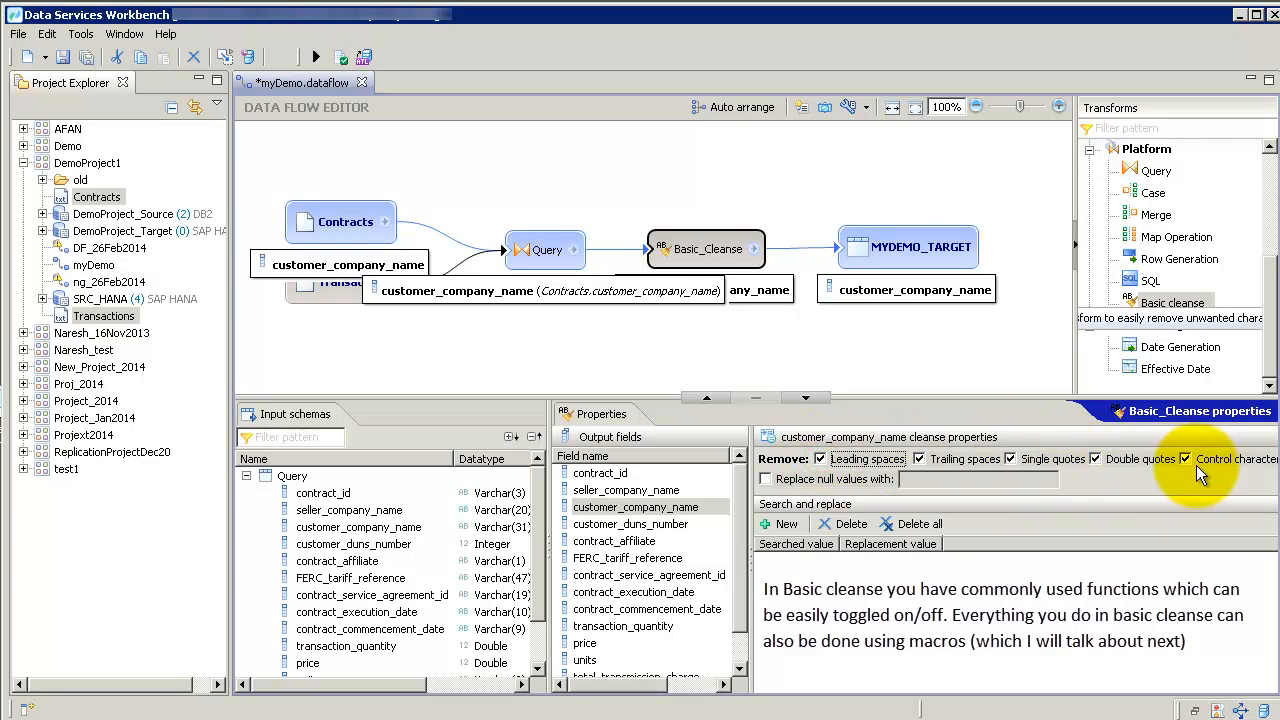
pyautogui.click(766, 479)
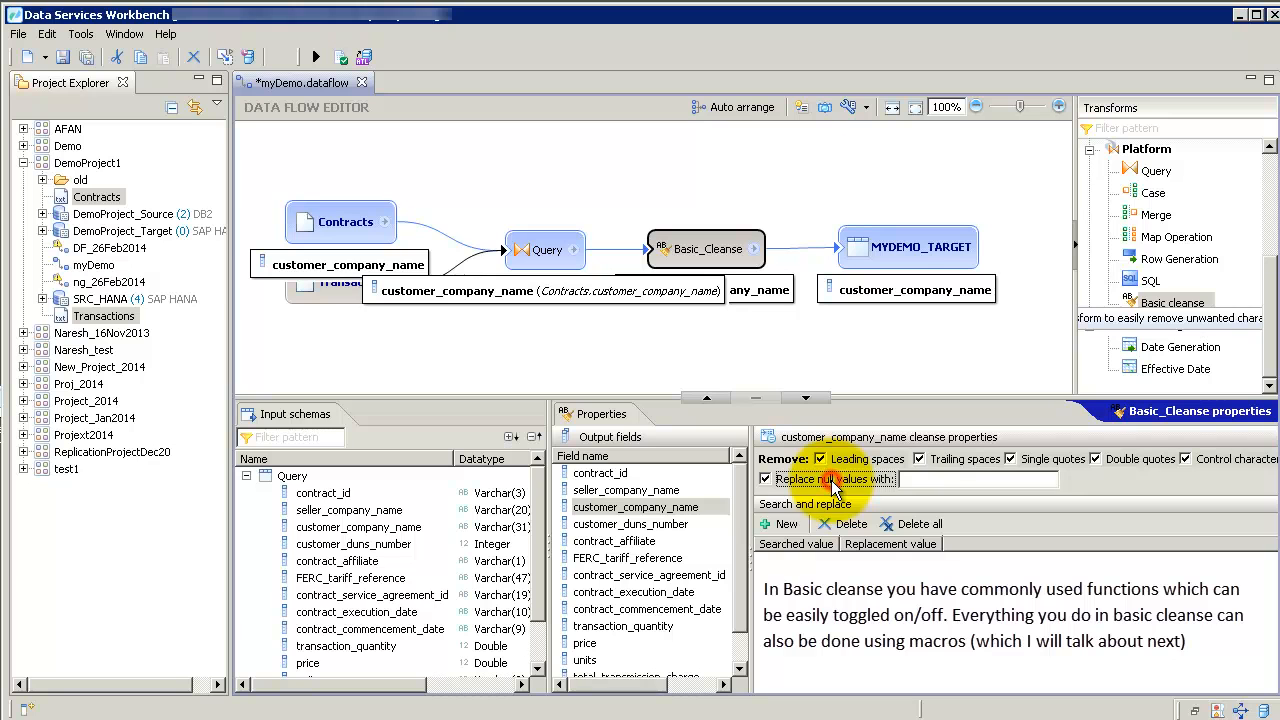
pyautogui.click(765, 479)
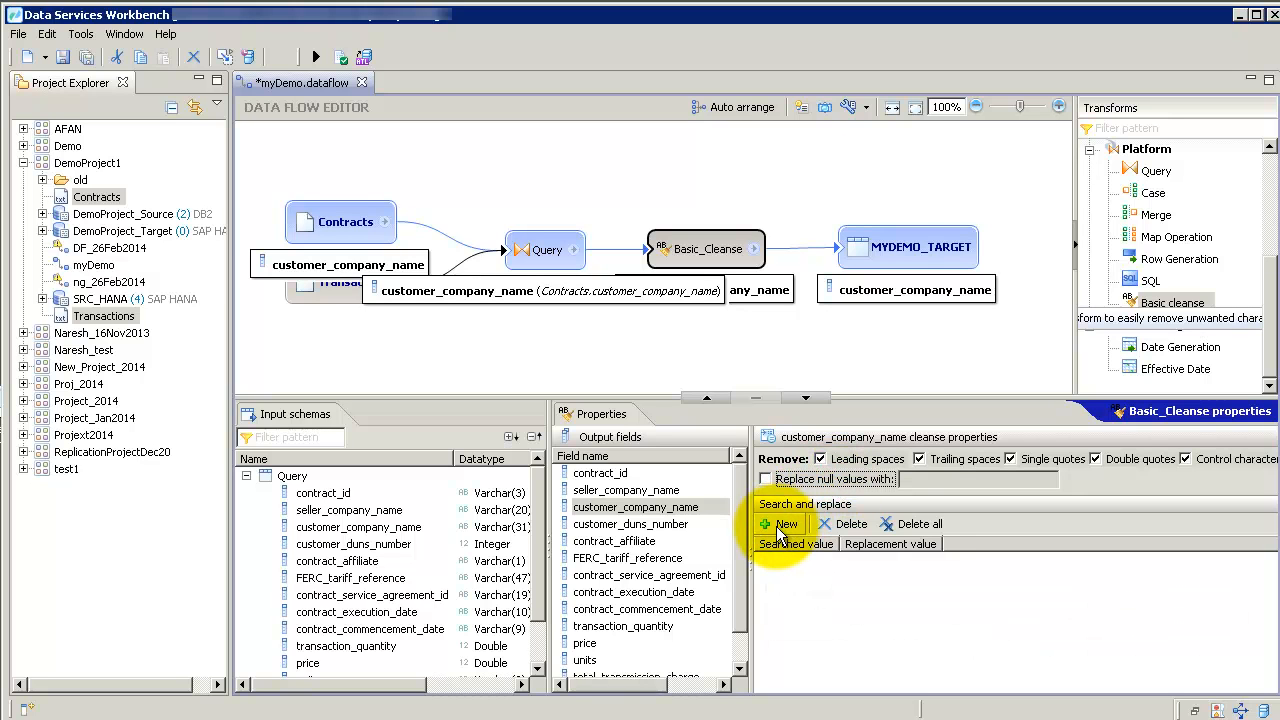
pyautogui.click(787, 524)
pyautogui.write('Power')
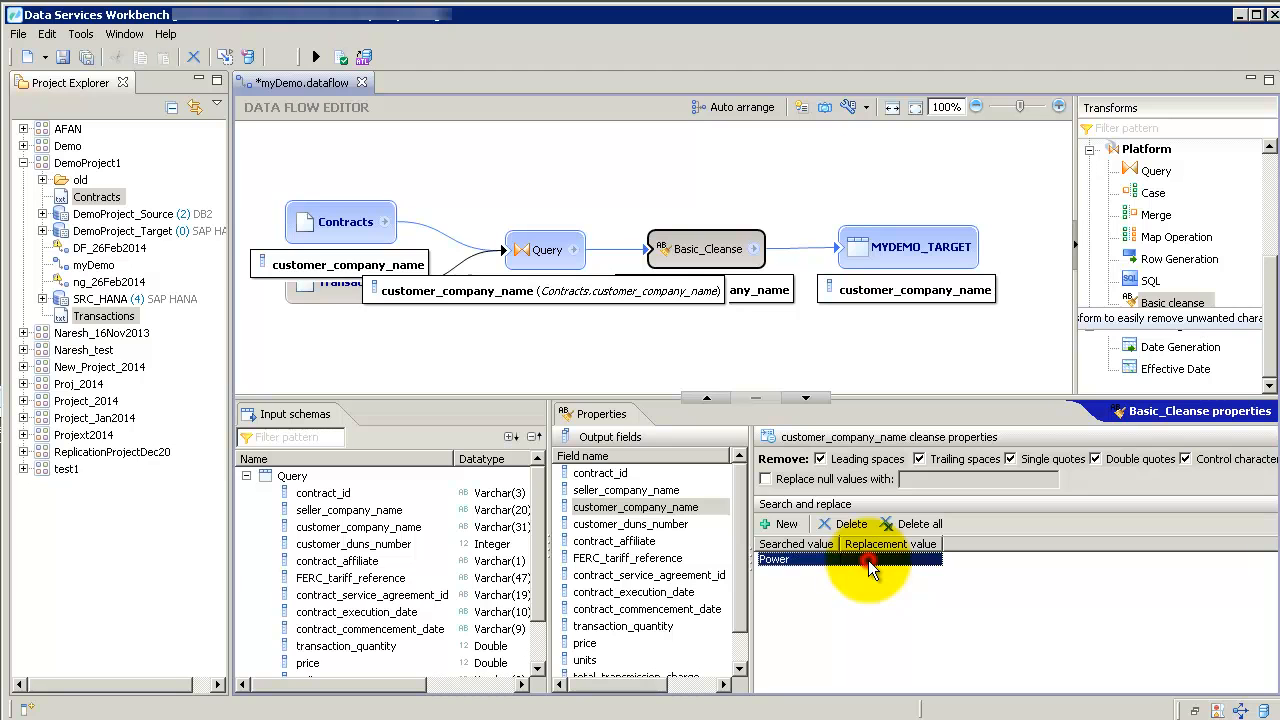
pyautogui.click(888, 558)
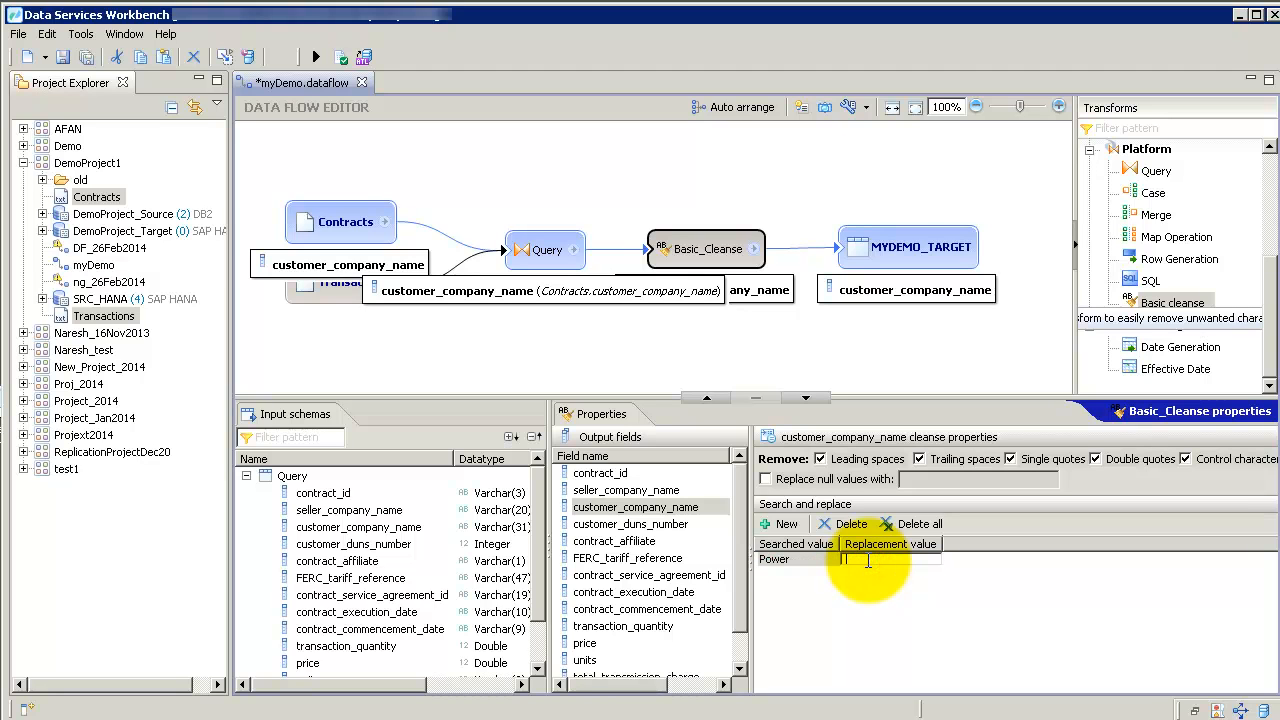
pyautogui.write('Powerful')
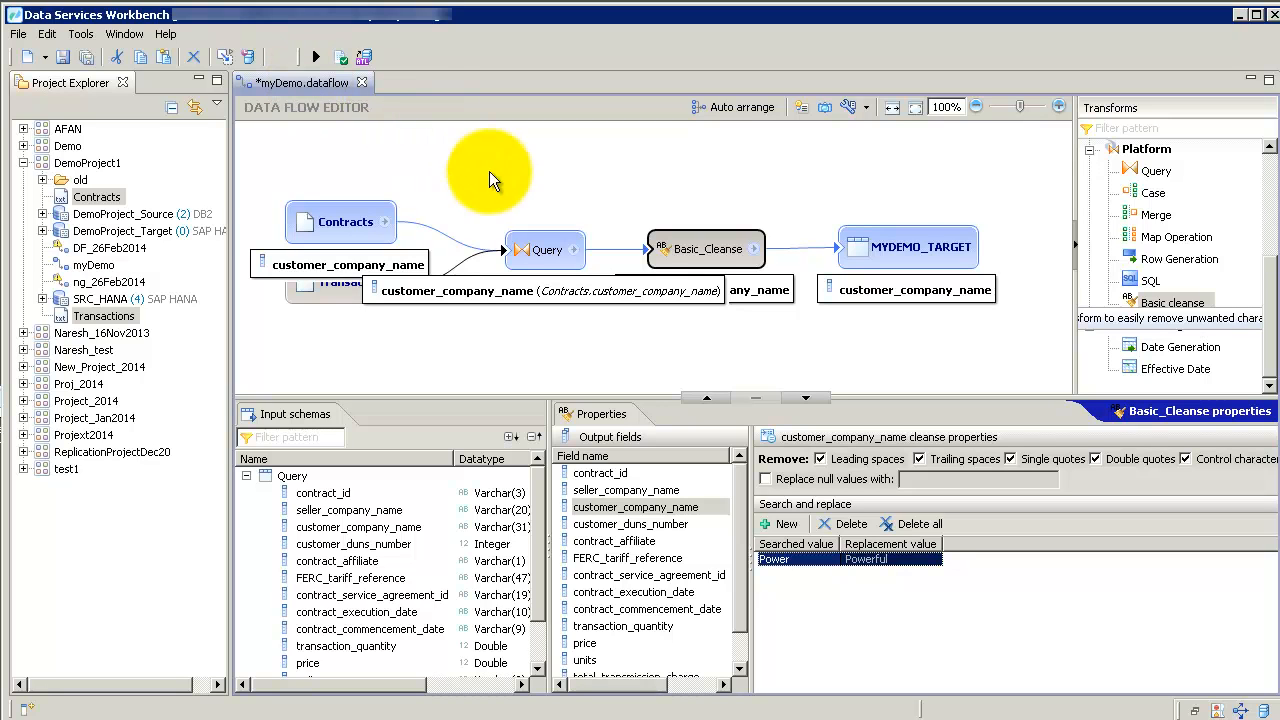
pyautogui.moveTo(545, 250)
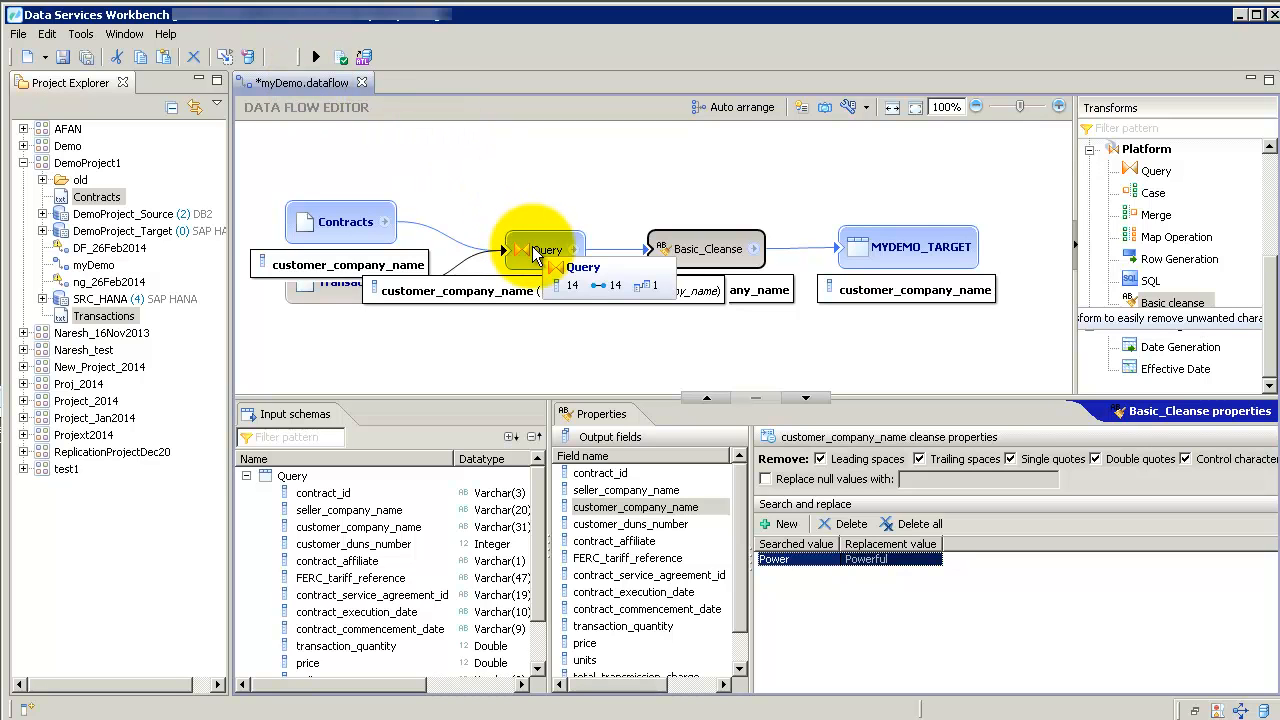
# Step: Scroll the Query input schema to Transactions and map Flag1 through Flag5 to output
pyautogui.click(545, 249)
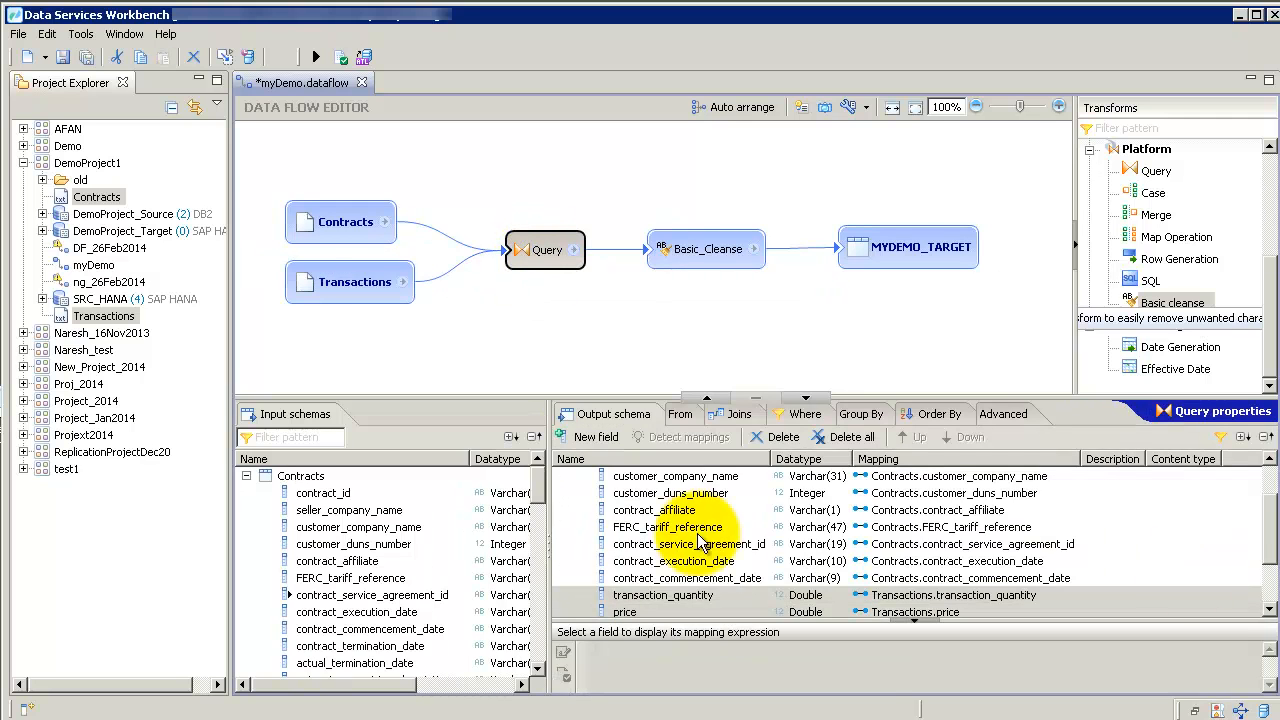
pyautogui.scroll(-3)
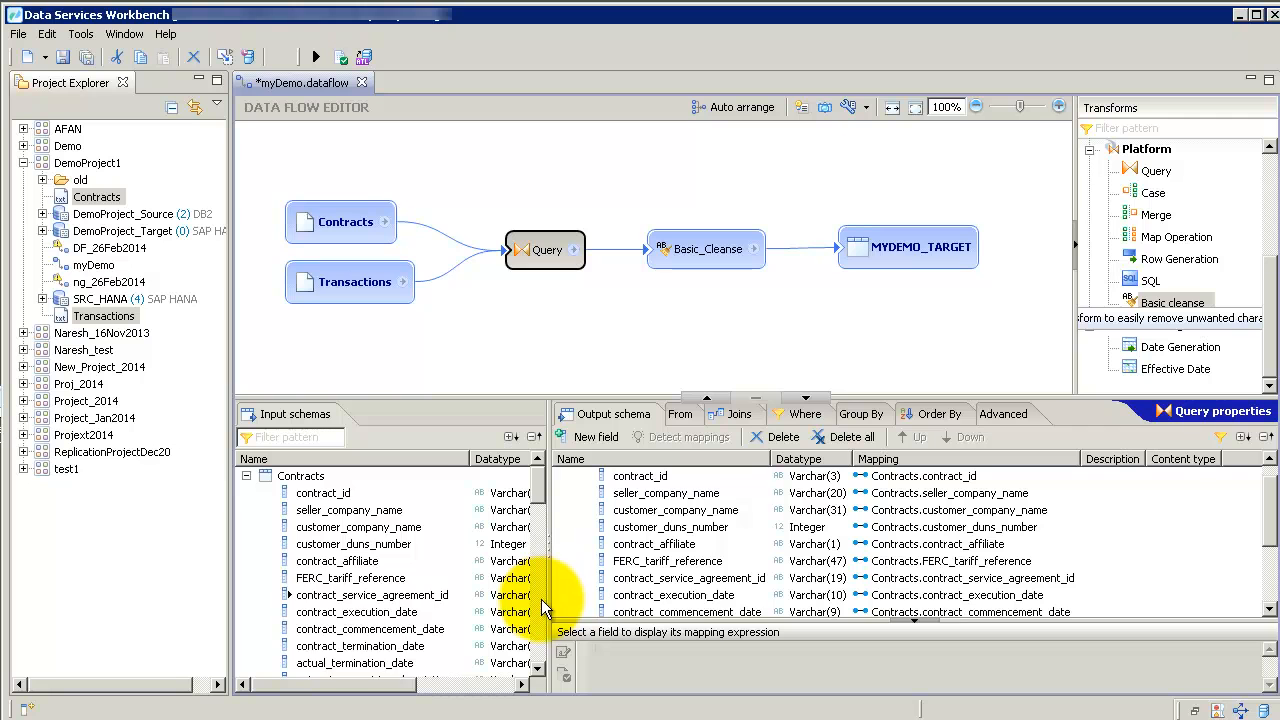
pyautogui.scroll(-3)
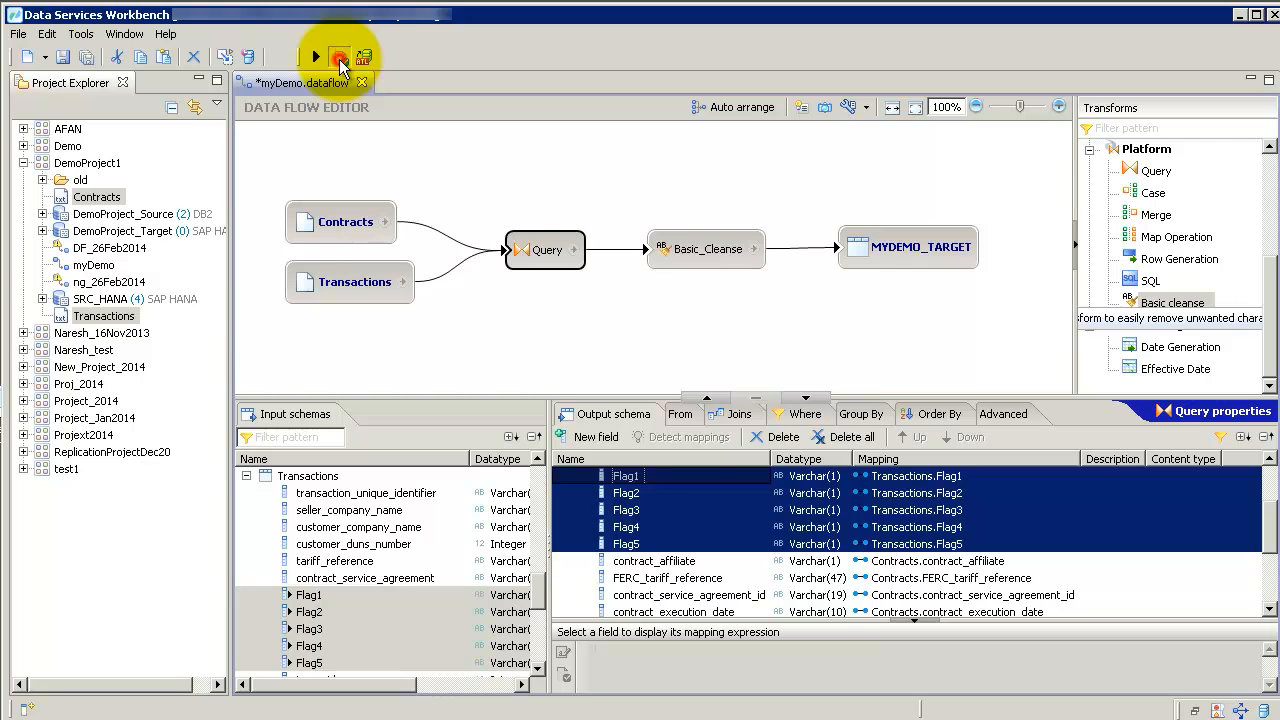
# Step: Validate and save myDemo, then execute it on the default repository
pyautogui.click(340, 57)
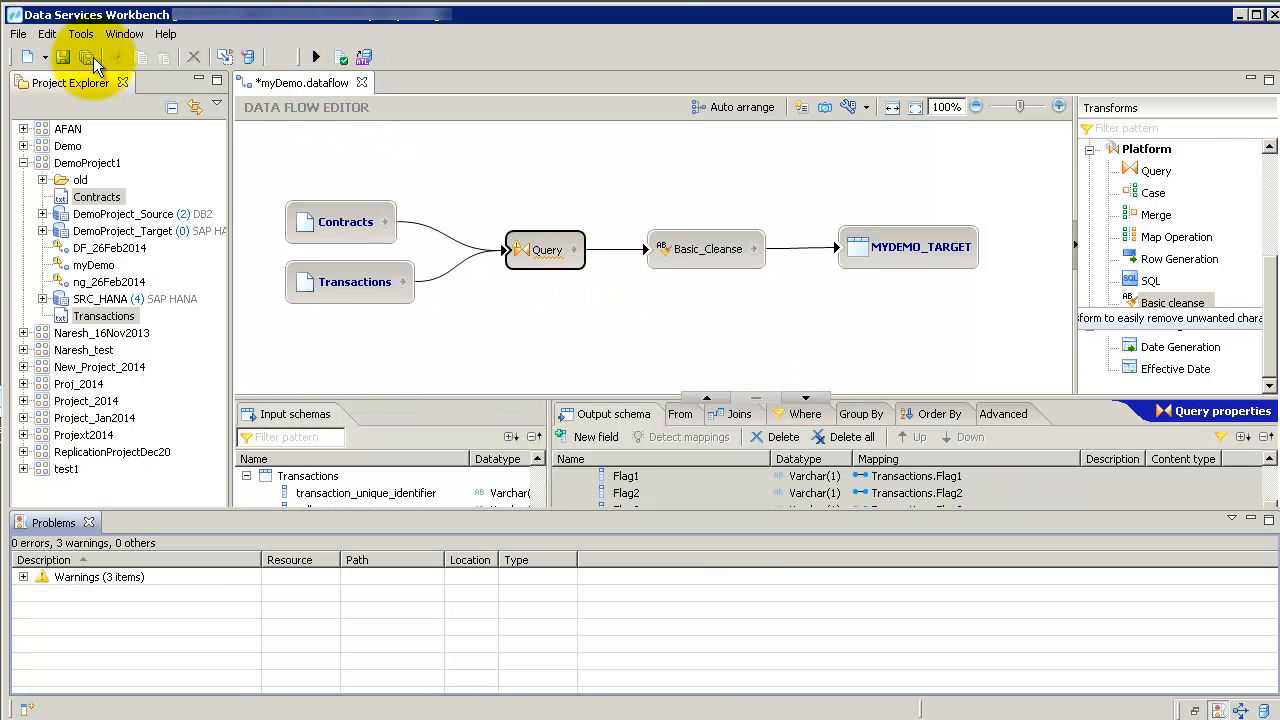
pyautogui.click(86, 57)
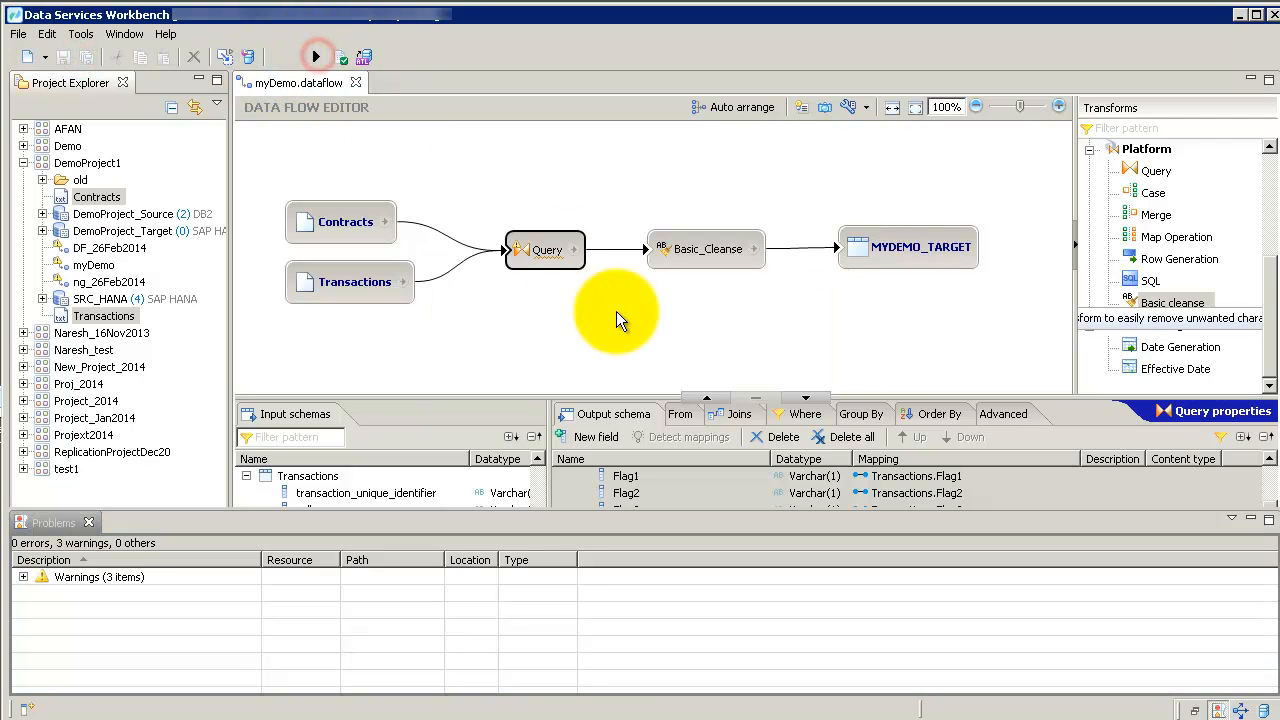
pyautogui.click(316, 56)
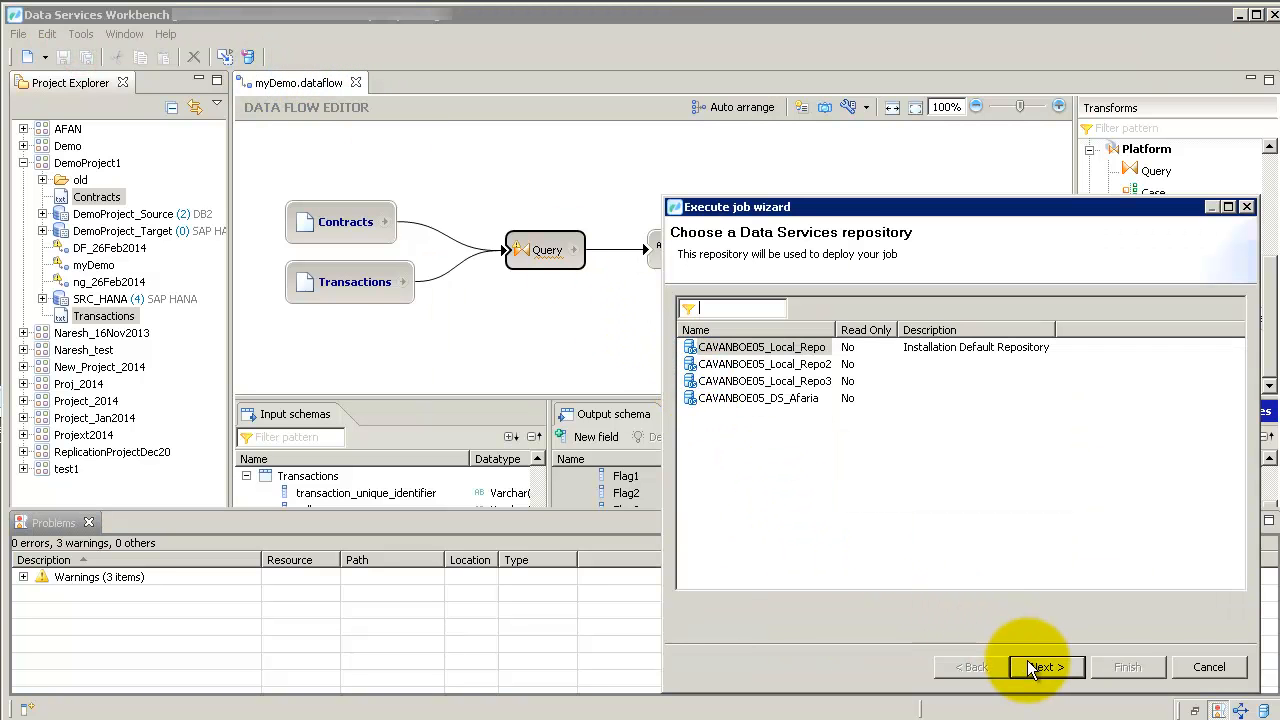
pyautogui.click(1044, 667)
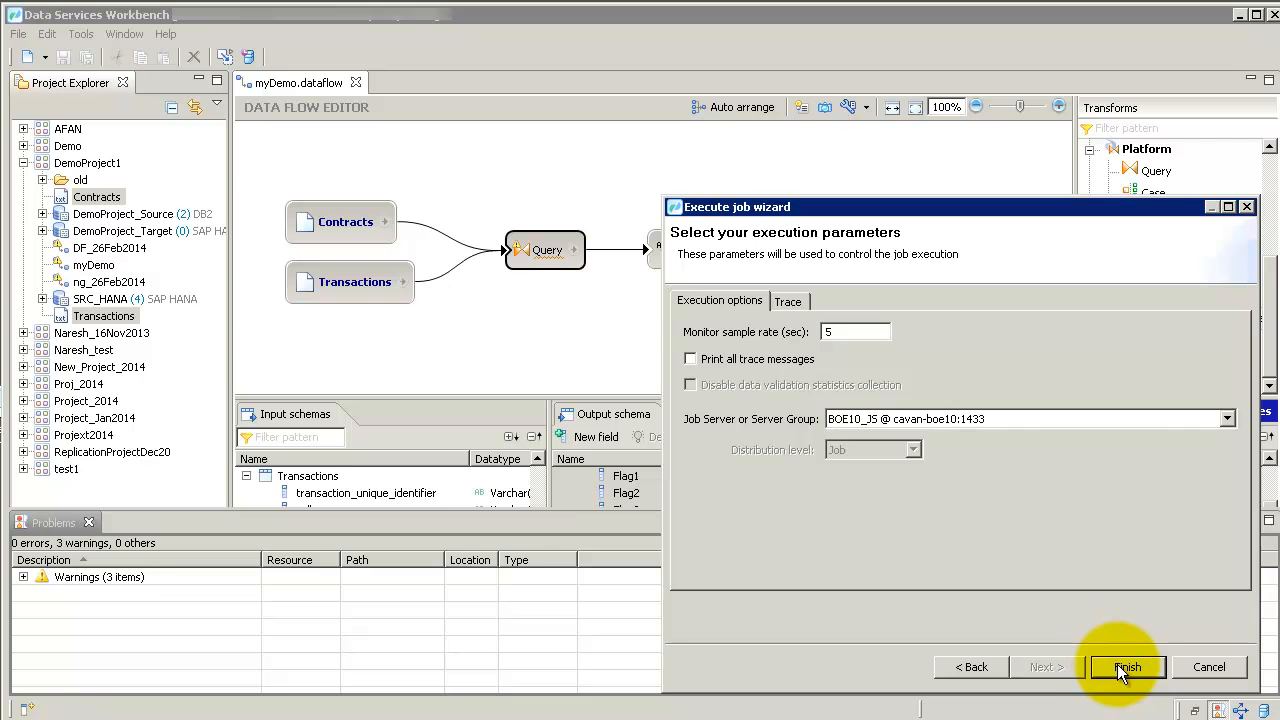
pyautogui.click(1127, 667)
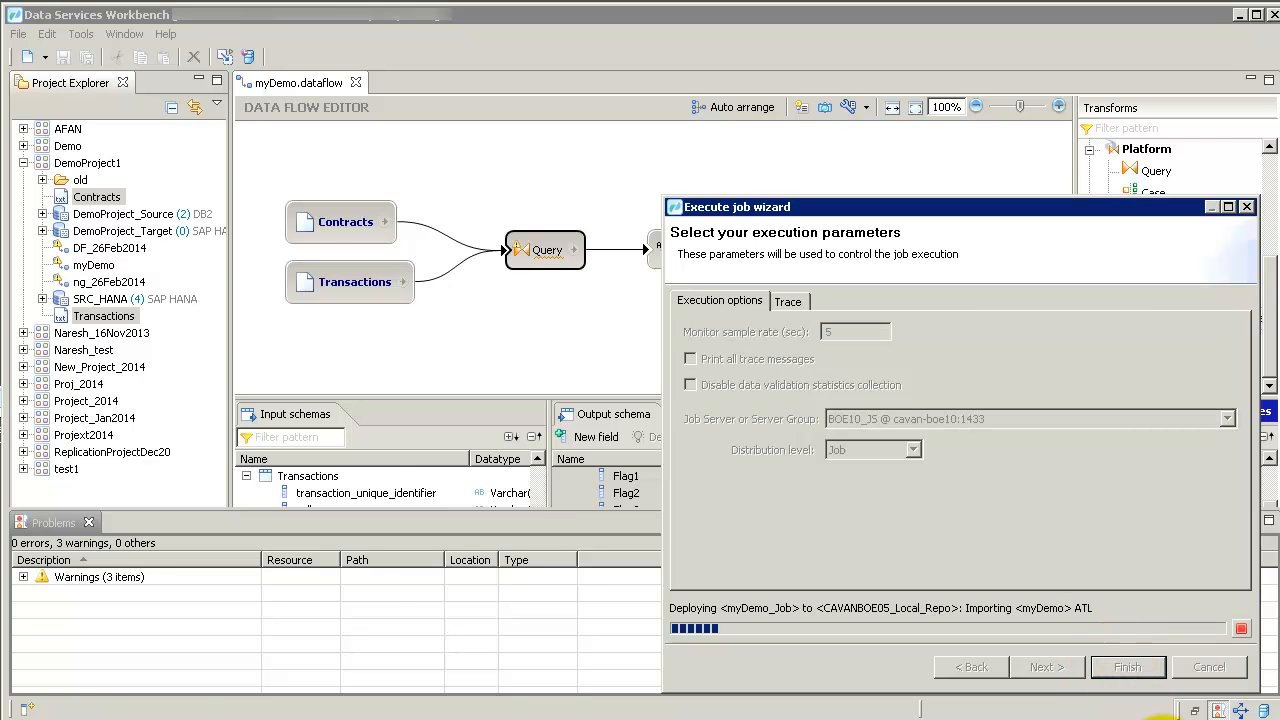
pyautogui.click(1127, 667)
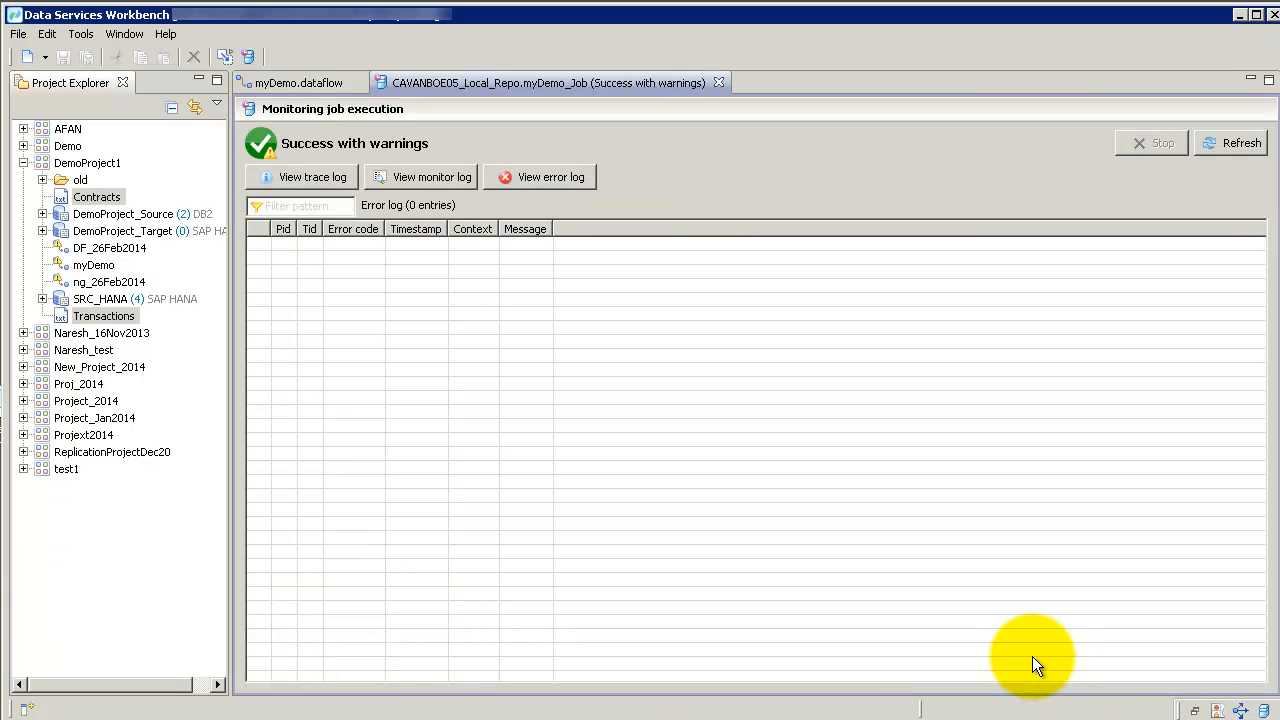
pyautogui.moveTo(410, 143)
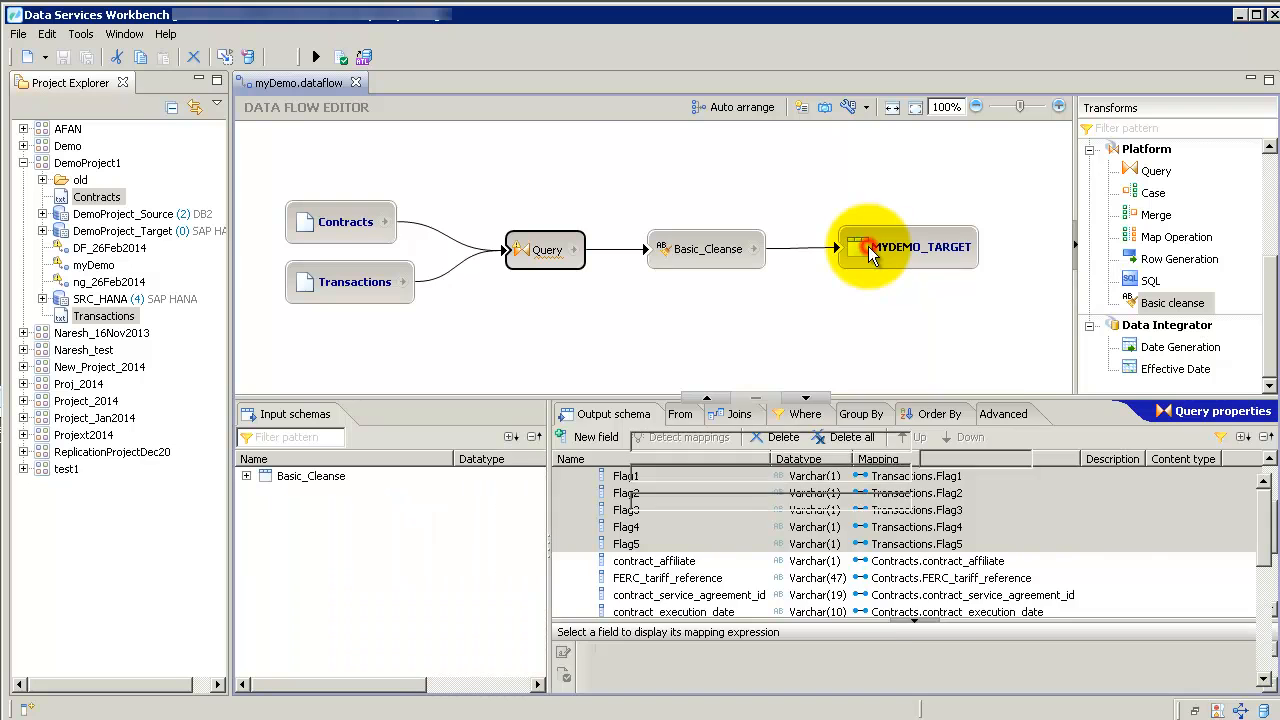
# Step: View MYDEMO_TARGET's data, checking The Powerful Company names and the FLAG columns
pyautogui.rightClick(912, 247)
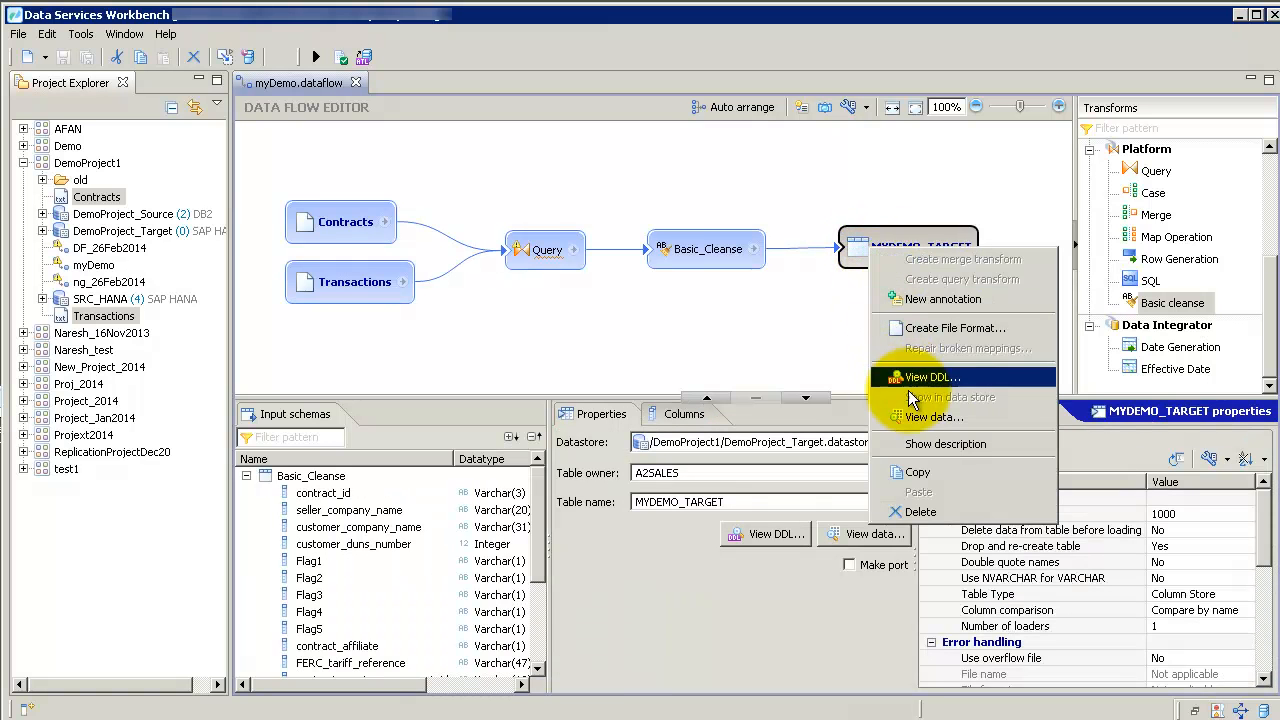
pyautogui.click(933, 417)
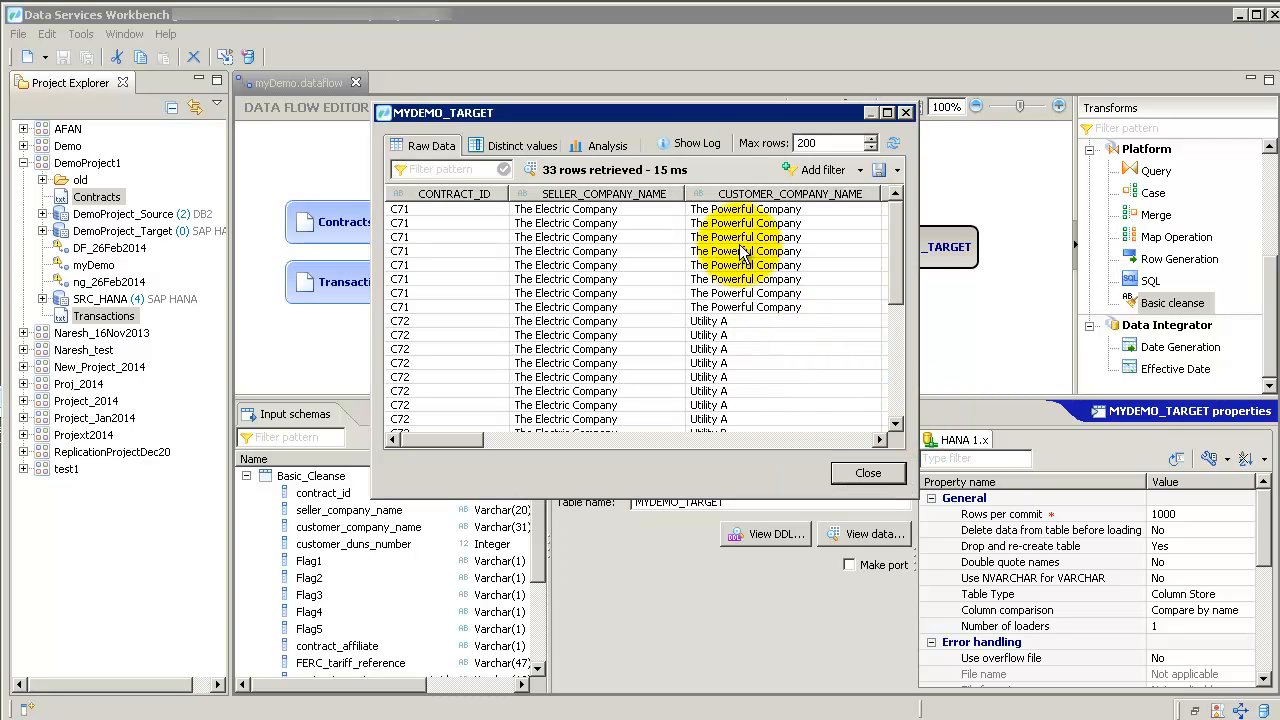
pyautogui.click(783, 193)
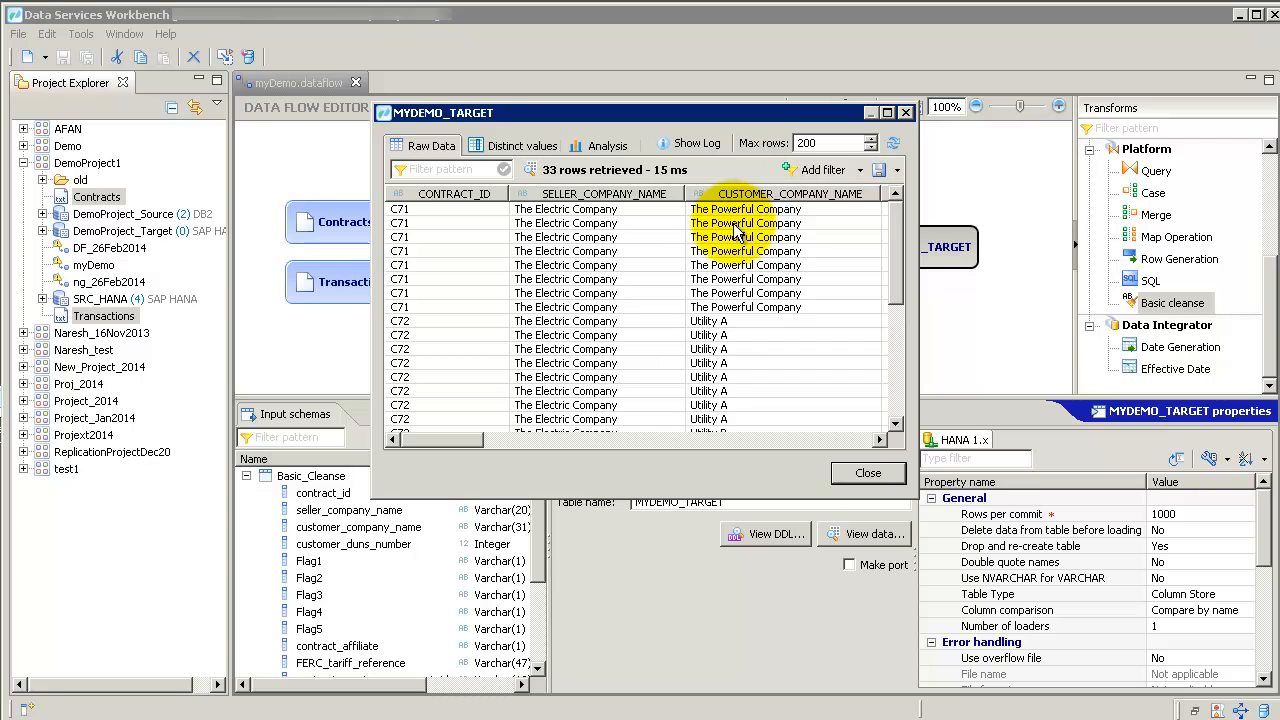
pyautogui.moveTo(825, 430)
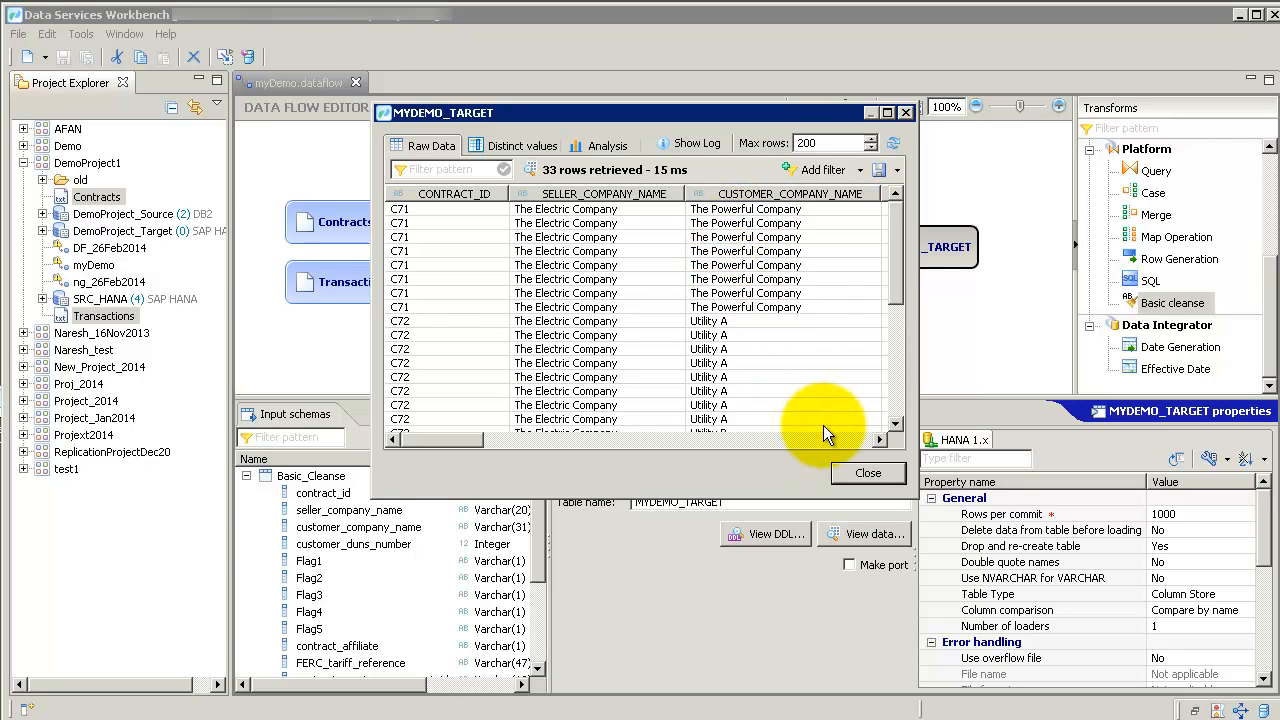
pyautogui.hscroll(3)
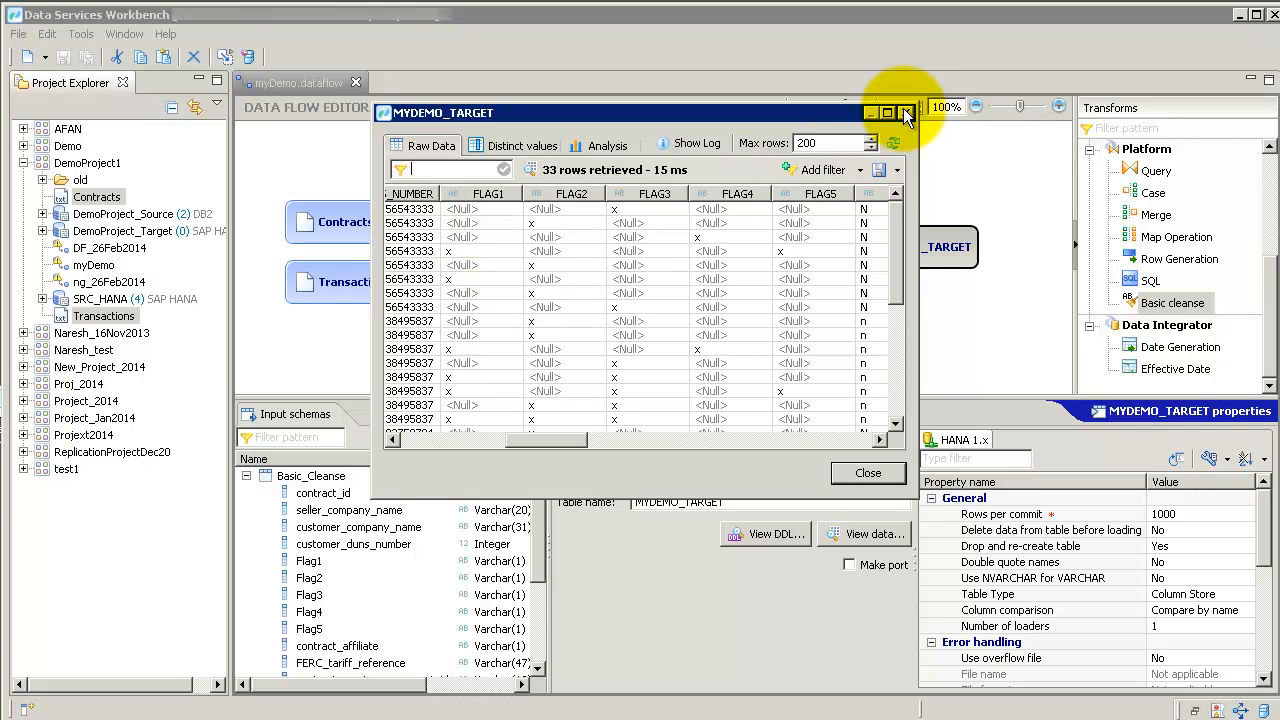
pyautogui.moveTo(906, 113)
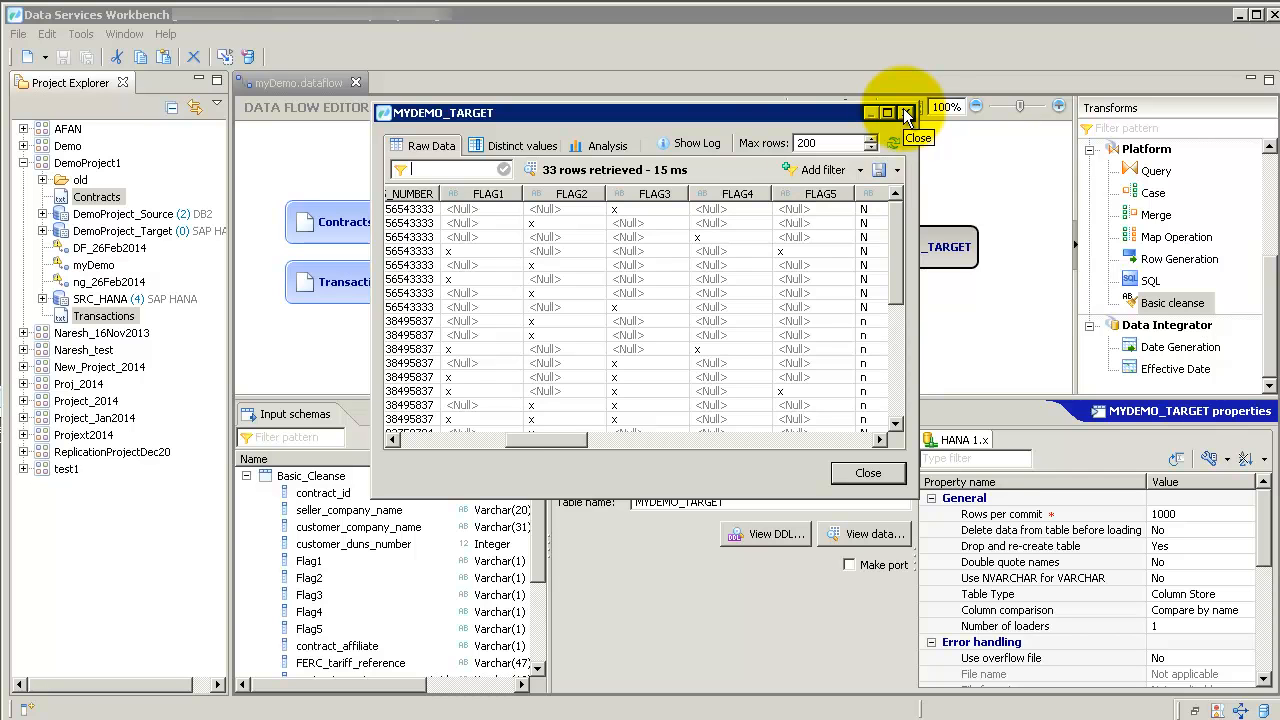
# Step: Select the Query's Flag1 output field and edit its mapping expression
pyautogui.click(905, 112)
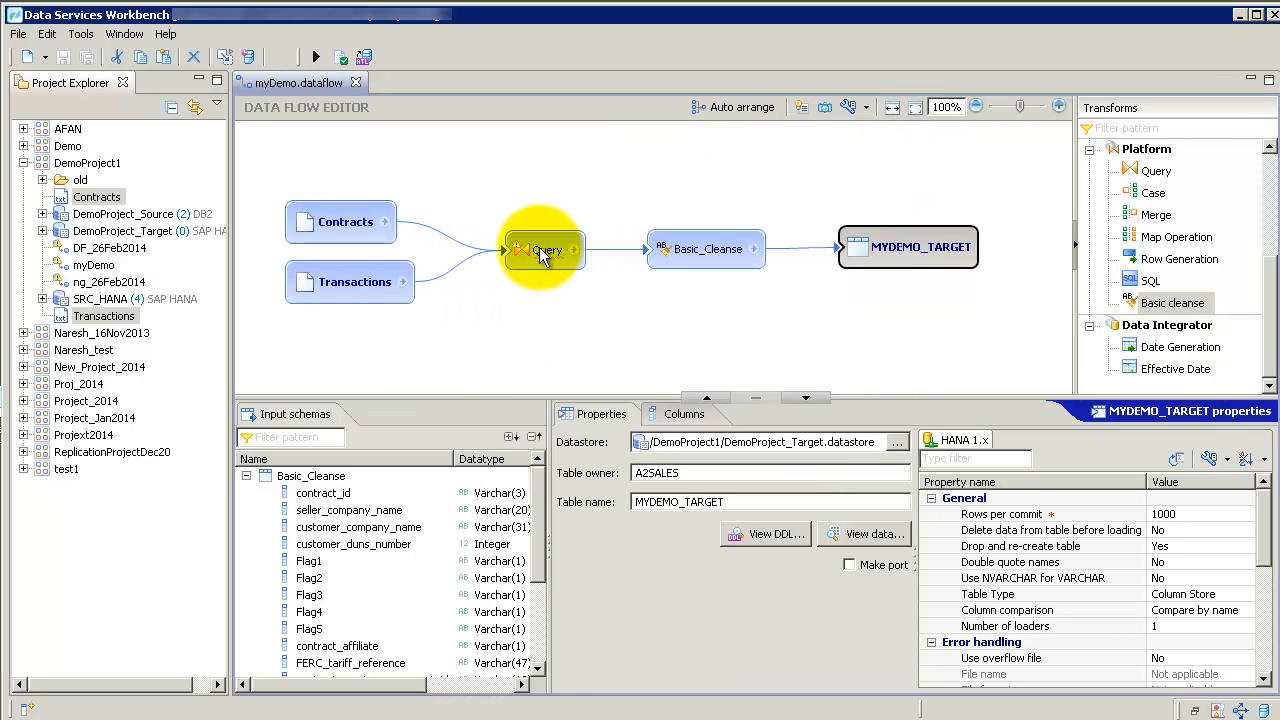
pyautogui.click(544, 248)
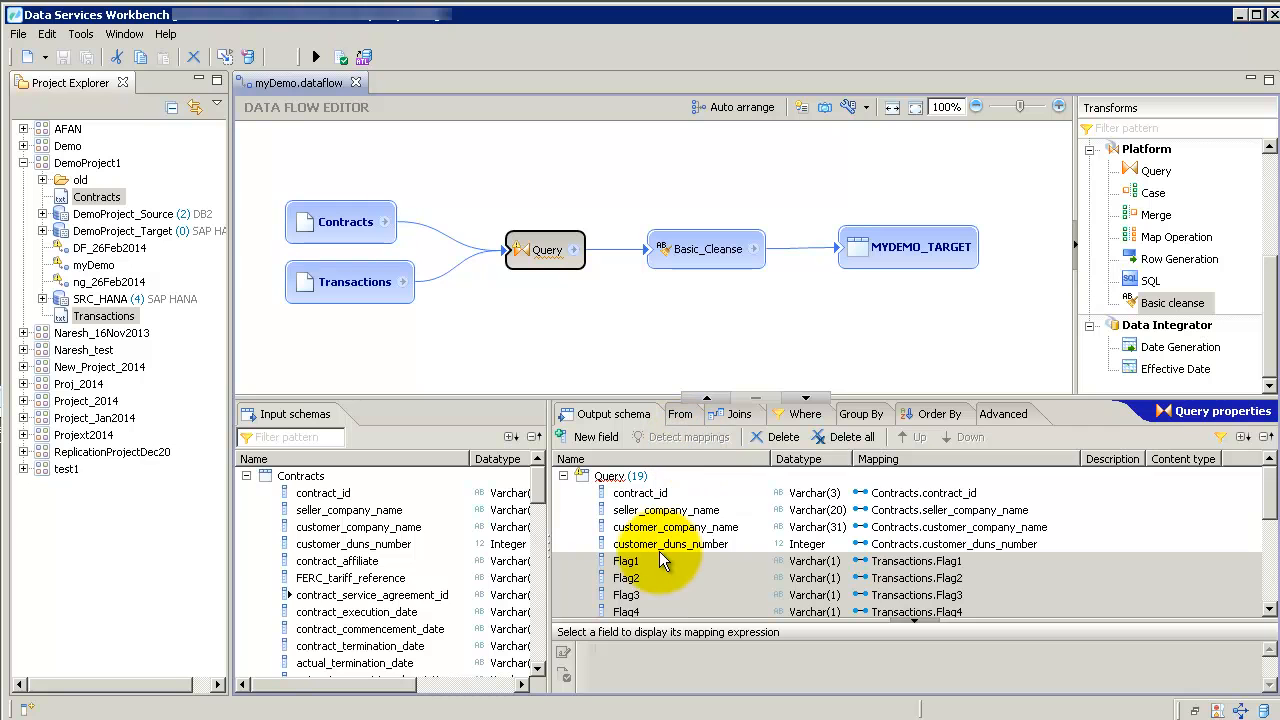
pyautogui.click(625, 560)
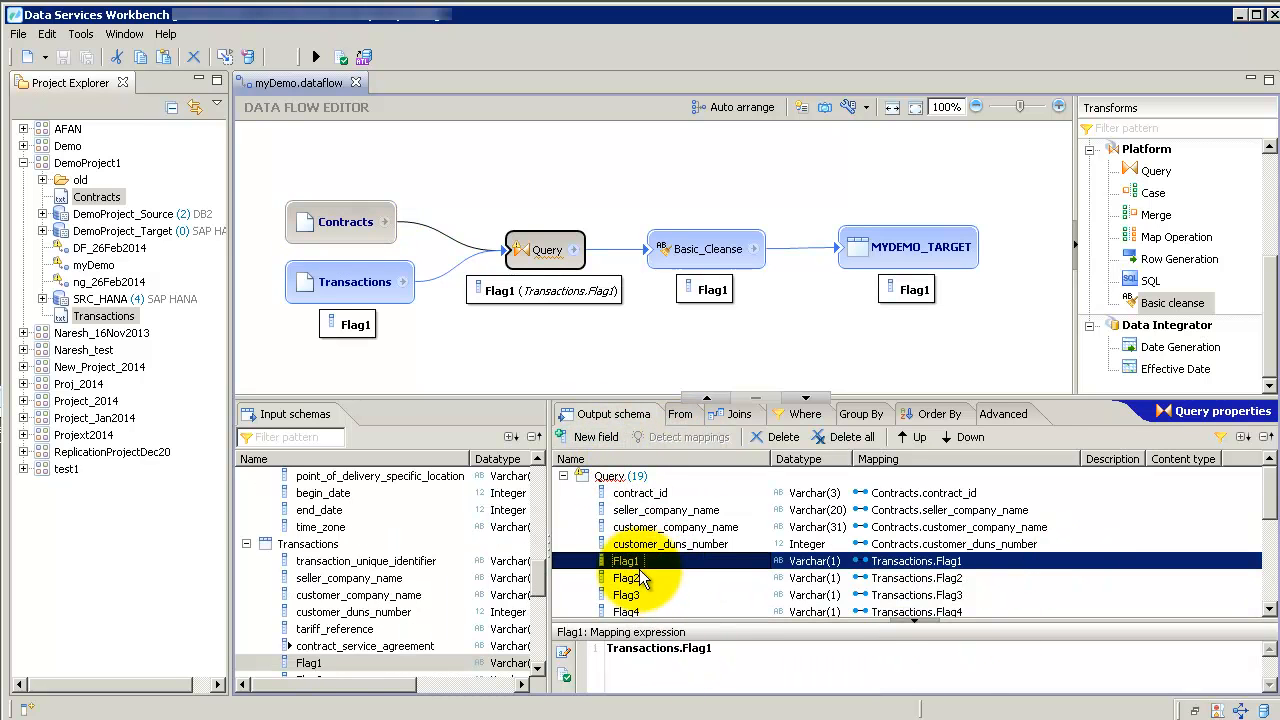
pyautogui.rightClick(625, 560)
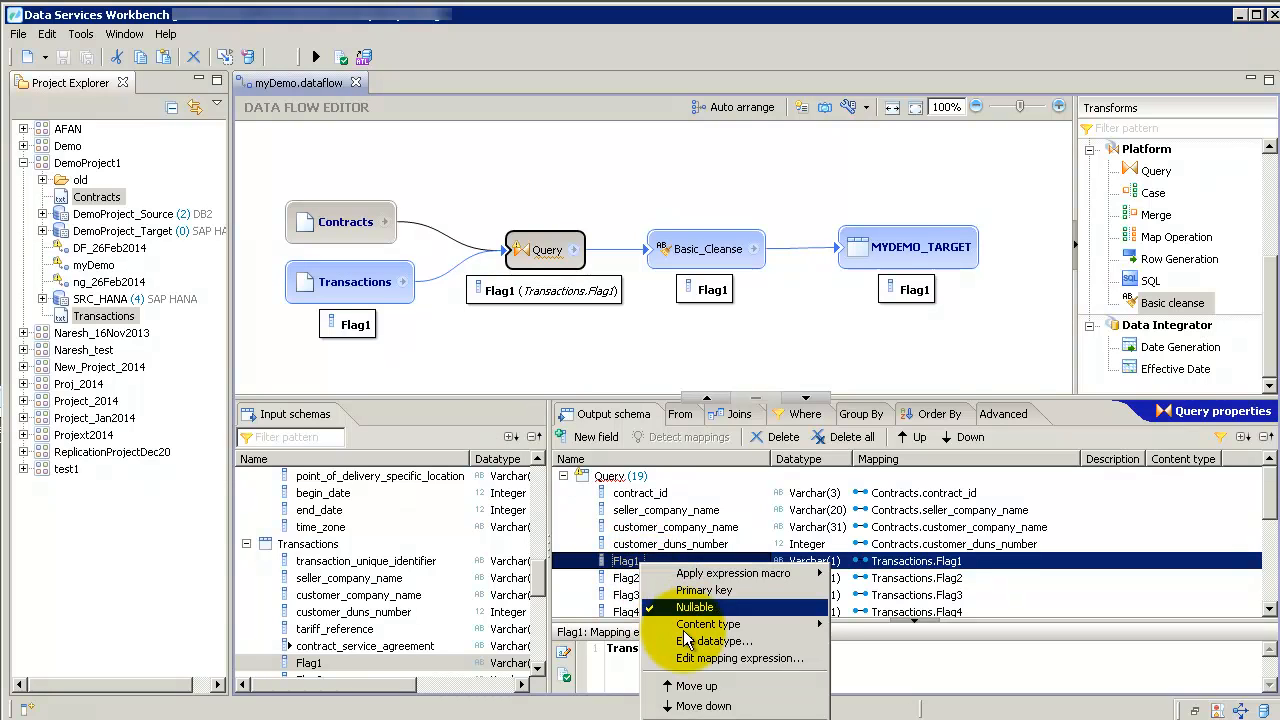
pyautogui.click(740, 658)
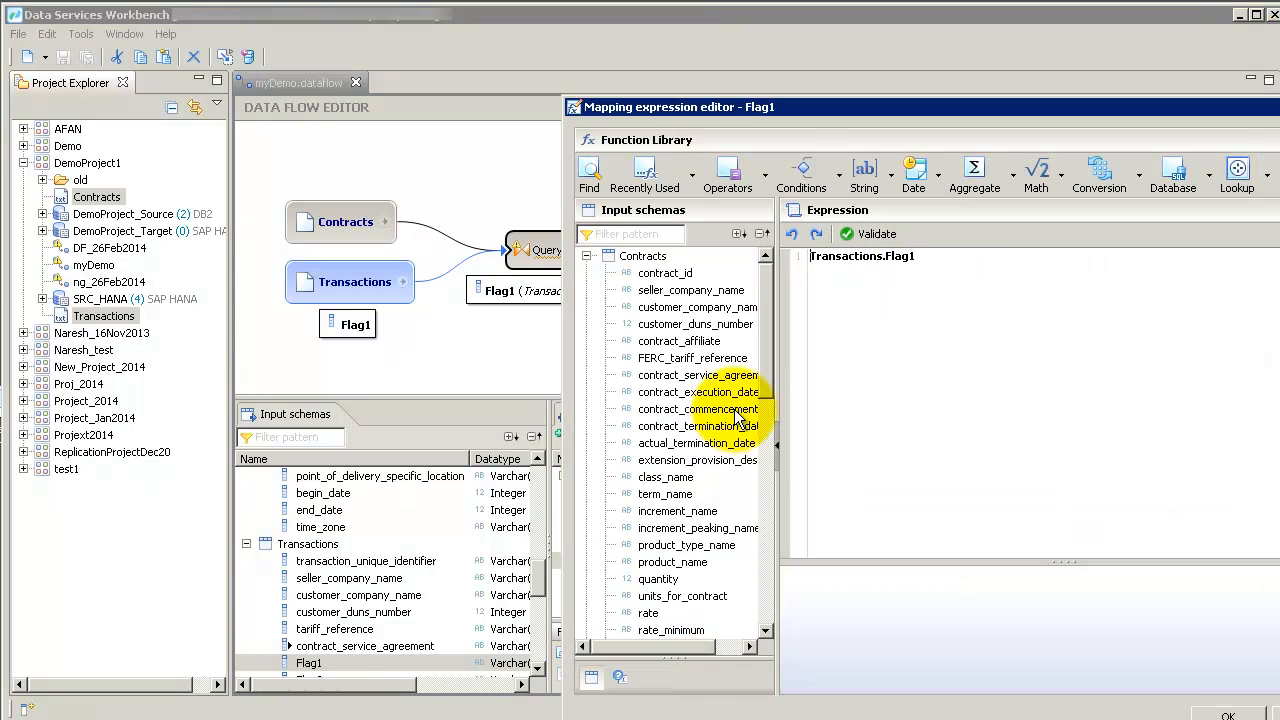
# Step: Draft an ifthenelse expression for Flag1 comparing against 'x'
pyautogui.write('if')
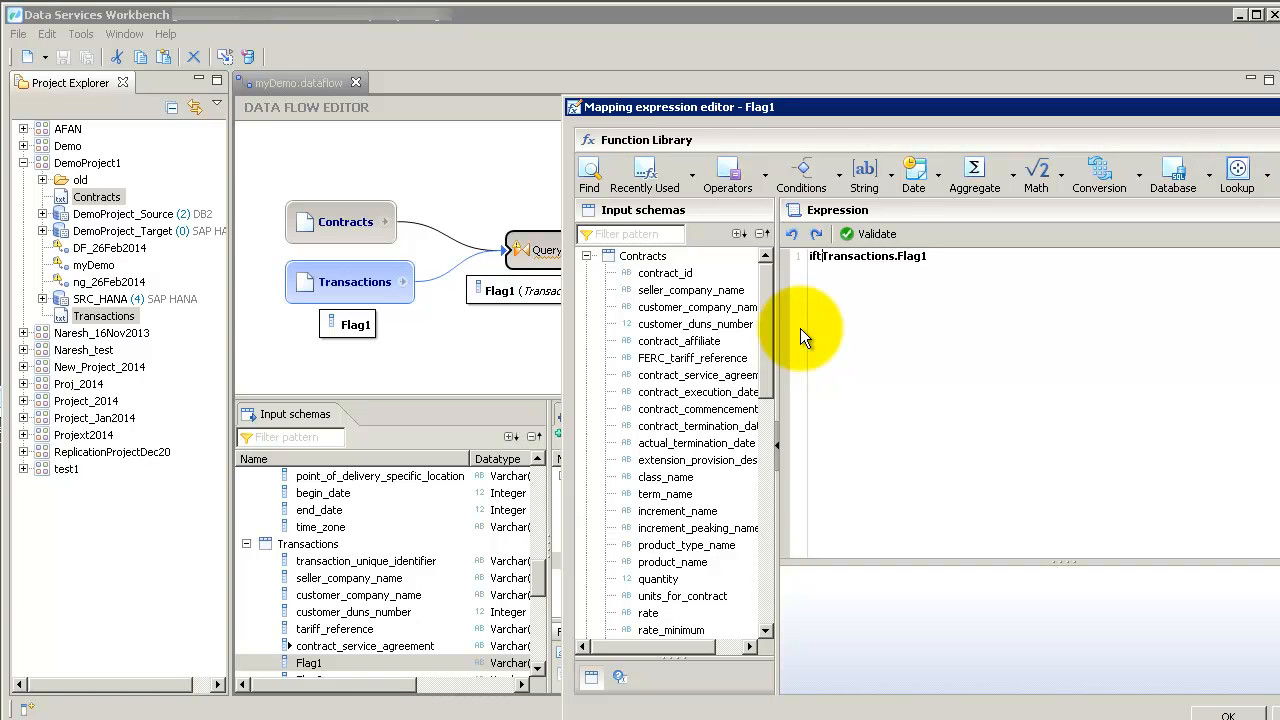
pyautogui.write('thenelse(')
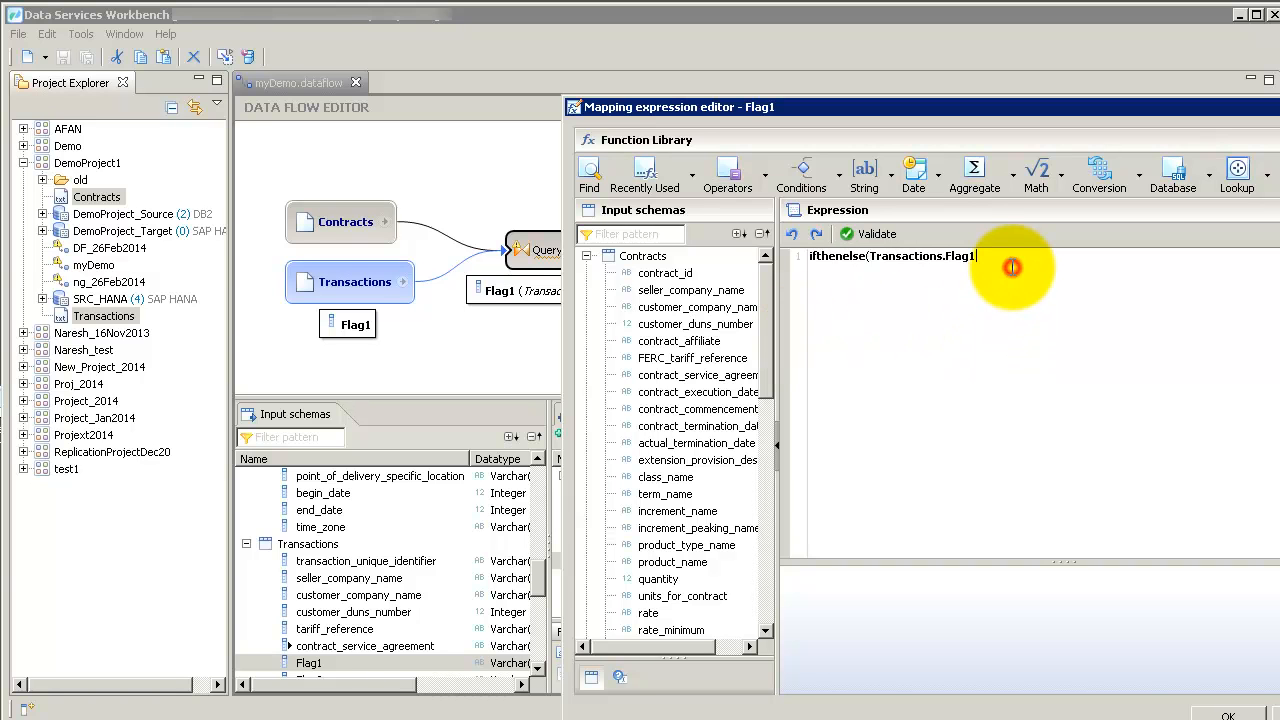
pyautogui.write('=')
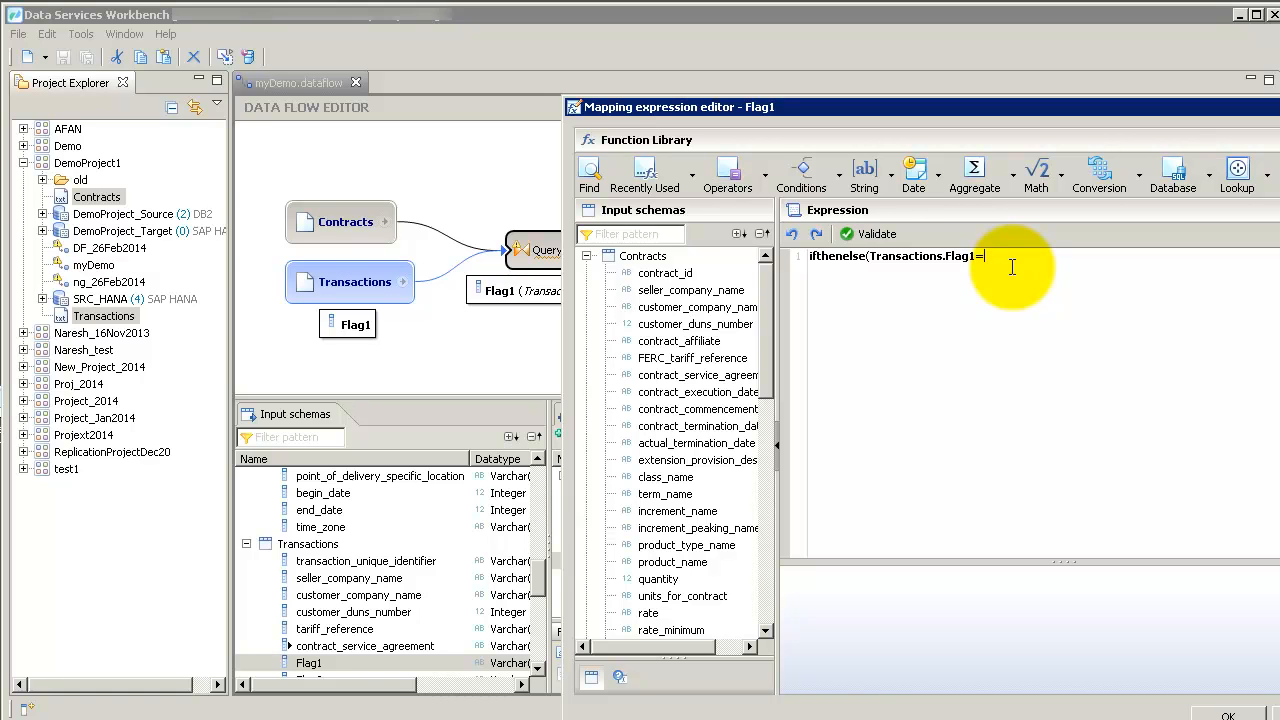
pyautogui.write("='x','y")
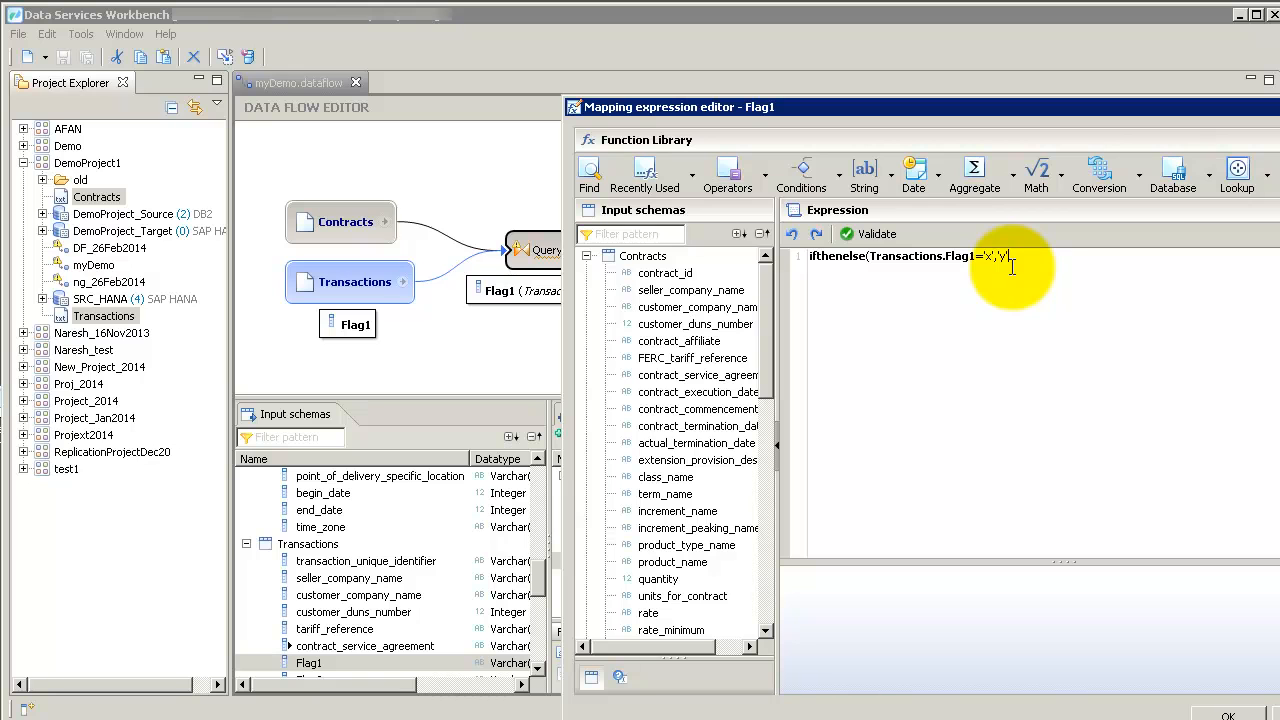
pyautogui.write('n')
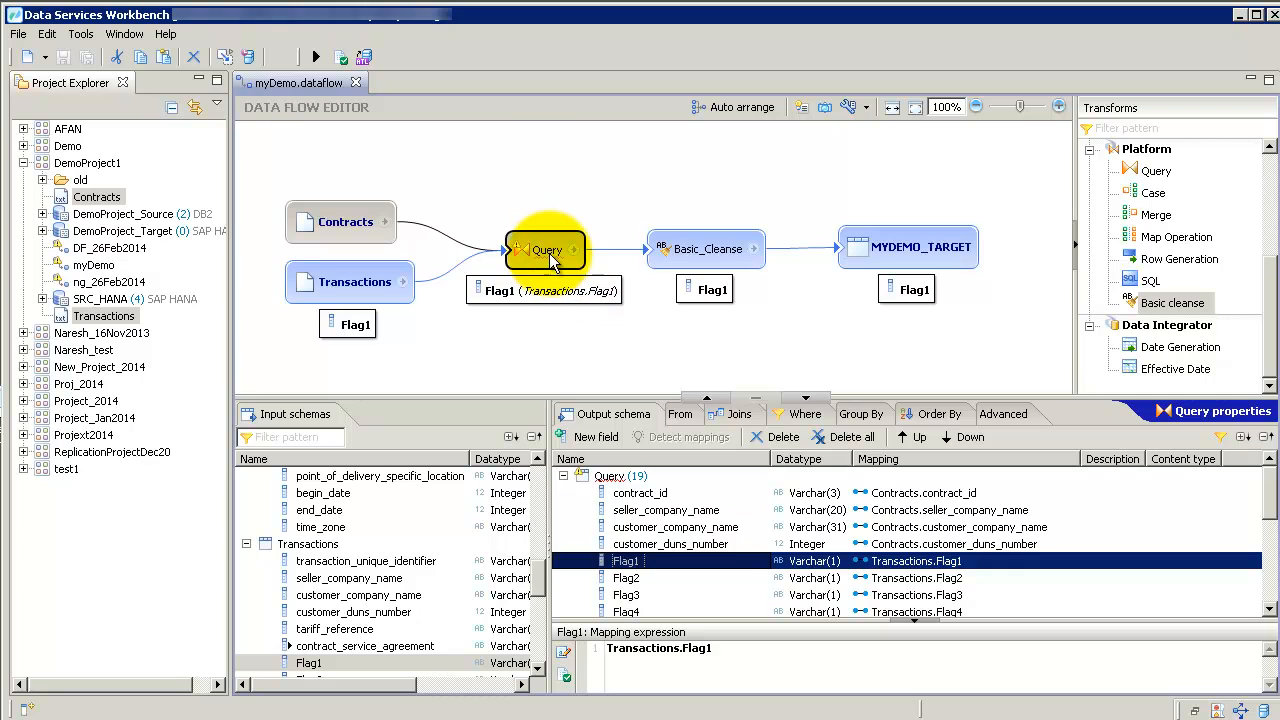
pyautogui.rightClick(545, 249)
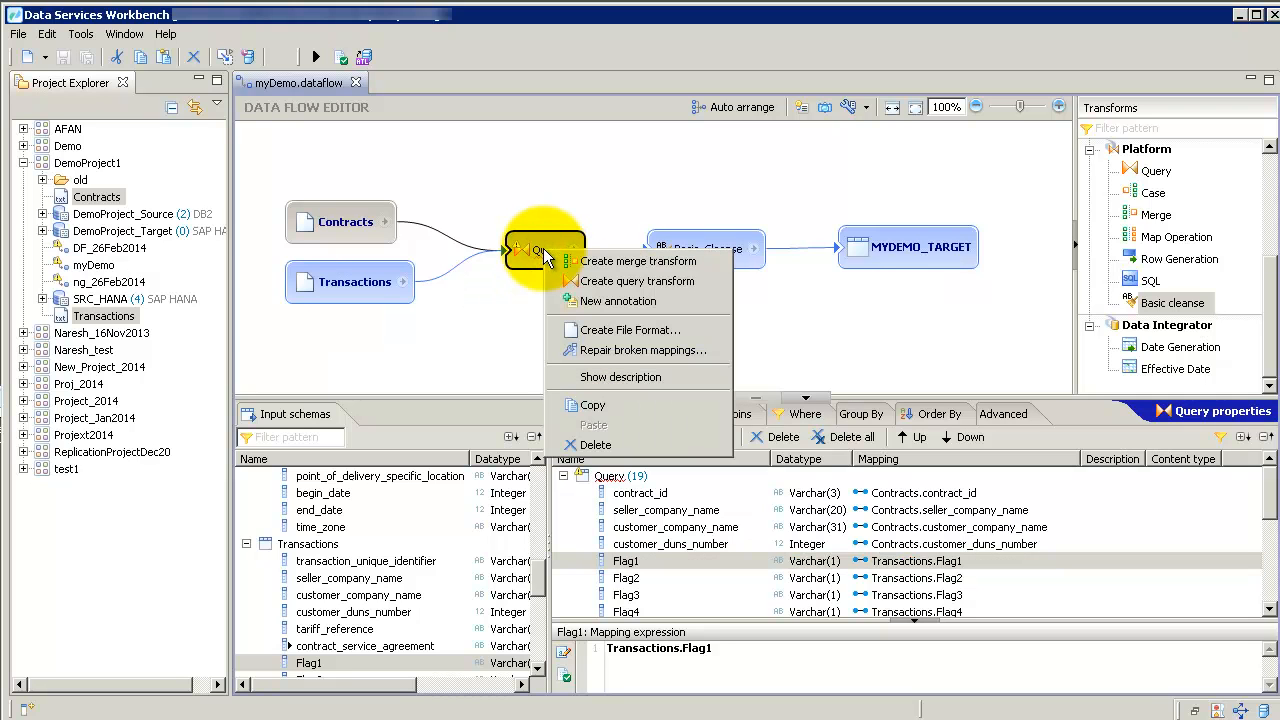
pyautogui.moveTo(637, 261)
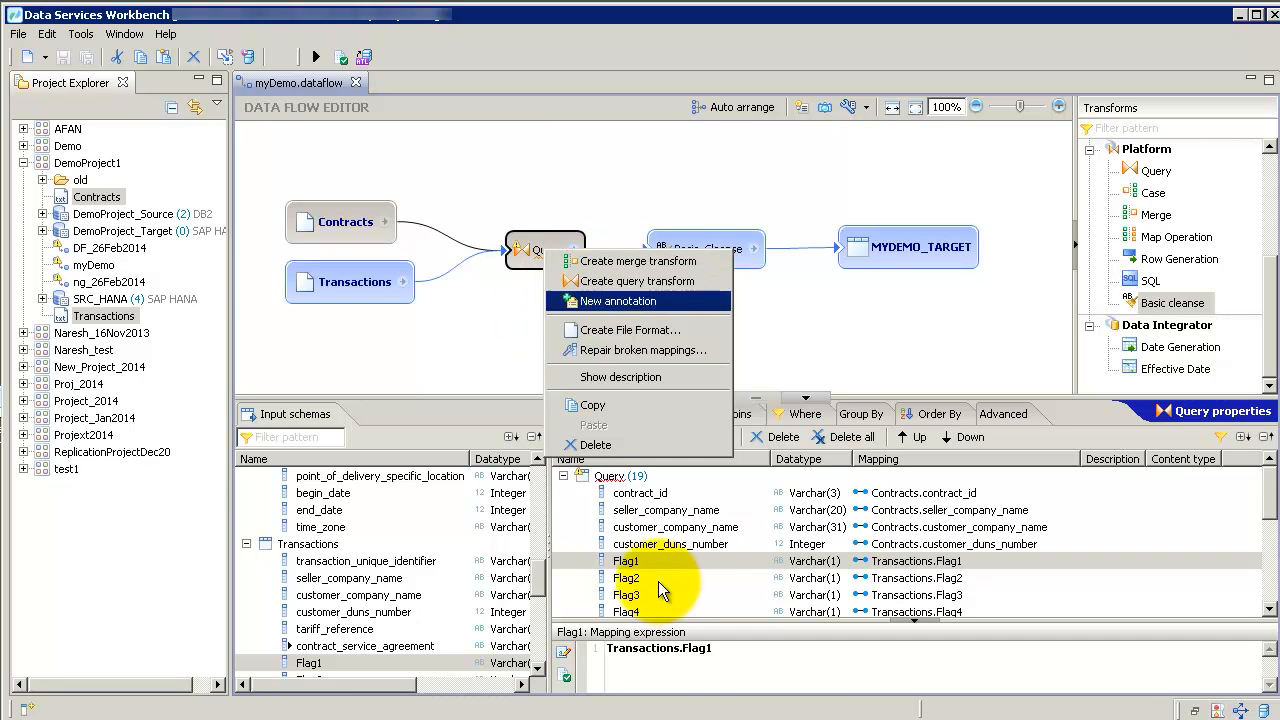
pyautogui.rightClick(625, 560)
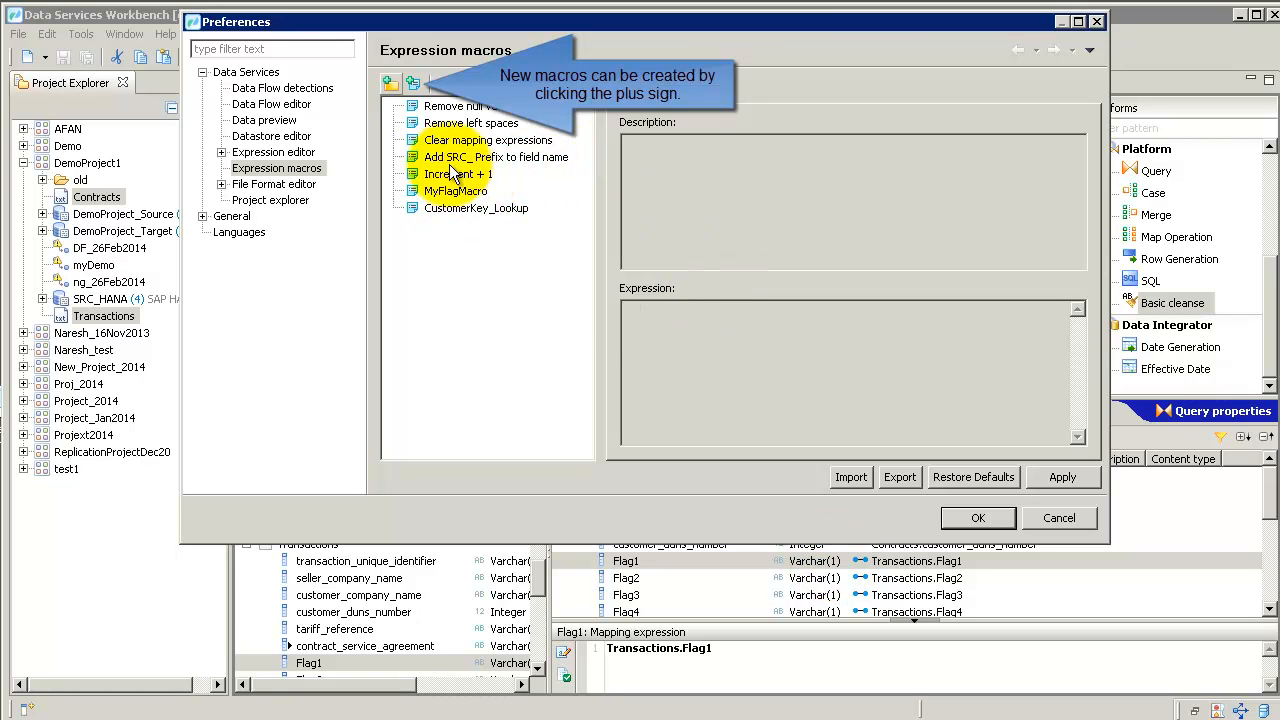
pyautogui.click(455, 191)
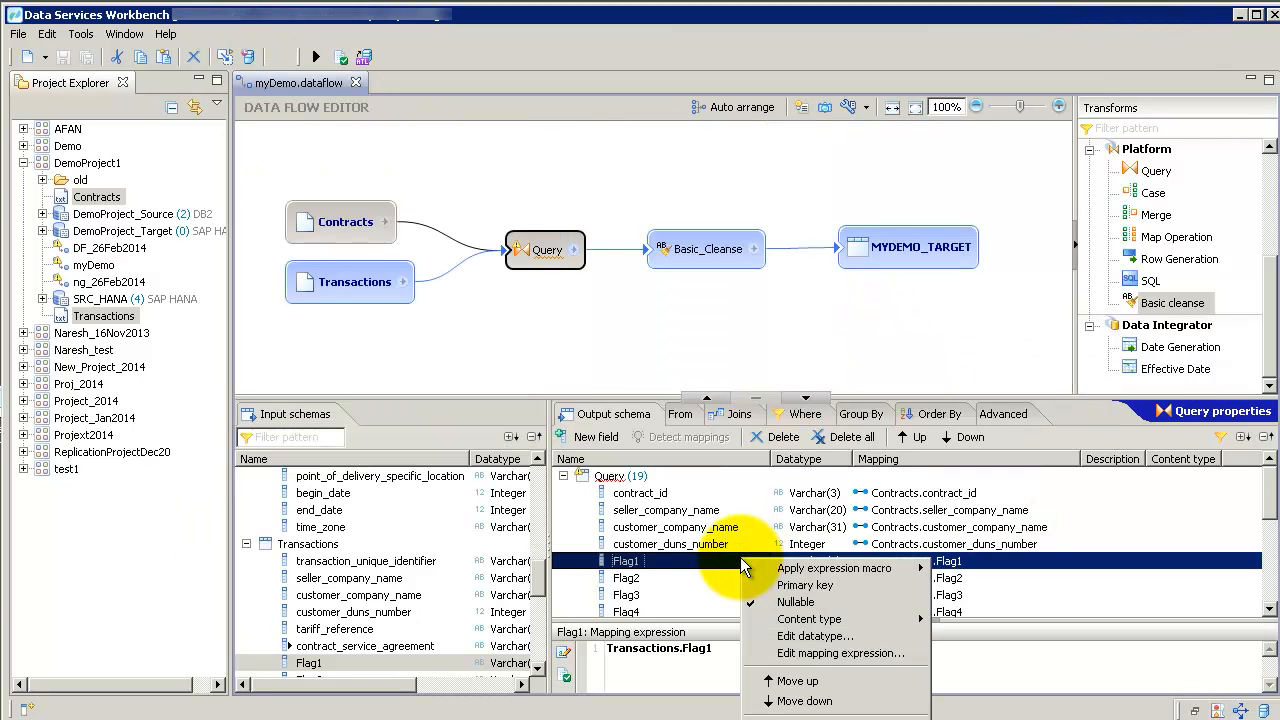
# Step: Apply MyFlagMacro to Flag1, mapping it to ifthenelse(Transactions.Flag1='x','Yes','No')
pyautogui.click(625, 578)
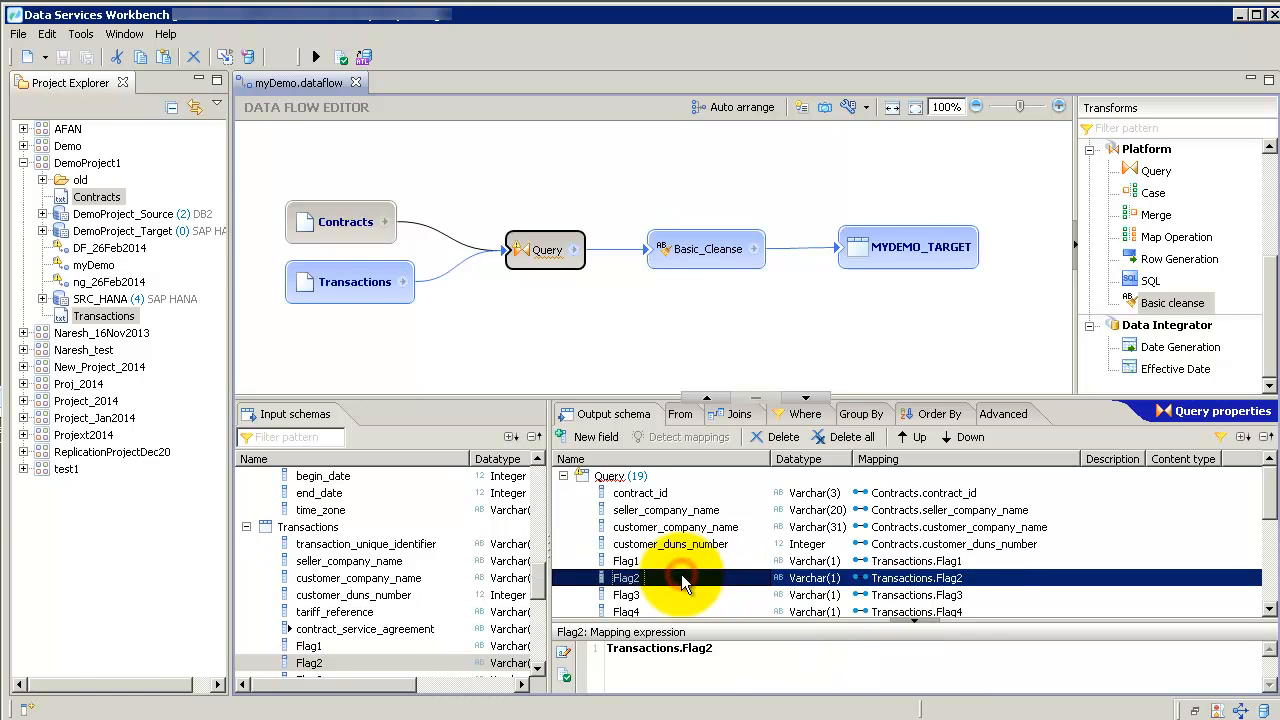
pyautogui.rightClick(626, 560)
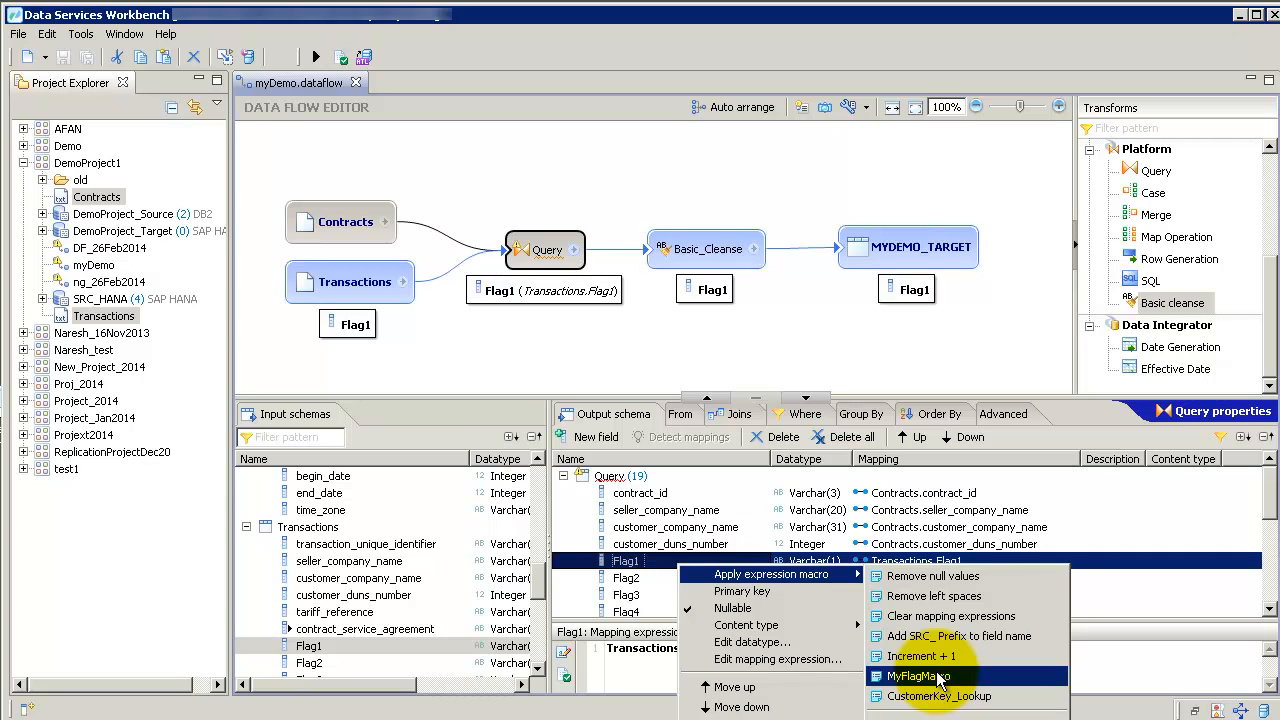
pyautogui.click(916, 676)
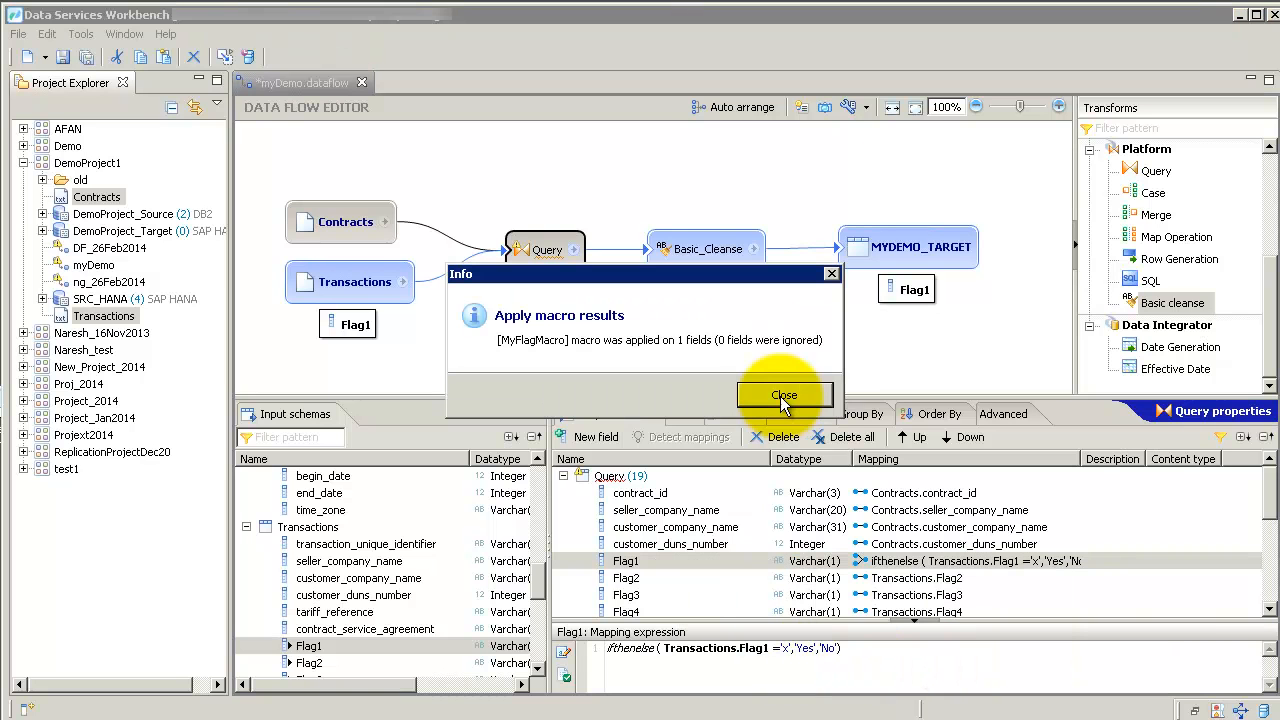
pyautogui.click(784, 395)
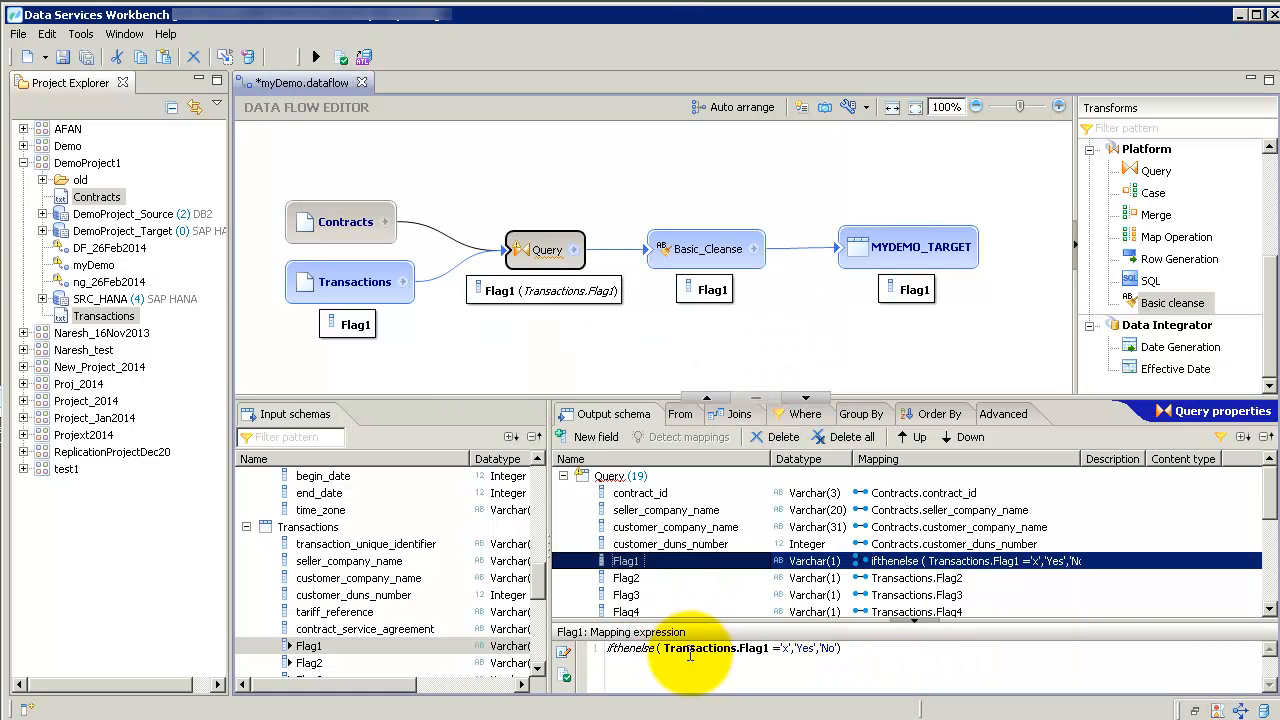
pyautogui.moveTo(1130, 600)
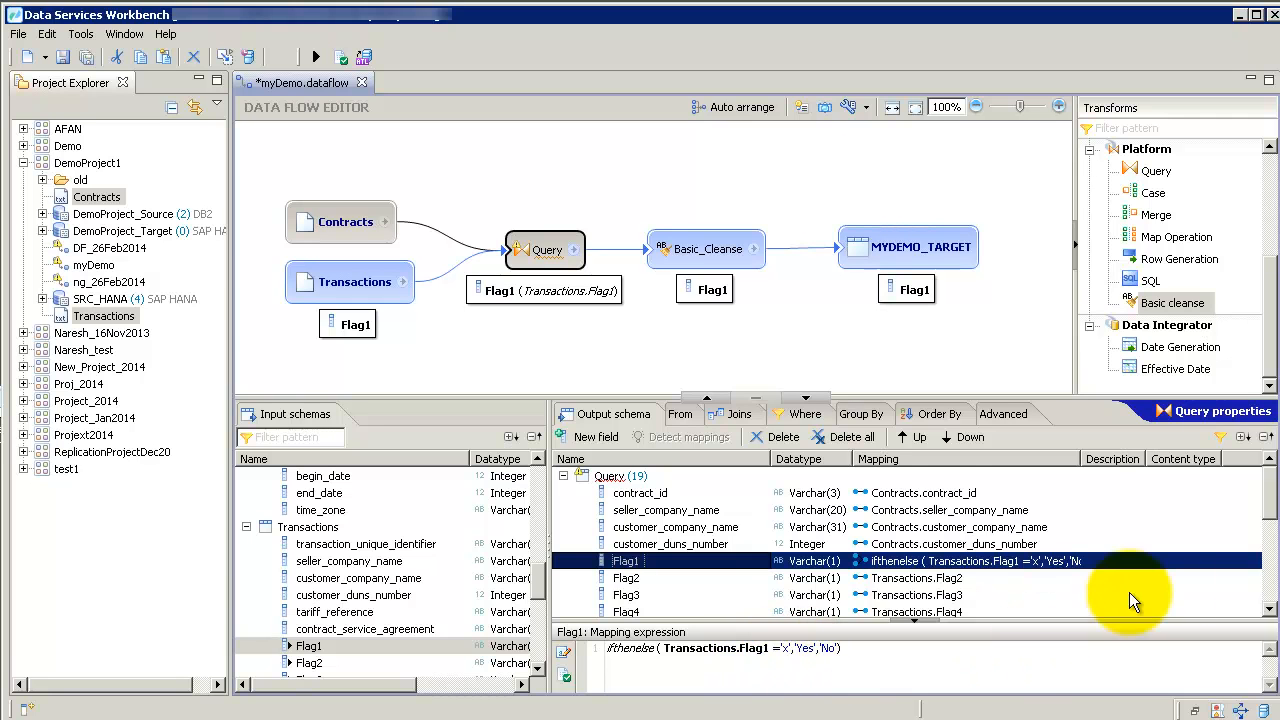
pyautogui.scroll(-3)
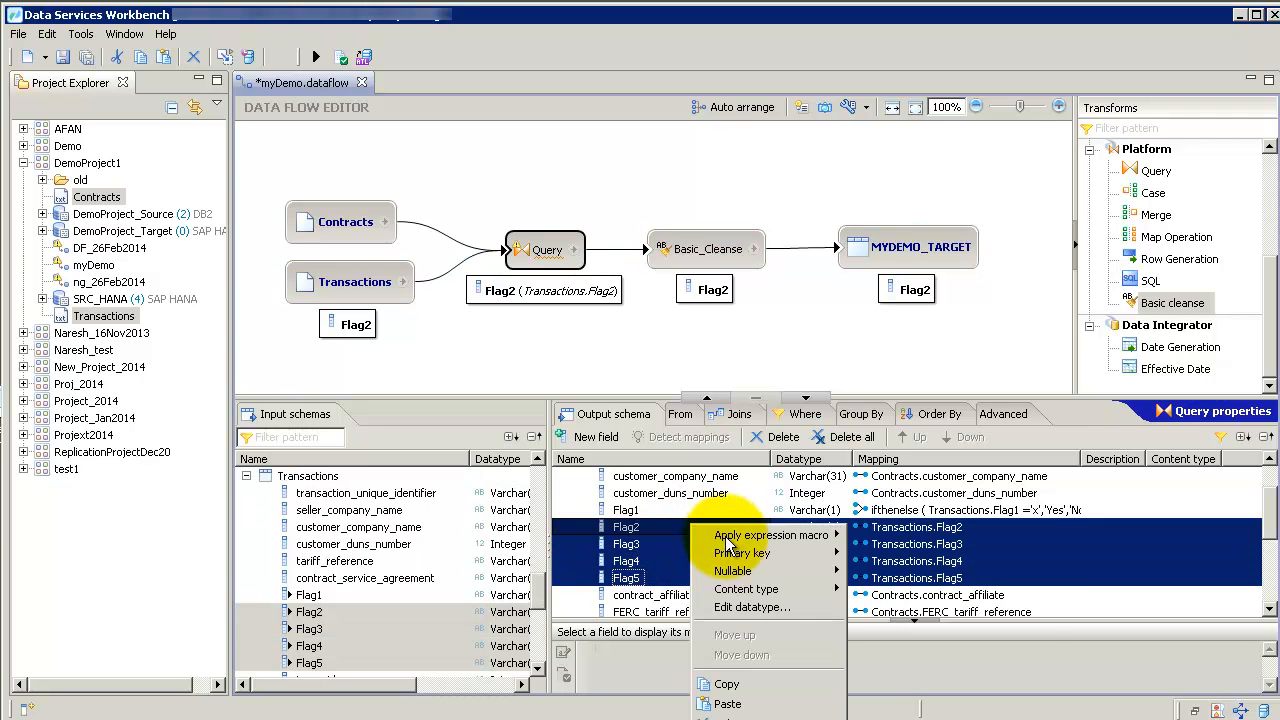
pyautogui.moveTo(775, 535)
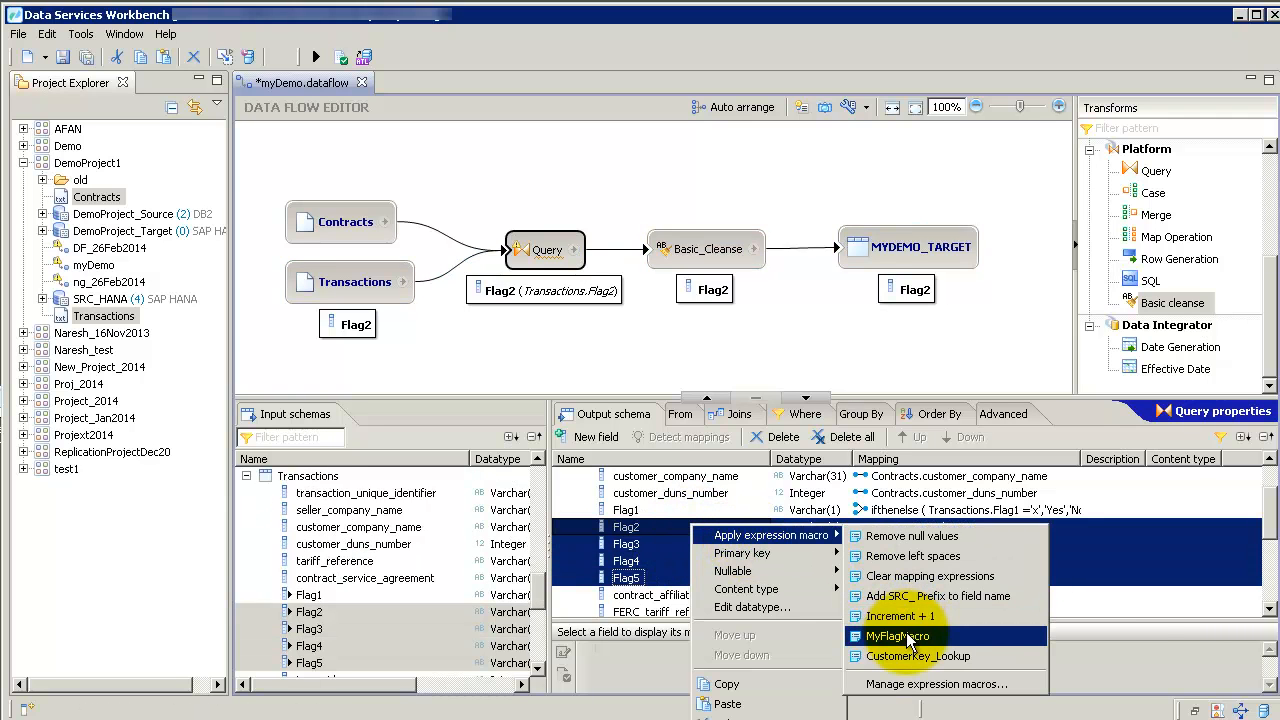
# Step: Apply MyFlagMacro to Flag2 through Flag5 and check Flag3's new mapping
pyautogui.click(897, 636)
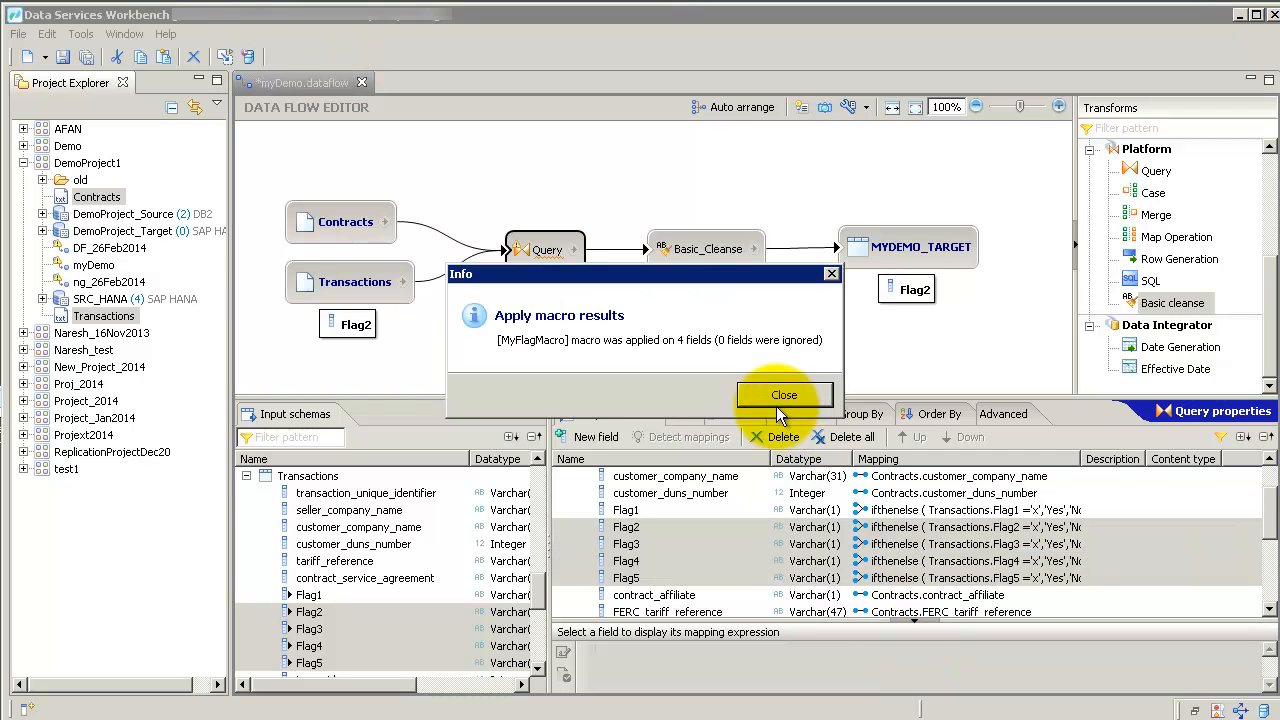
pyautogui.click(784, 394)
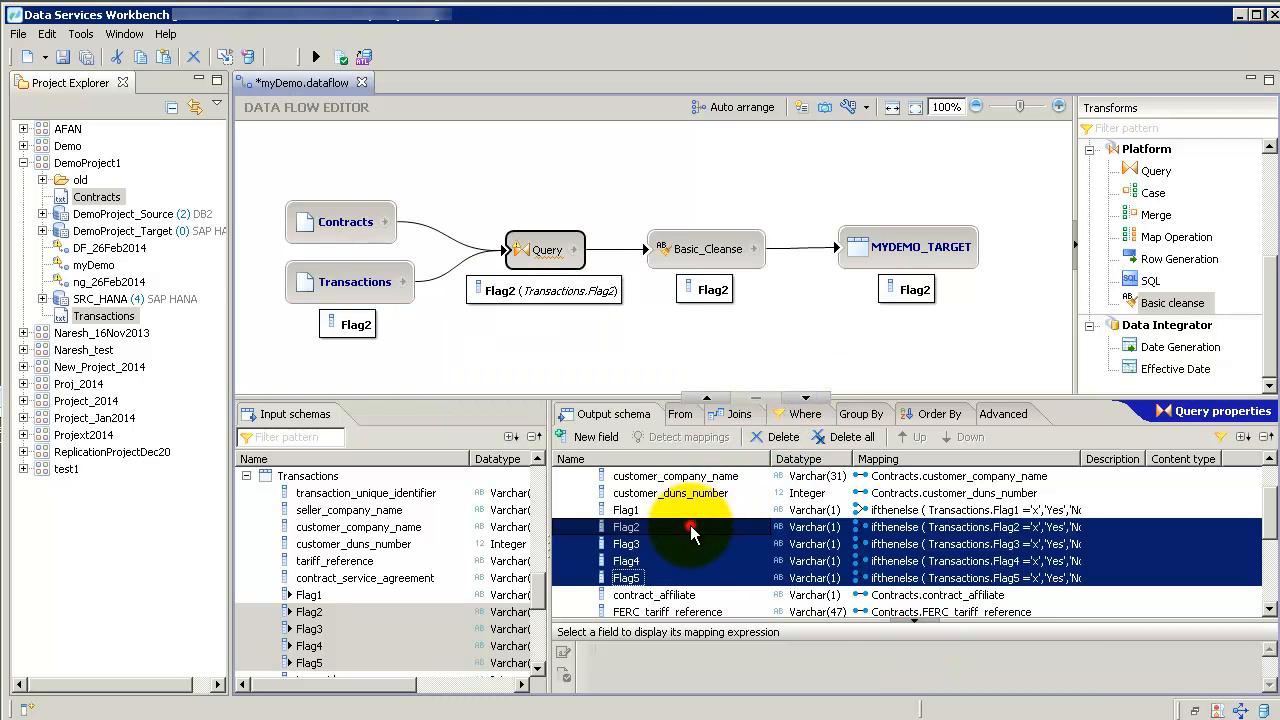
pyautogui.click(626, 543)
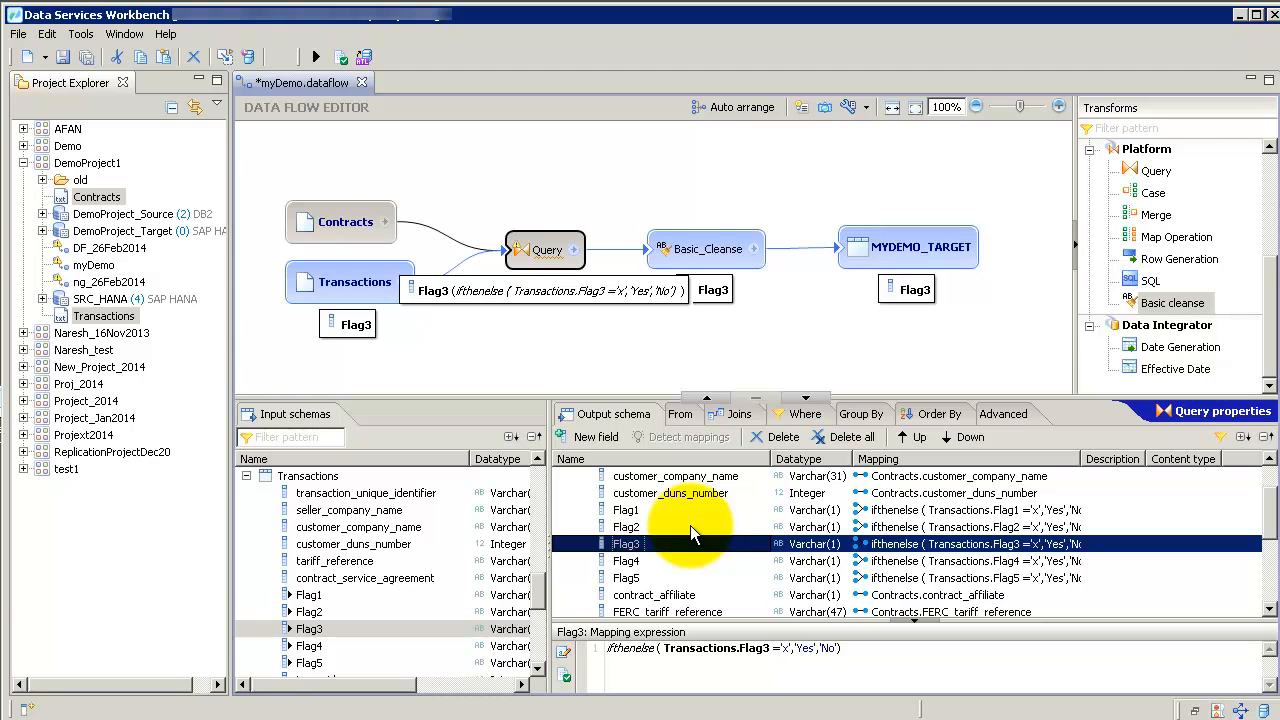
# Step: Set Flag1 through Flag5 to Varchar(5) and save the data flow
pyautogui.click(626, 560)
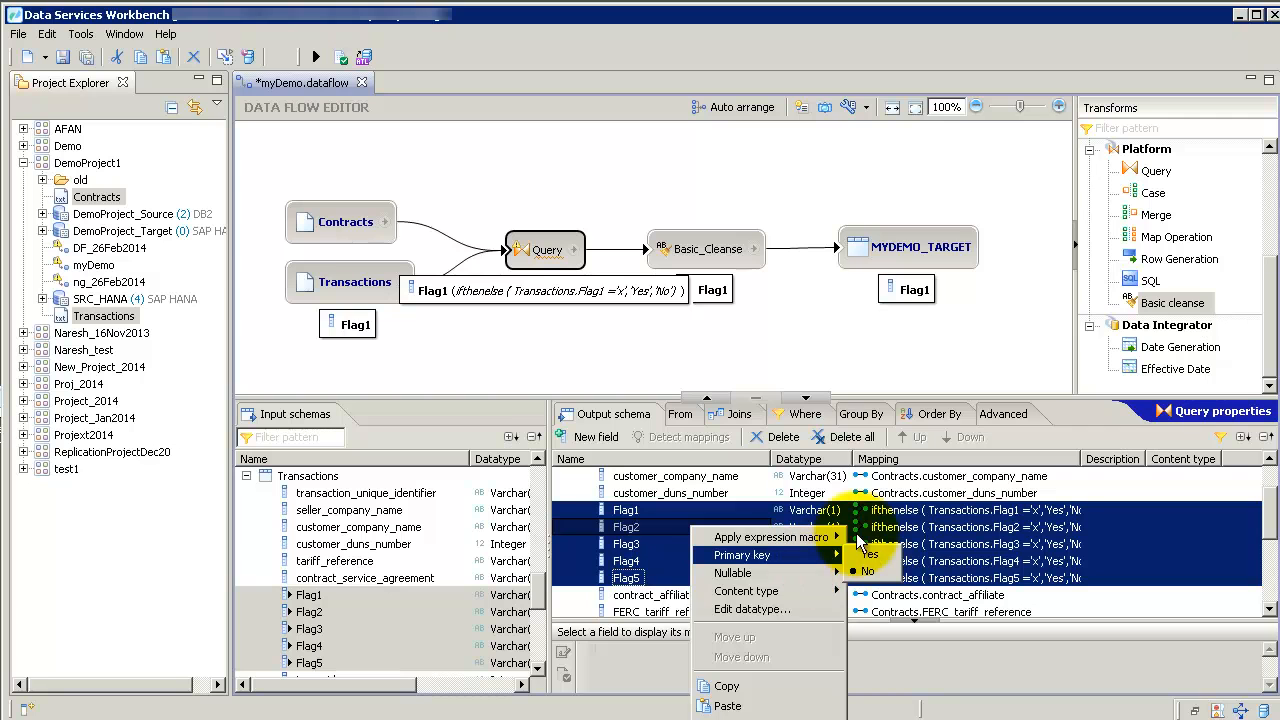
pyautogui.click(752, 609)
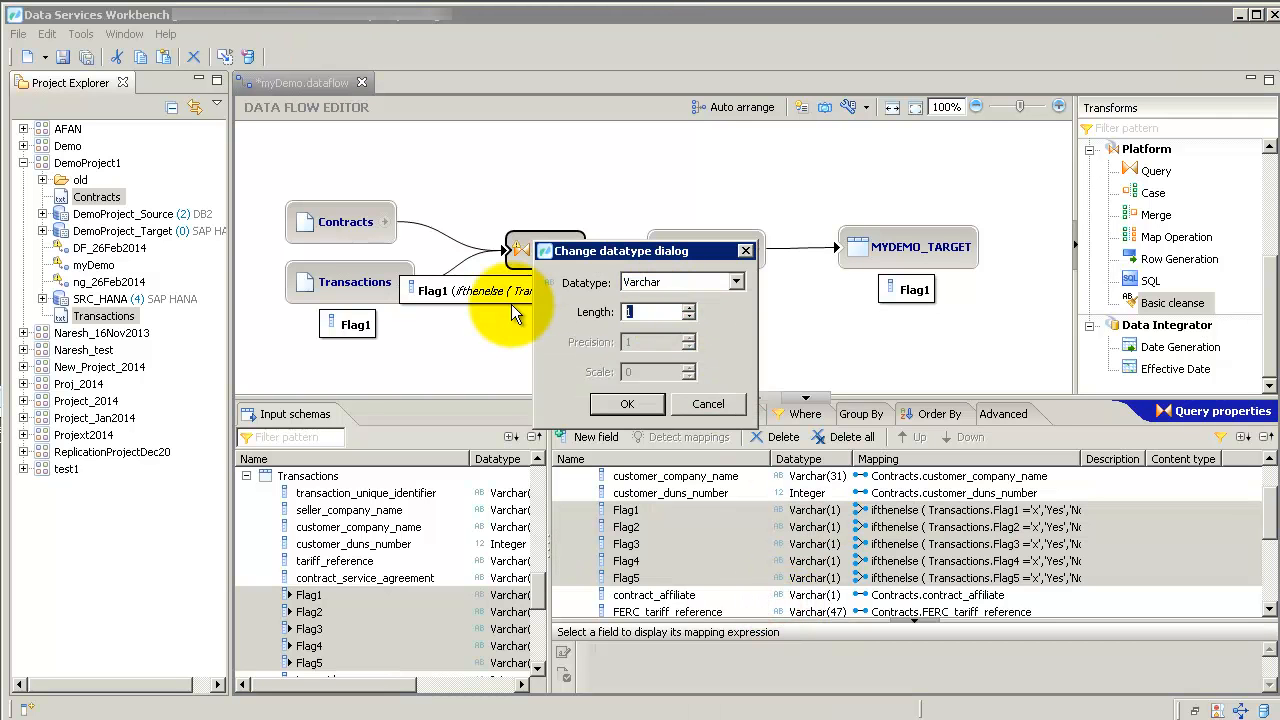
pyautogui.click(627, 404)
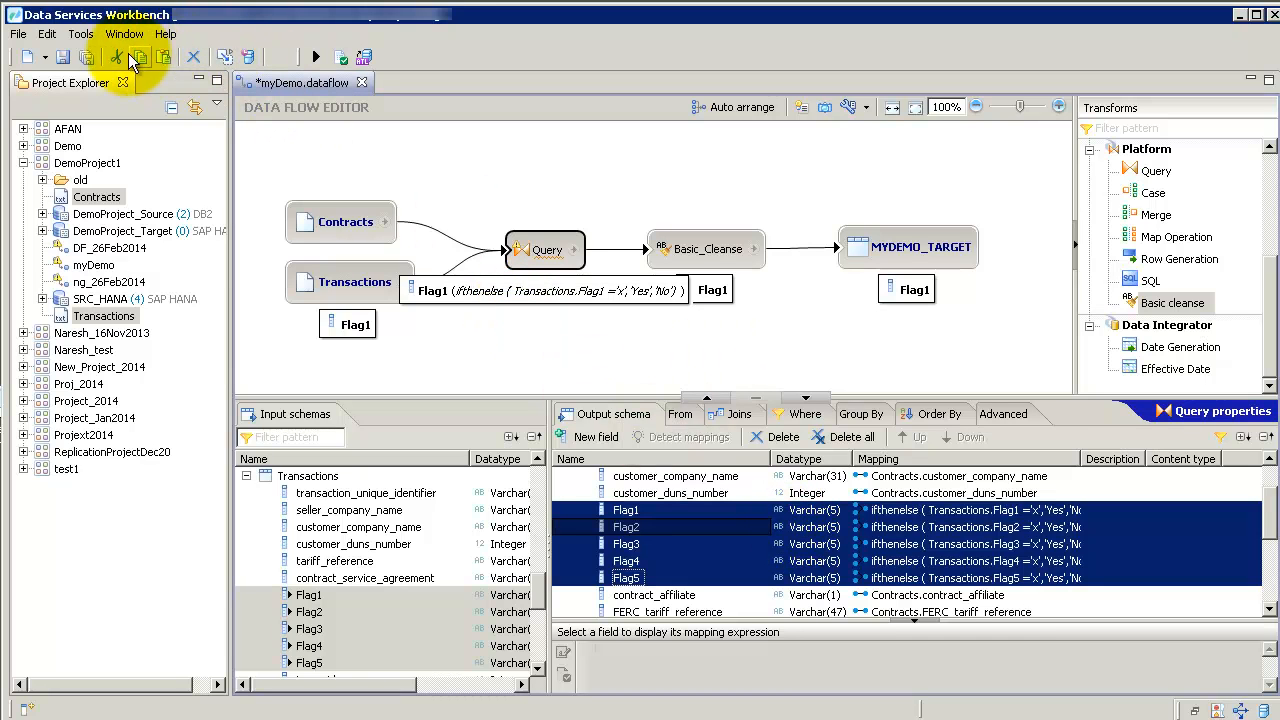
pyautogui.click(87, 57)
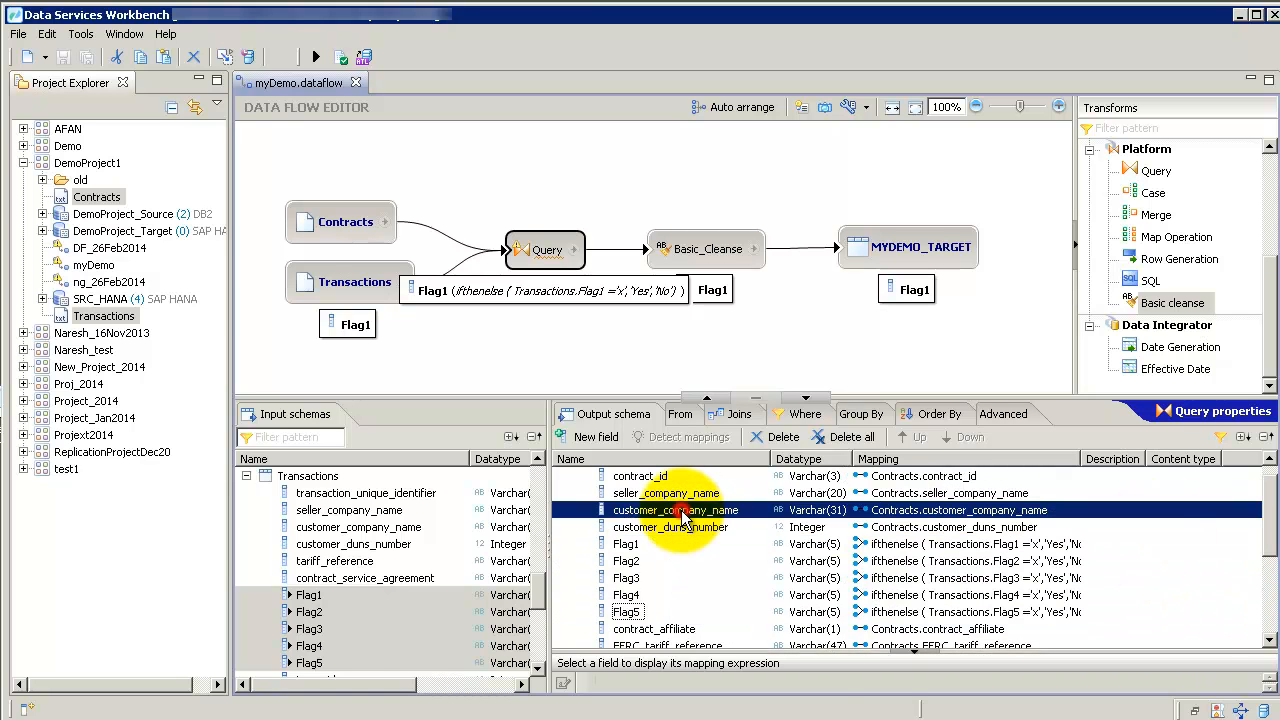
# Step: Add a customer_Key copy of customer_company_name and set its datatype to Integer
pyautogui.rightClick(675, 510)
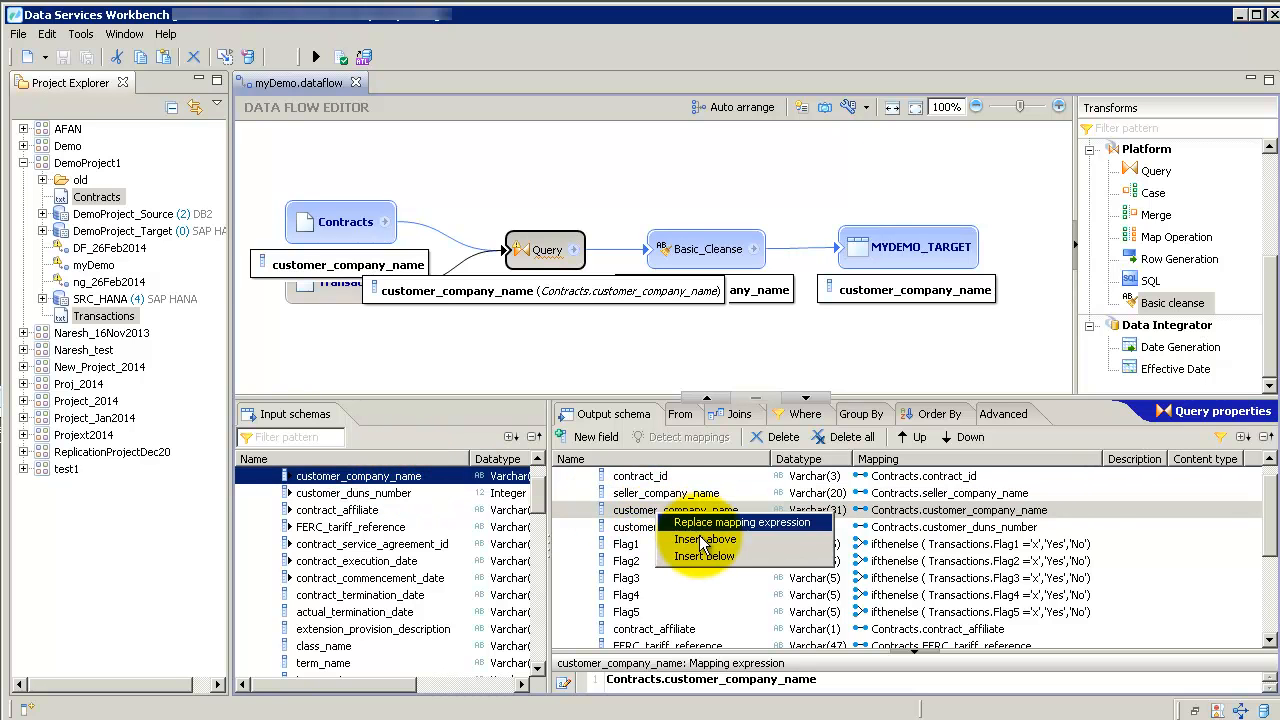
pyautogui.click(705, 523)
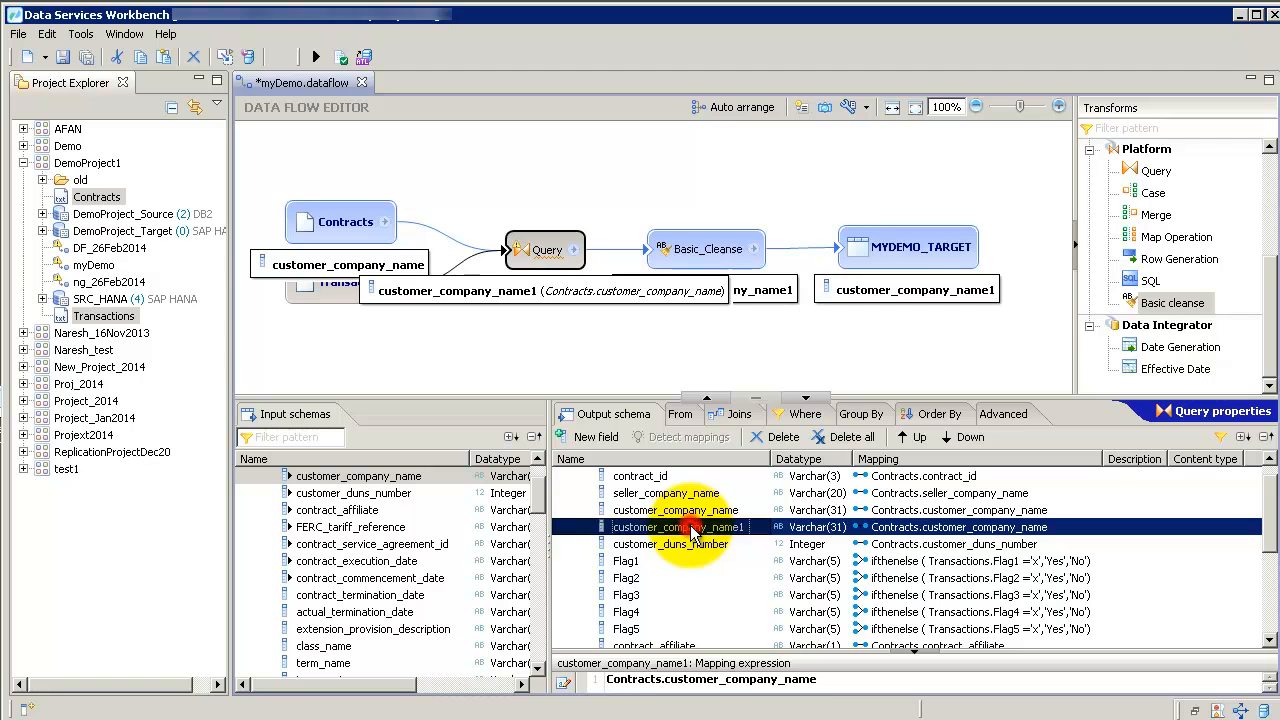
pyautogui.doubleClick(678, 527)
pyautogui.write('customer_Key')
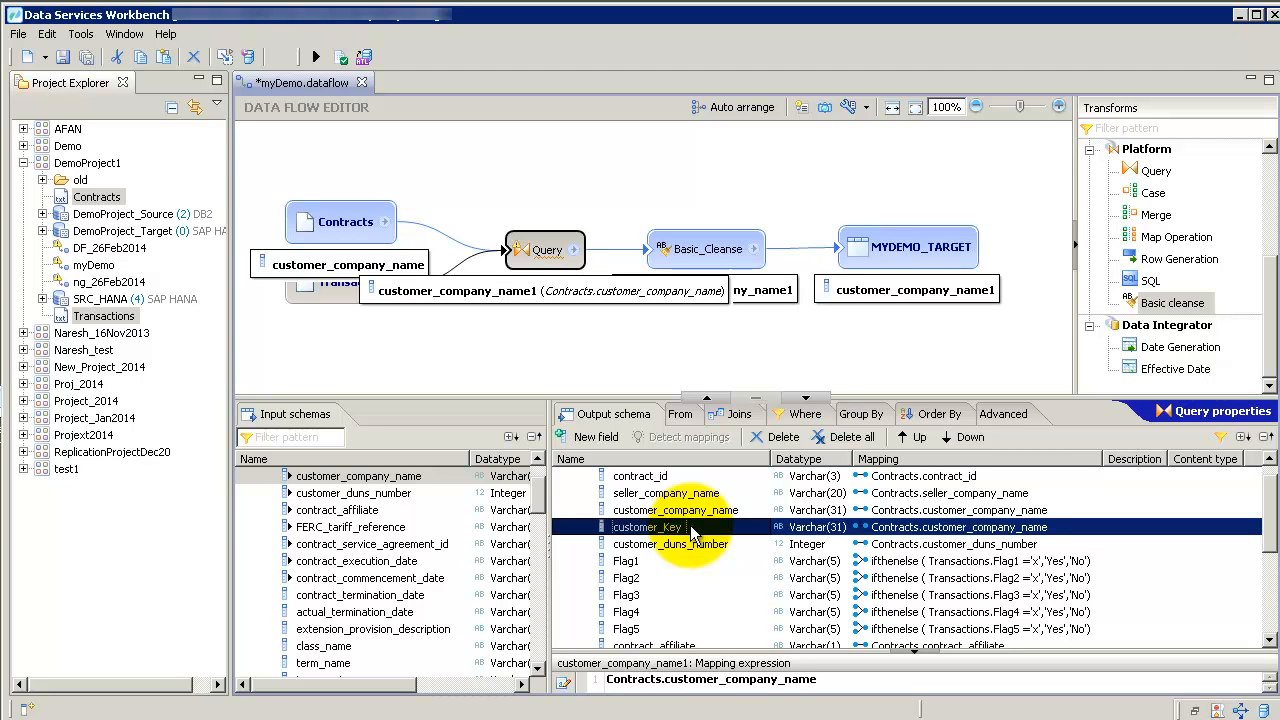
pyautogui.moveTo(740, 535)
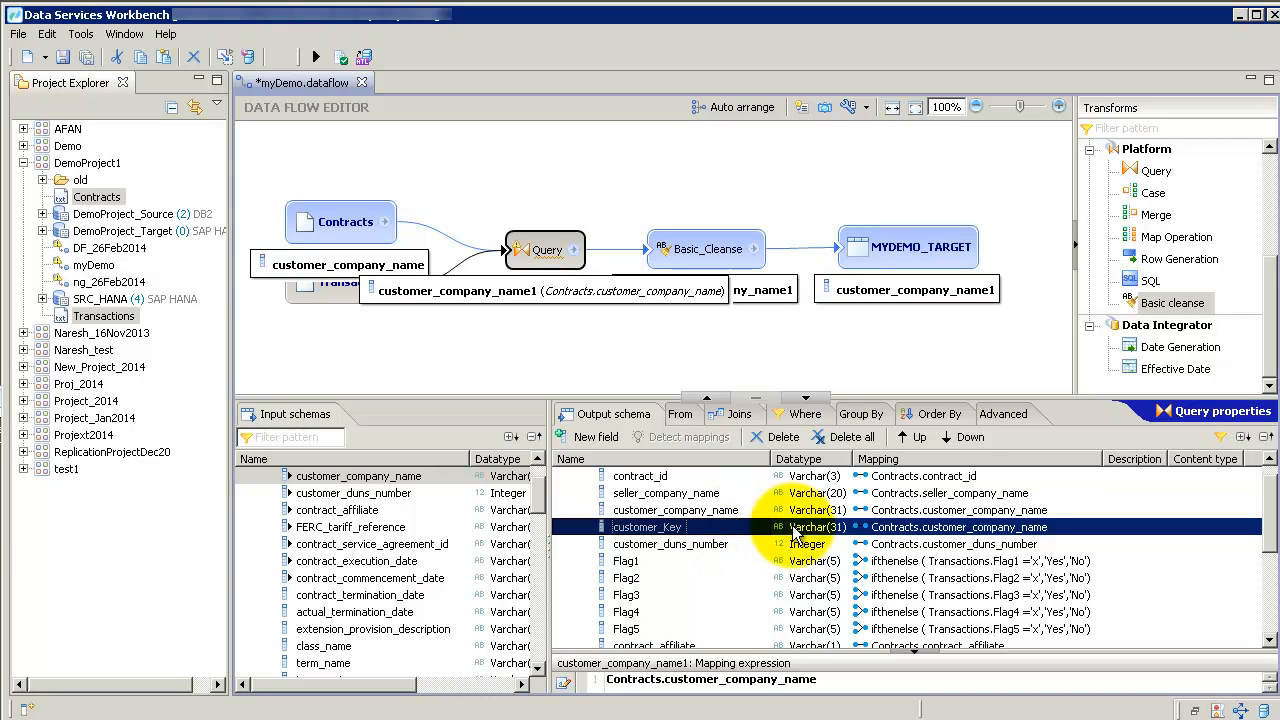
pyautogui.doubleClick(810, 527)
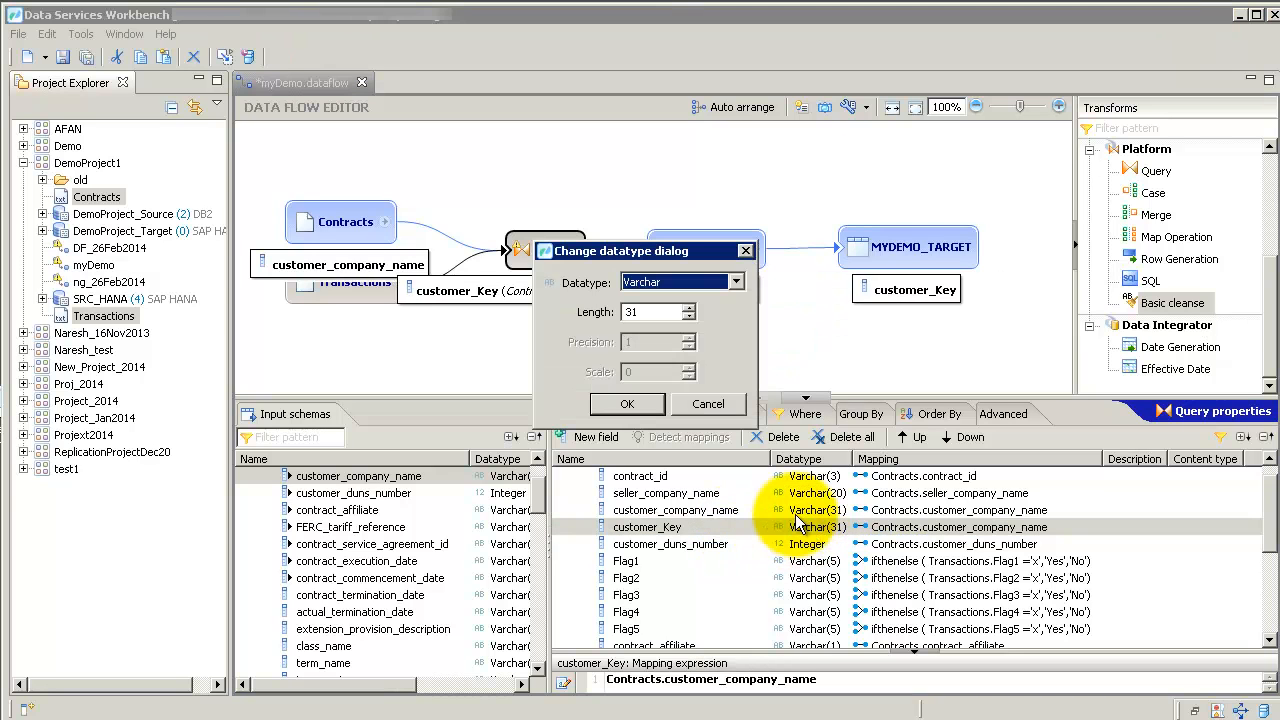
pyautogui.click(670, 281)
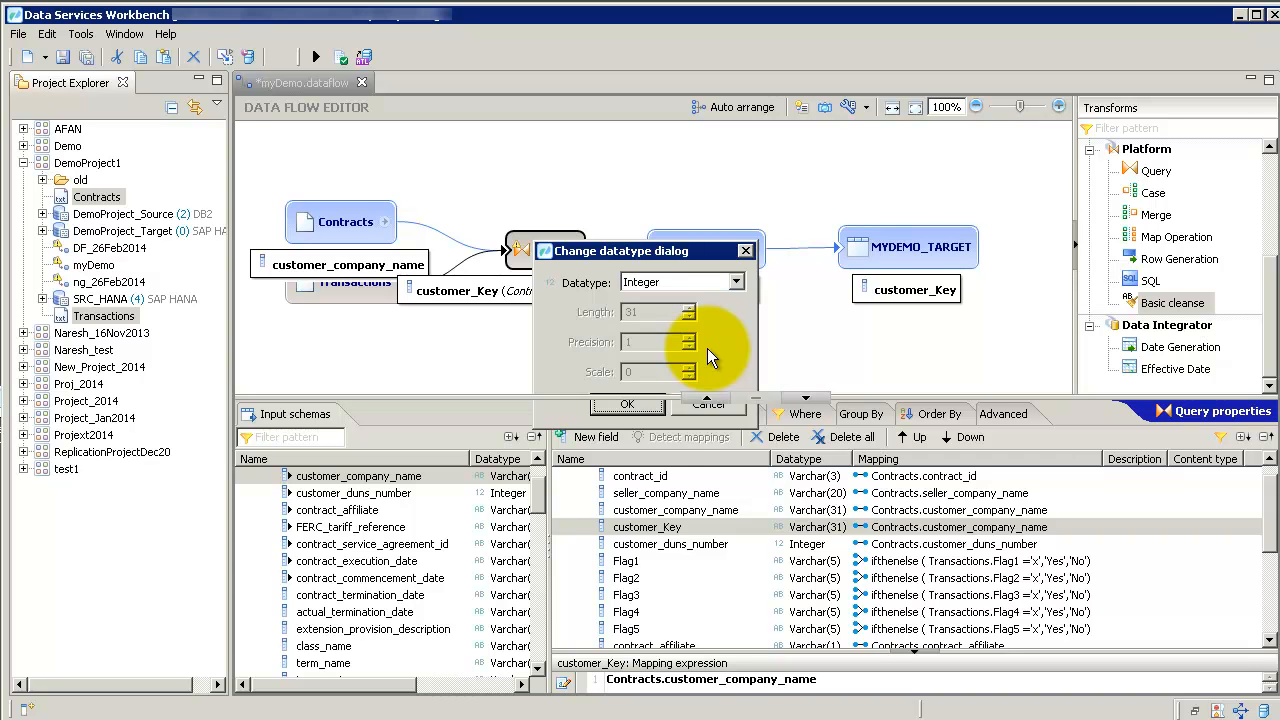
pyautogui.click(627, 404)
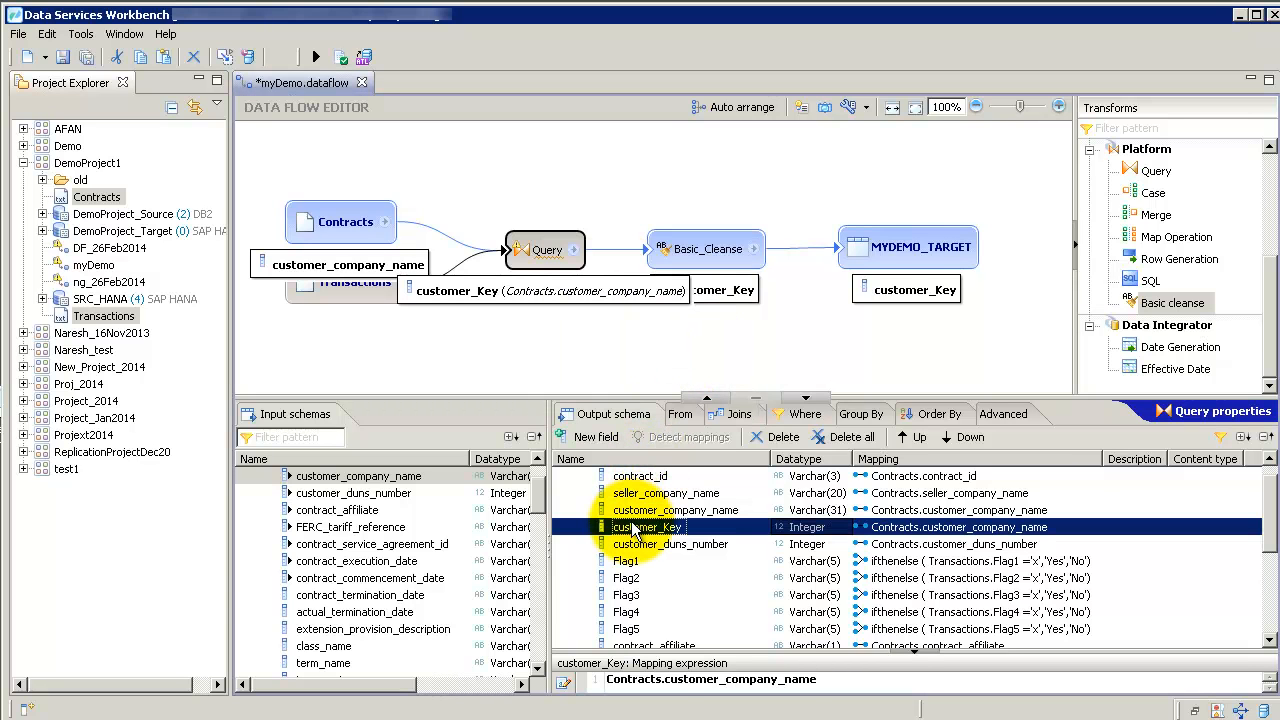
pyautogui.rightClick(647, 527)
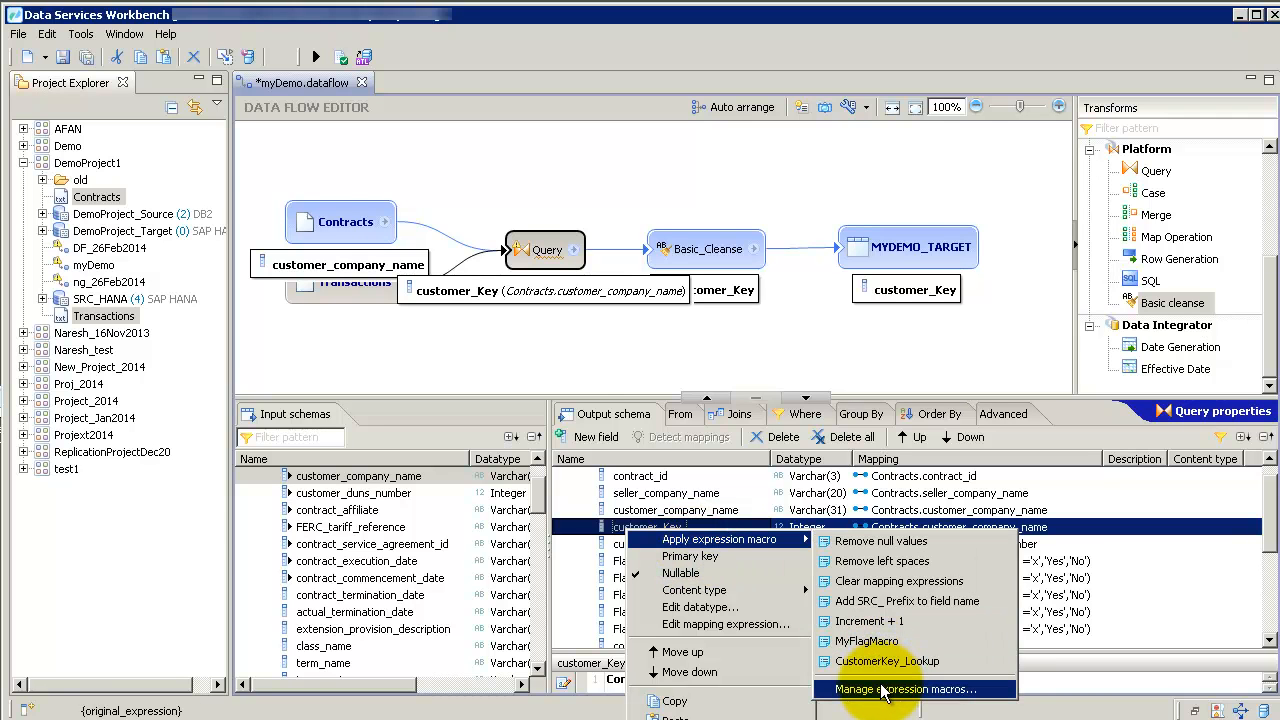
pyautogui.click(906, 689)
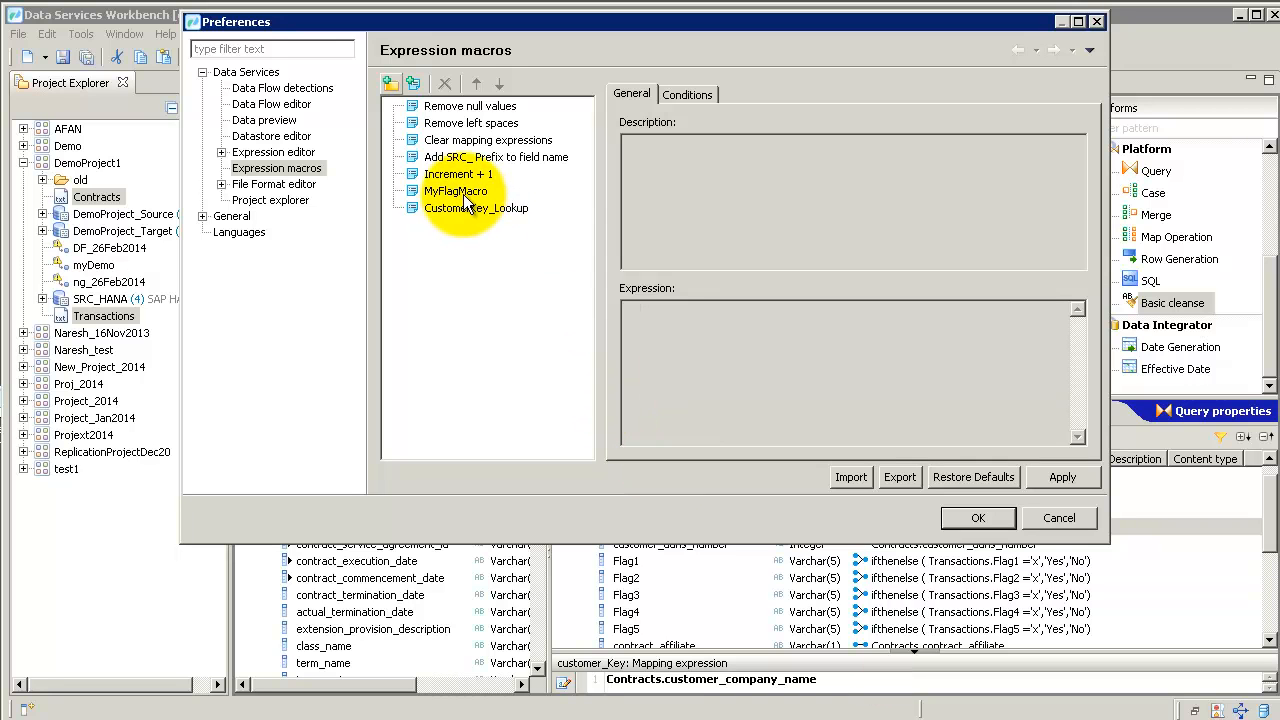
pyautogui.click(456, 191)
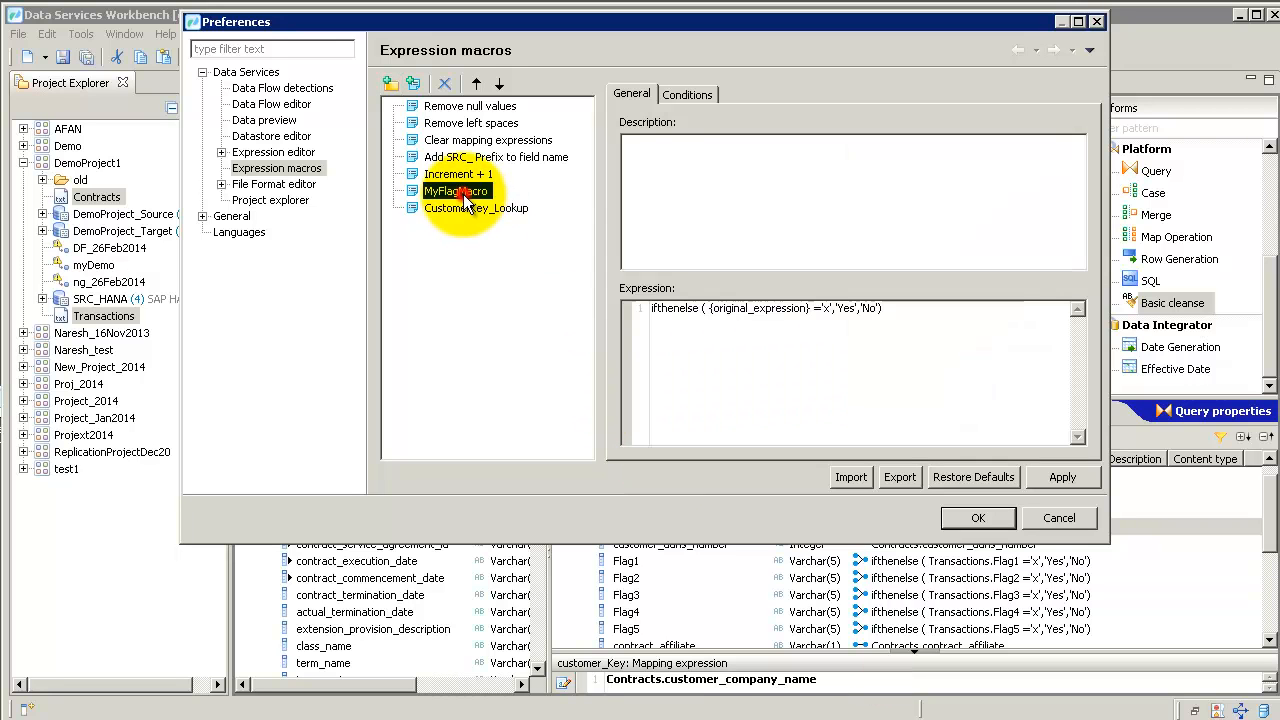
pyautogui.click(476, 207)
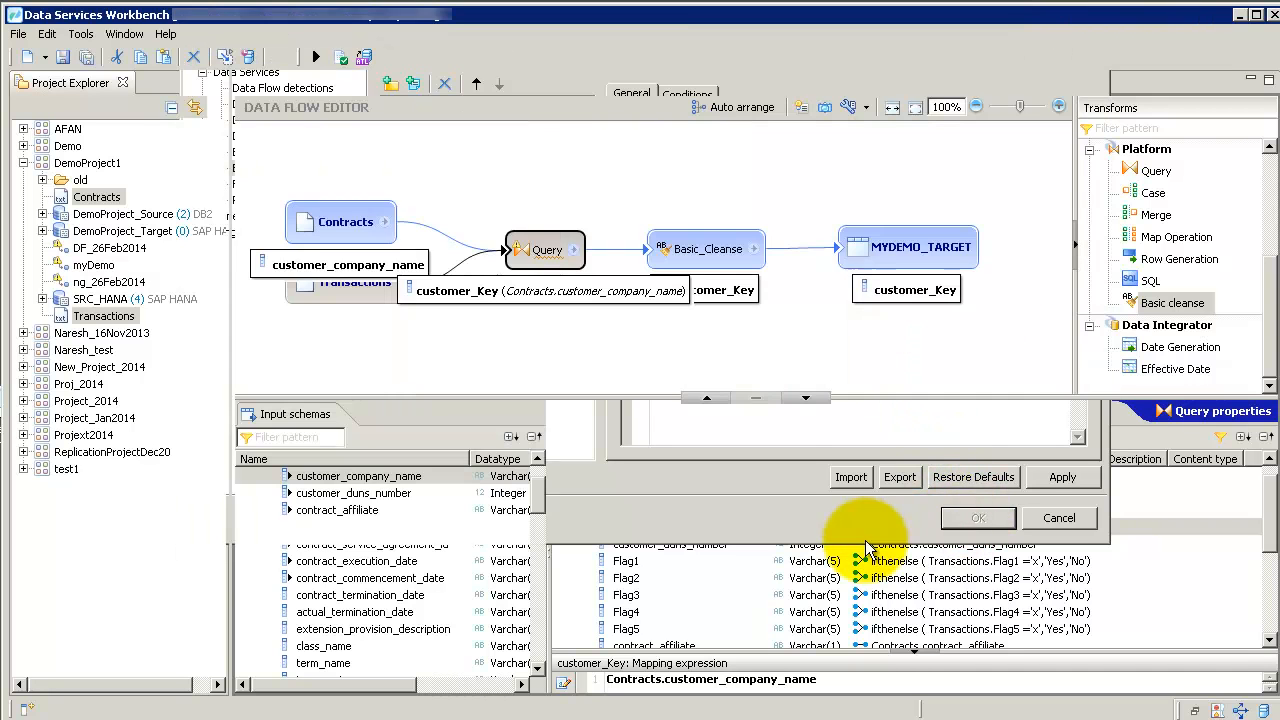
# Step: Map customer_Key with the CustomerKey_Lookup macro, a lookup_ext on SRC_HANA.A2SALES.CUSTOMER
pyautogui.rightClick(647, 527)
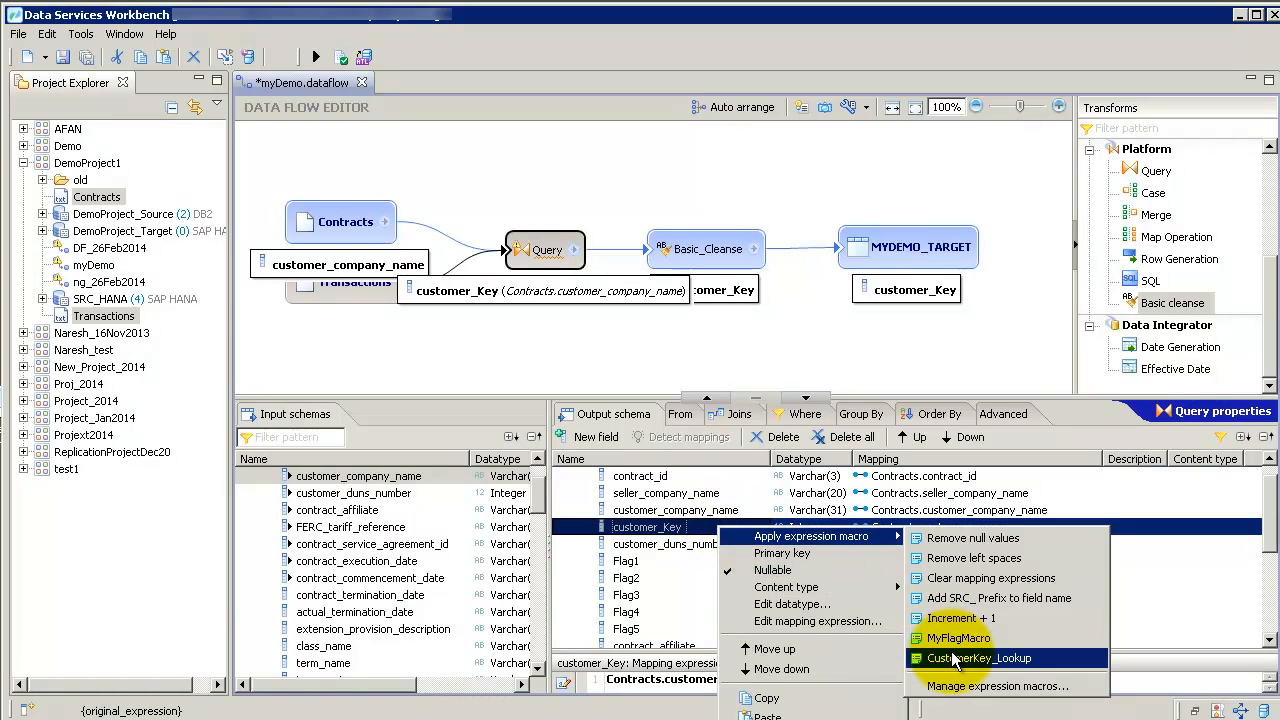
pyautogui.click(979, 658)
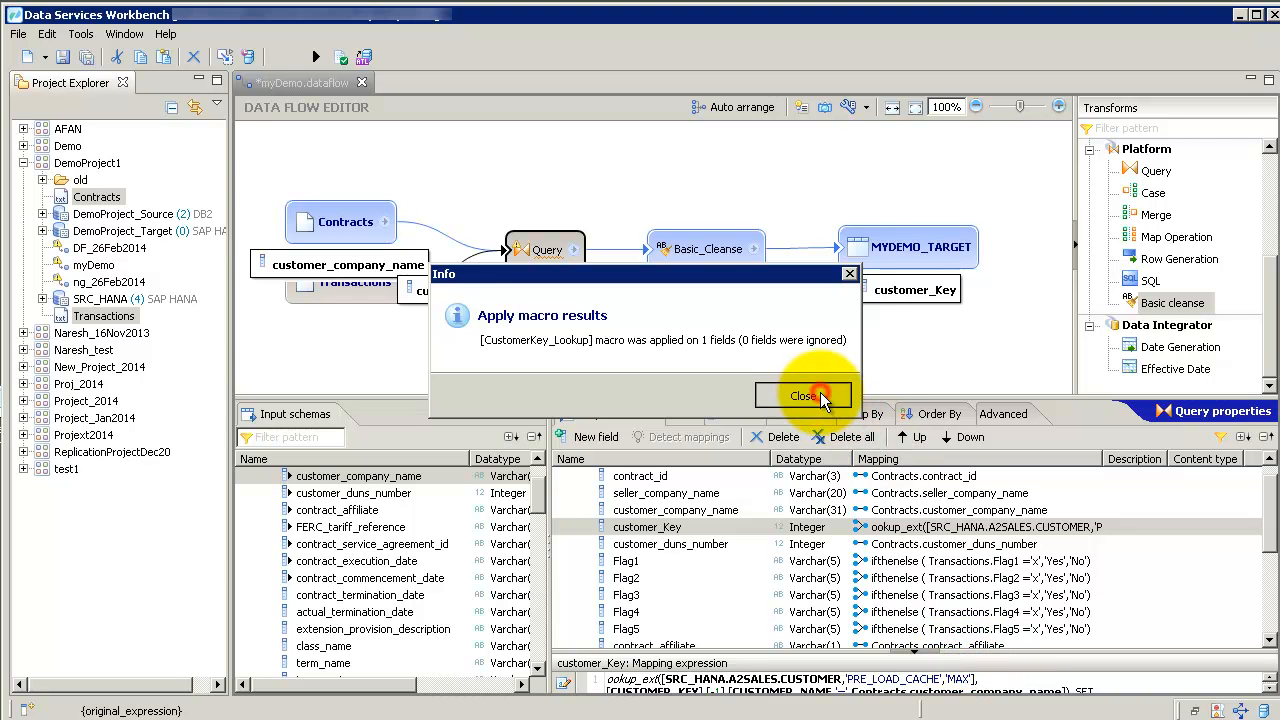
pyautogui.click(803, 395)
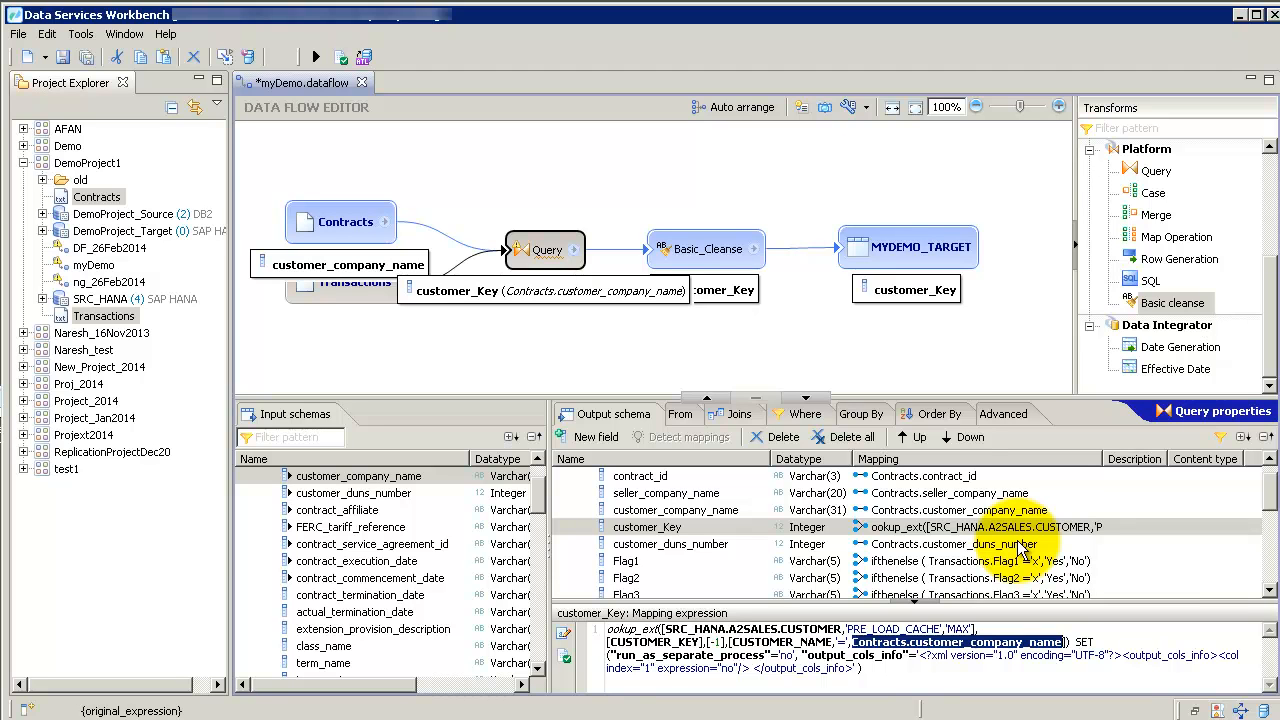
pyautogui.click(950, 543)
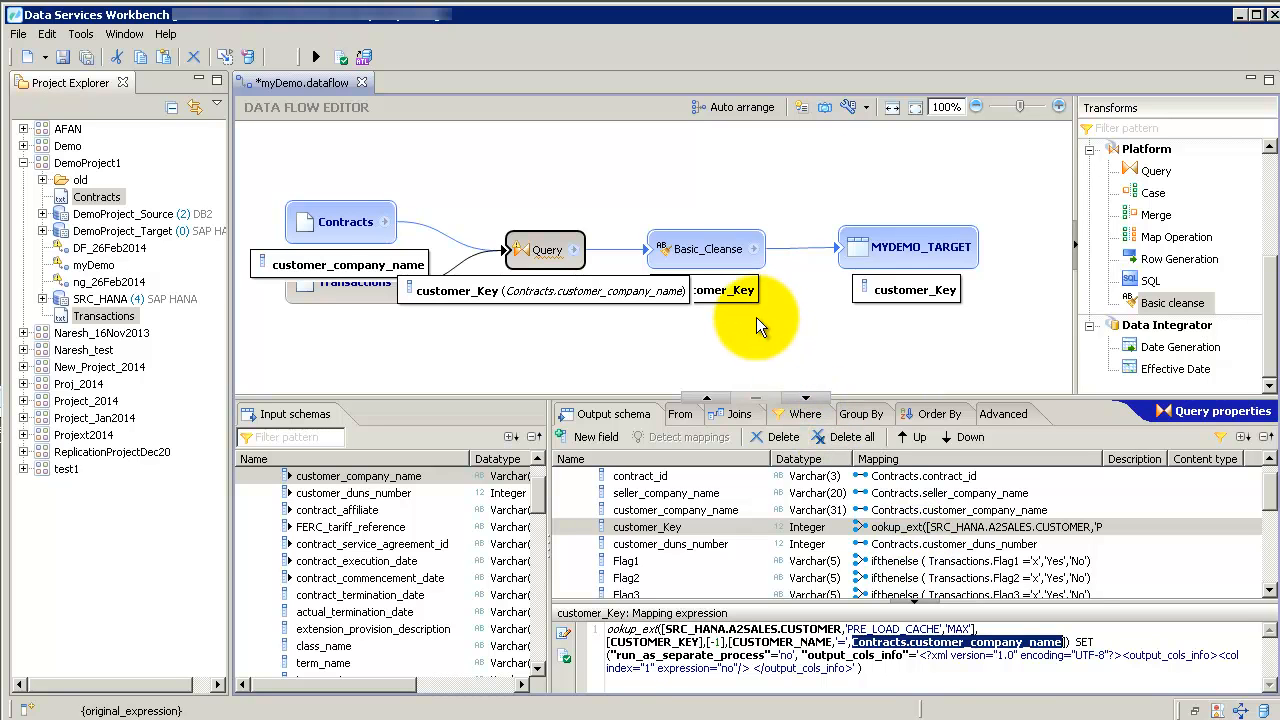
pyautogui.moveTo(705, 250)
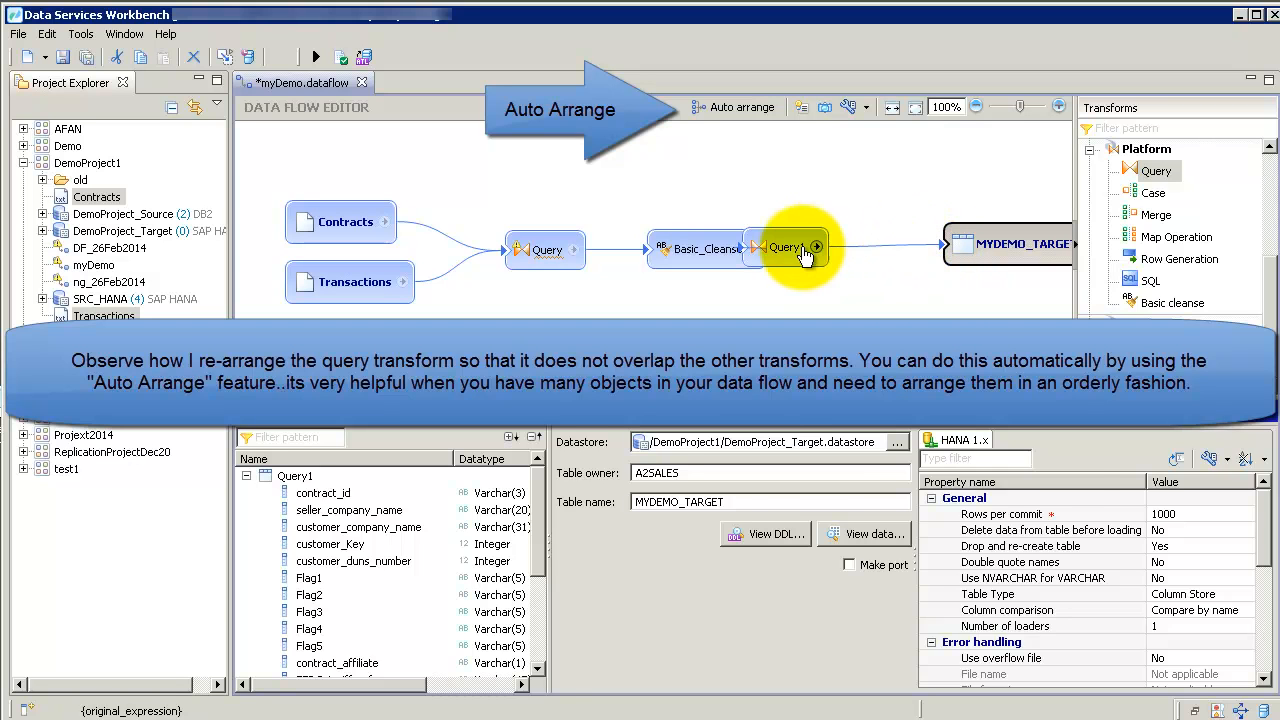
# Step: Place Query1 before MYDEMO_TARGET and select its transaction_quantity field
pyautogui.click(787, 247)
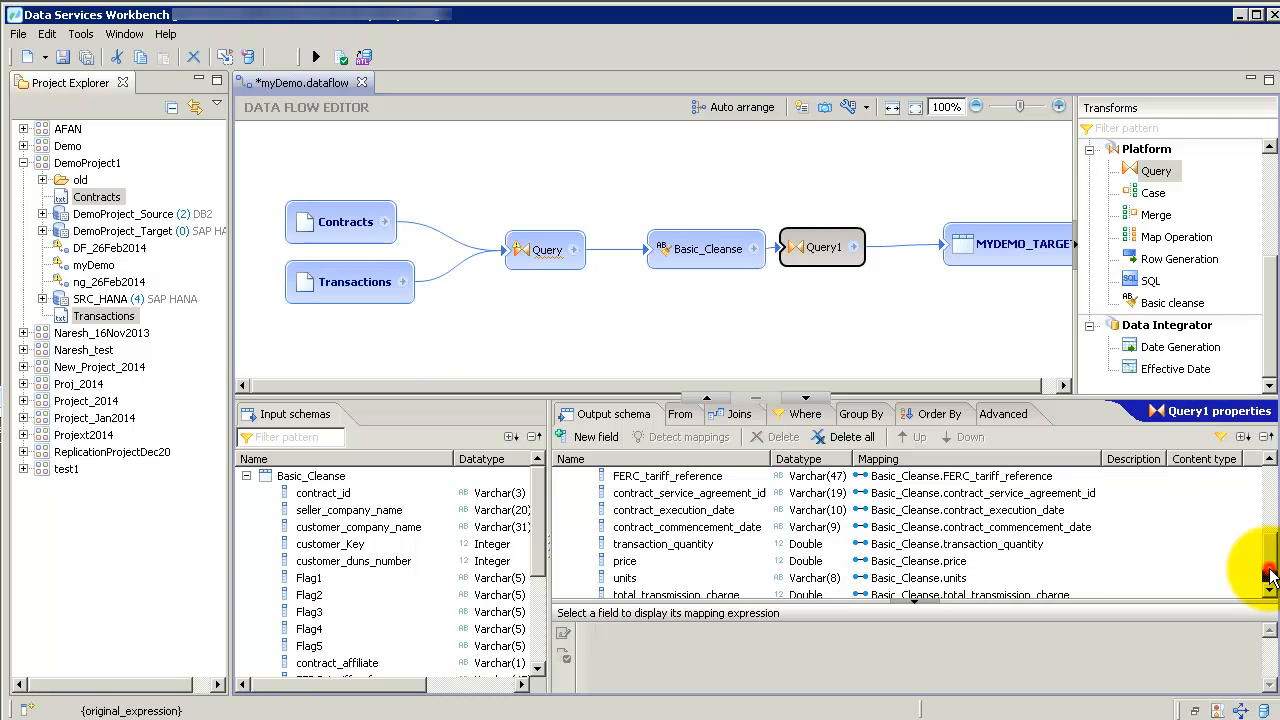
pyautogui.click(663, 543)
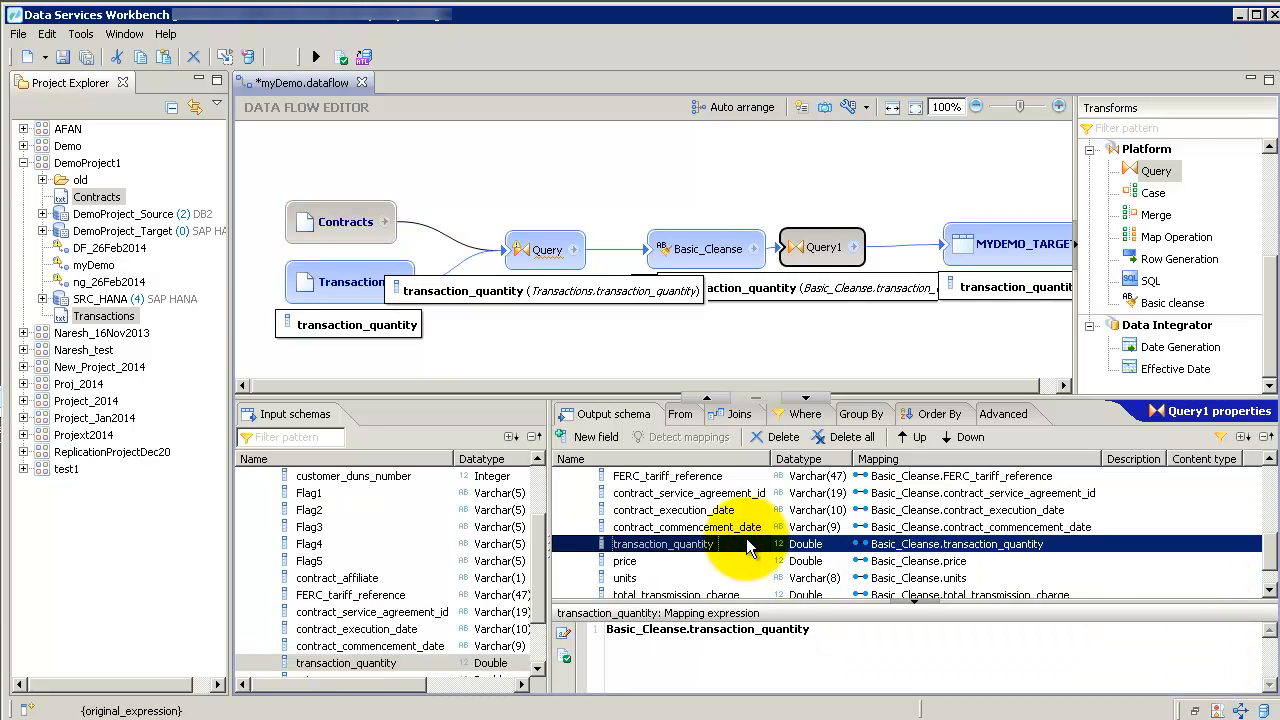
pyautogui.rightClick(663, 544)
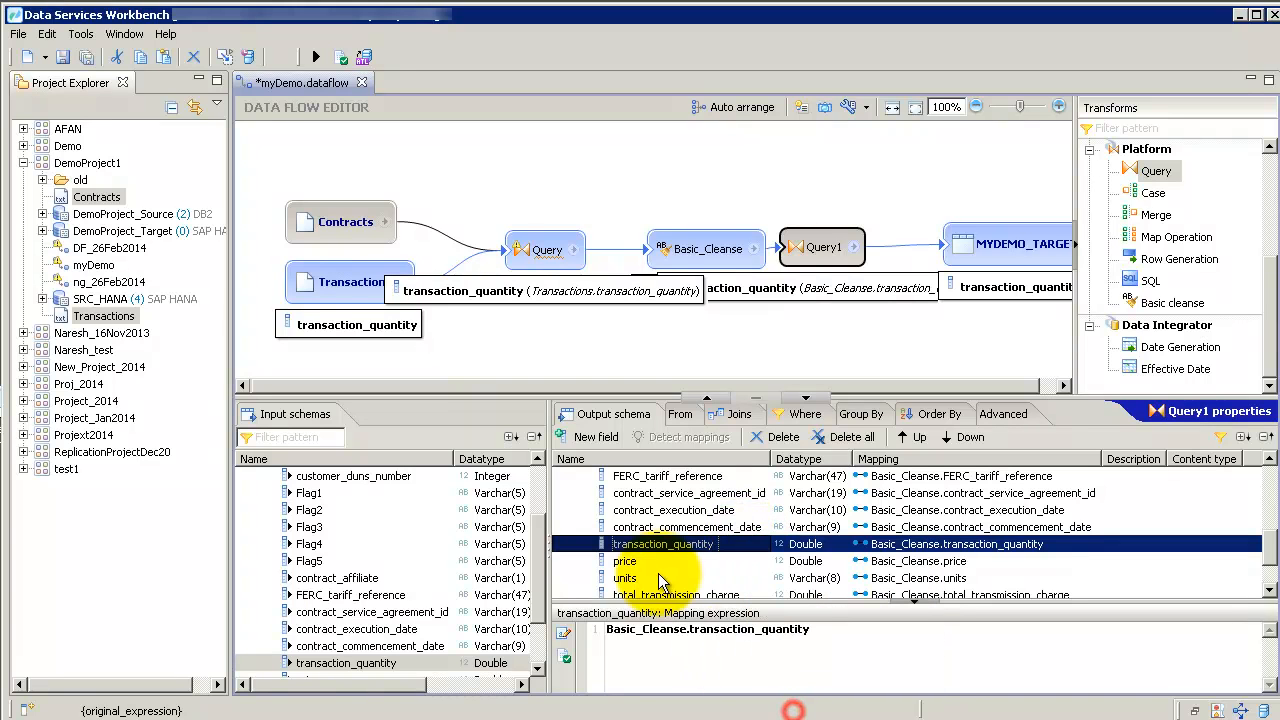
pyautogui.rightClick(662, 543)
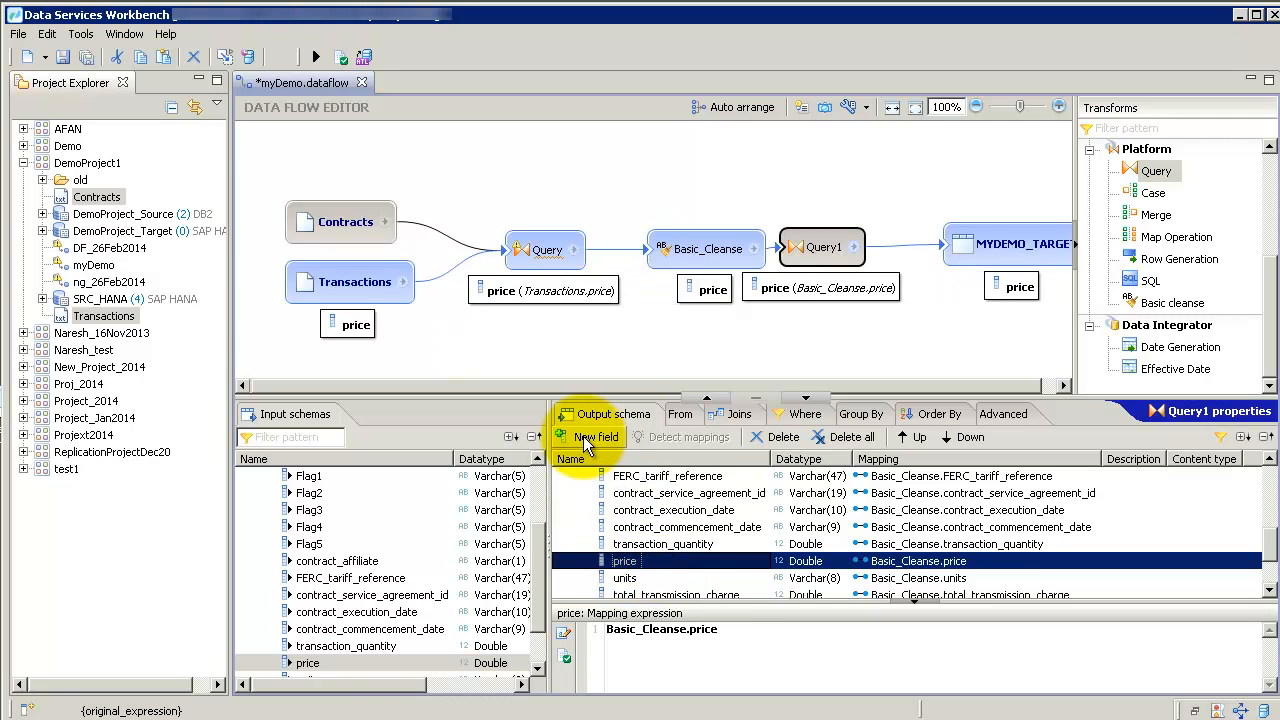
# Step: Add a qty_times_price field to Query1 mapped as transaction_quantity * price
pyautogui.click(587, 436)
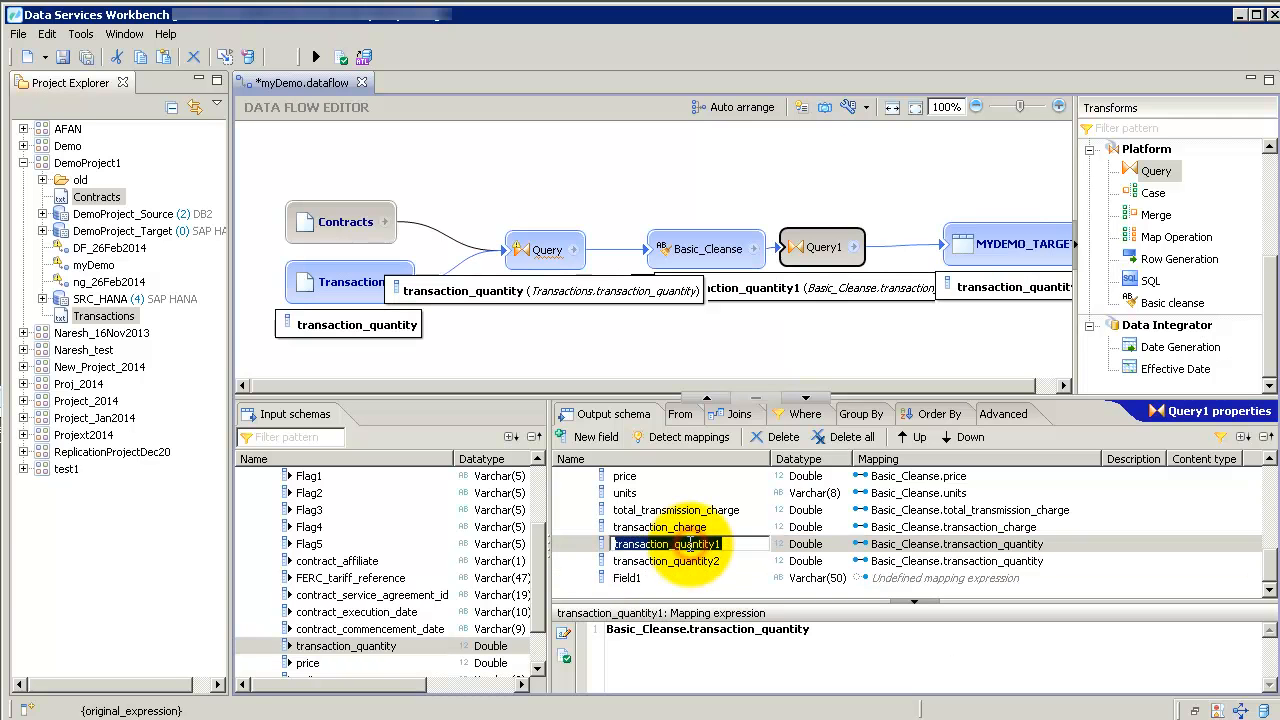
pyautogui.write('q')
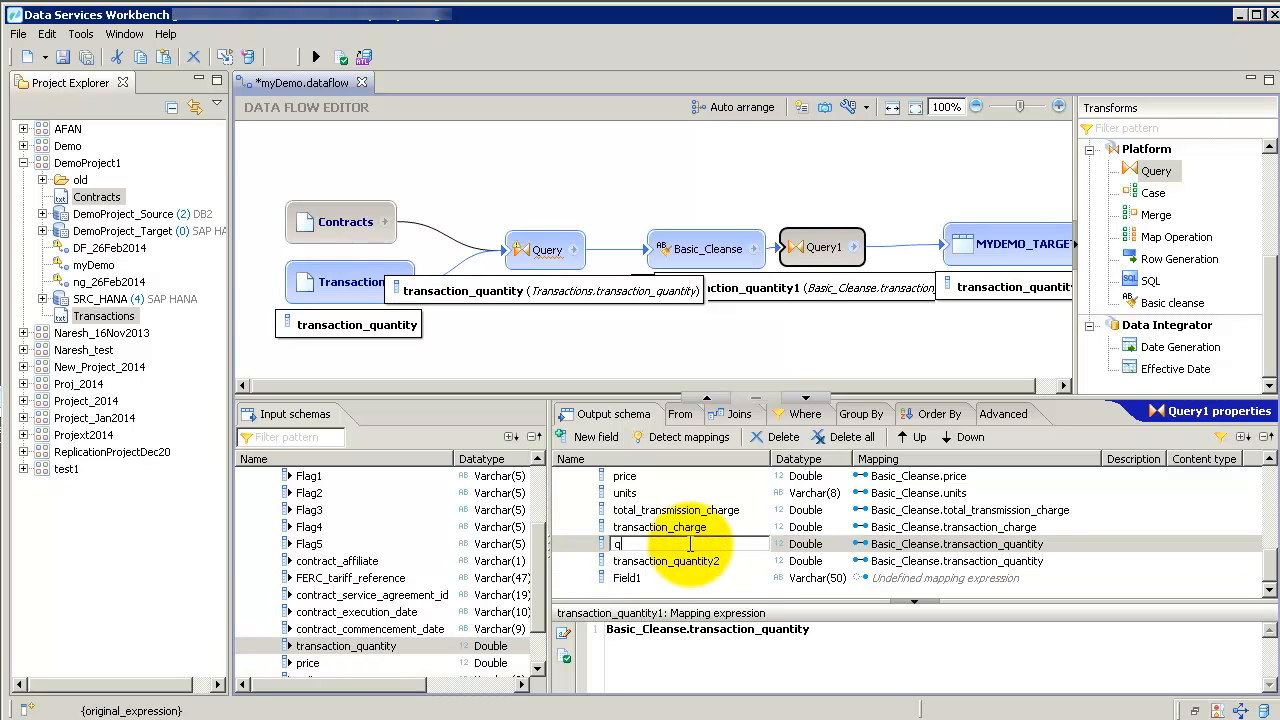
pyautogui.write('qty_times_price')
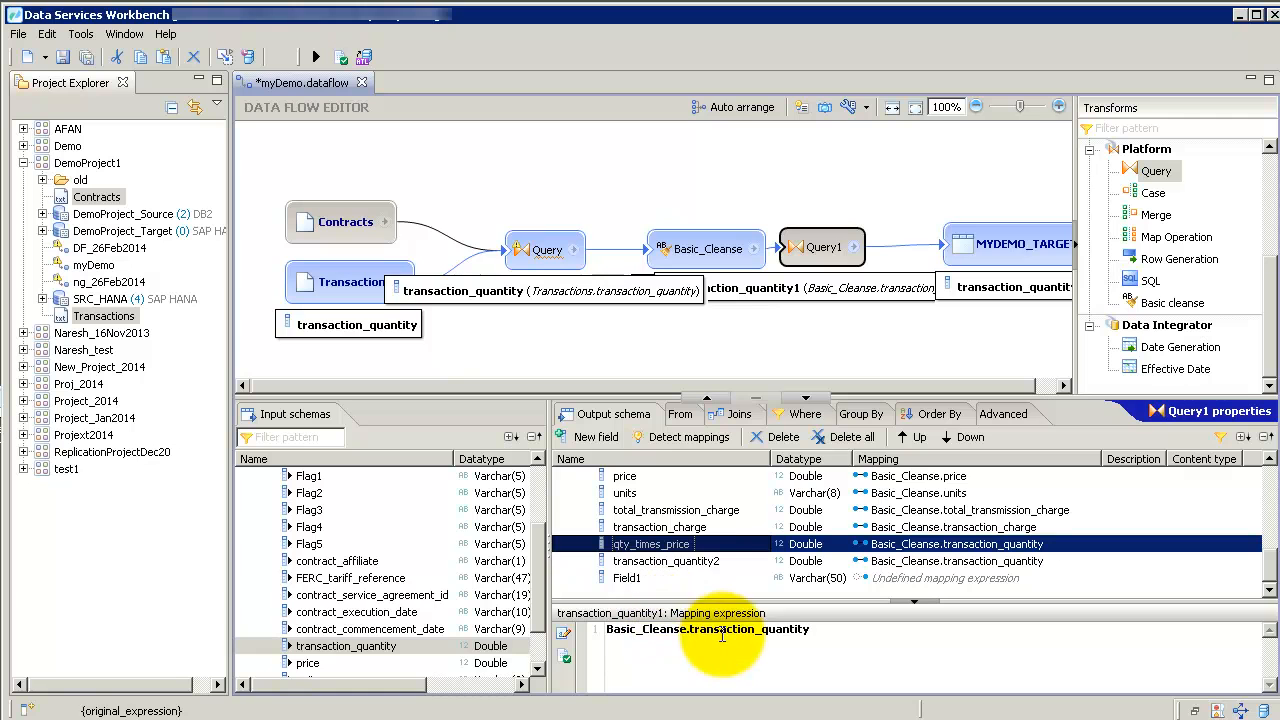
pyautogui.click(624, 475)
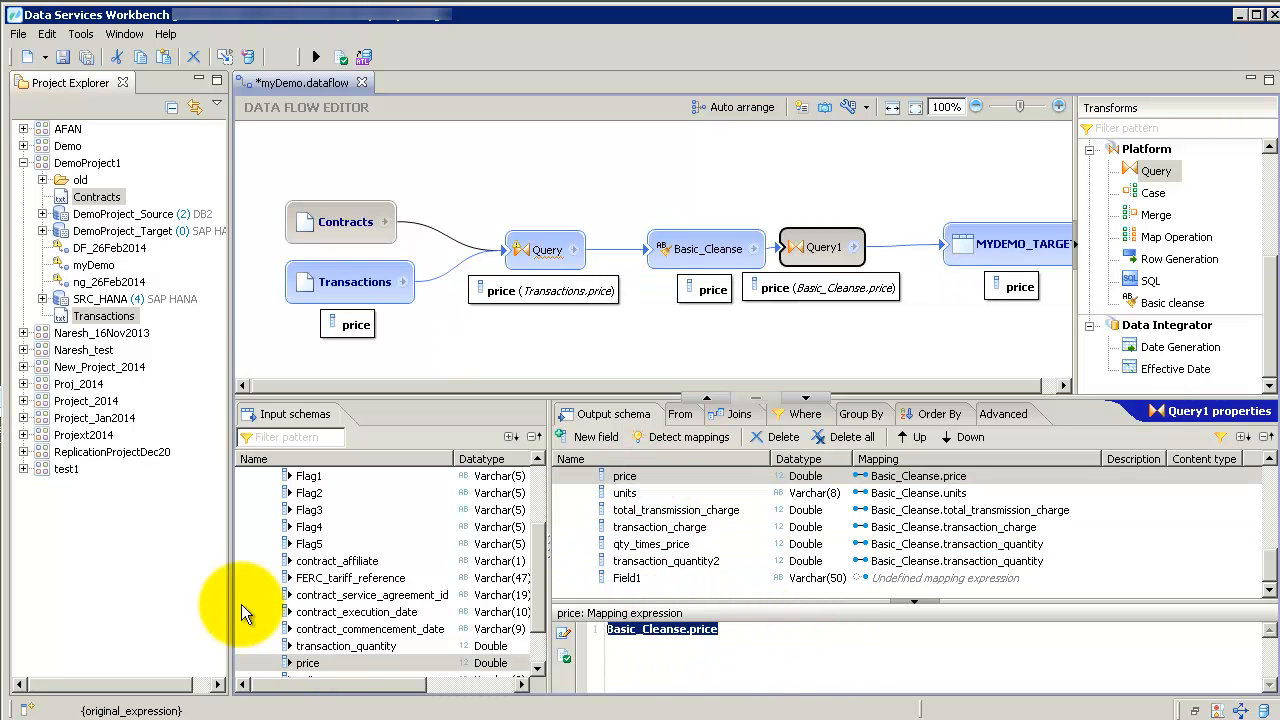
pyautogui.click(651, 543)
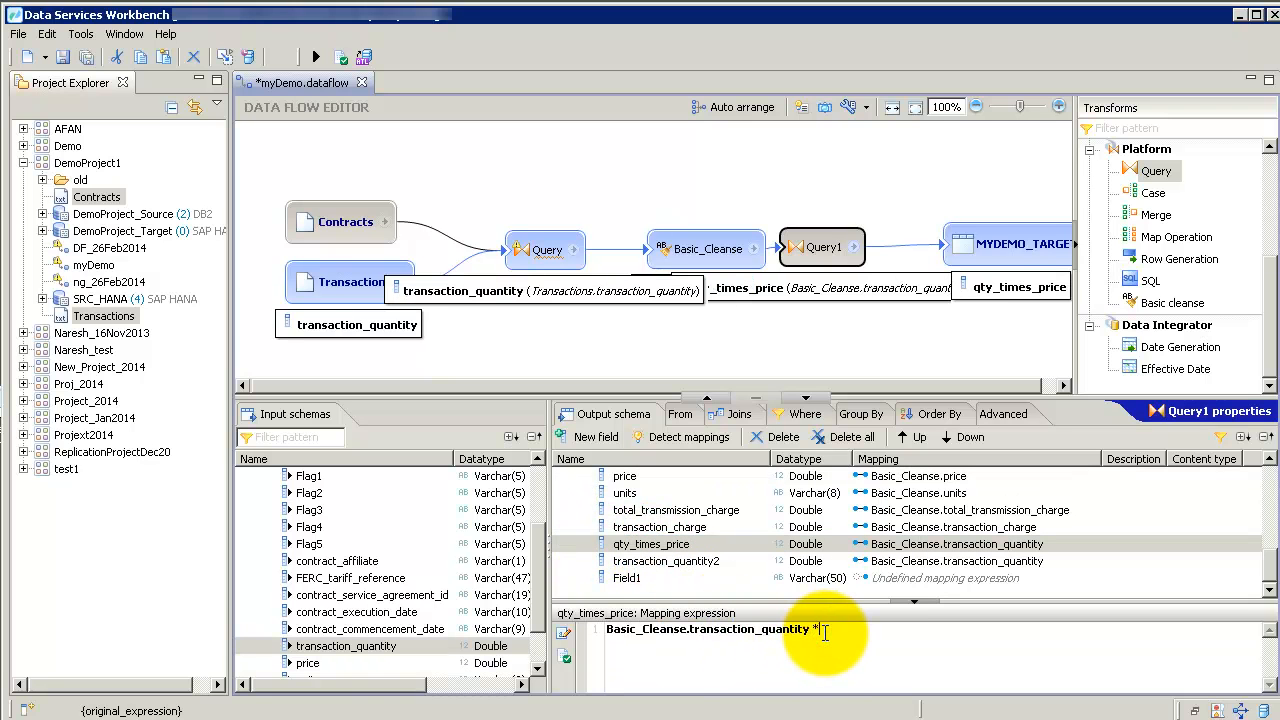
pyautogui.click(665, 560)
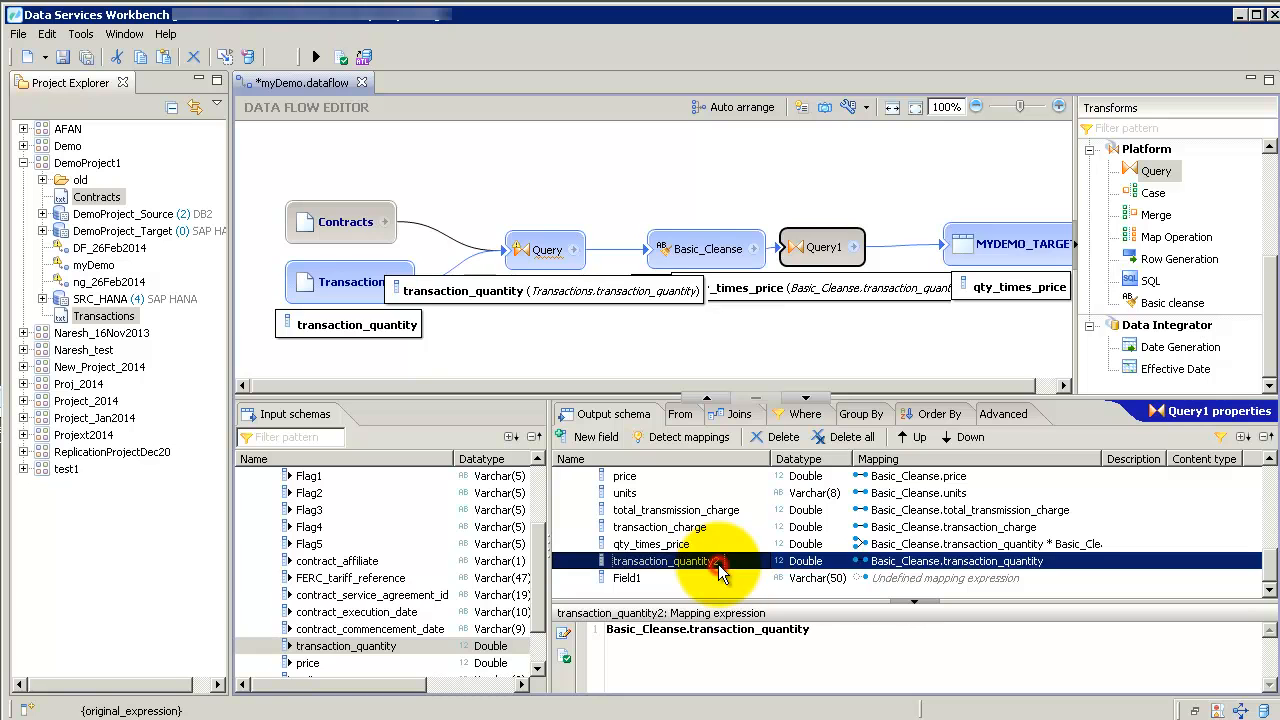
pyautogui.rightClick(627, 577)
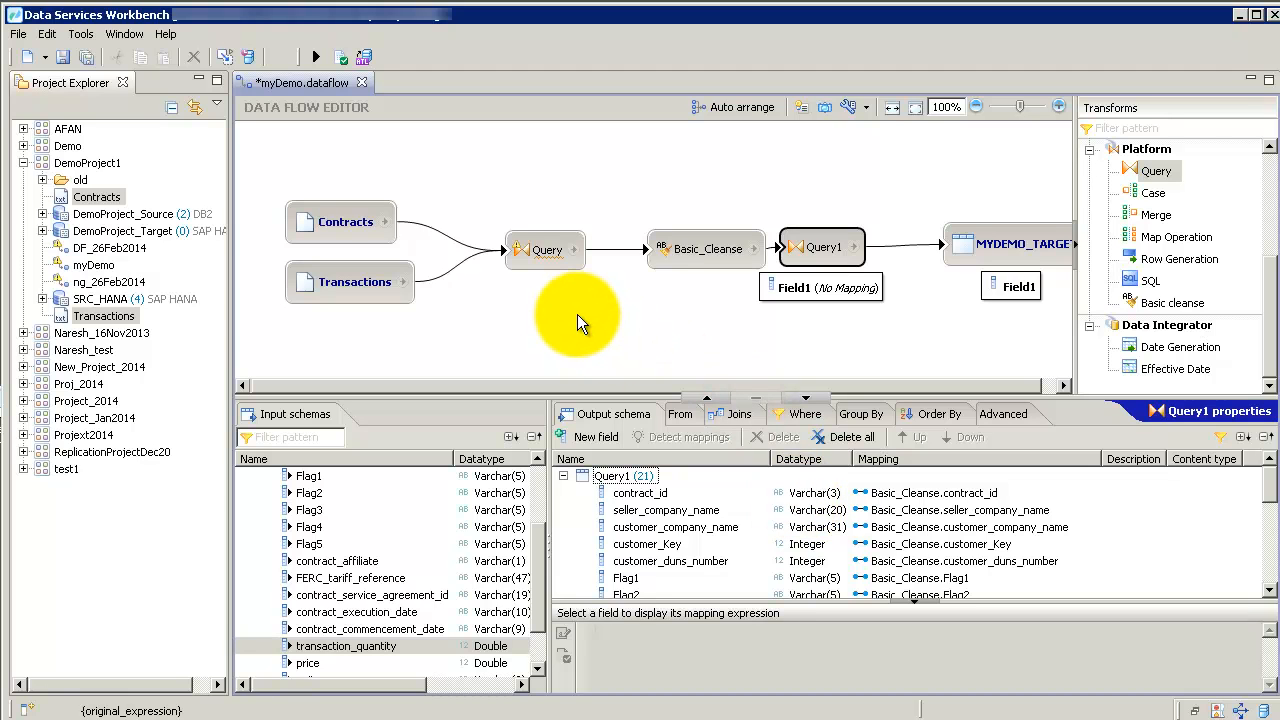
pyautogui.moveTo(210, 108)
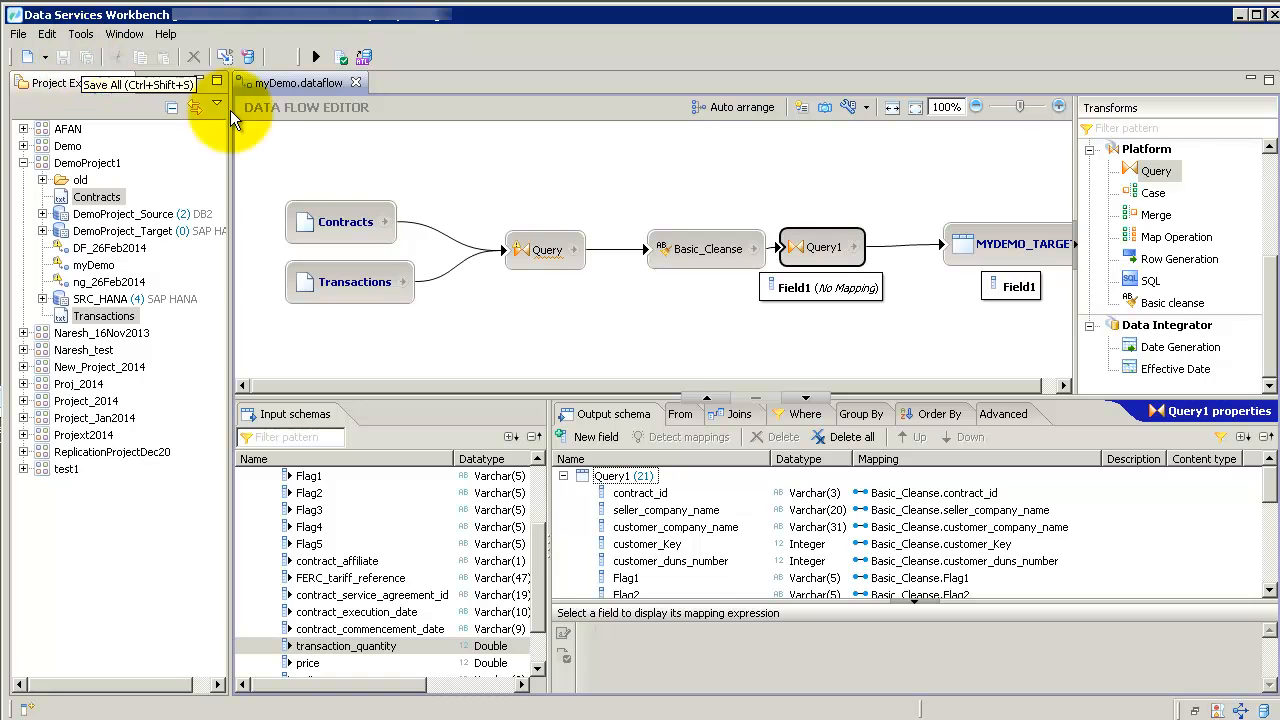
pyautogui.moveTo(545, 249)
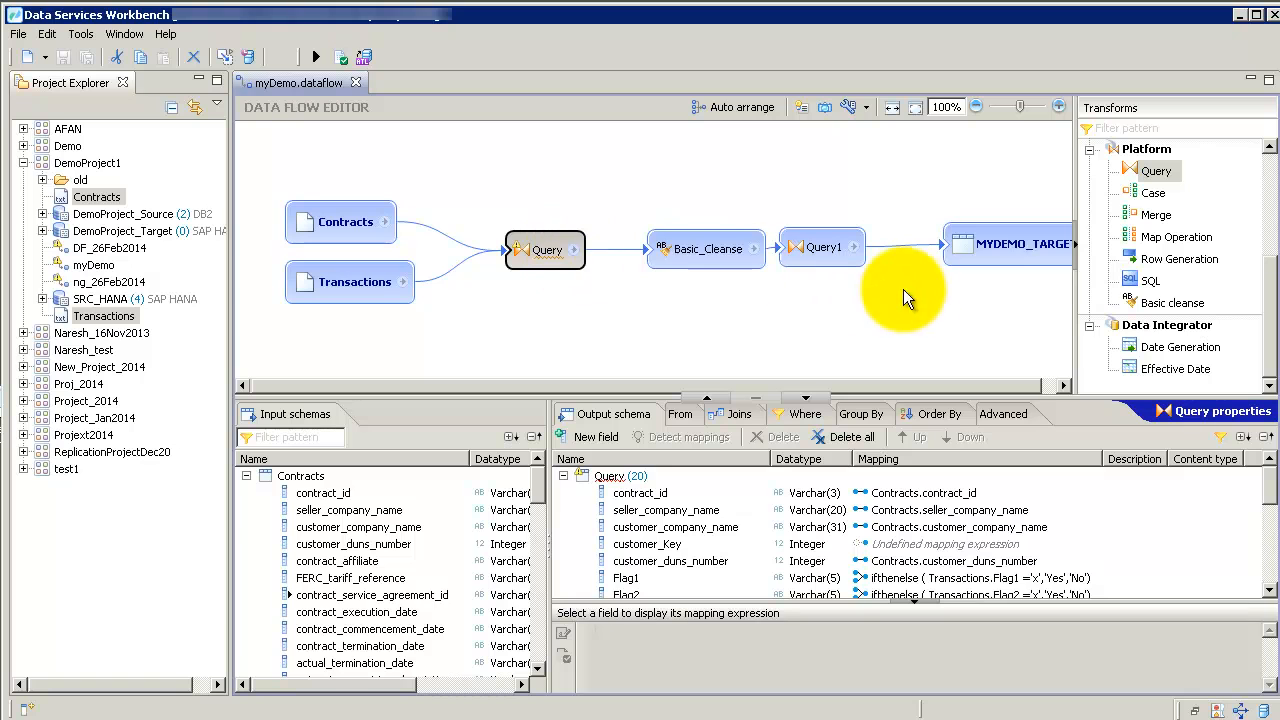
pyautogui.moveTo(958, 300)
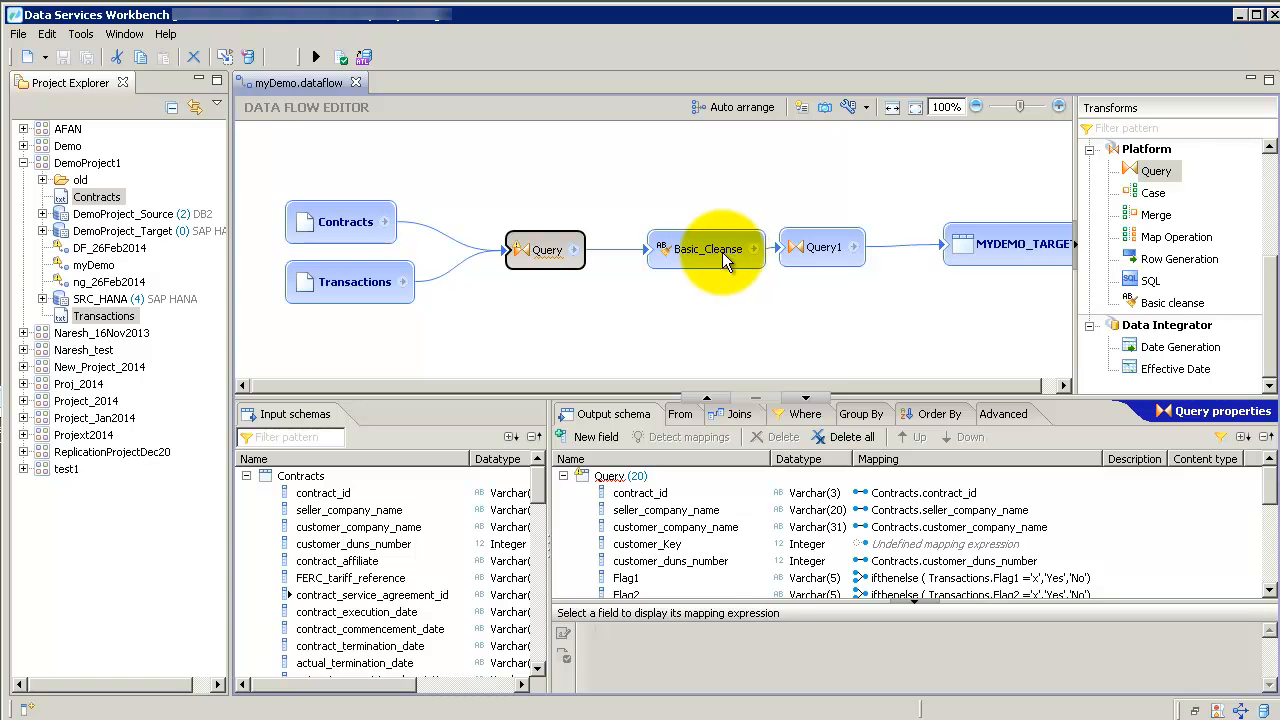
pyautogui.moveTo(775, 278)
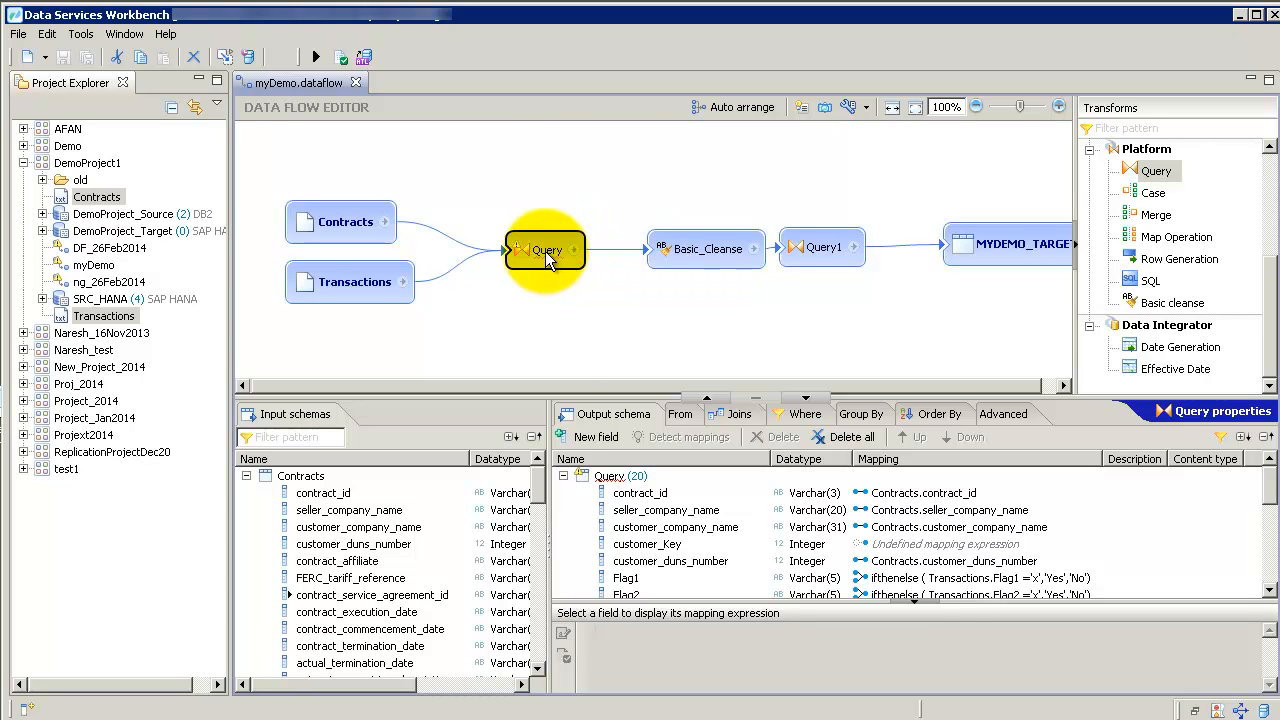
# Step: Trace transaction_quantity and price lineage from Transactions through to Query1's qty_times_price mapping
pyautogui.click(822, 247)
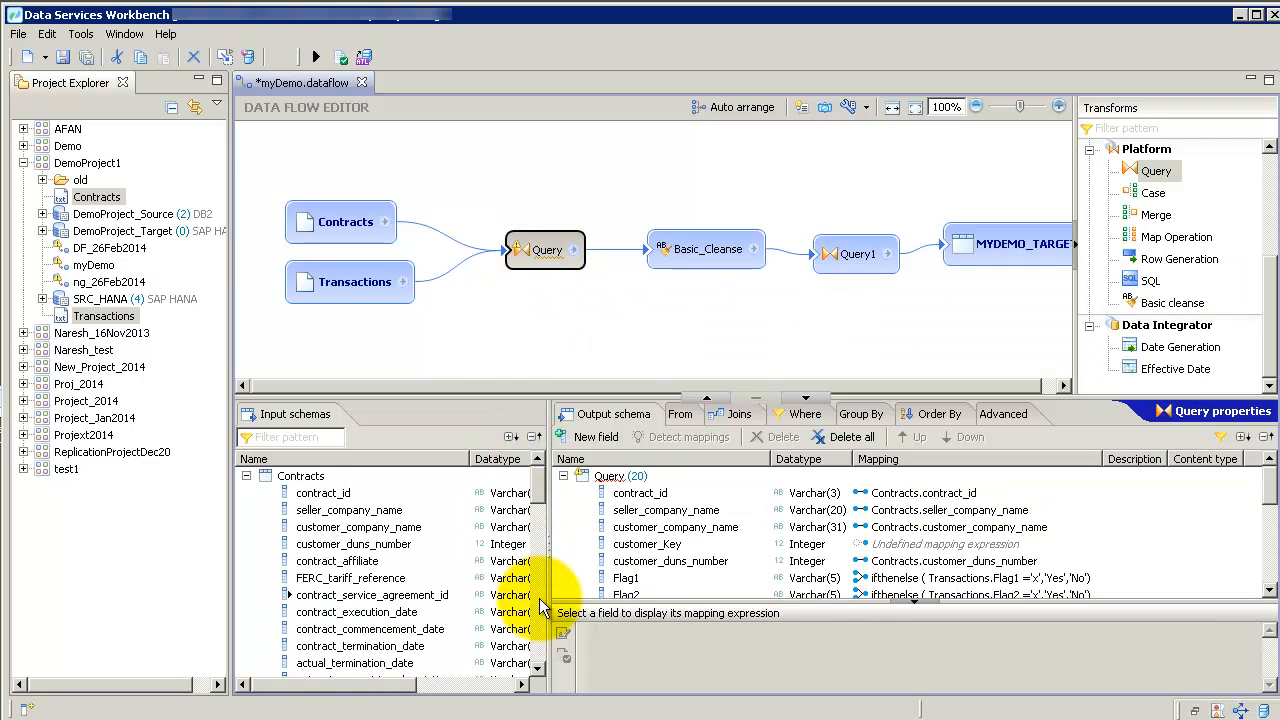
pyautogui.scroll(-3)
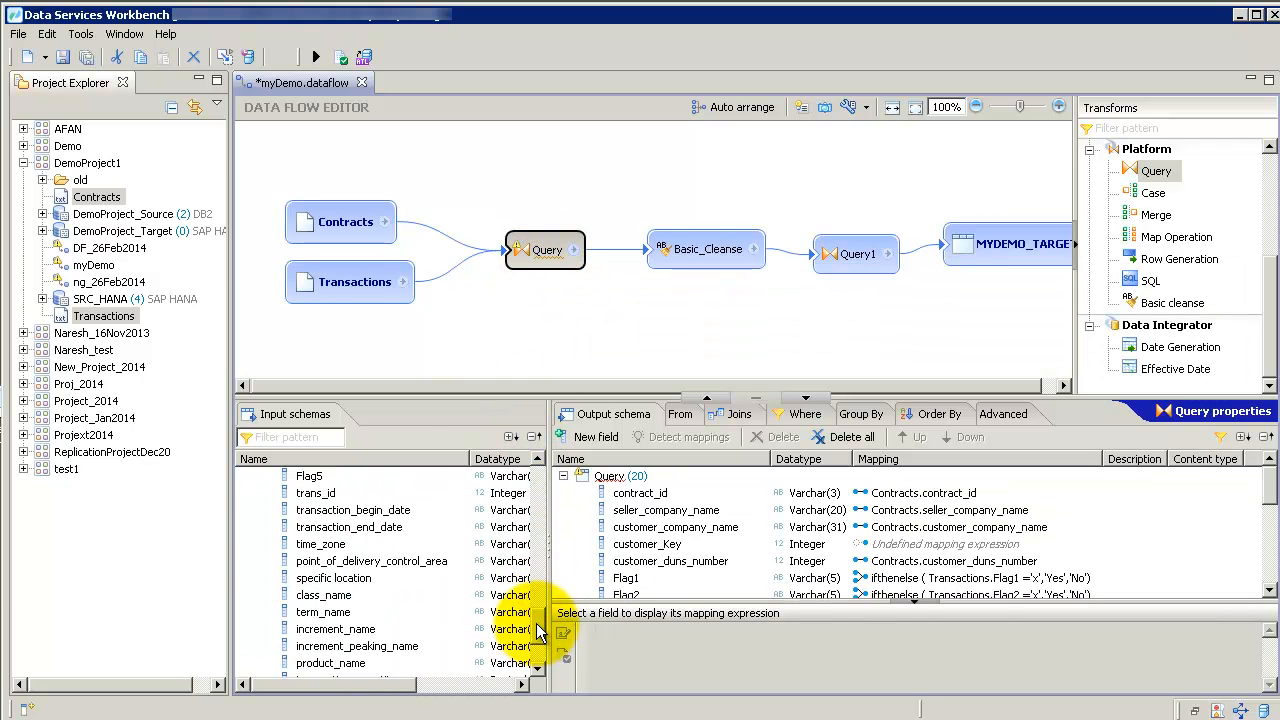
pyautogui.scroll(-3)
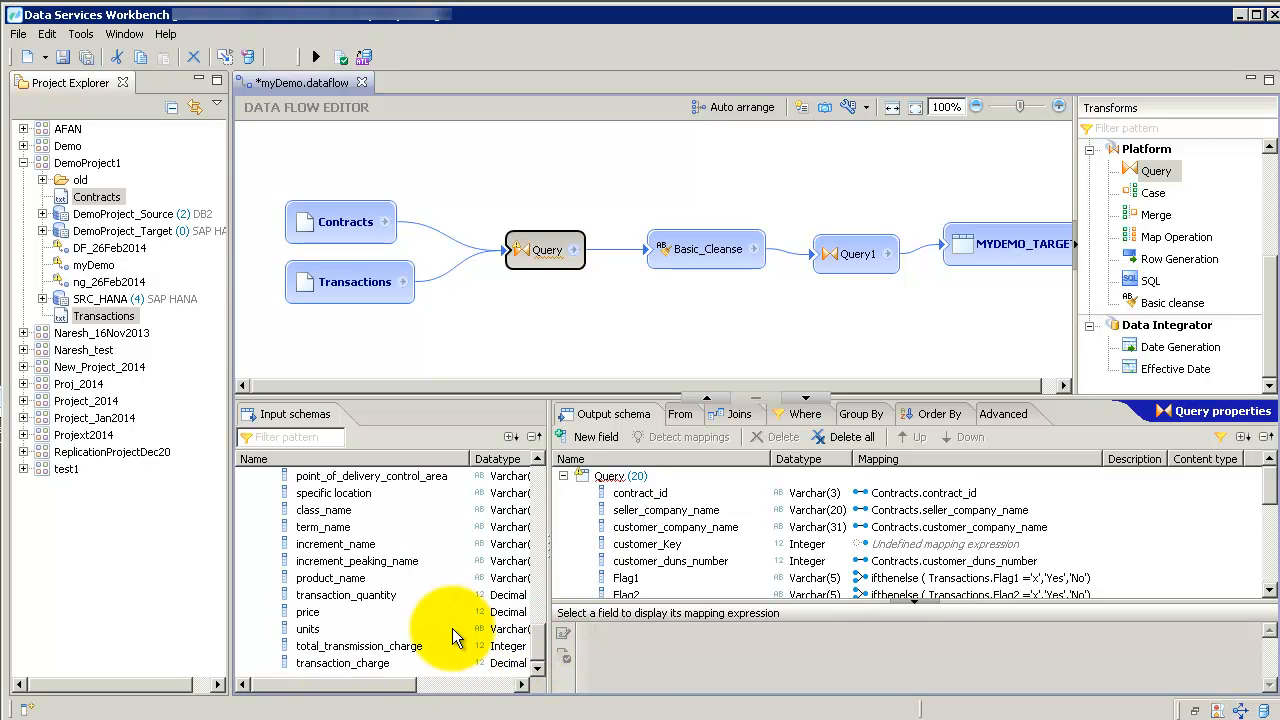
pyautogui.moveTo(387, 625)
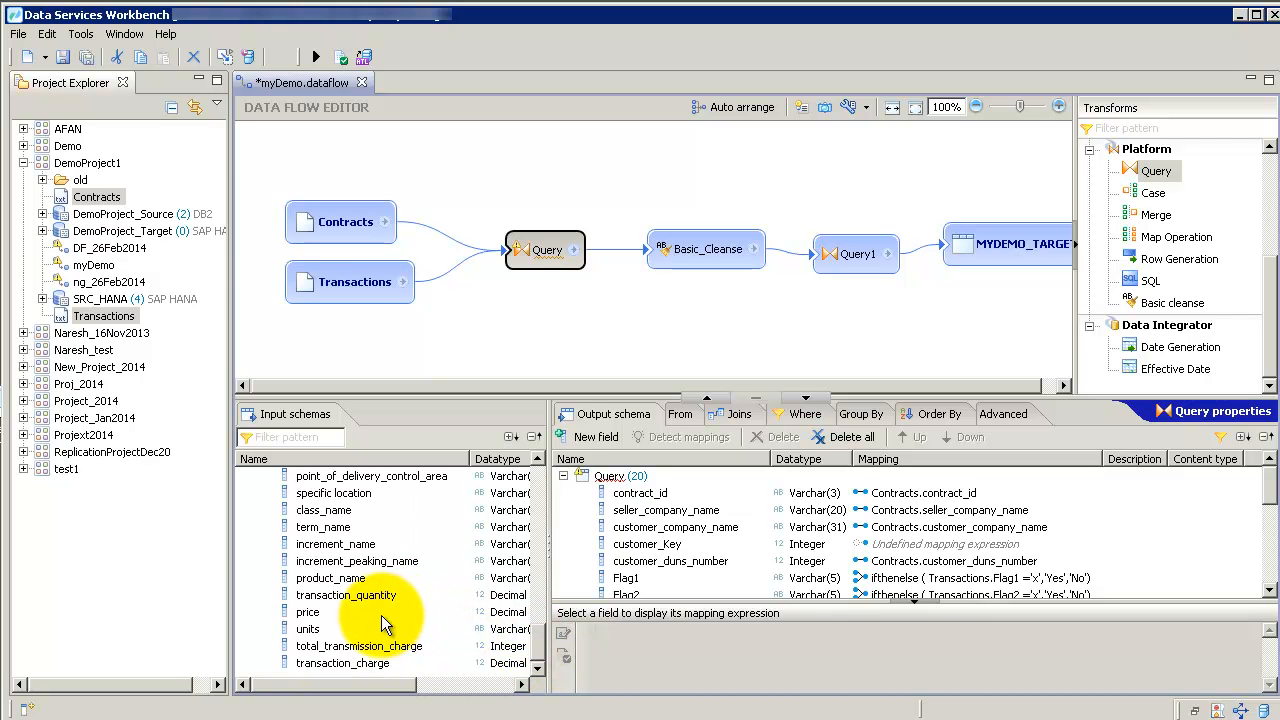
pyautogui.moveTo(380, 608)
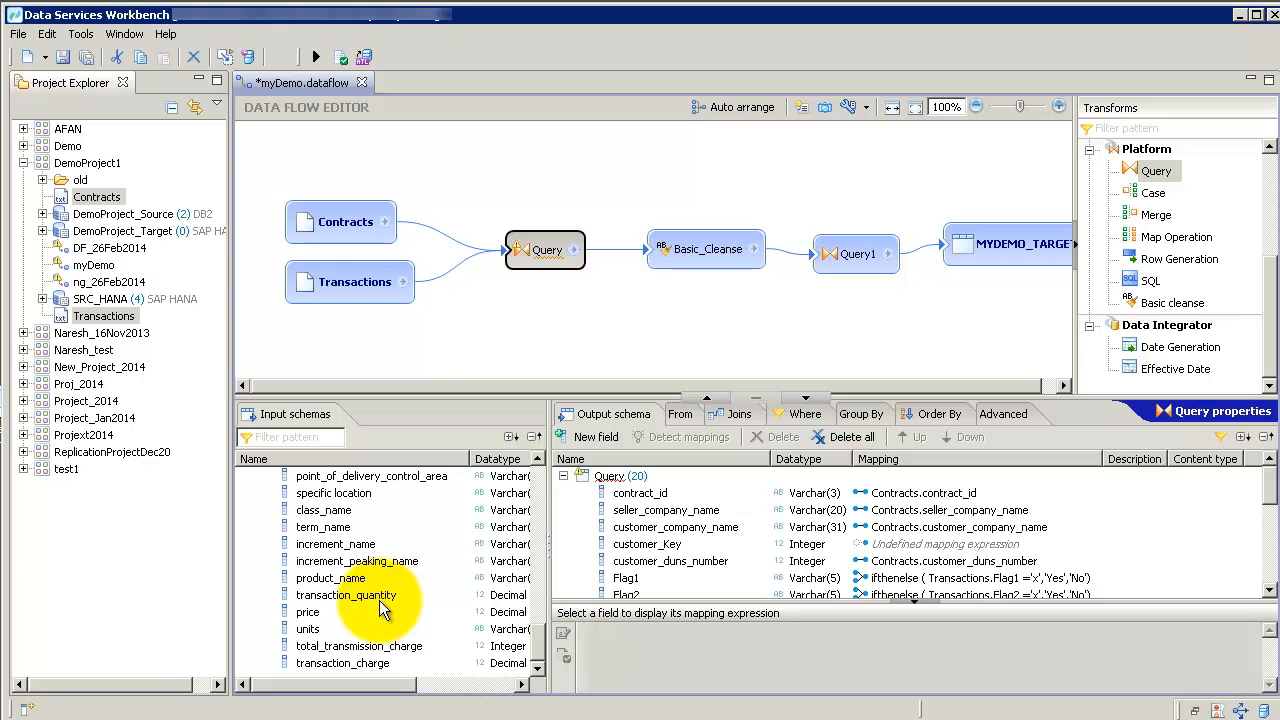
pyautogui.click(346, 595)
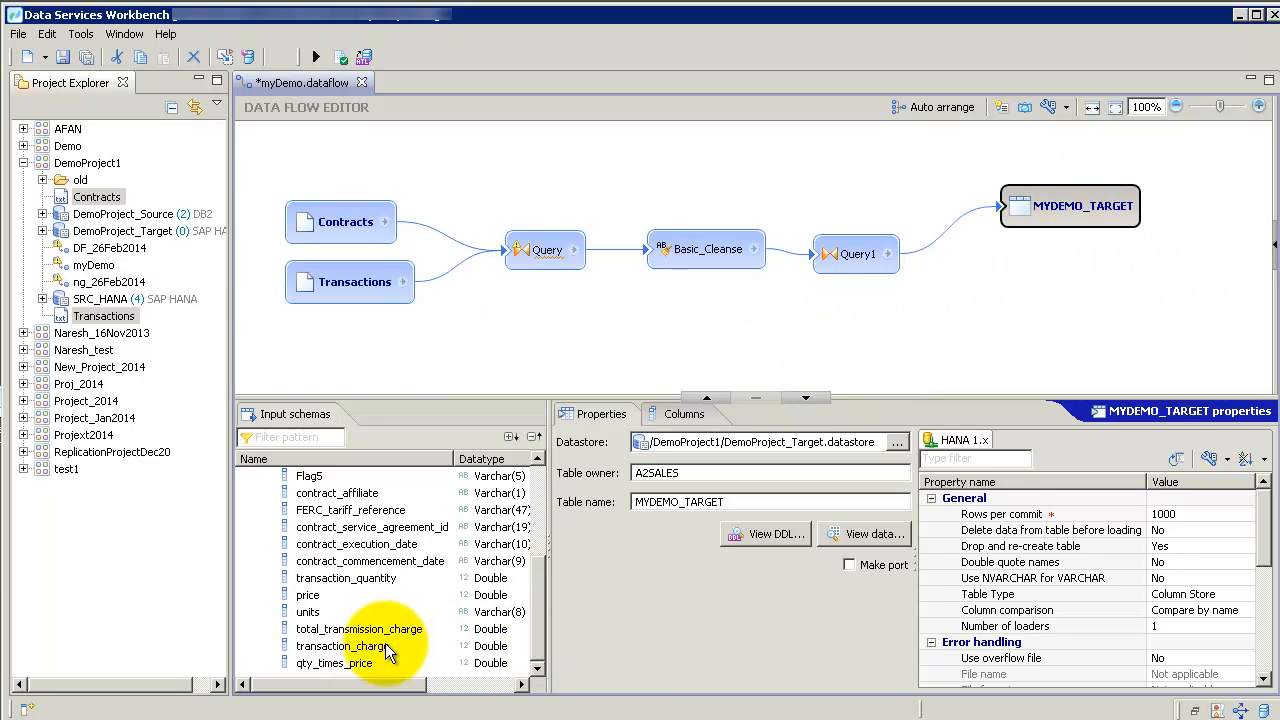
pyautogui.click(346, 578)
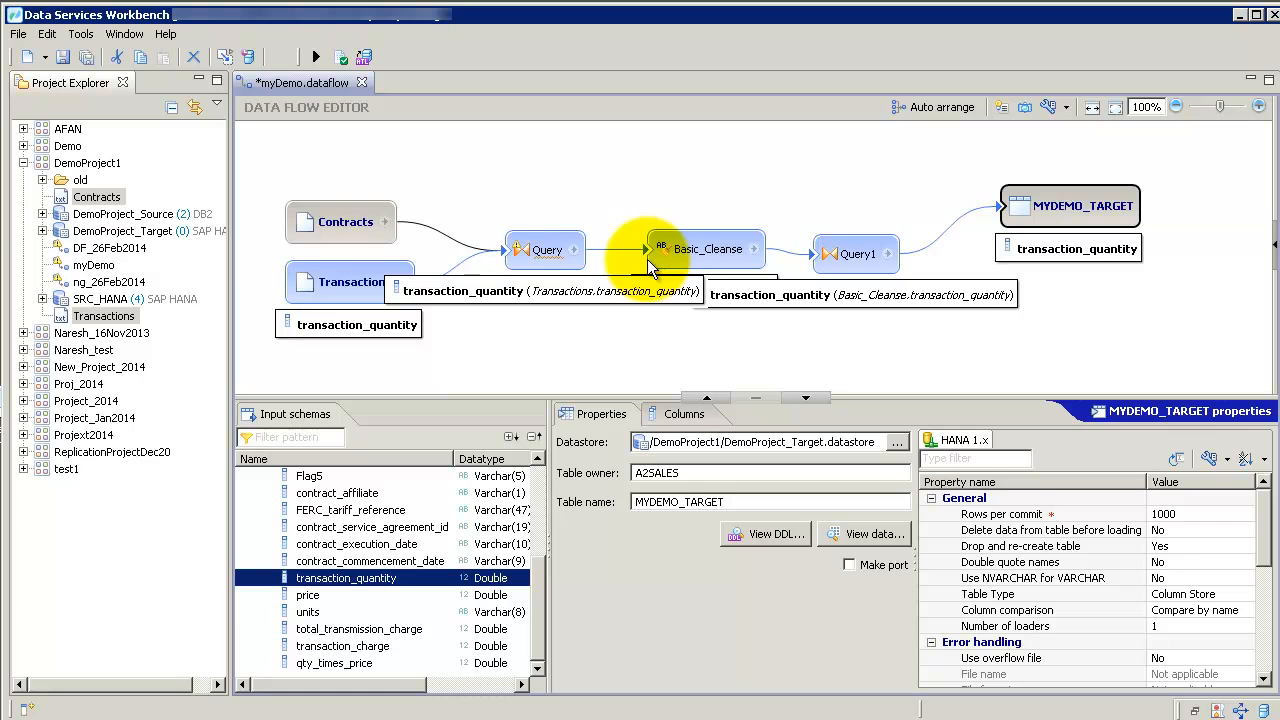
pyautogui.moveTo(870, 253)
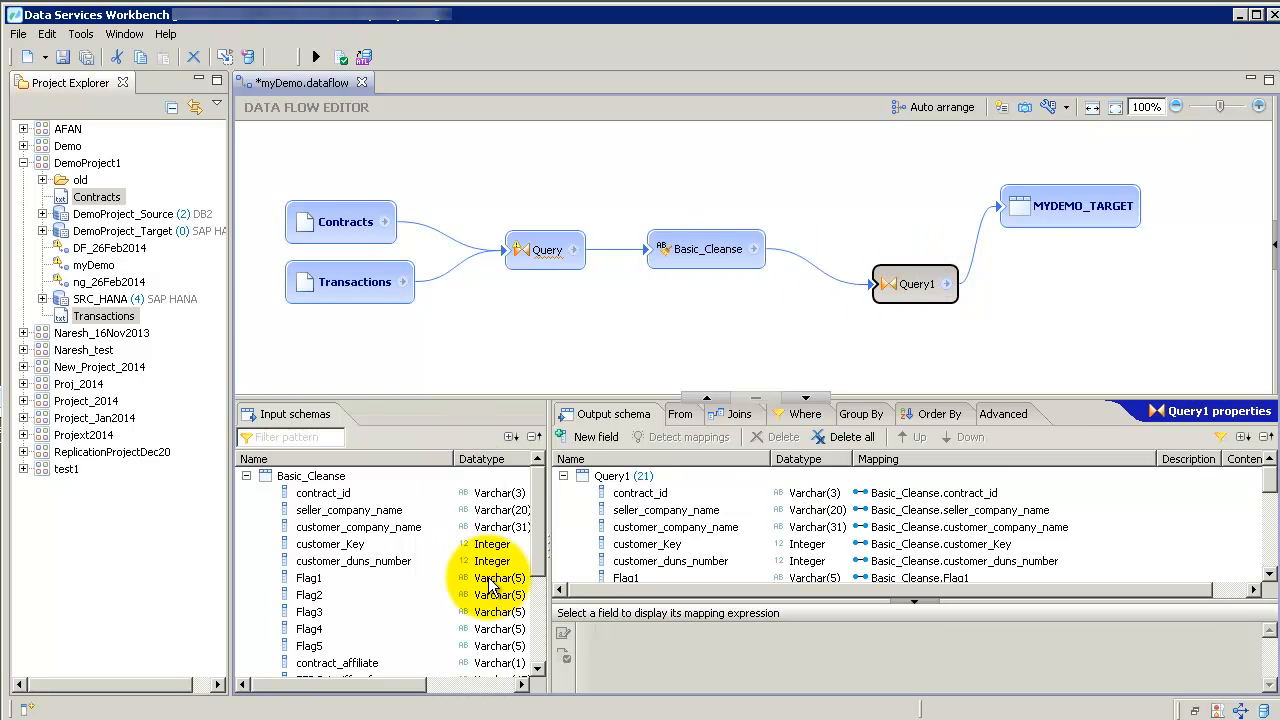
pyautogui.scroll(-3)
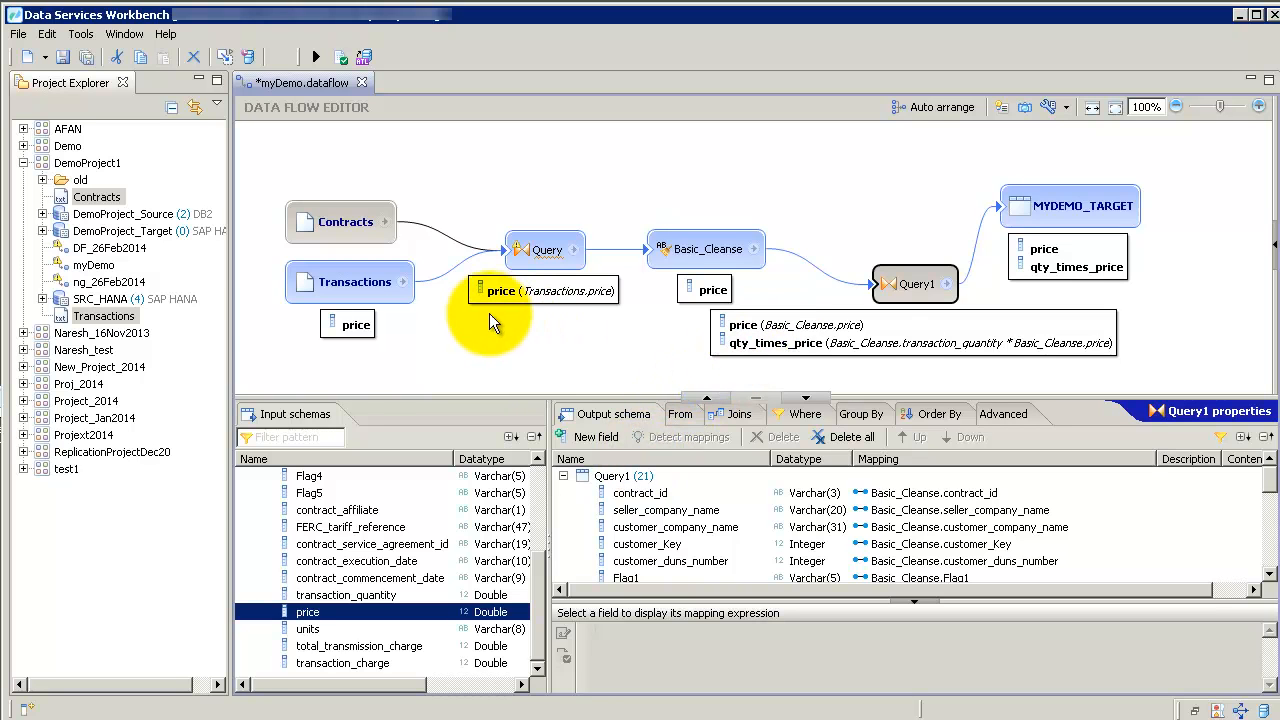
pyautogui.moveTo(1085, 180)
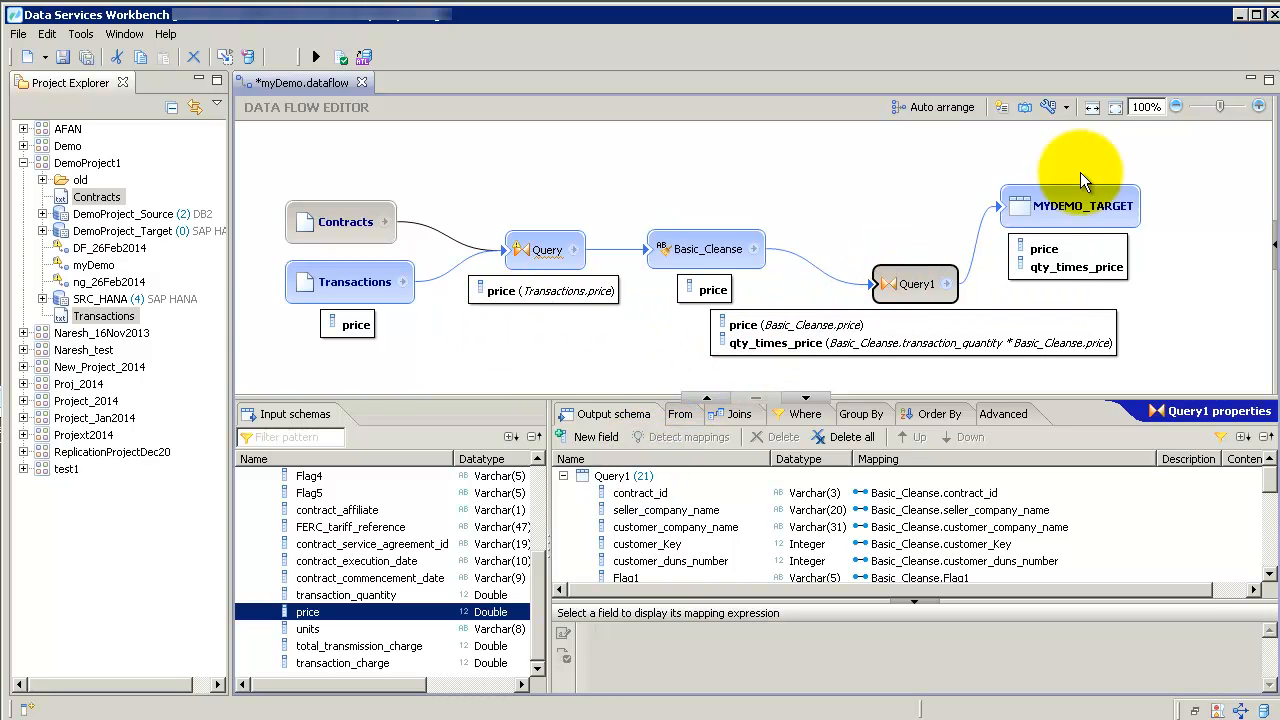
pyautogui.moveTo(1070, 200)
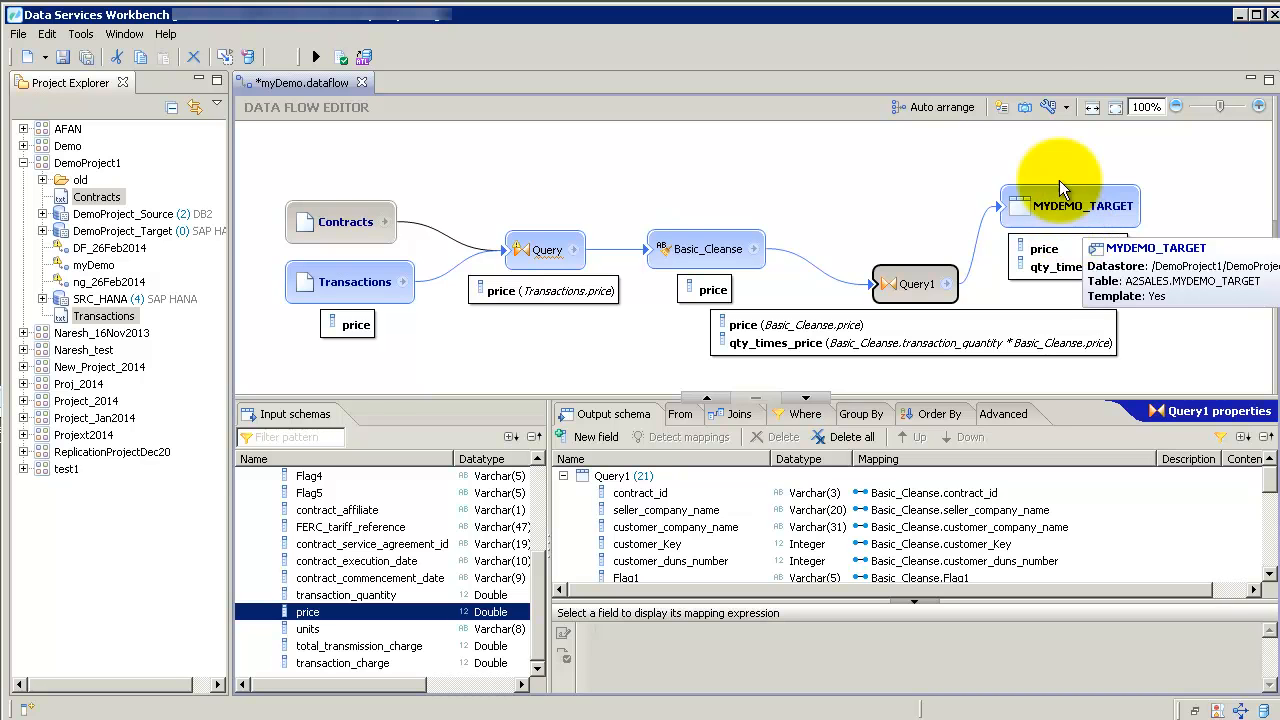
pyautogui.click(1068, 107)
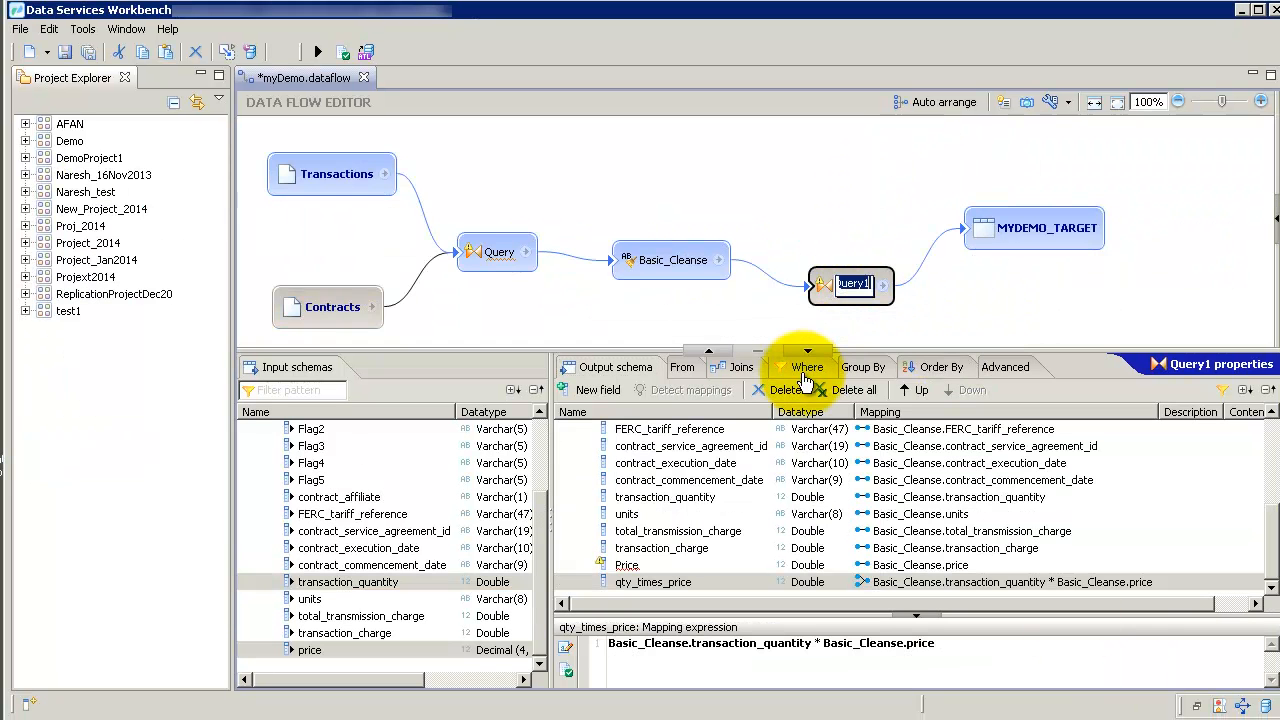
# Step: Add a price ≠ 0 where filter to Query1
pyautogui.click(807, 367)
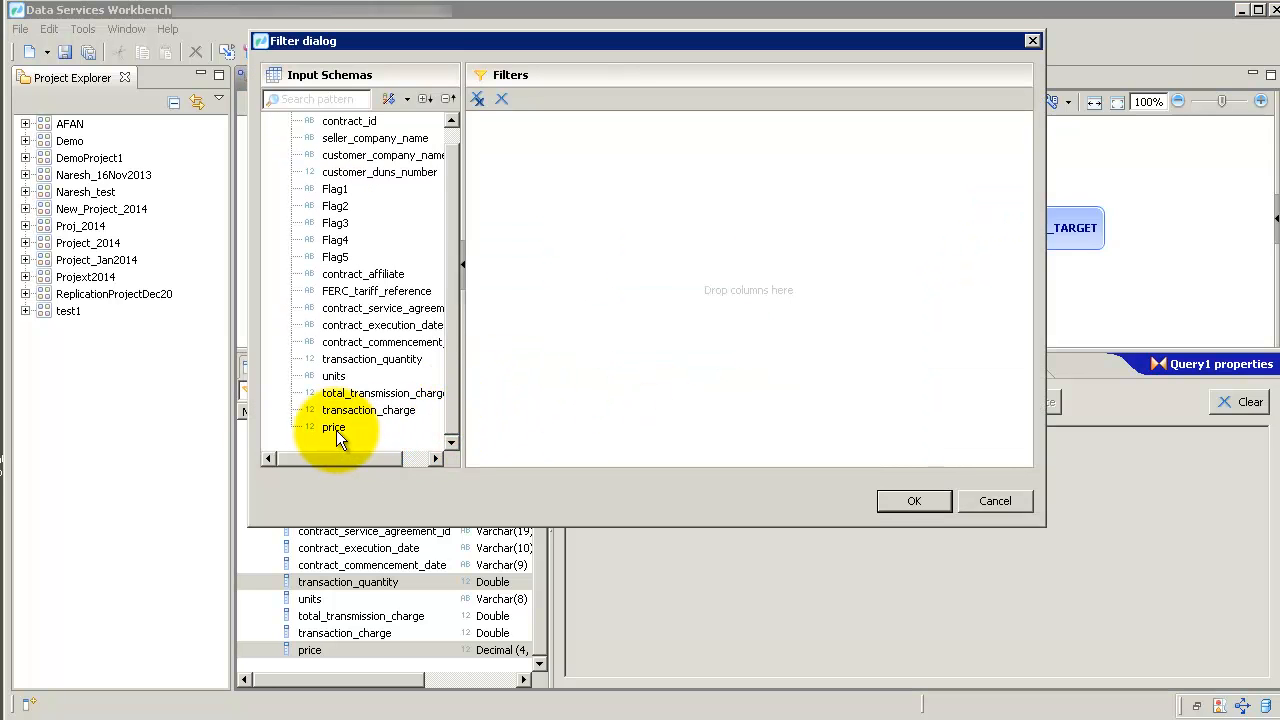
pyautogui.moveTo(333, 427); pyautogui.dragTo(575, 136)
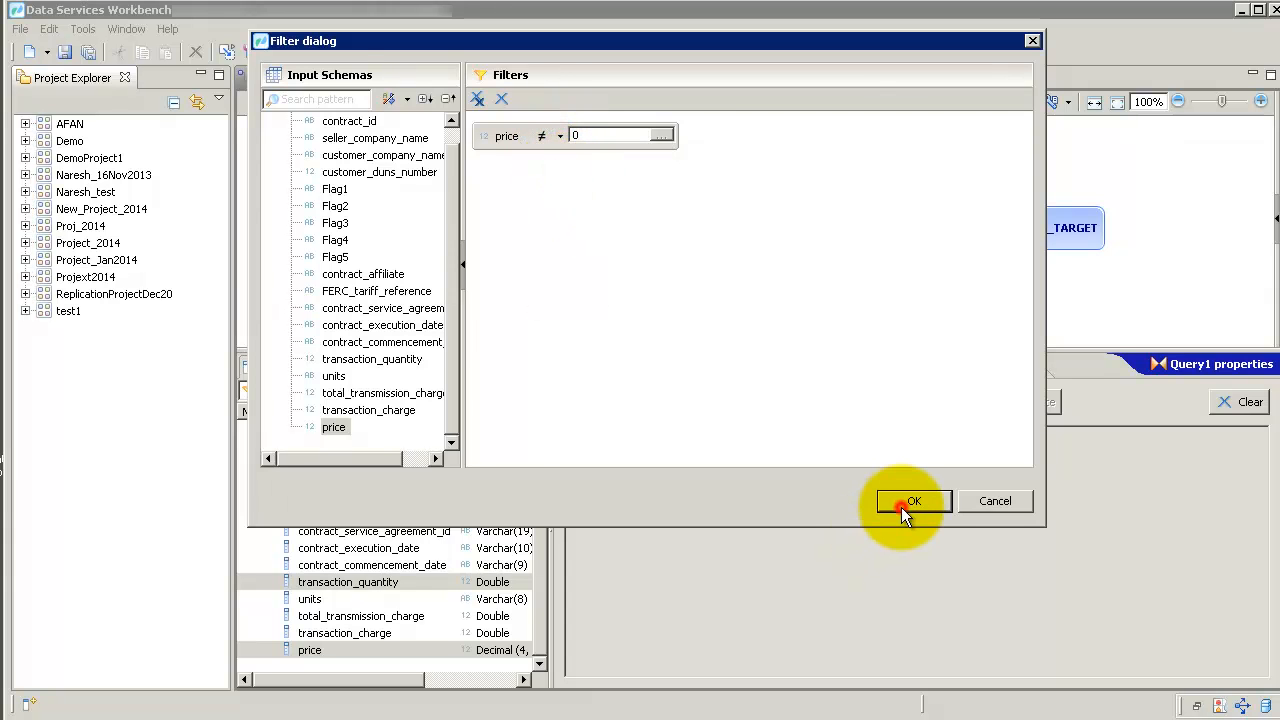
pyautogui.click(912, 501)
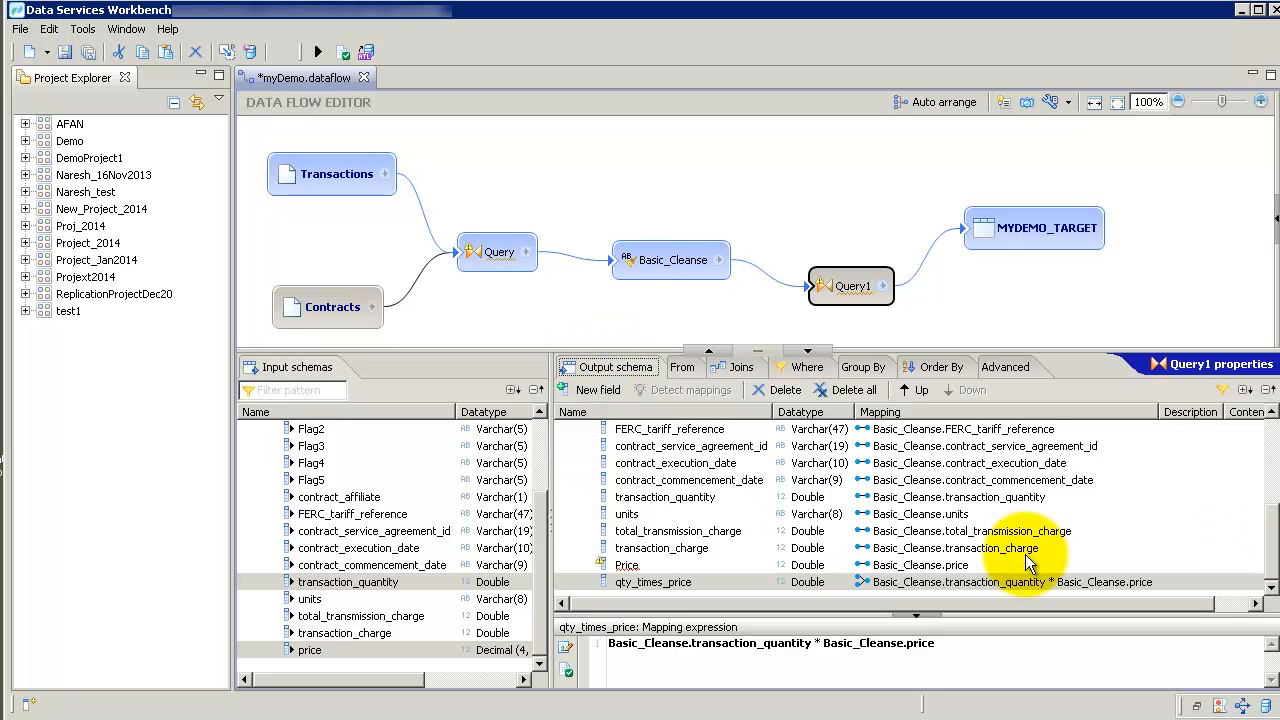
pyautogui.click(627, 565)
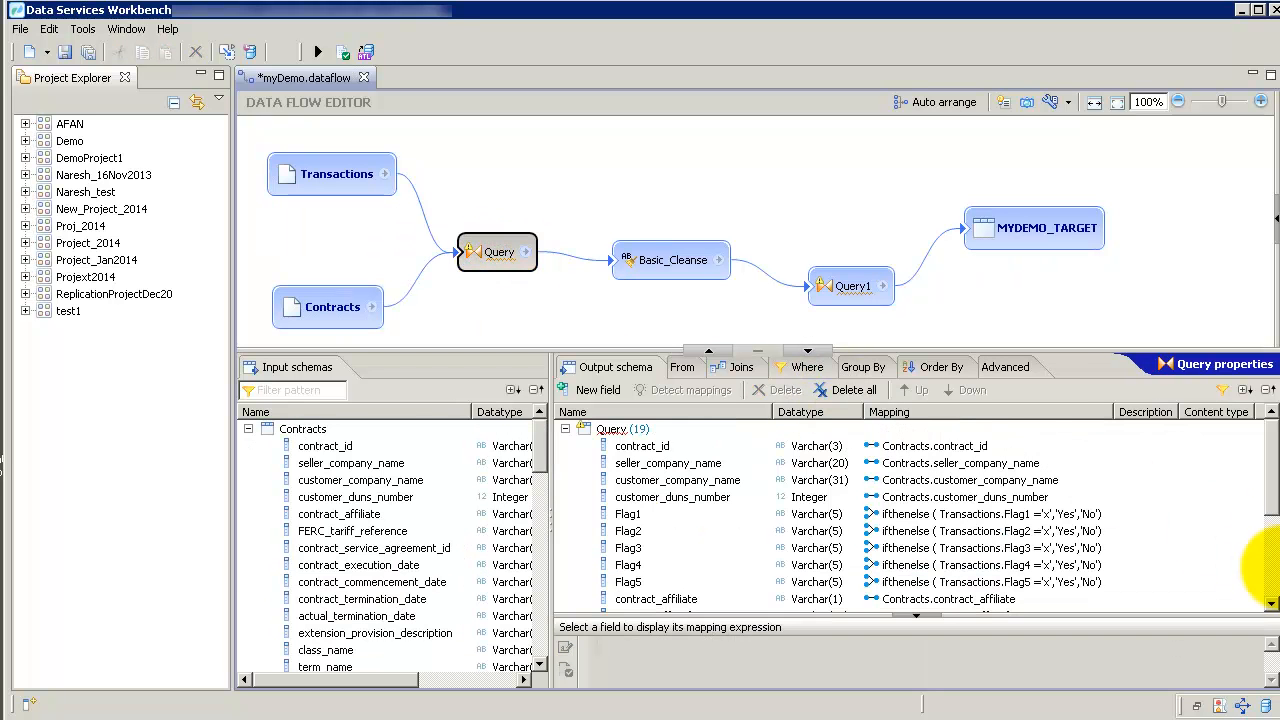
# Step: Confirm Query1's qty_times_price mapping and where filter now reference Basic_Cleanse.price_new
pyautogui.scroll(-3)
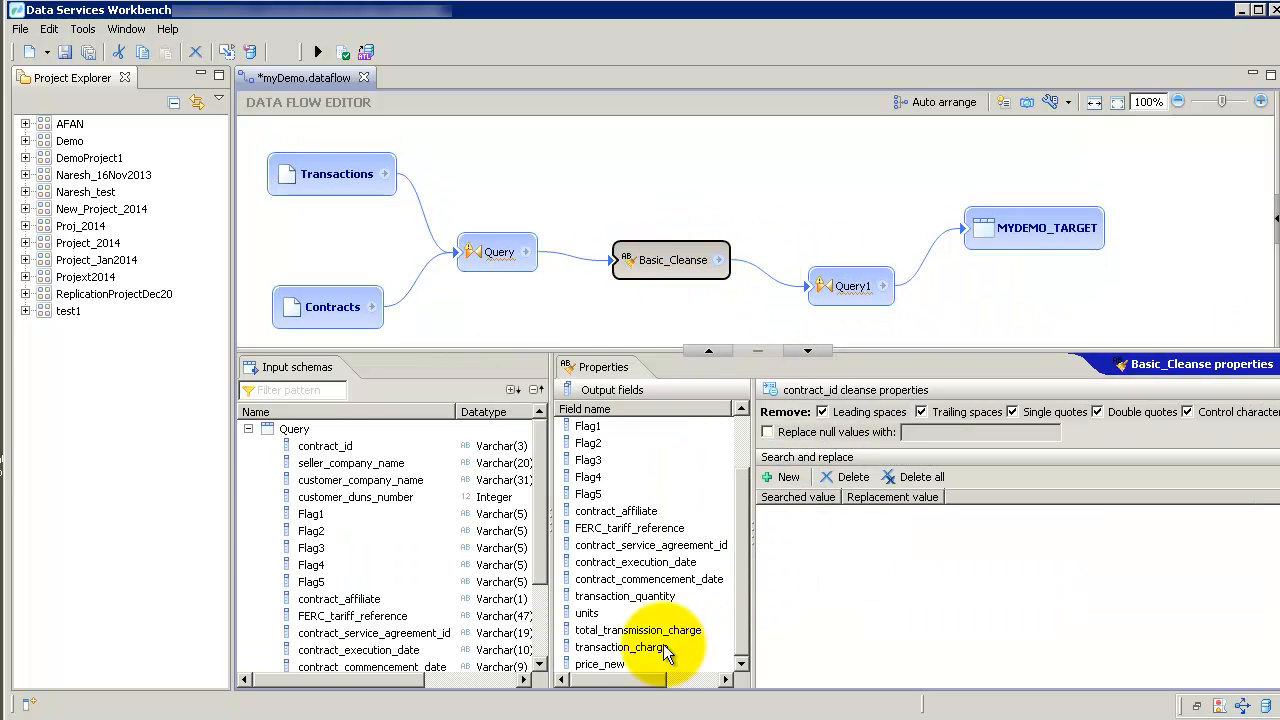
pyautogui.click(850, 286)
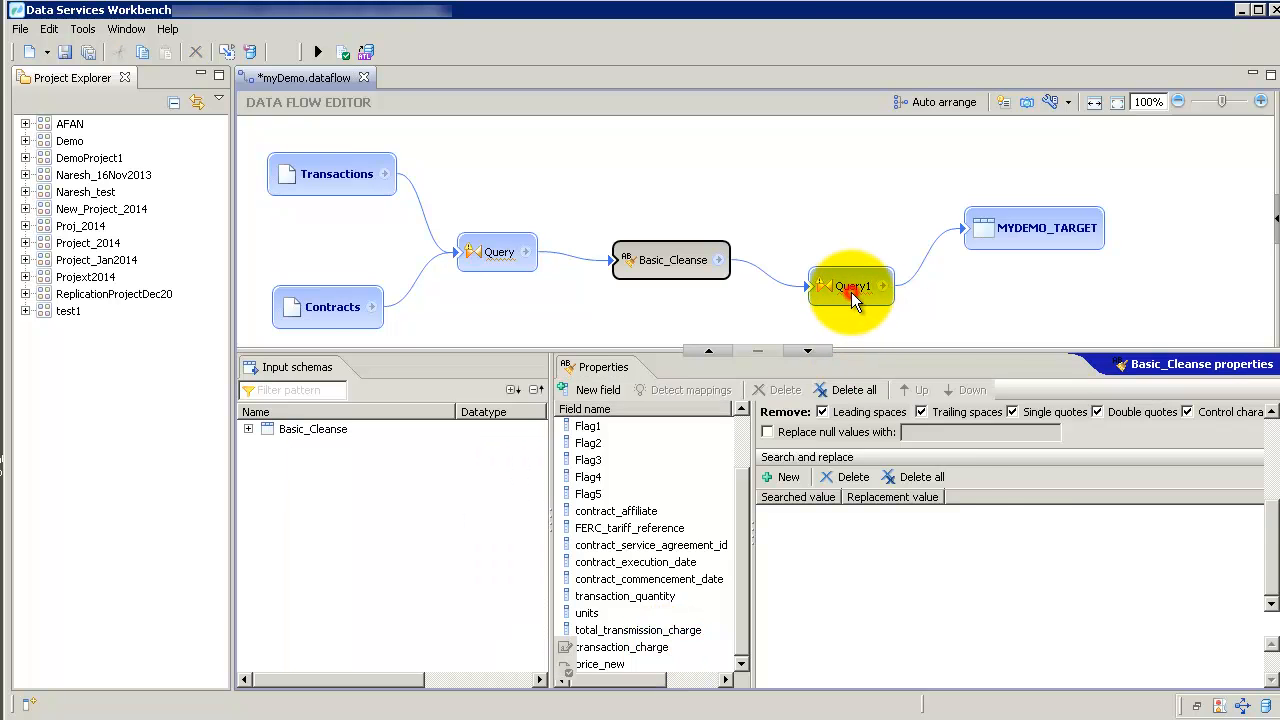
pyautogui.click(851, 286)
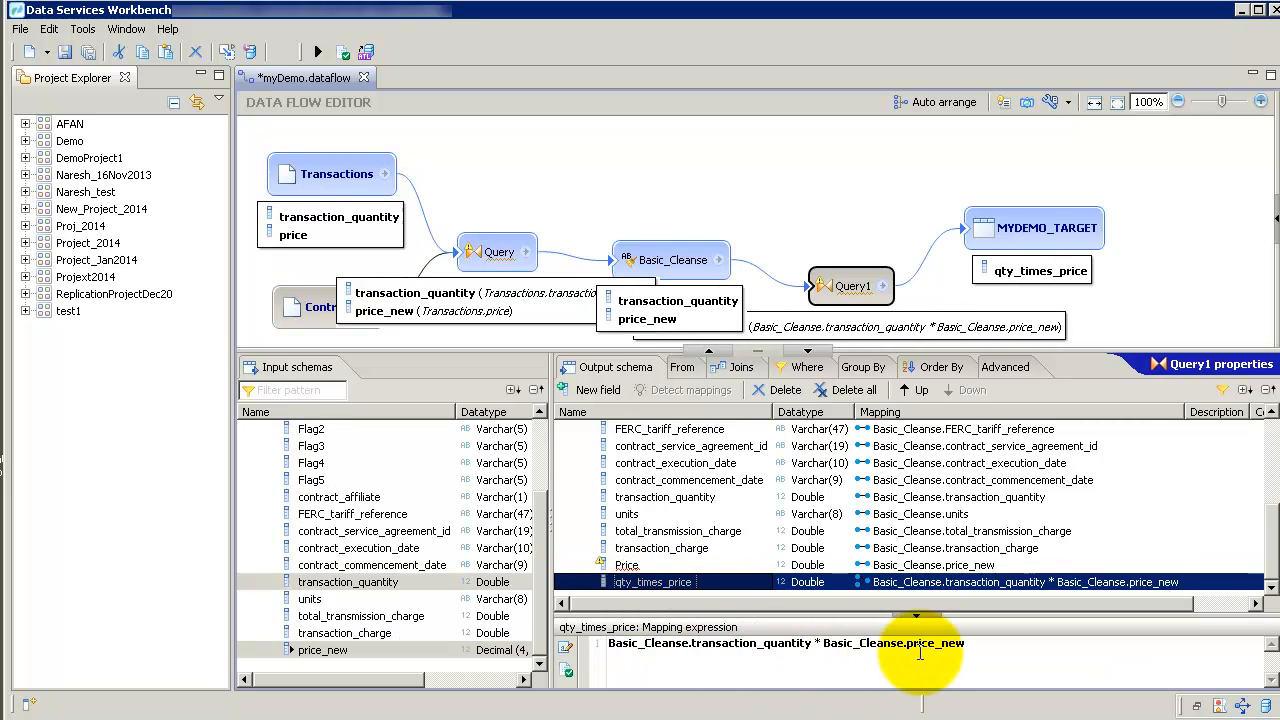
pyautogui.click(805, 367)
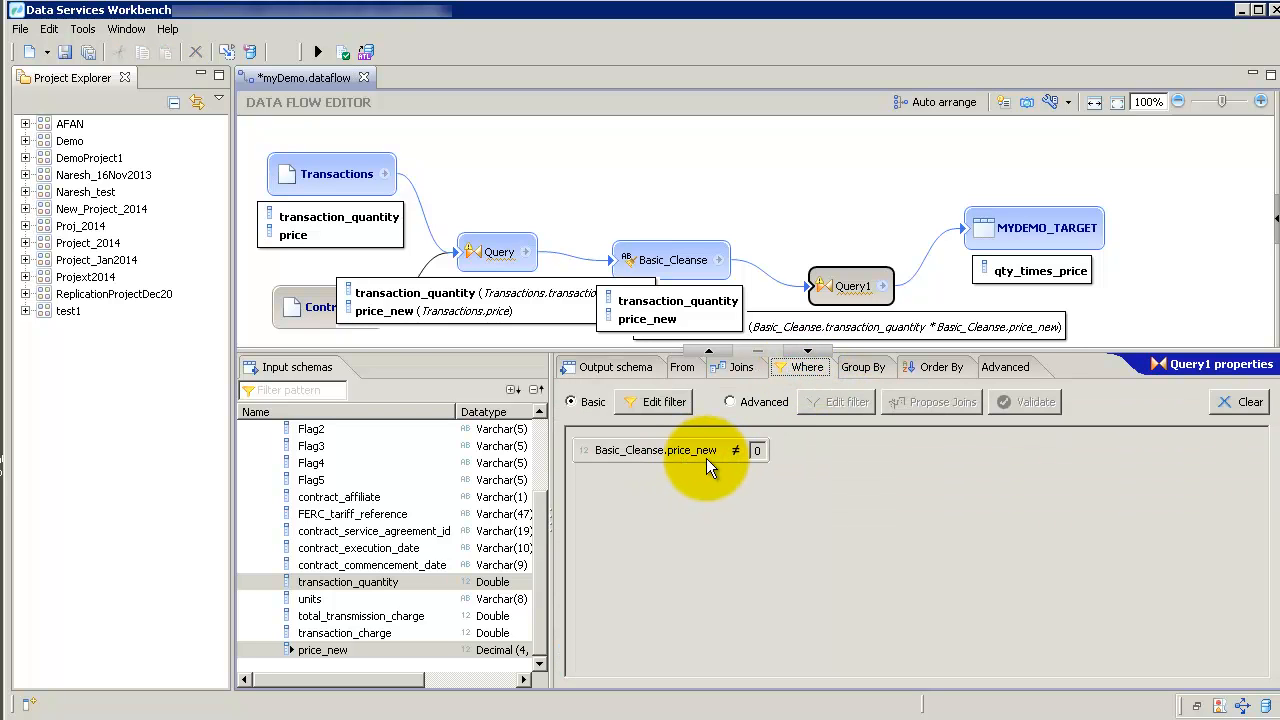
pyautogui.moveTo(710, 465)
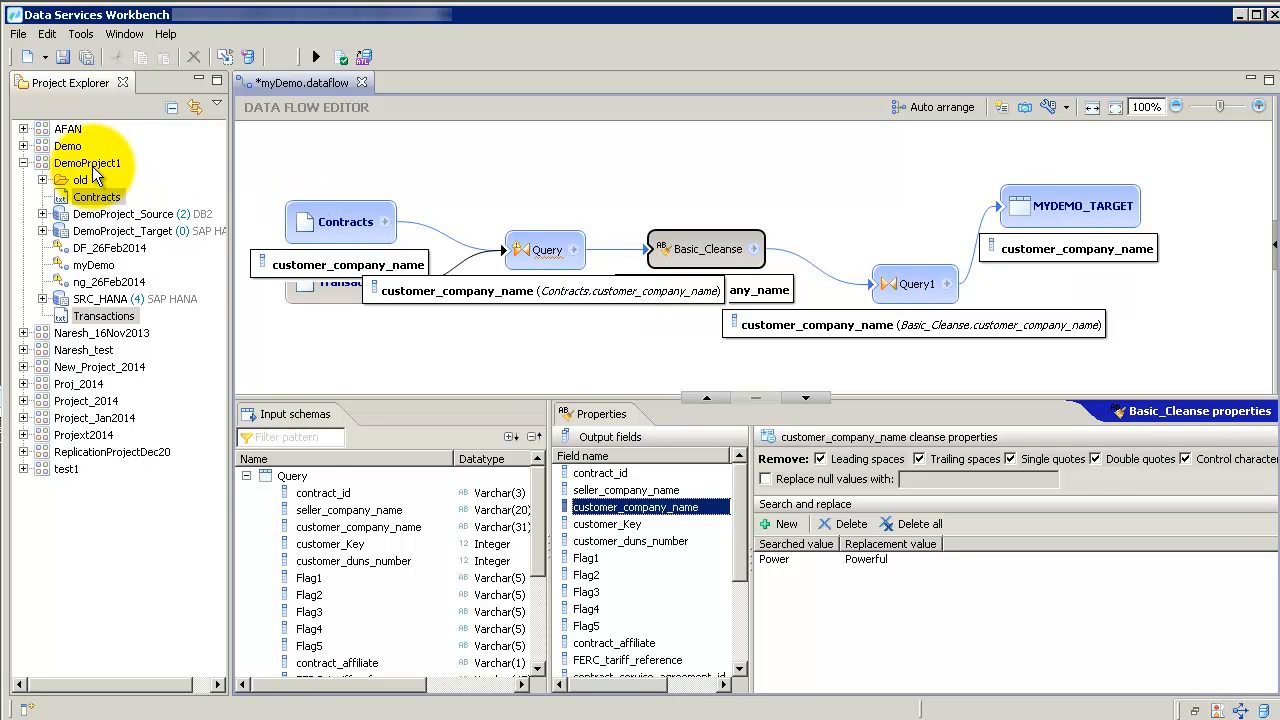
# Step: Auto-import Contracts_2.csv and Transactions_2.csv from drive E: as flat file formats
pyautogui.rightClick(88, 162)
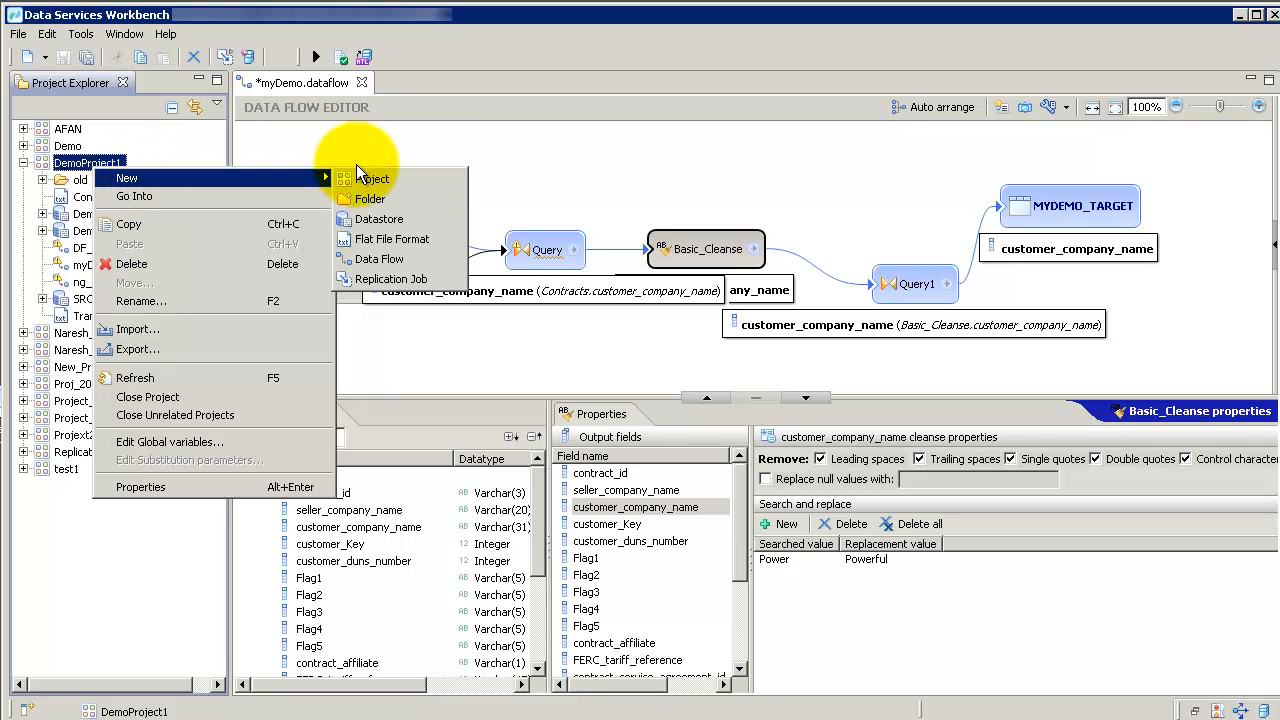
pyautogui.moveTo(405, 239)
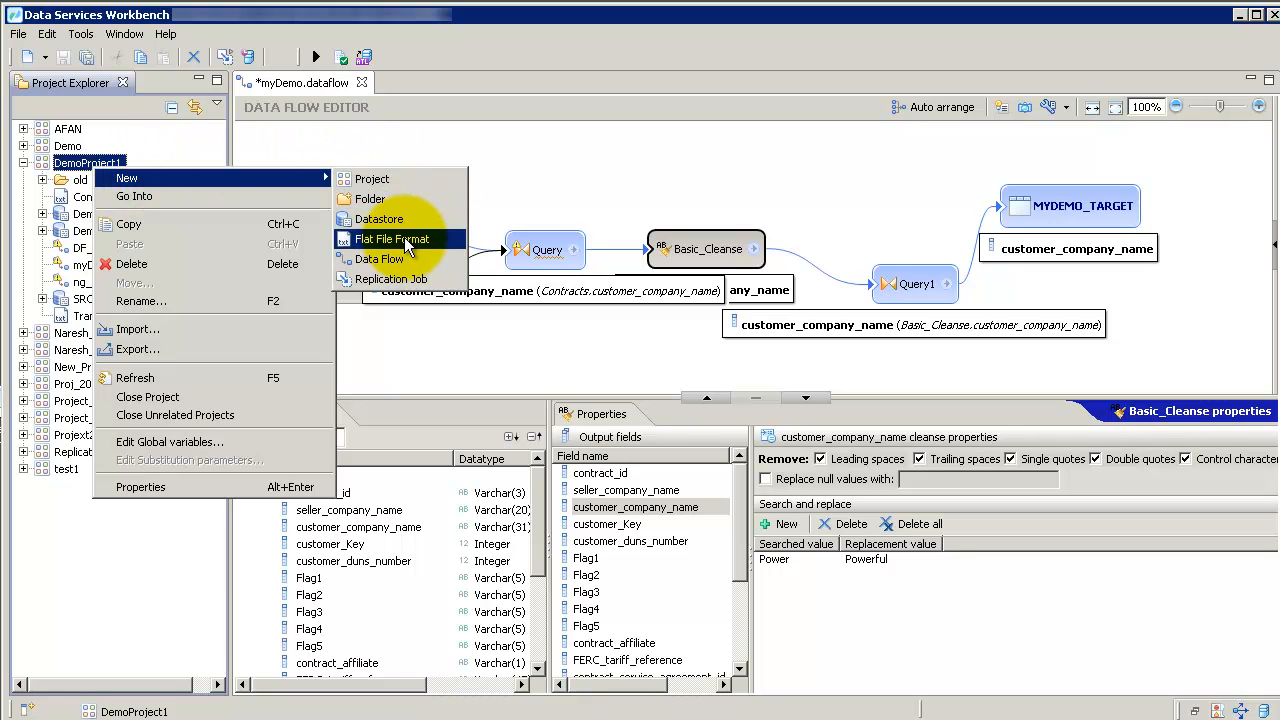
pyautogui.click(390, 239)
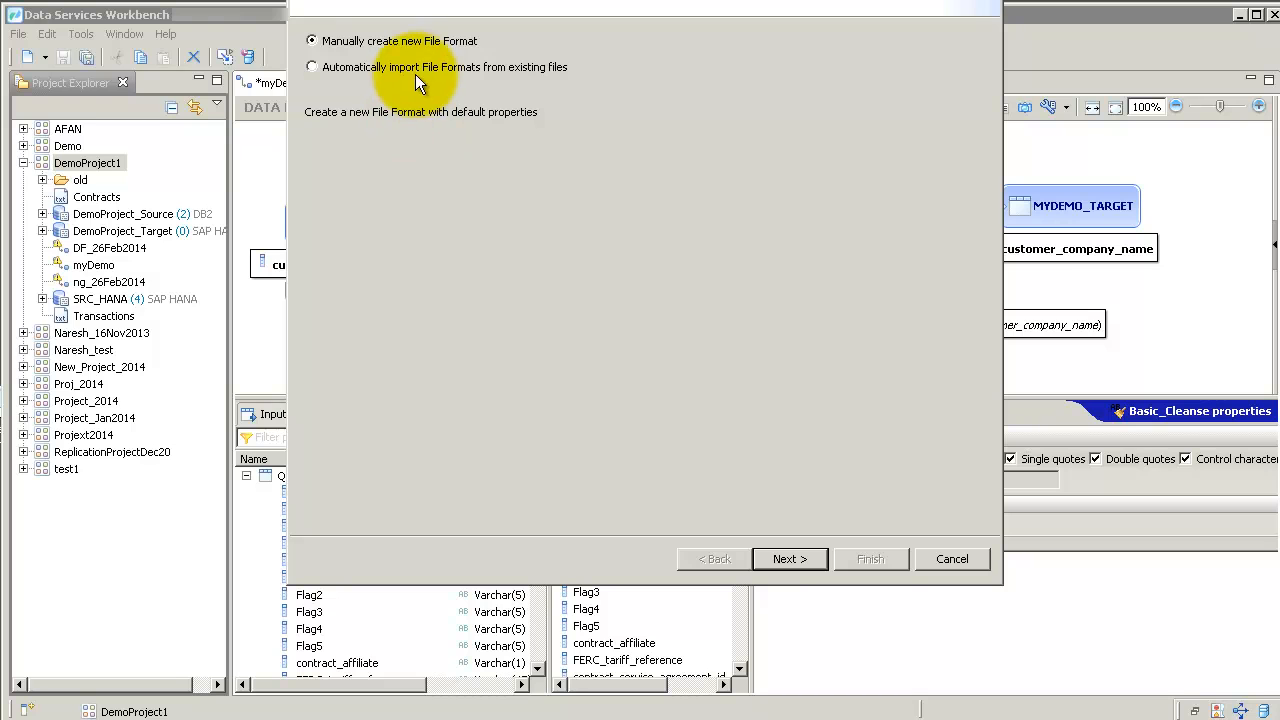
pyautogui.click(312, 66)
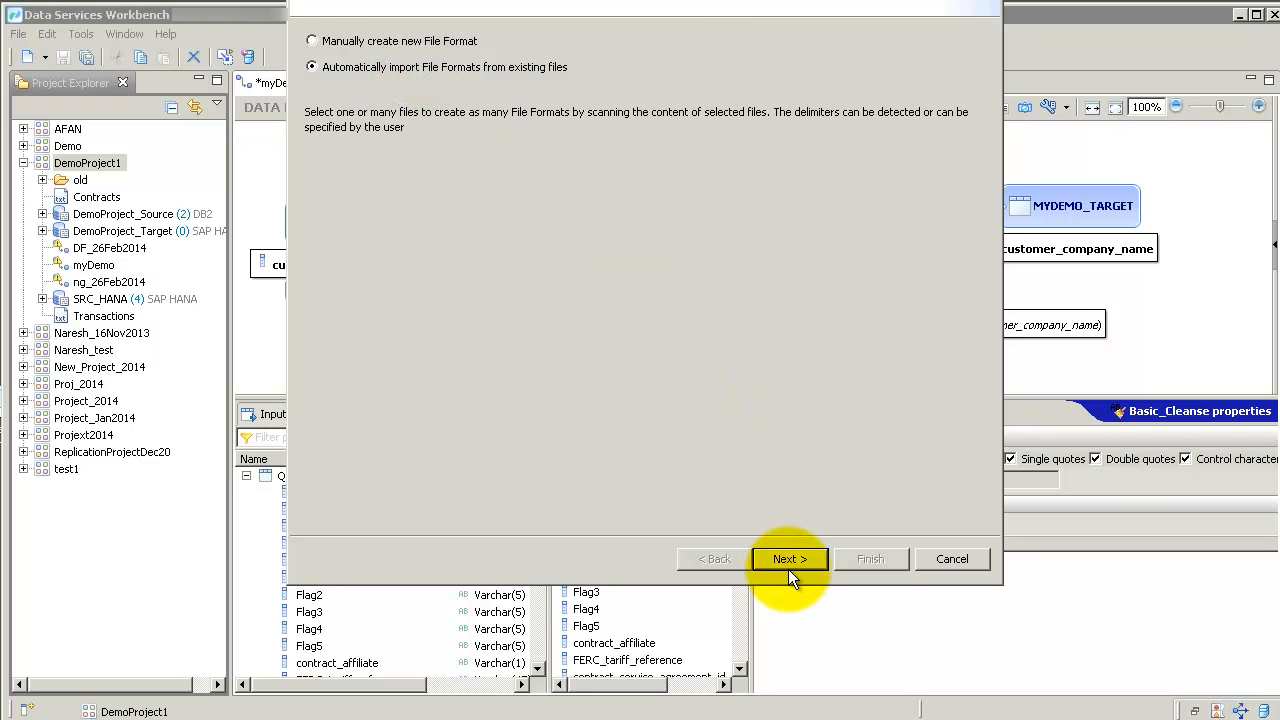
pyautogui.click(789, 558)
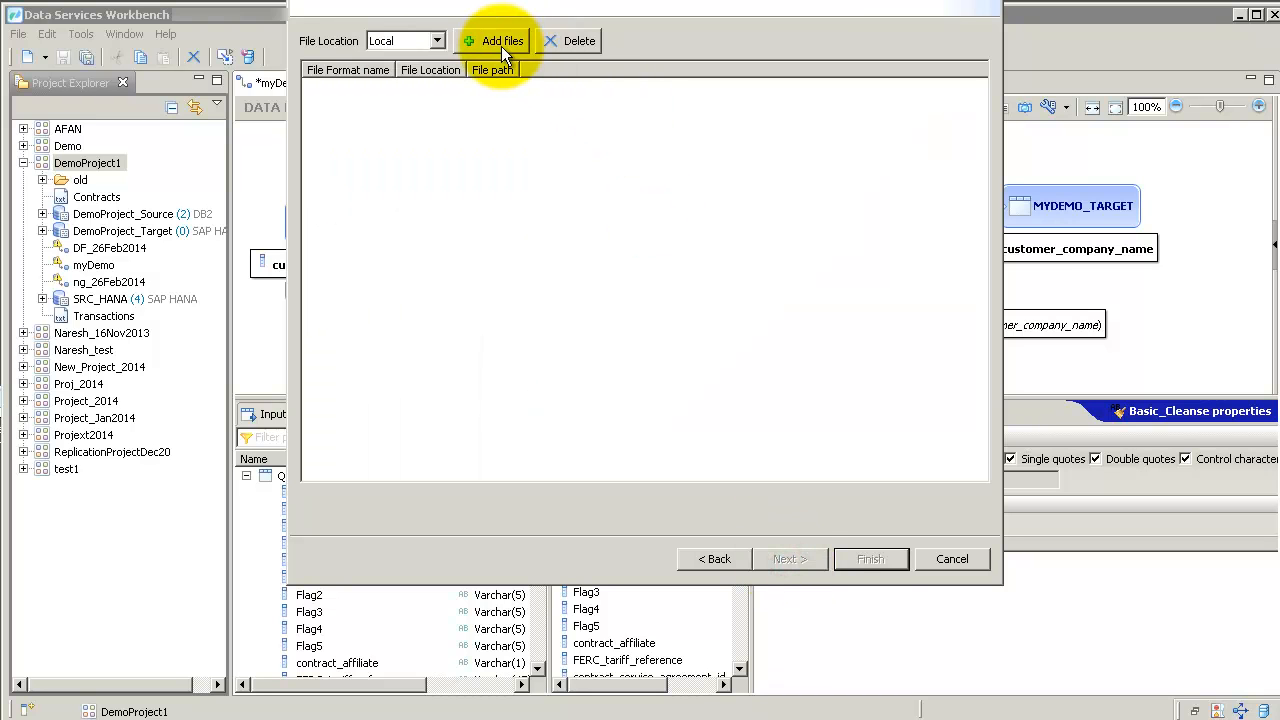
pyautogui.click(503, 41)
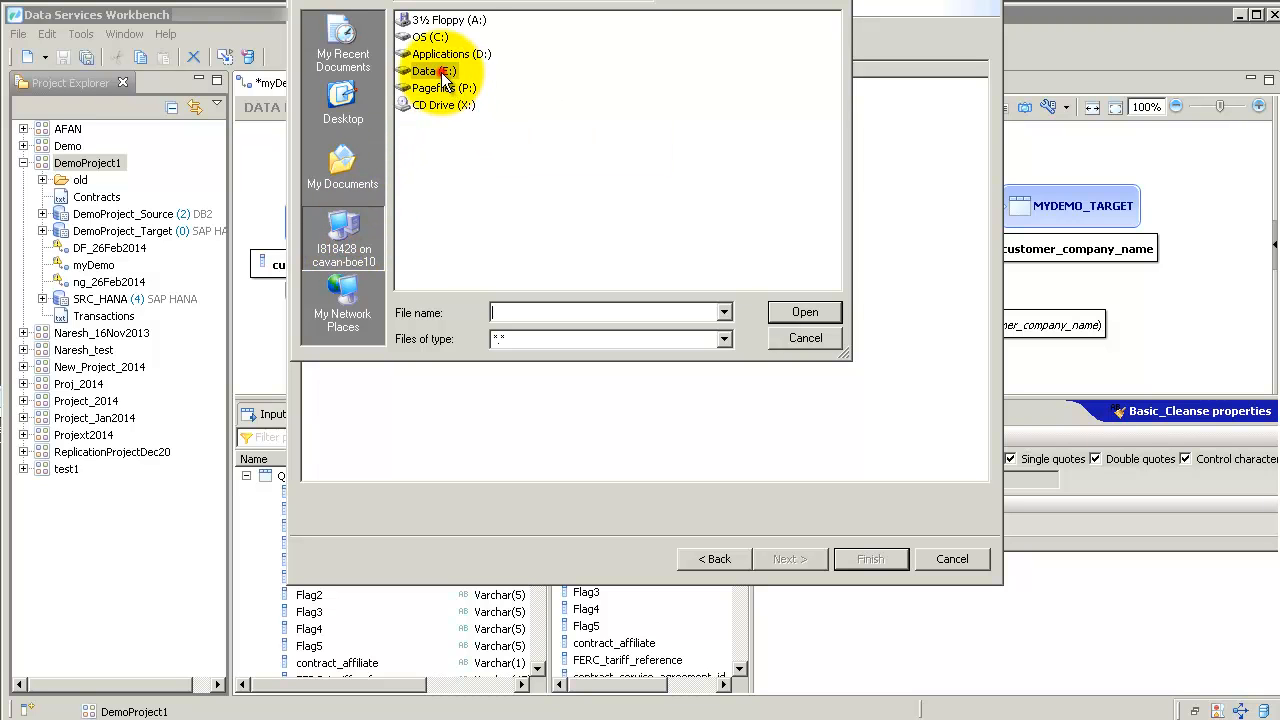
pyautogui.doubleClick(426, 71)
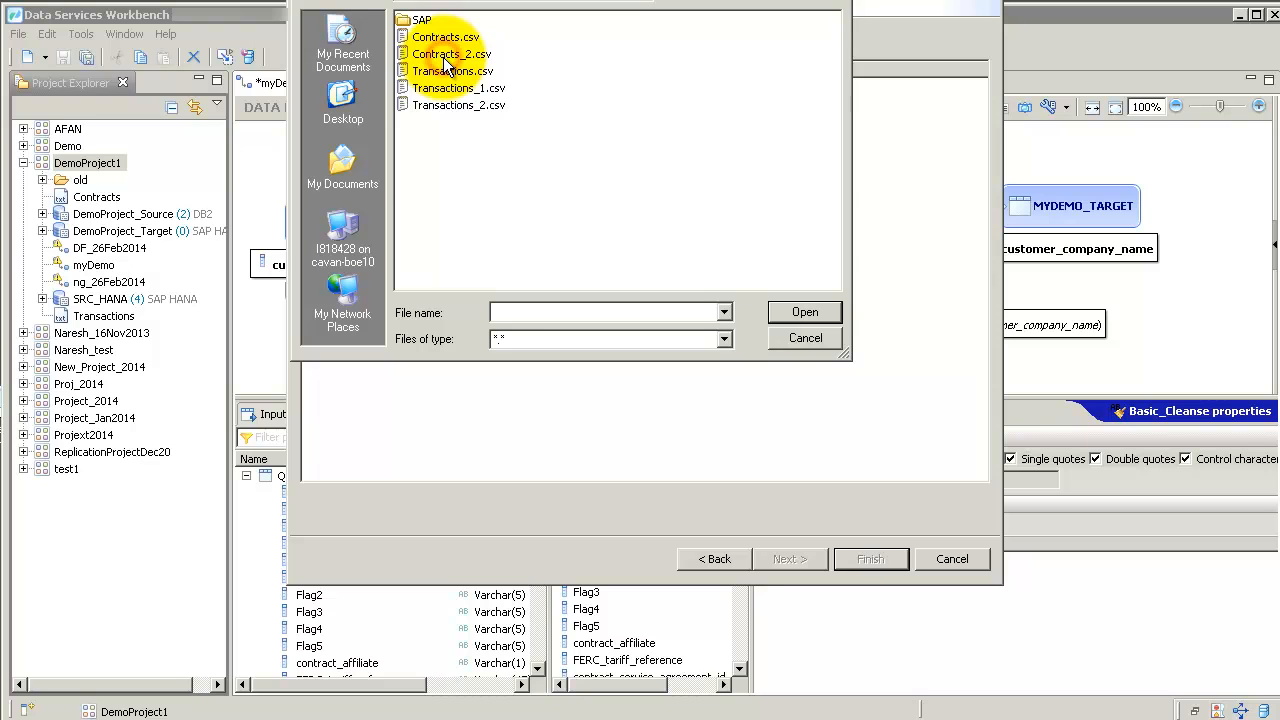
pyautogui.click(459, 88)
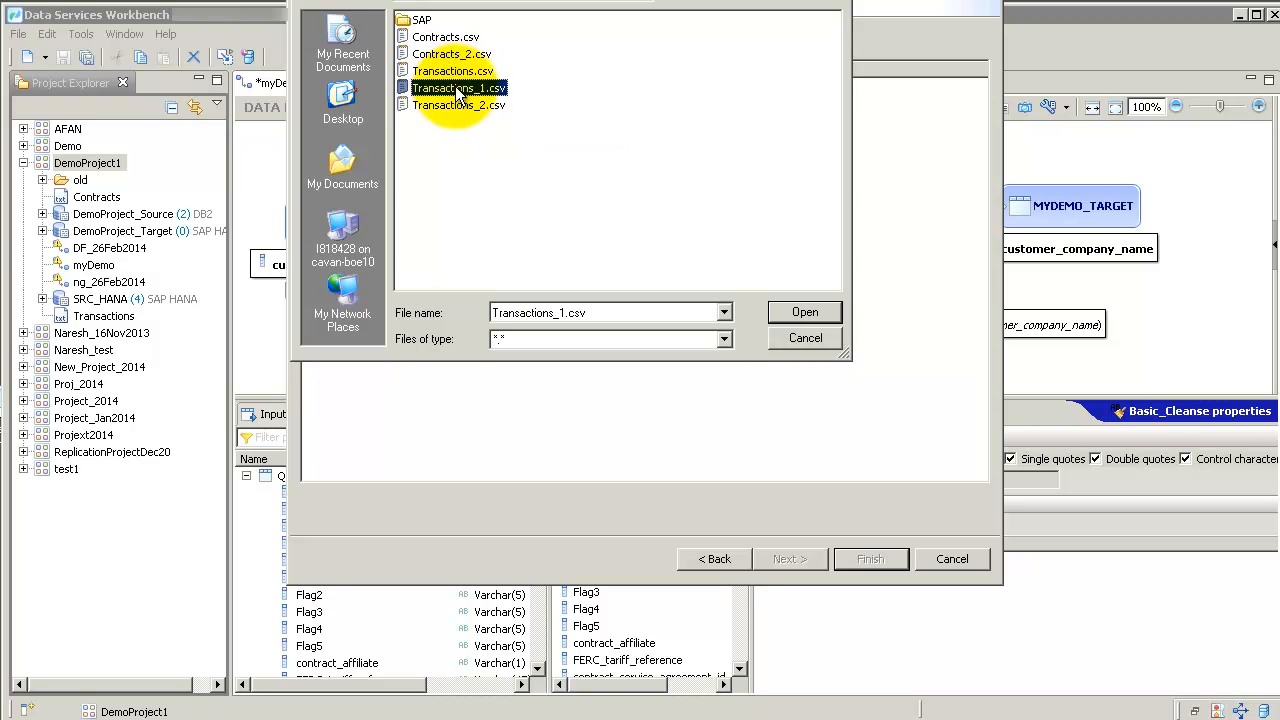
pyautogui.click(451, 54)
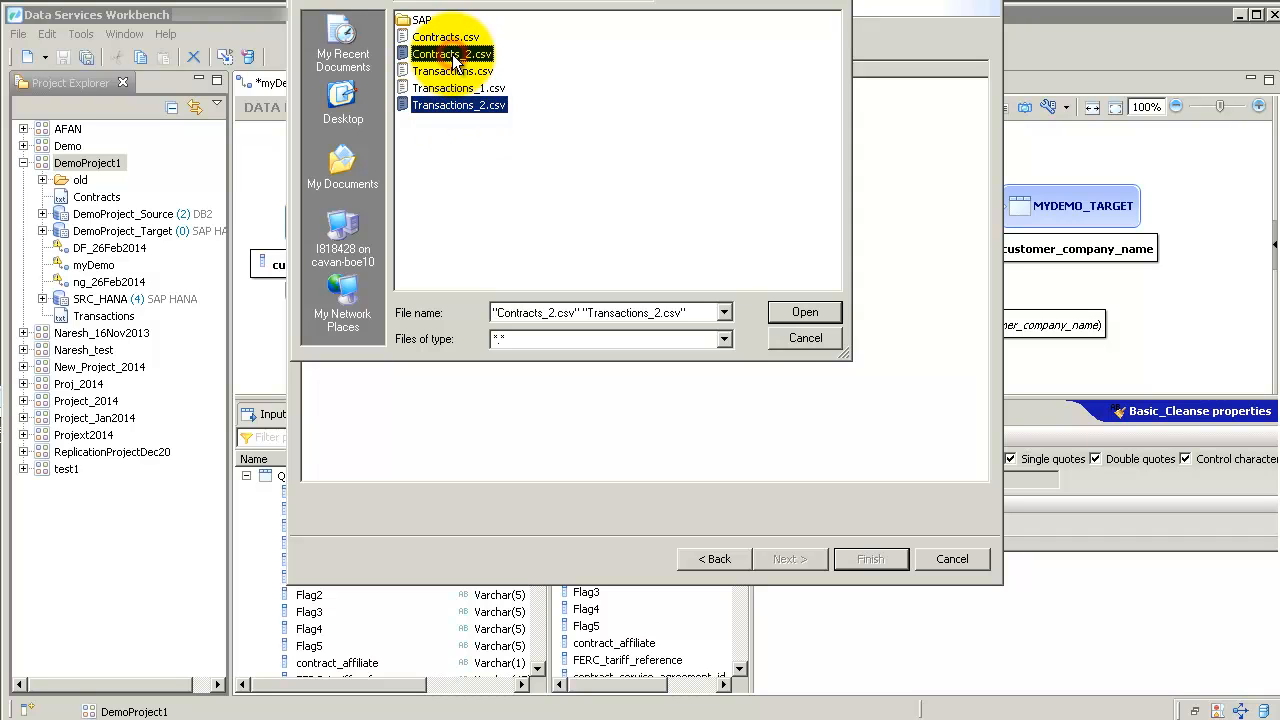
pyautogui.click(805, 312)
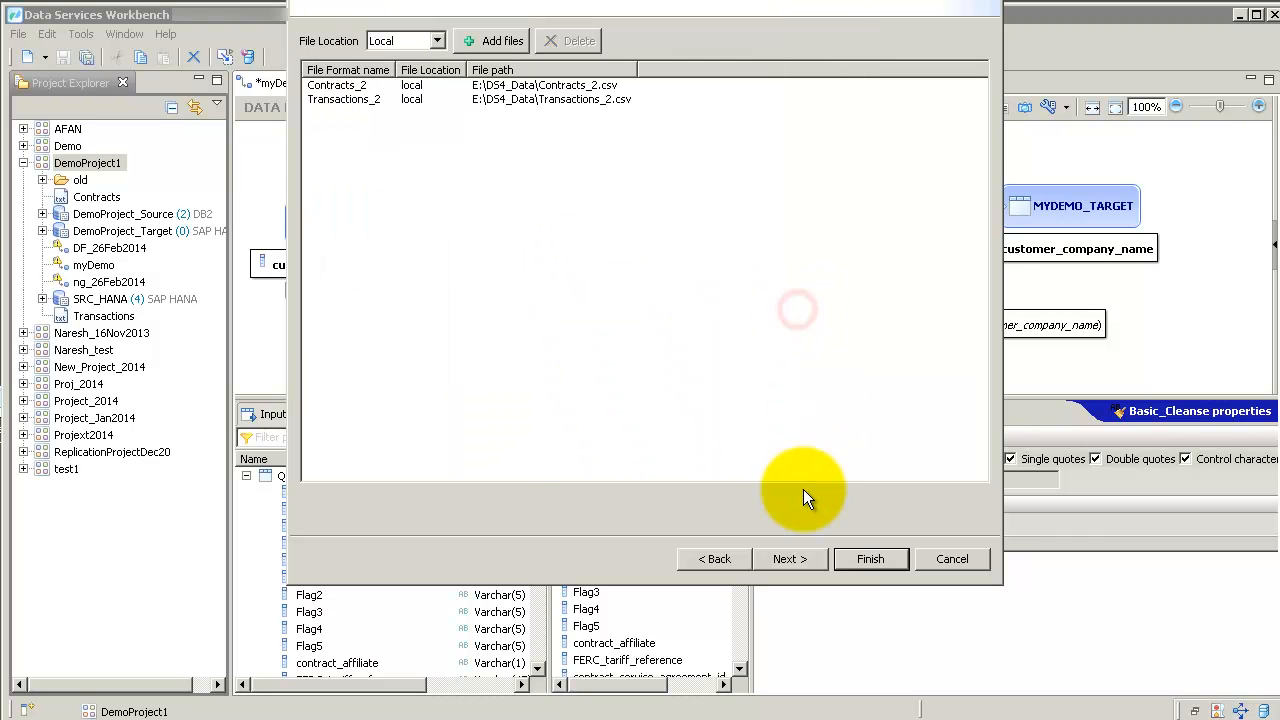
pyautogui.click(789, 558)
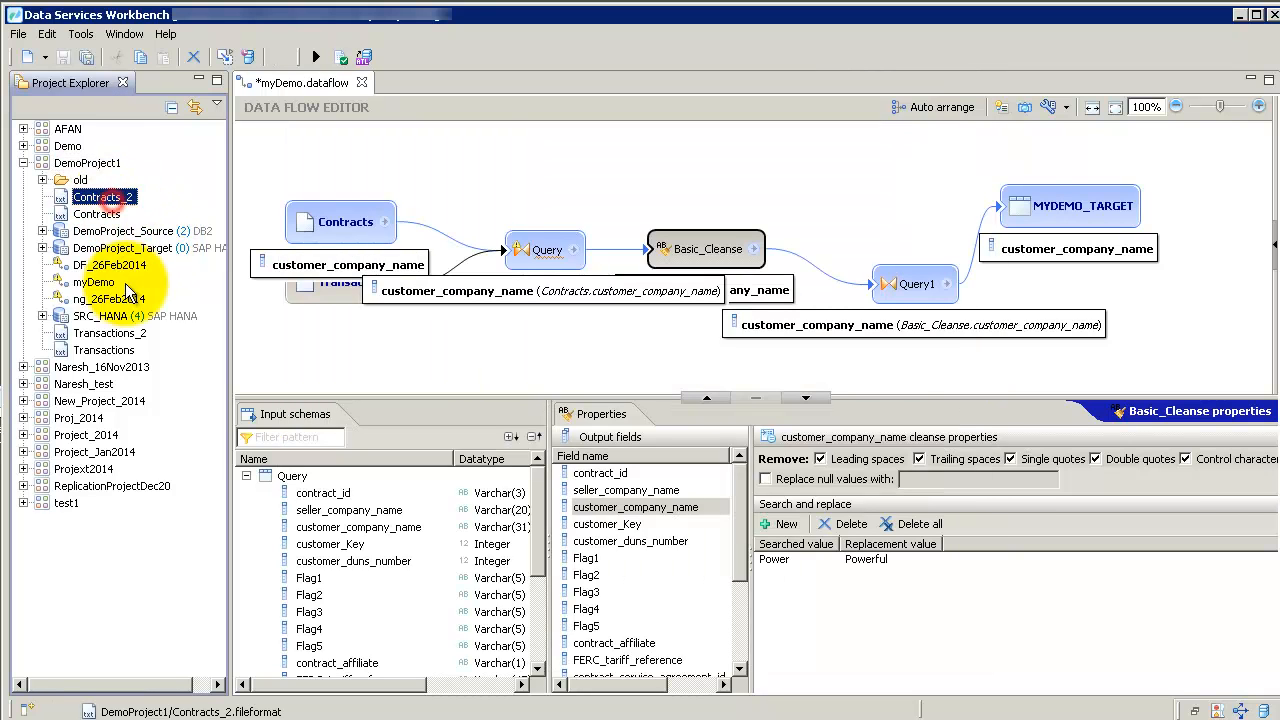
# Step: Select the Transactions_2 file format in DemoProject1 to inspect it
pyautogui.click(111, 333)
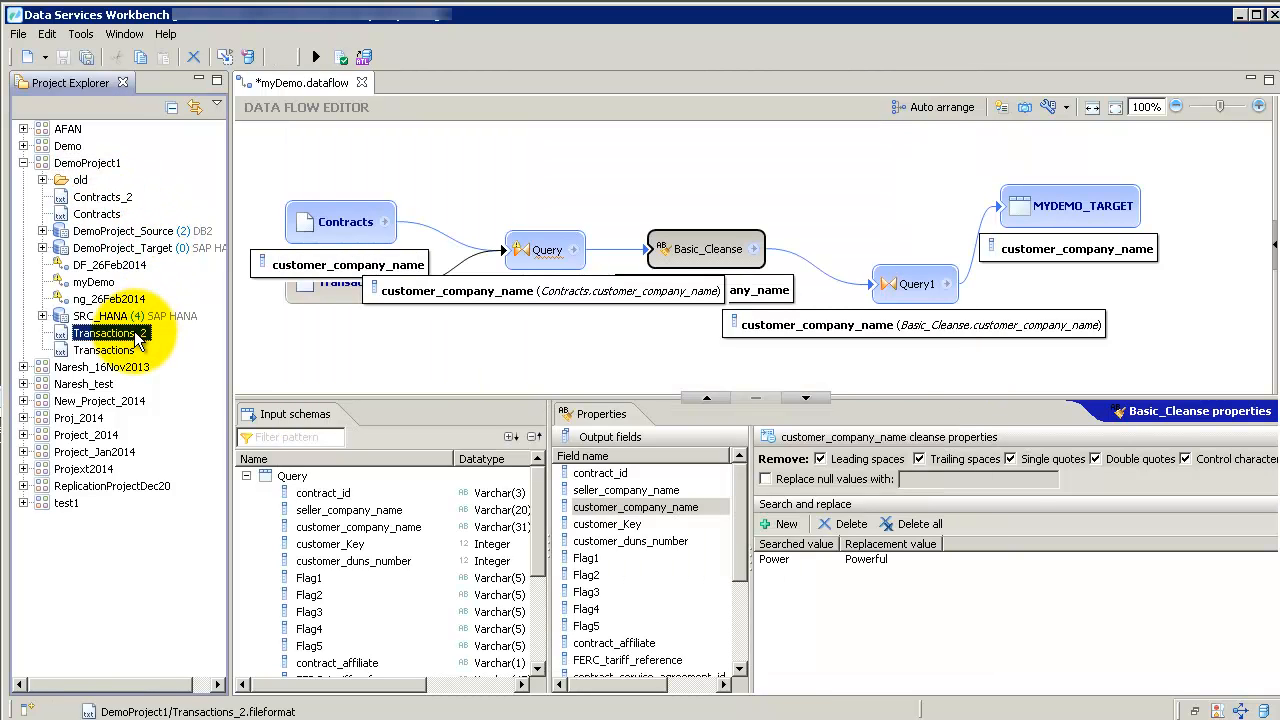